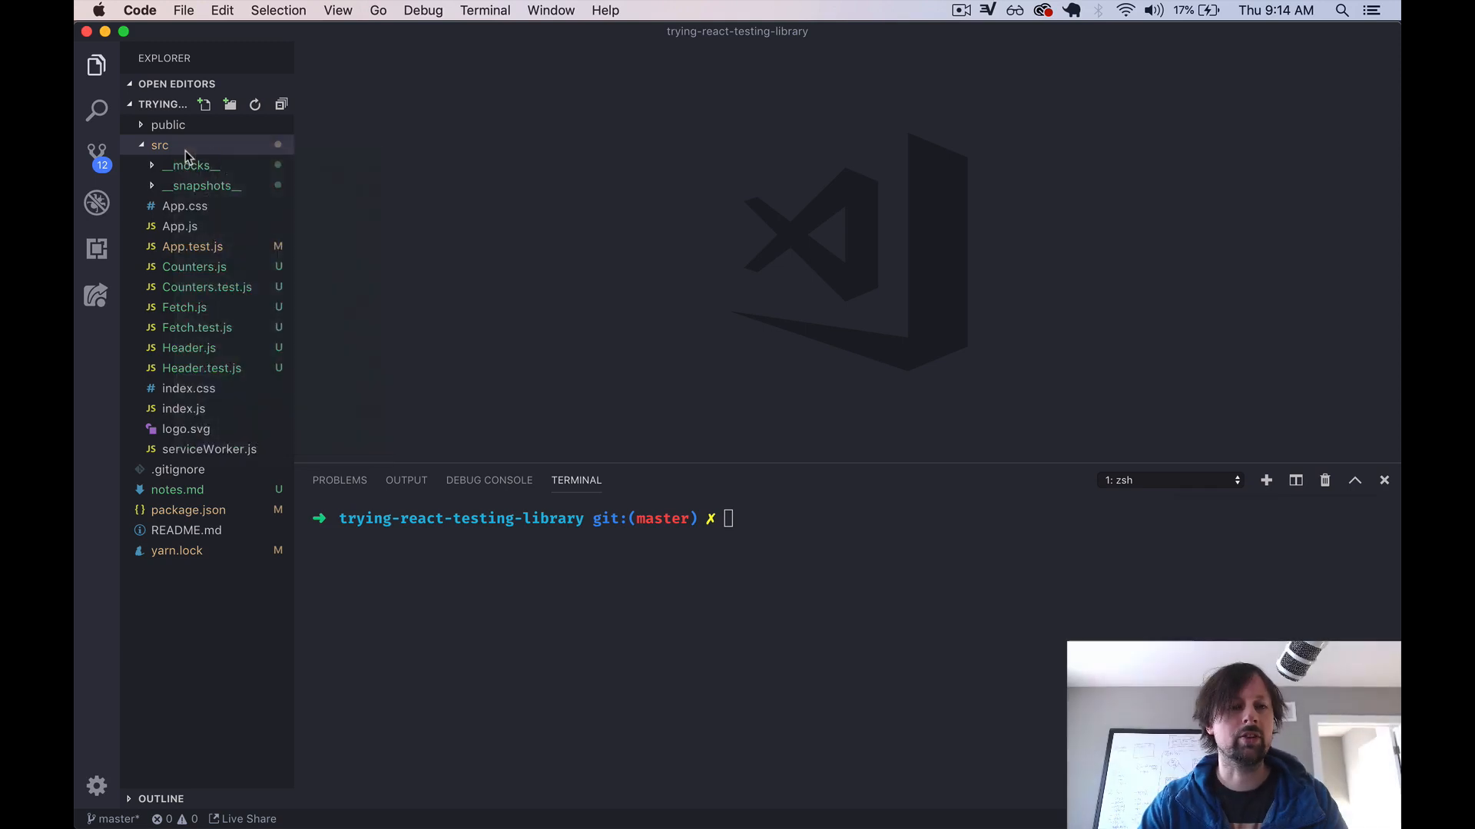
- Create a new file named Clickers.js inside the src folder
{"action": "type", "text": "Clicker.s"}
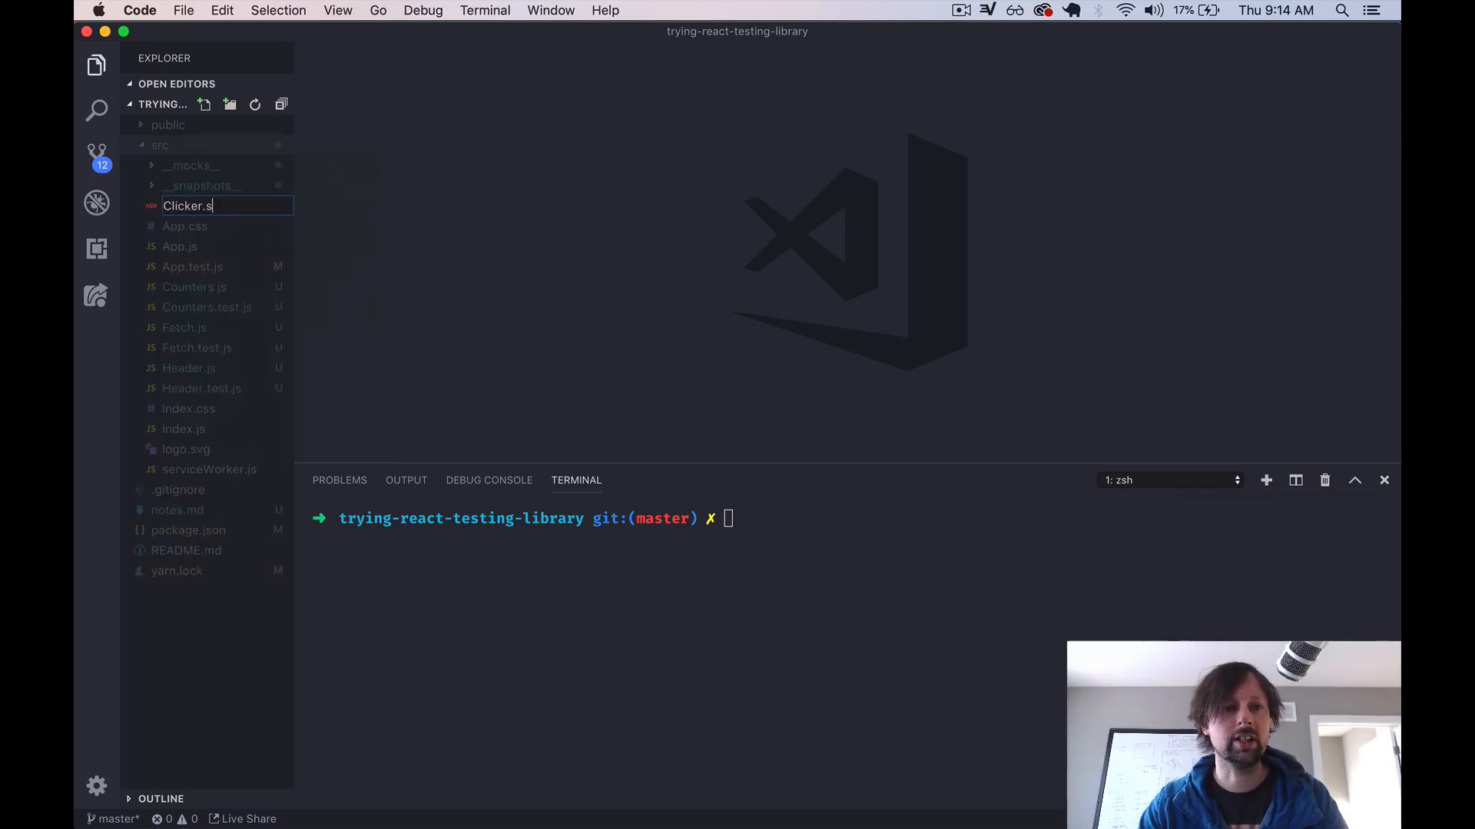
{"action": "key", "text": "Return"}
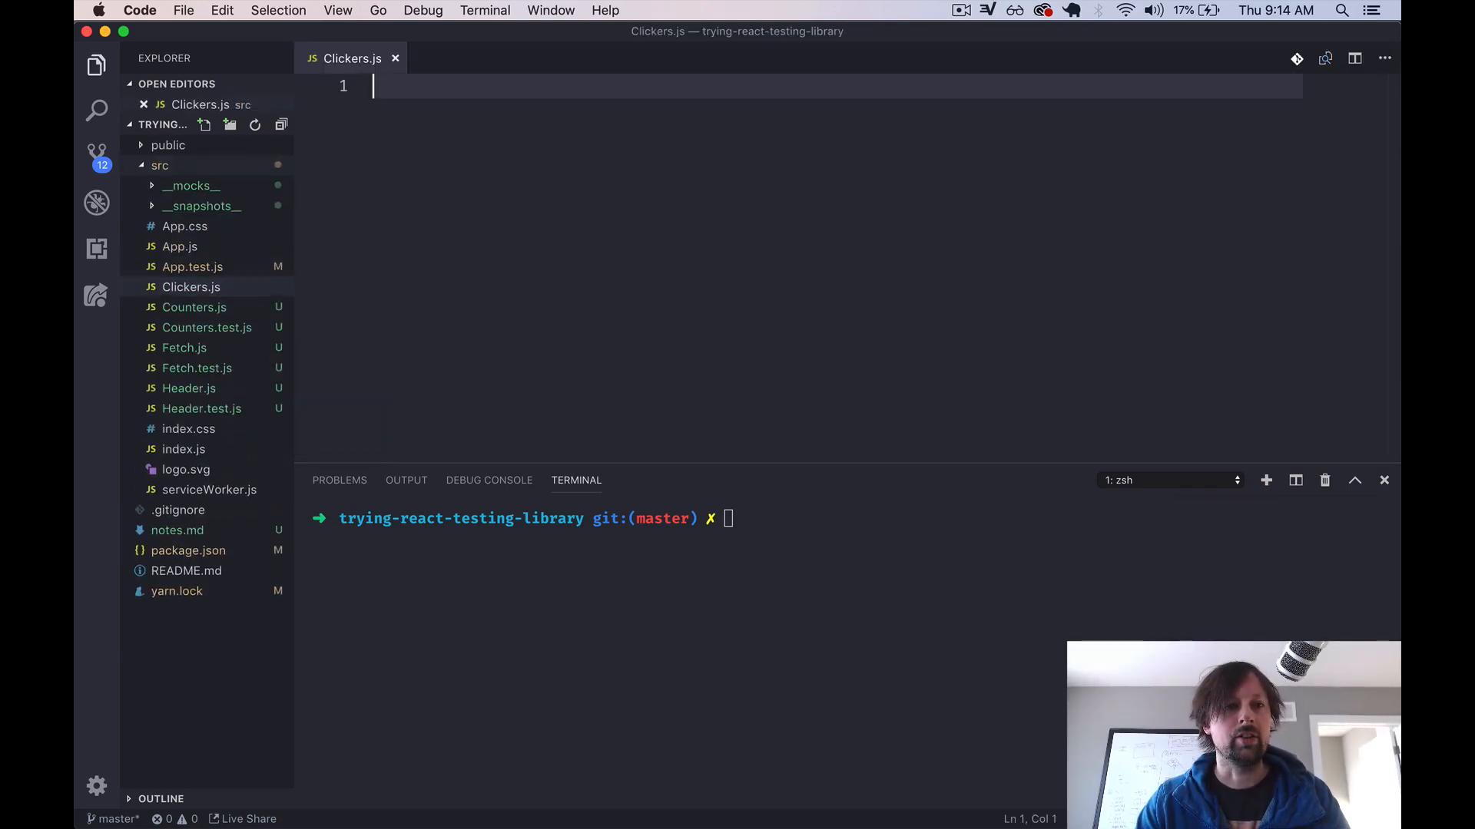
- Add an import of React and useState from 'react' at the top of Clickers.js
{"action": "type", "text": "import React"}
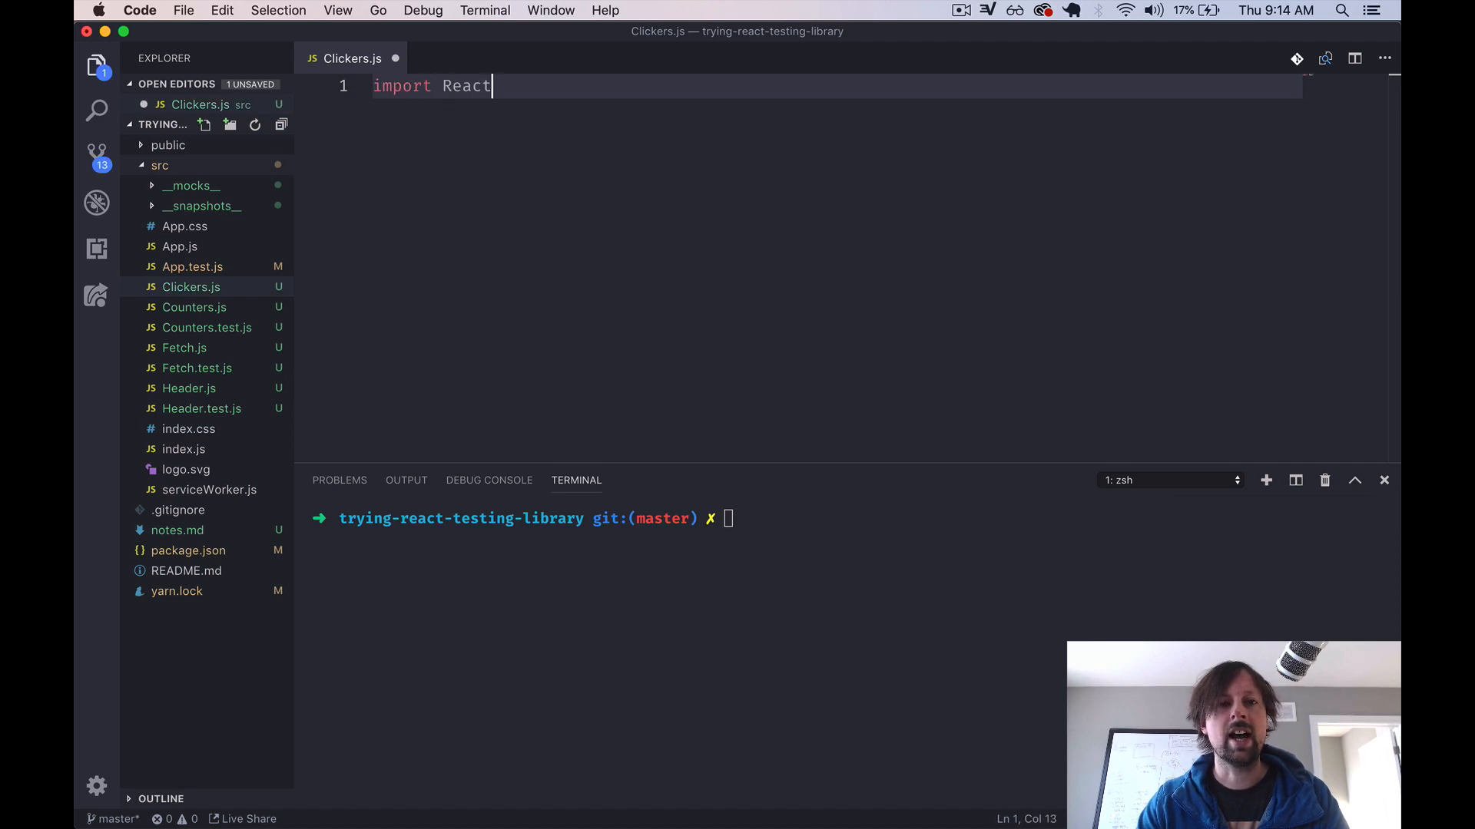
{"action": "type", "text": "from 'react';"}
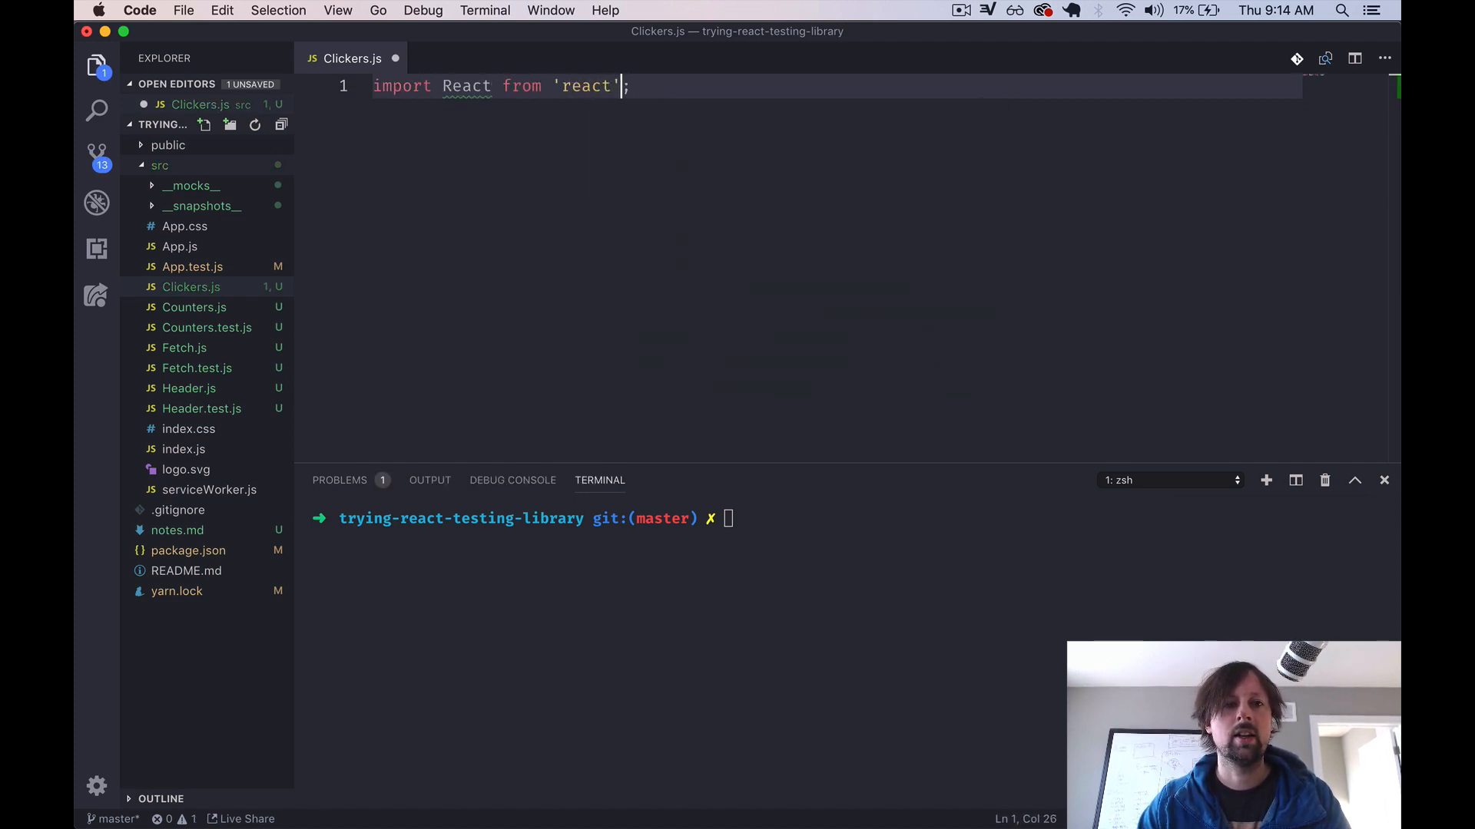
{"action": "double_click", "coordinate": [464, 86]}
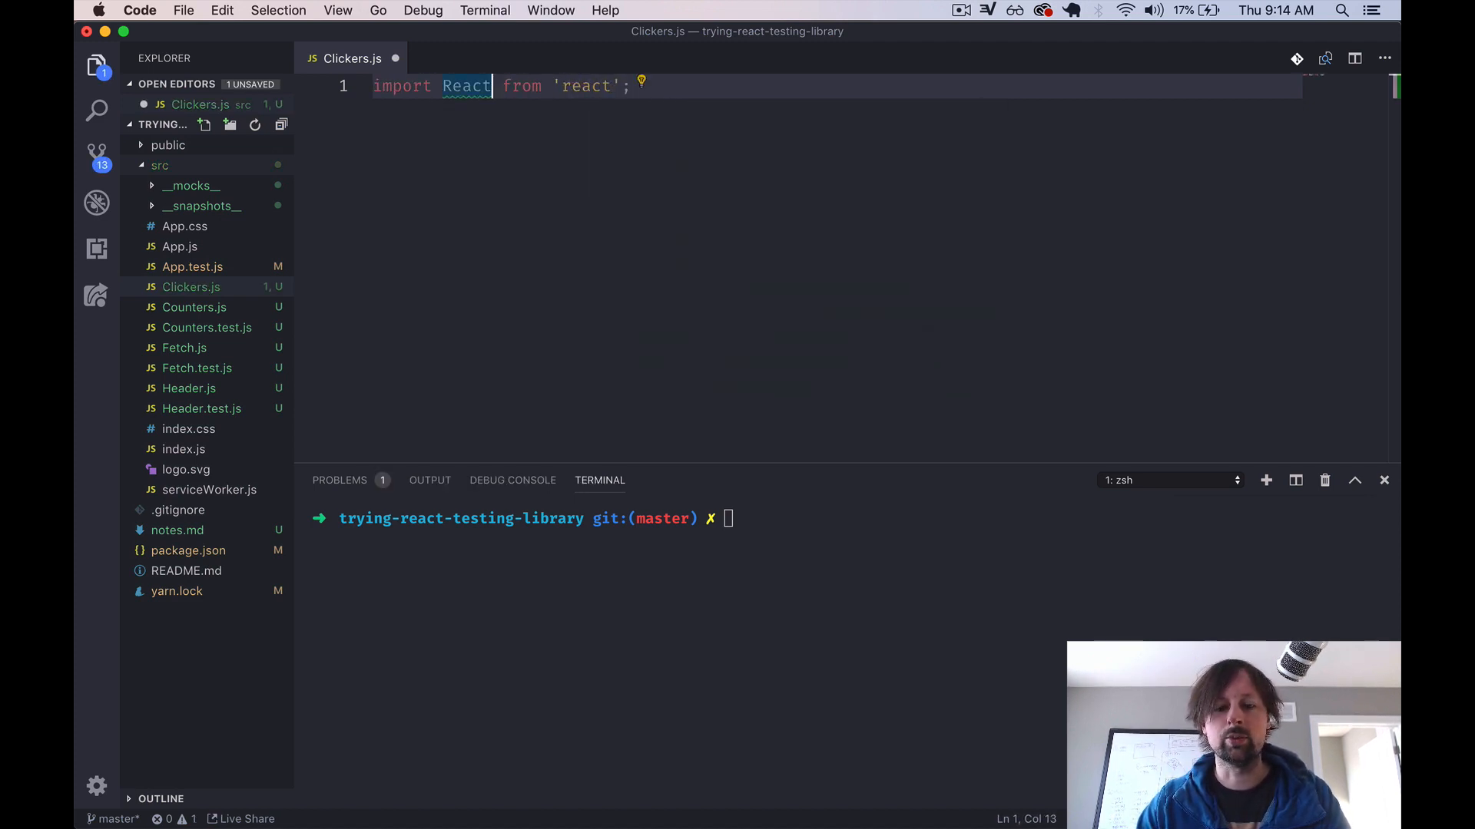
{"action": "type", "text": ", {useState"}
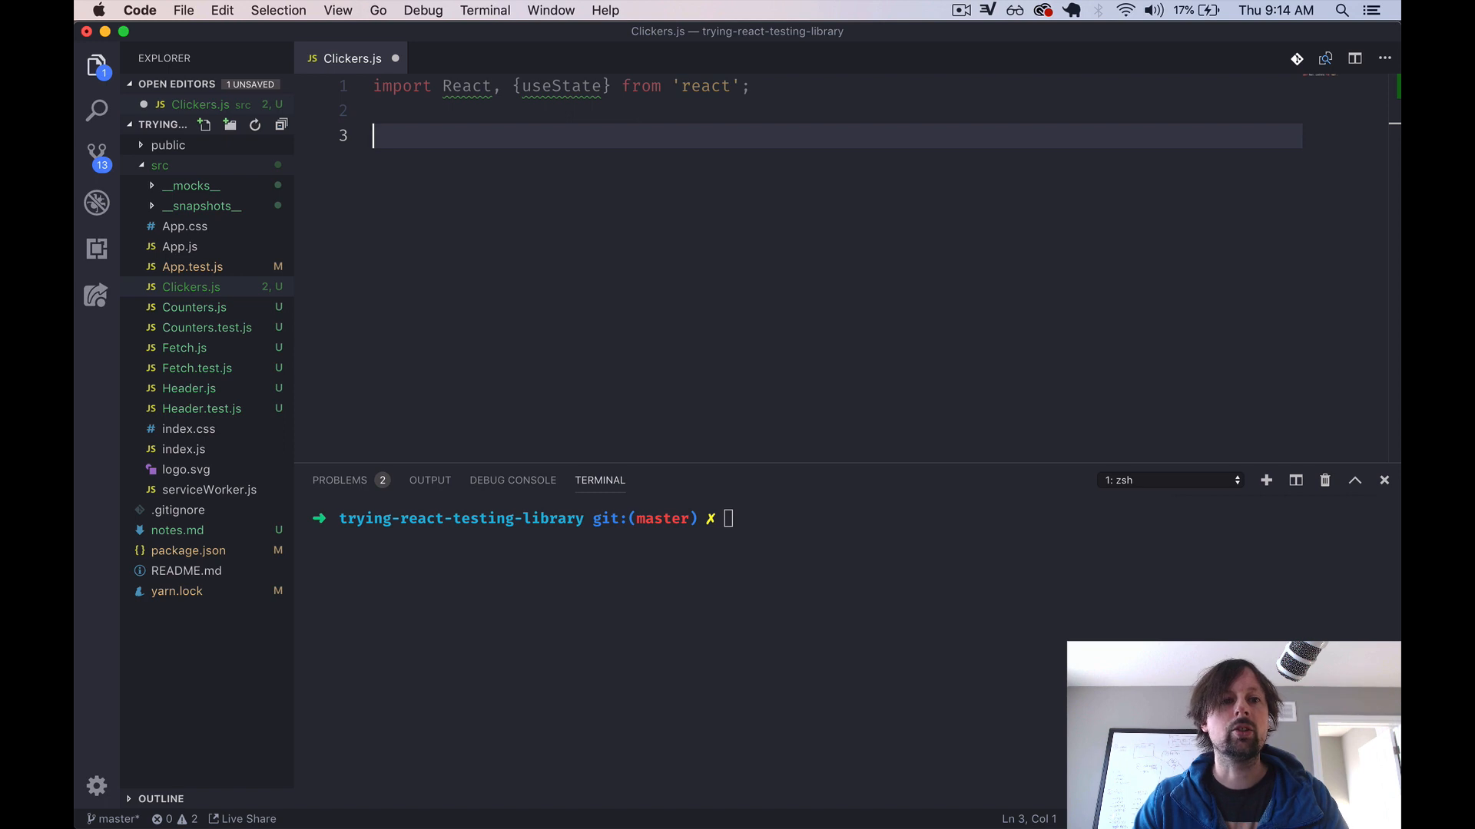
- Export a default Clickers function holding const [count, setCount] = useState(0)
{"action": "type", "text": "e"}
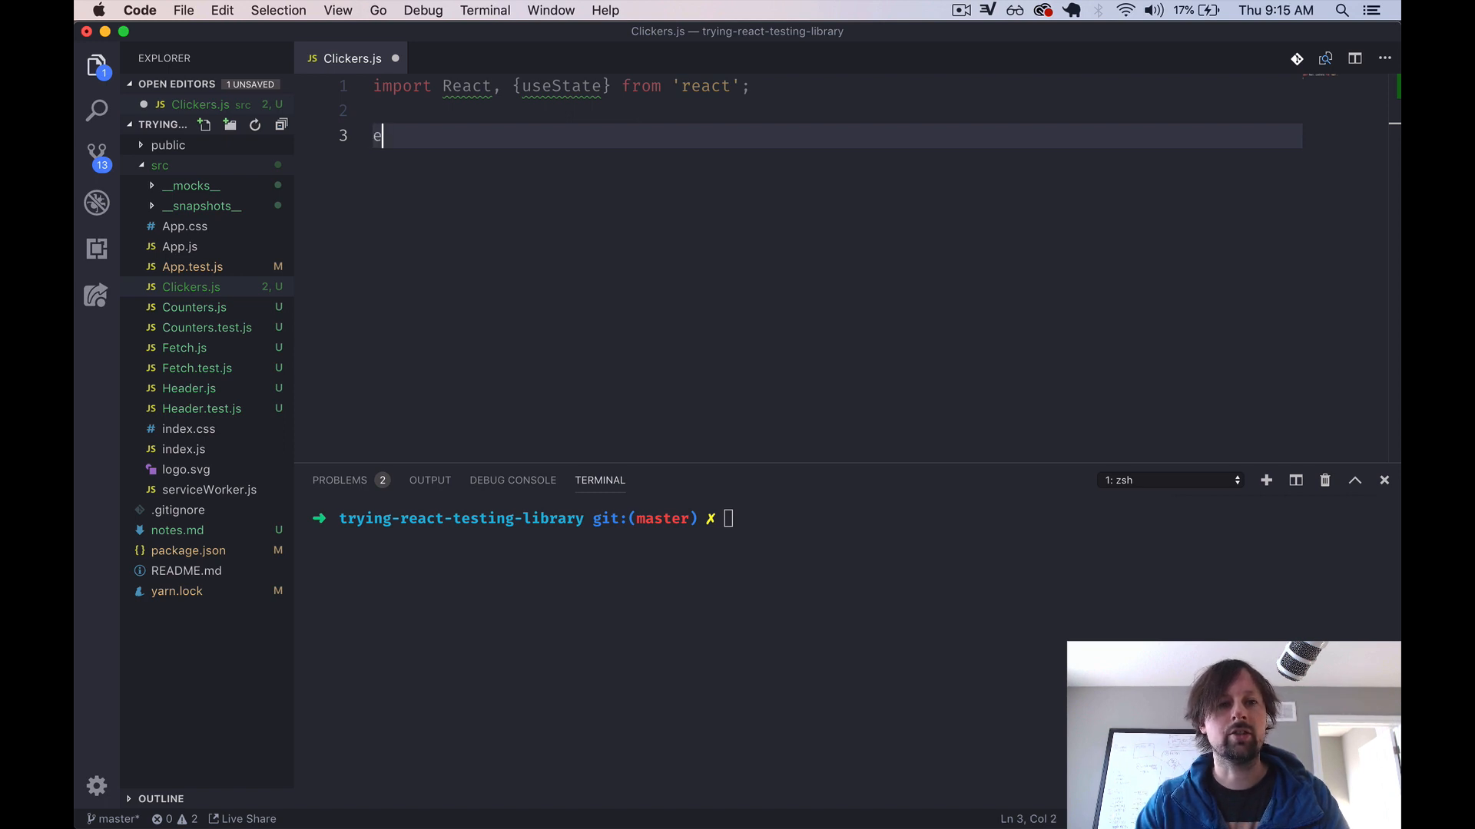
{"action": "type", "text": "export default function Clickers() {"}
{"action": "type", "text": "return ("}
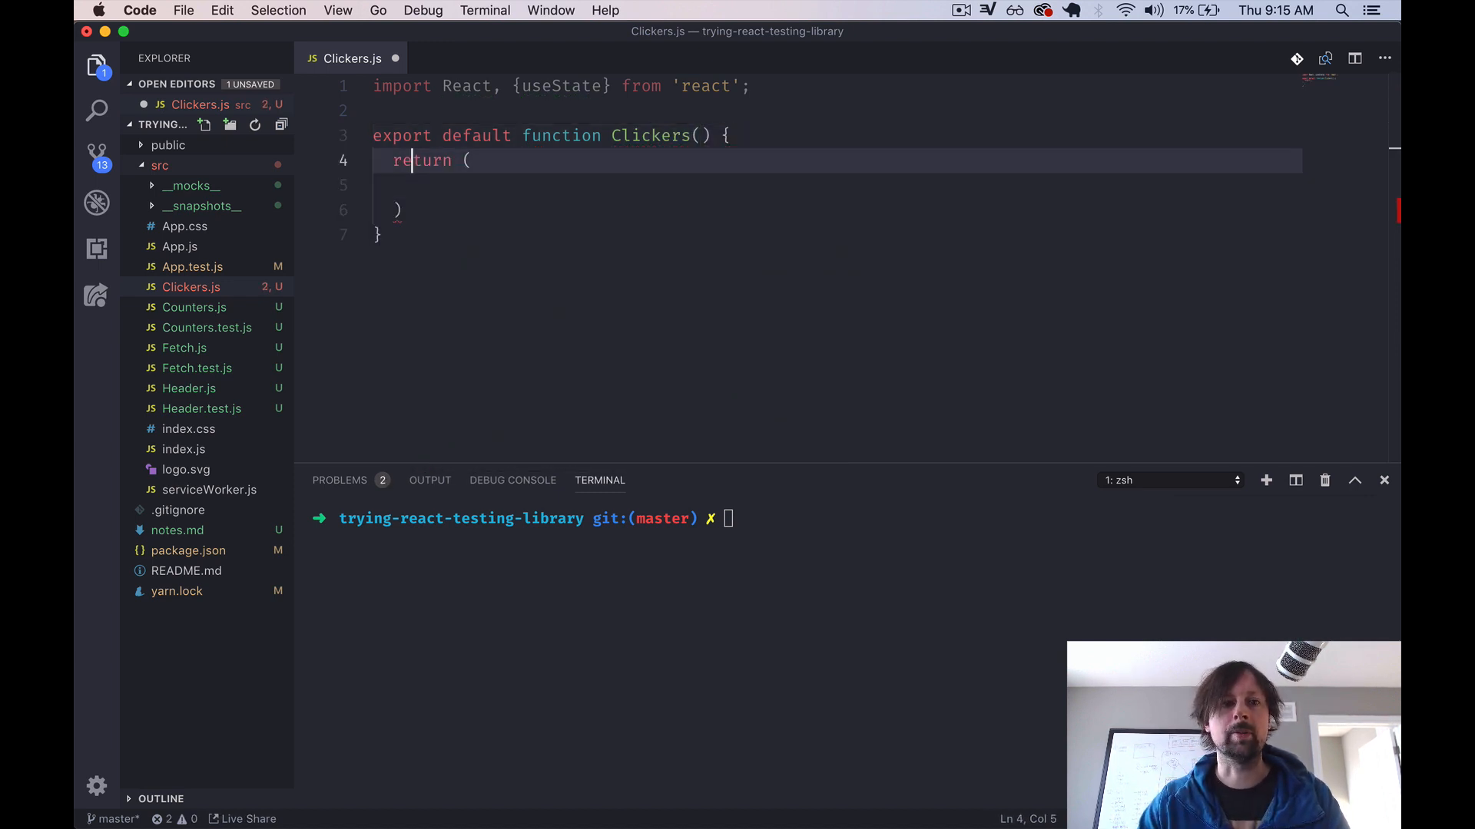
{"action": "key", "text": "Enter"}
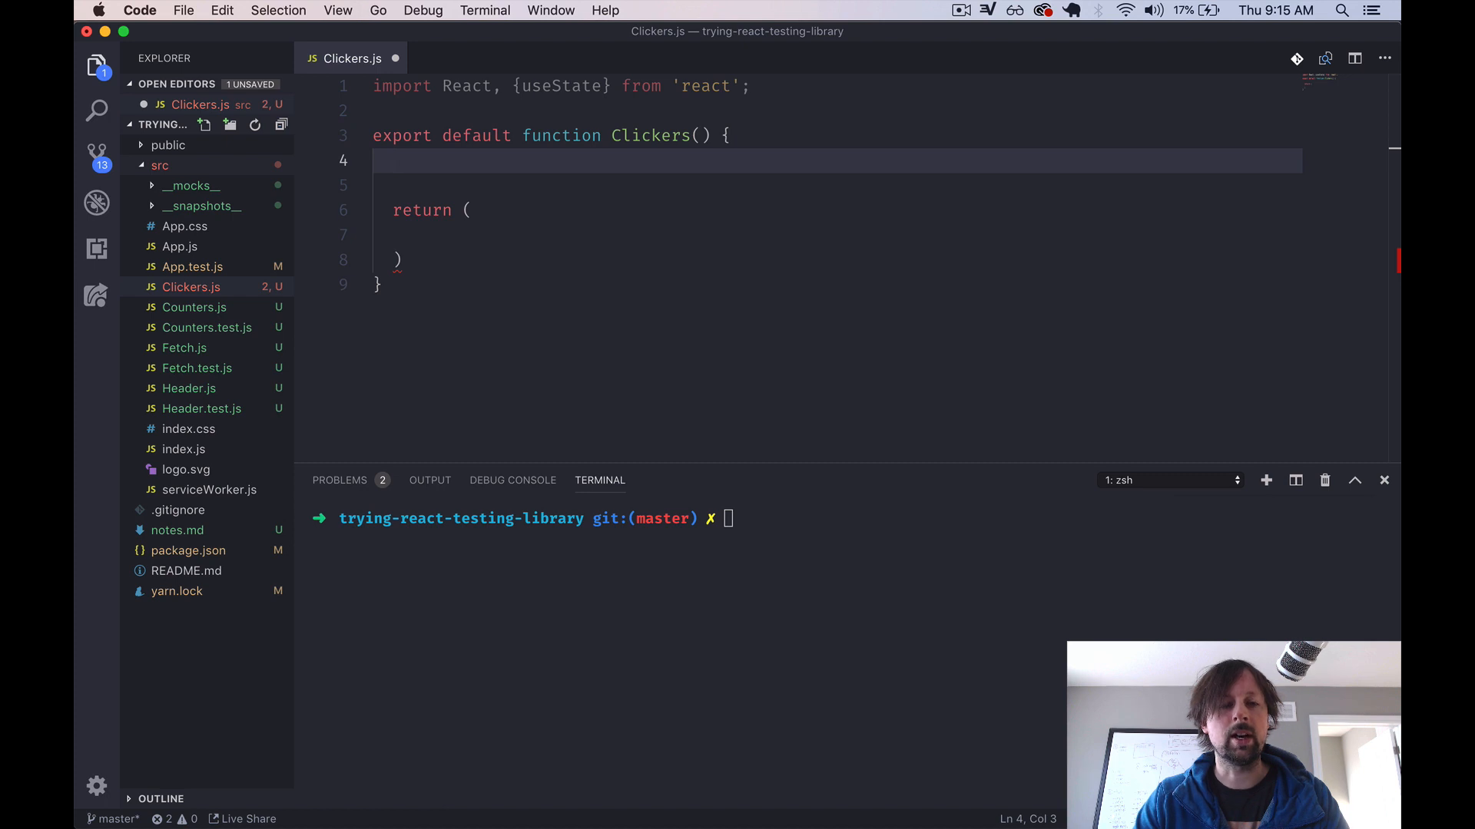
{"action": "type", "text": "const [coun"}
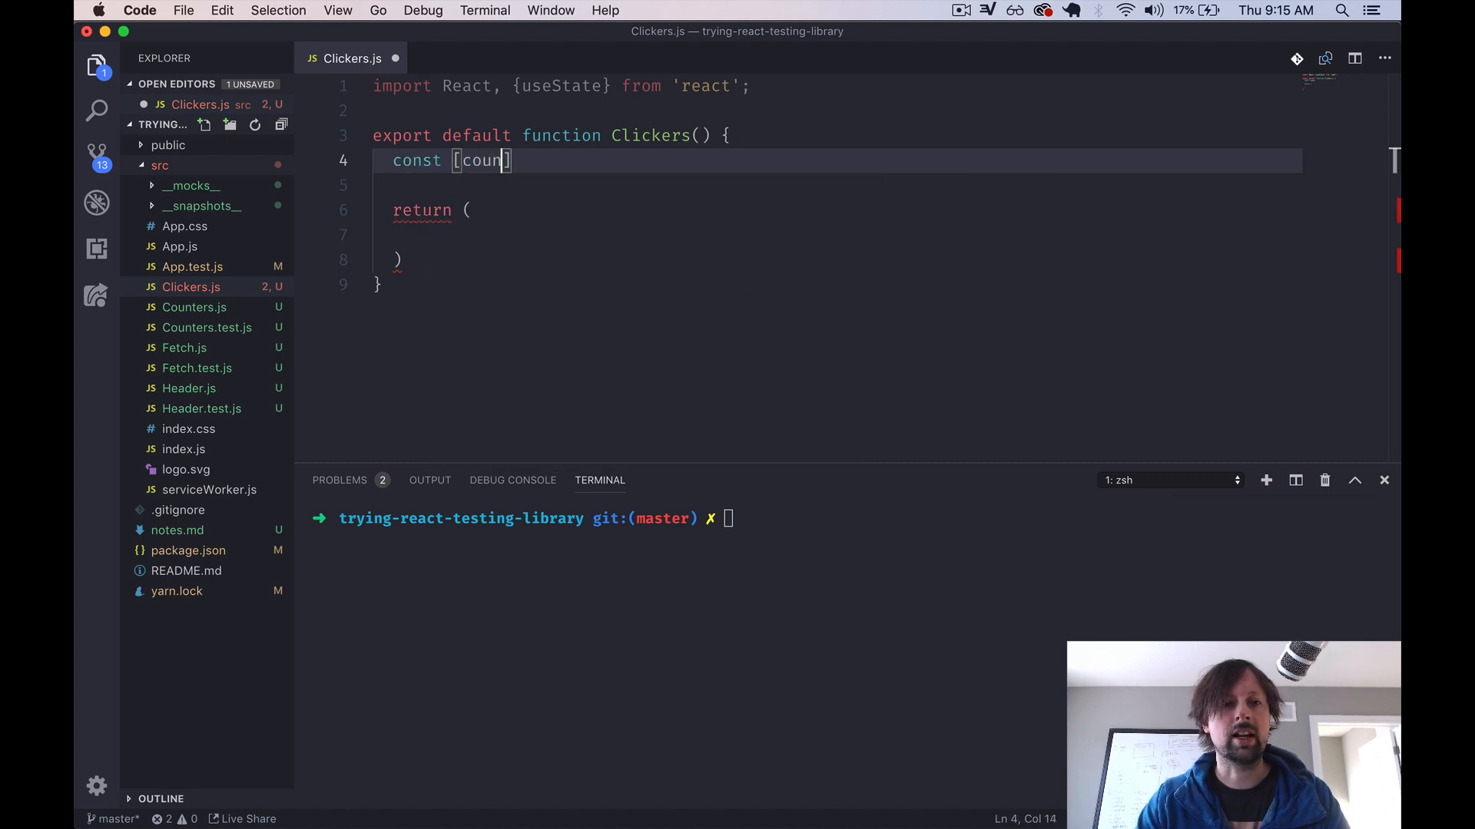
{"action": "type", "text": ", set"}
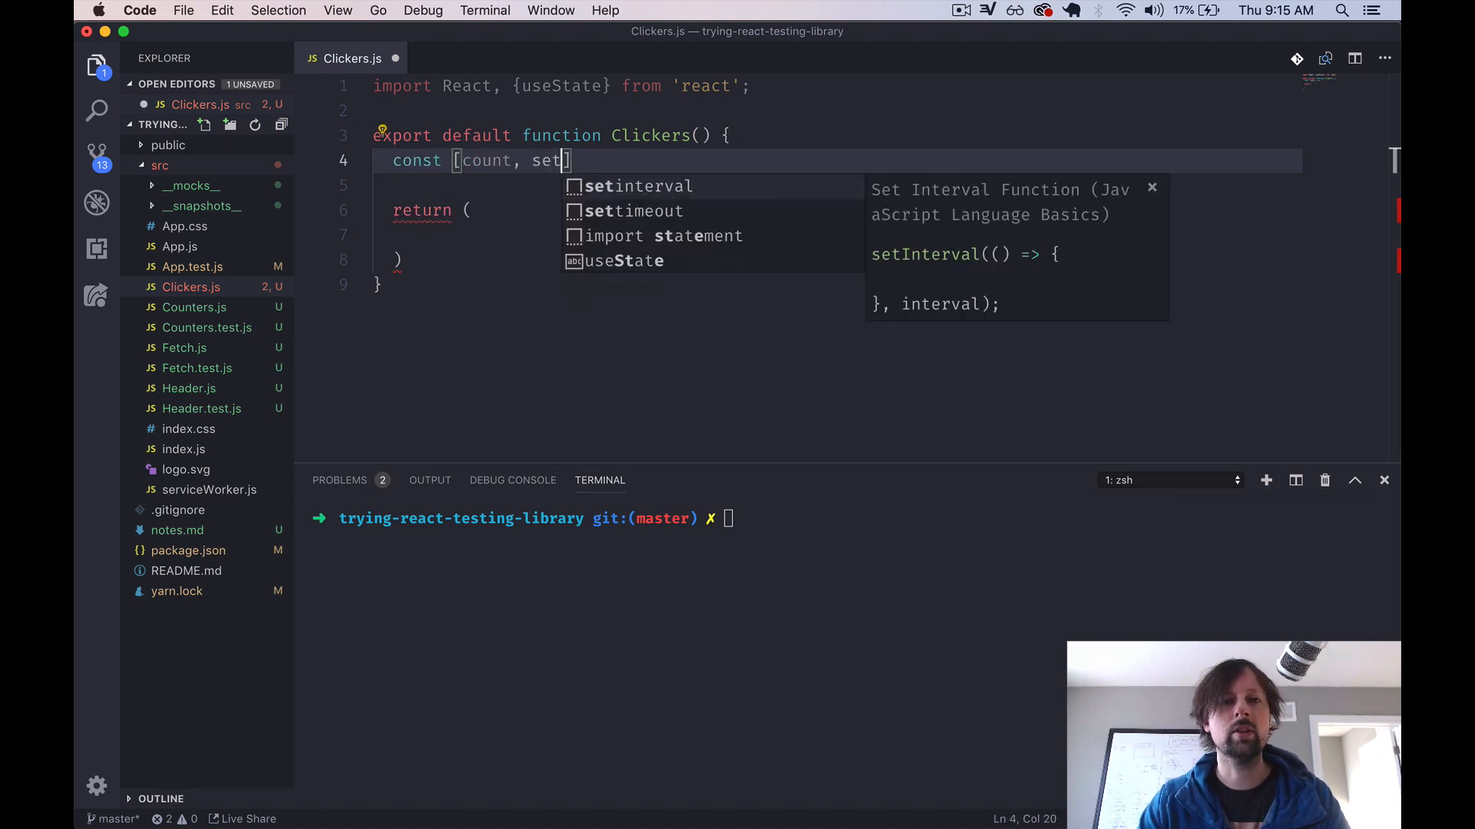
{"action": "type", "text": "Co"}
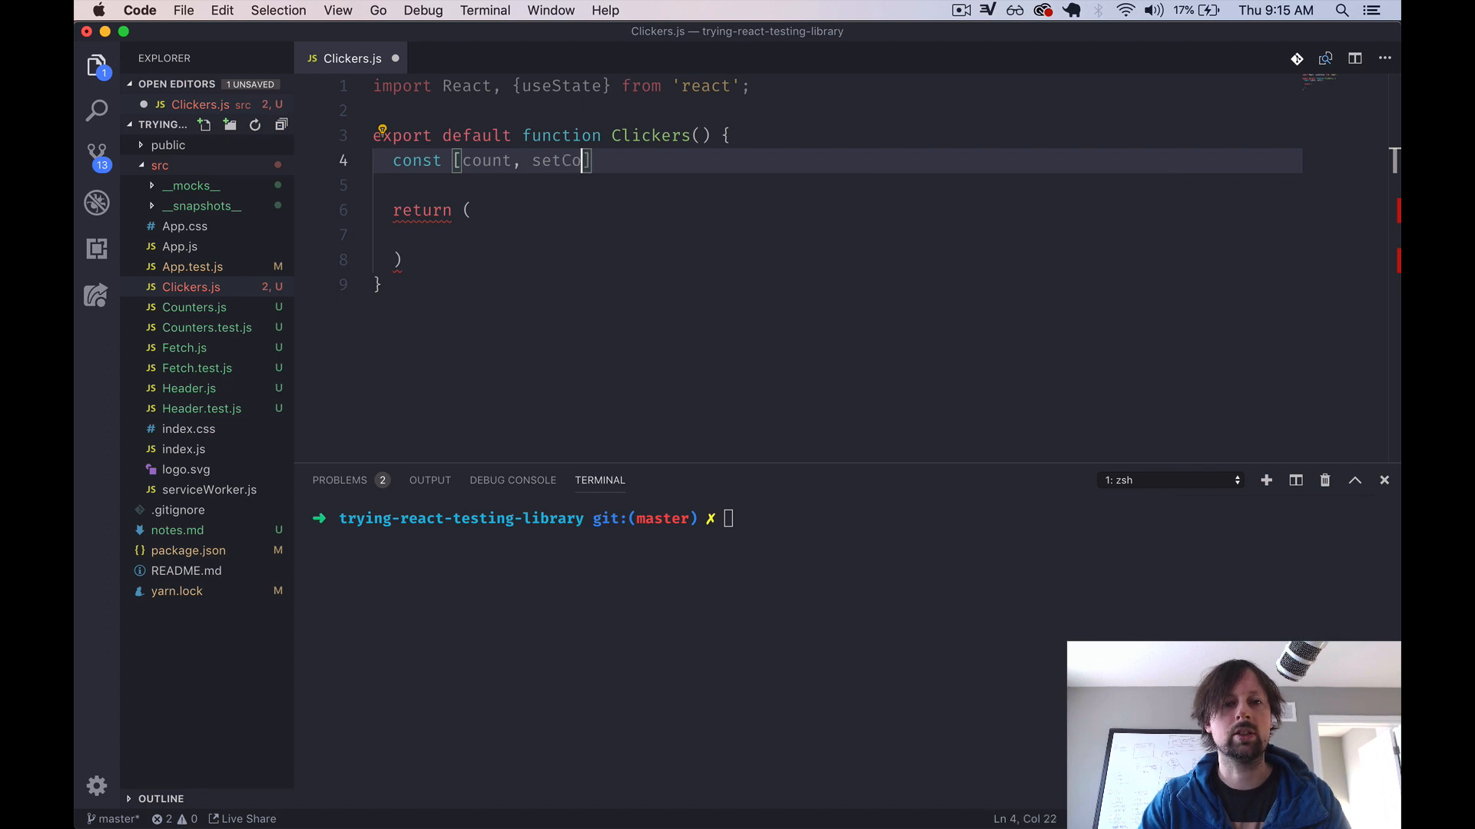
{"action": "type", "text": "unt] = useState(0);"}
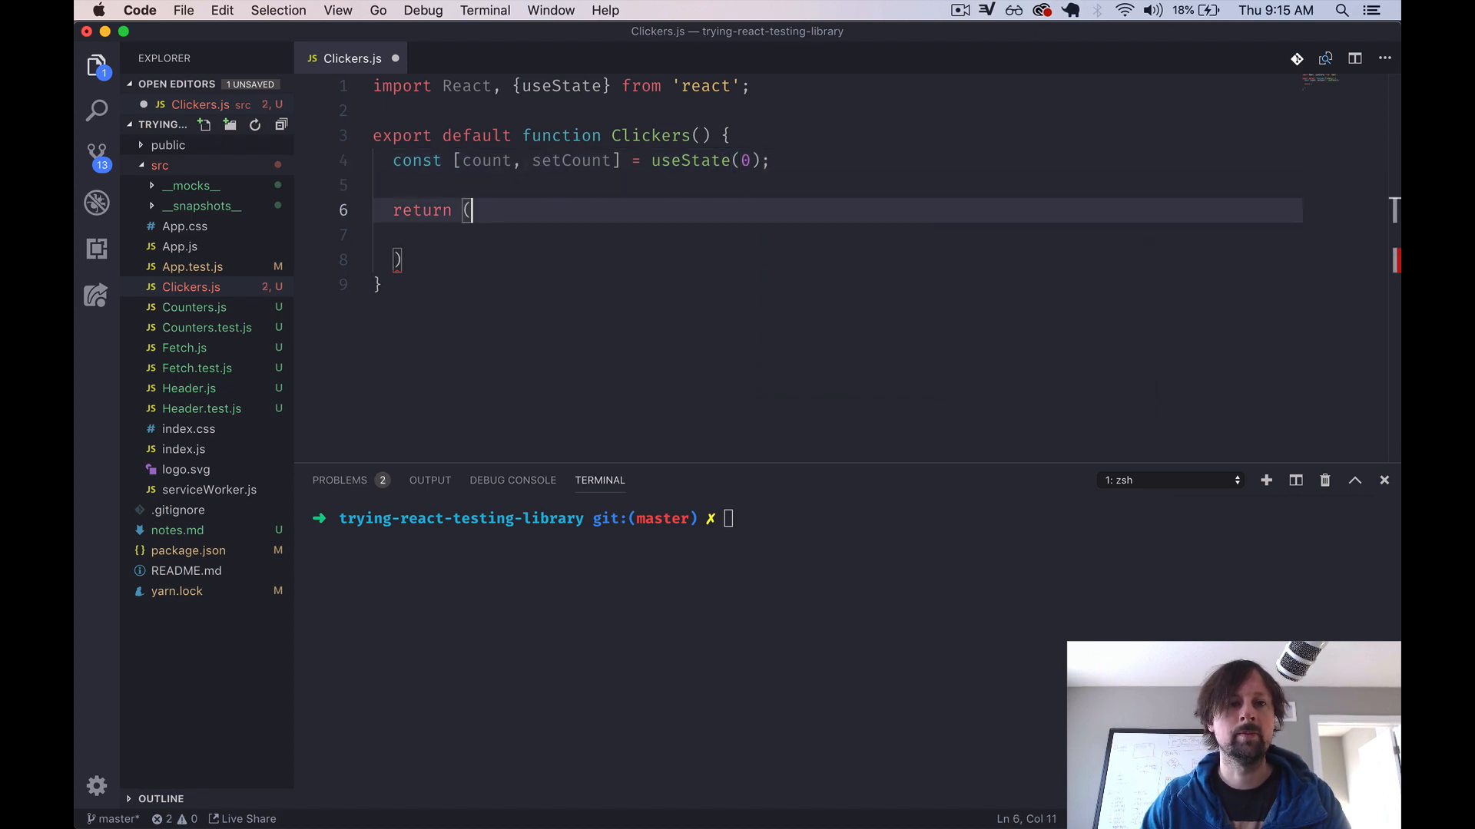
- Return a div containing a span that renders {count}, then save and format the file
{"action": "key", "text": "Enter"}
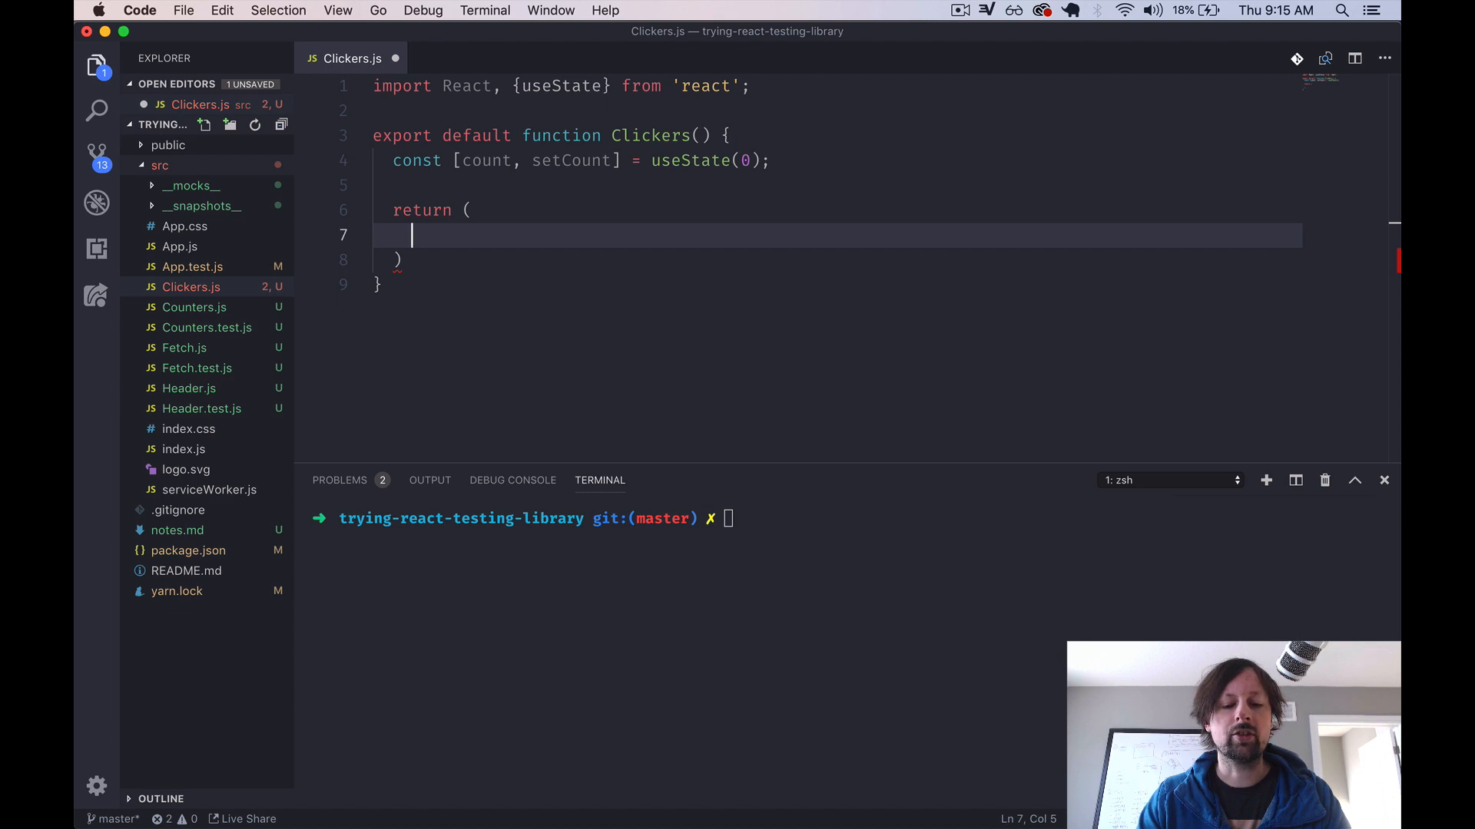
{"action": "type", "text": "<"}
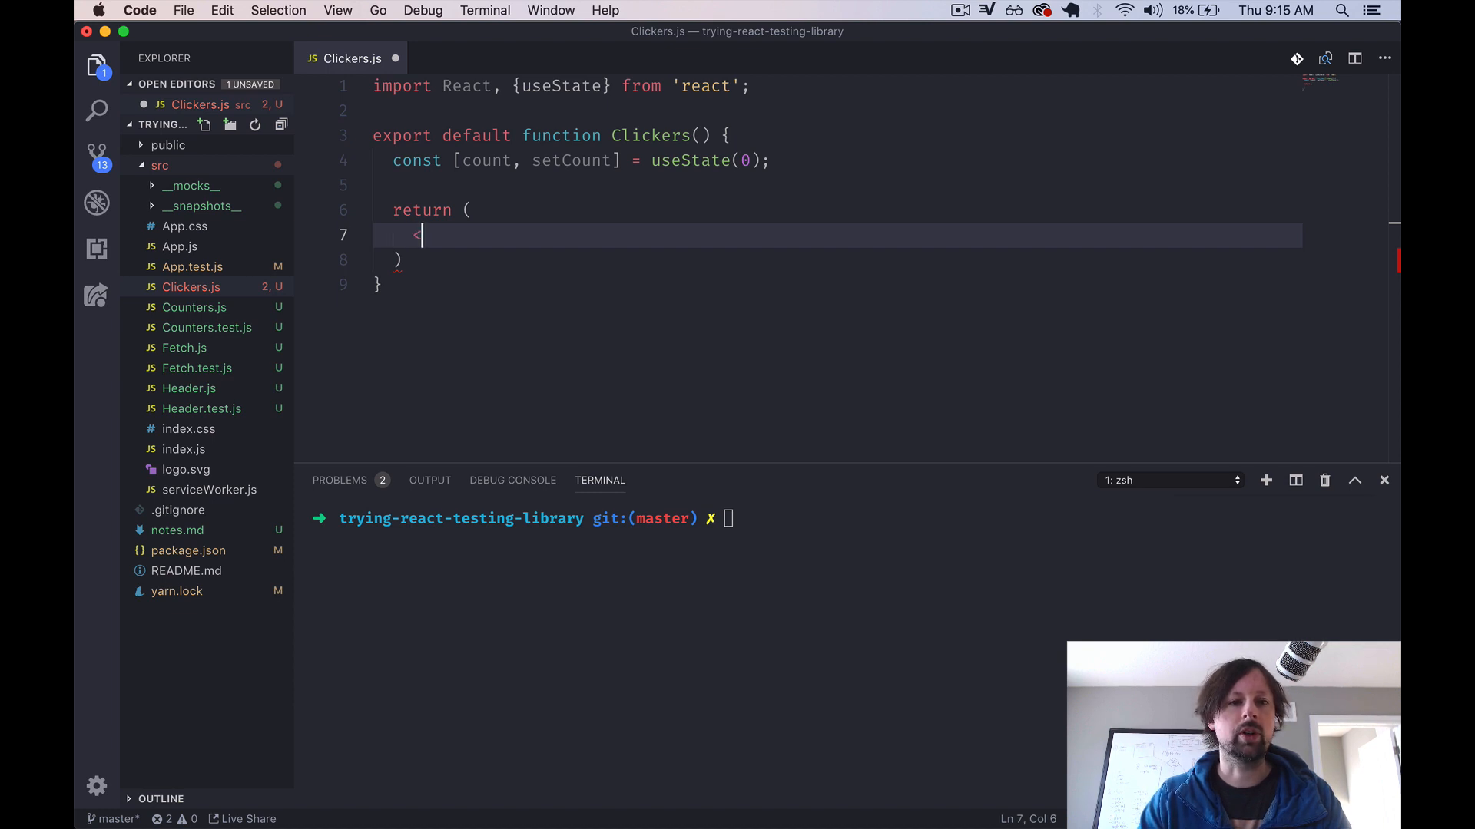
{"action": "type", "text": "<div>"}
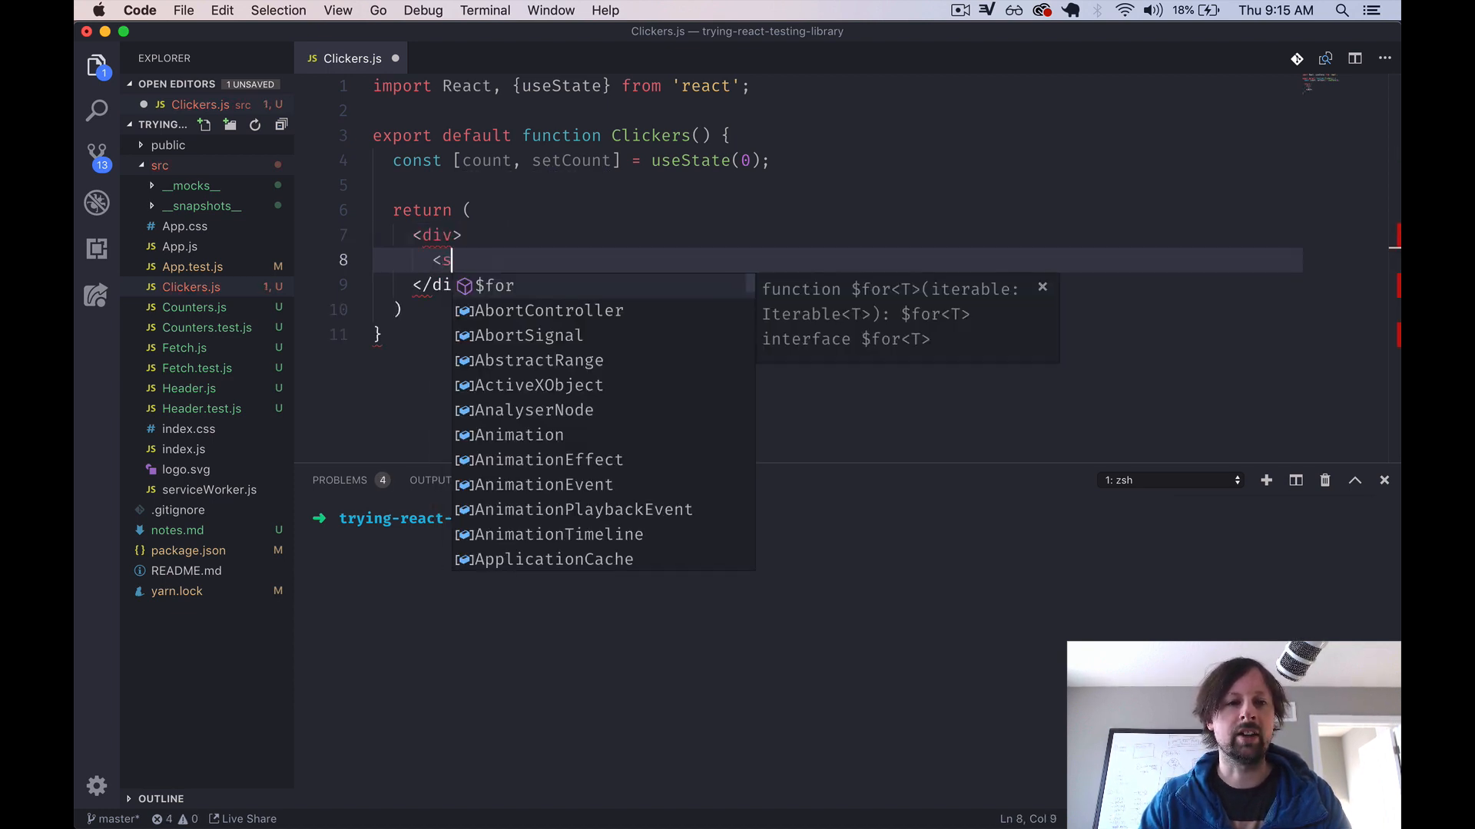
{"action": "type", "text": "span>{</span>"}
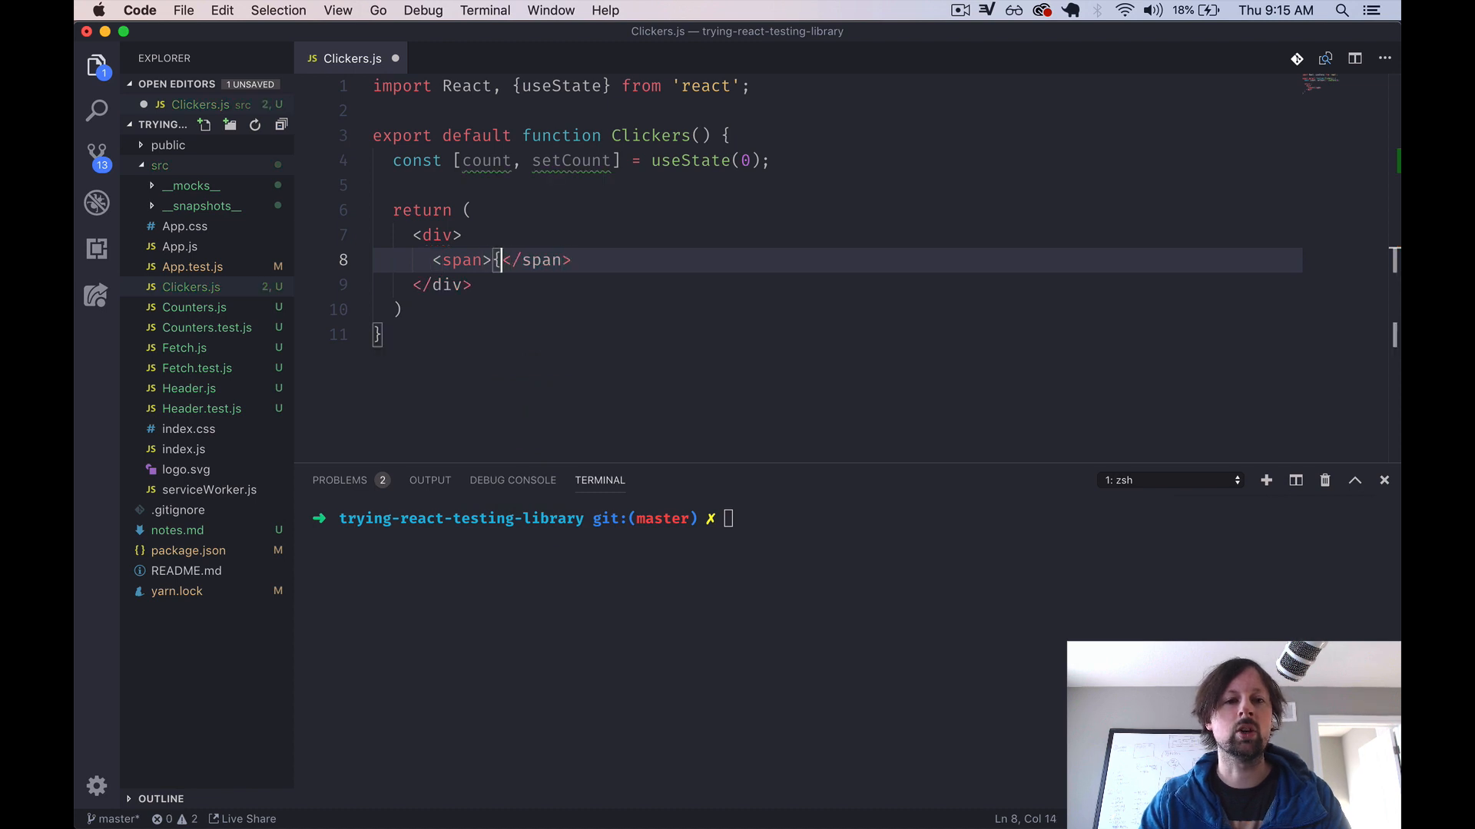
{"action": "type", "text": "count}"}
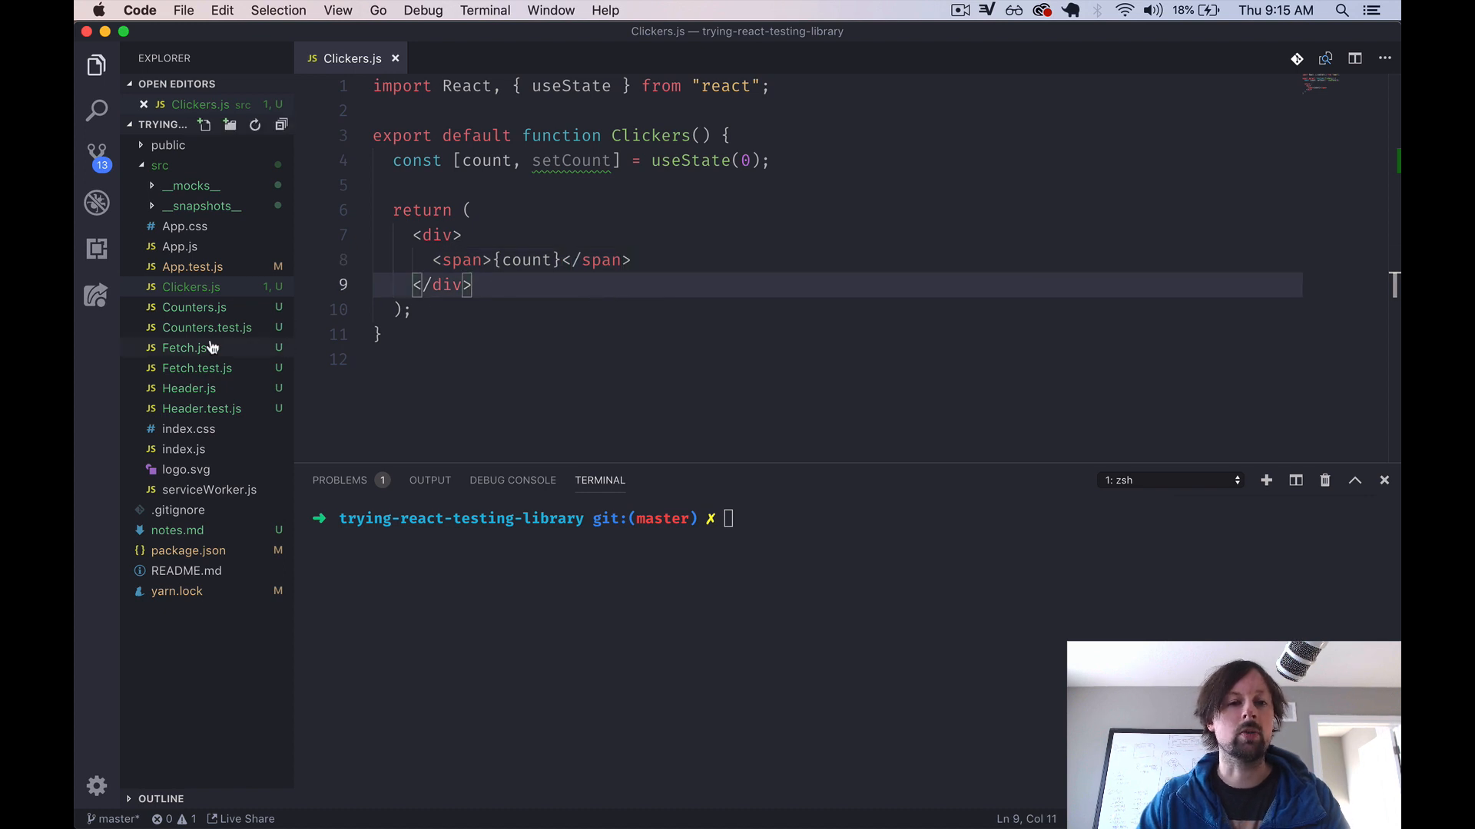
{"action": "mouse_move", "coordinate": [524, 260]}
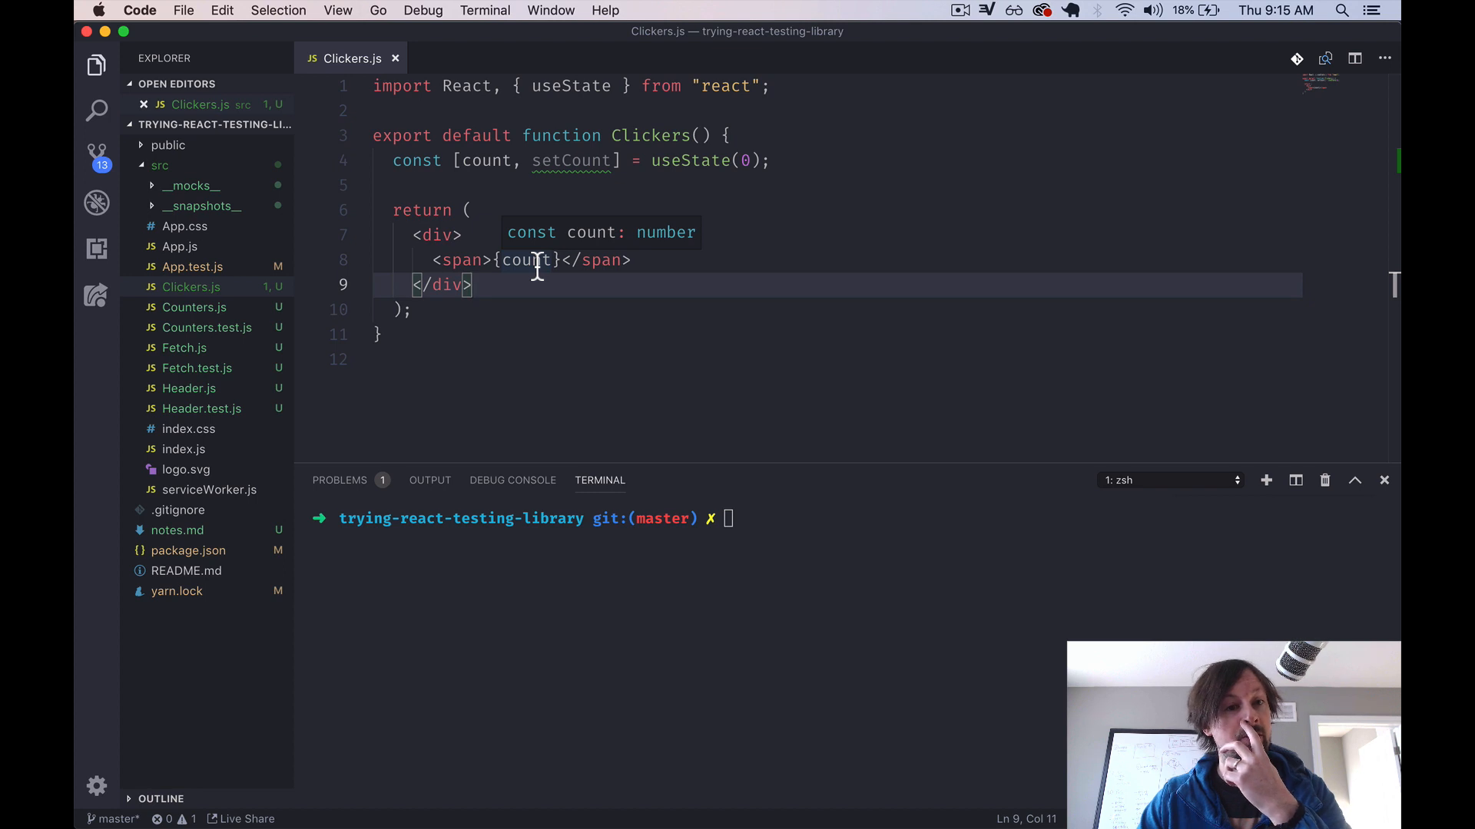
- Create a new file named Clickers.test.js inside the src folder
{"action": "right_click", "coordinate": [160, 165]}
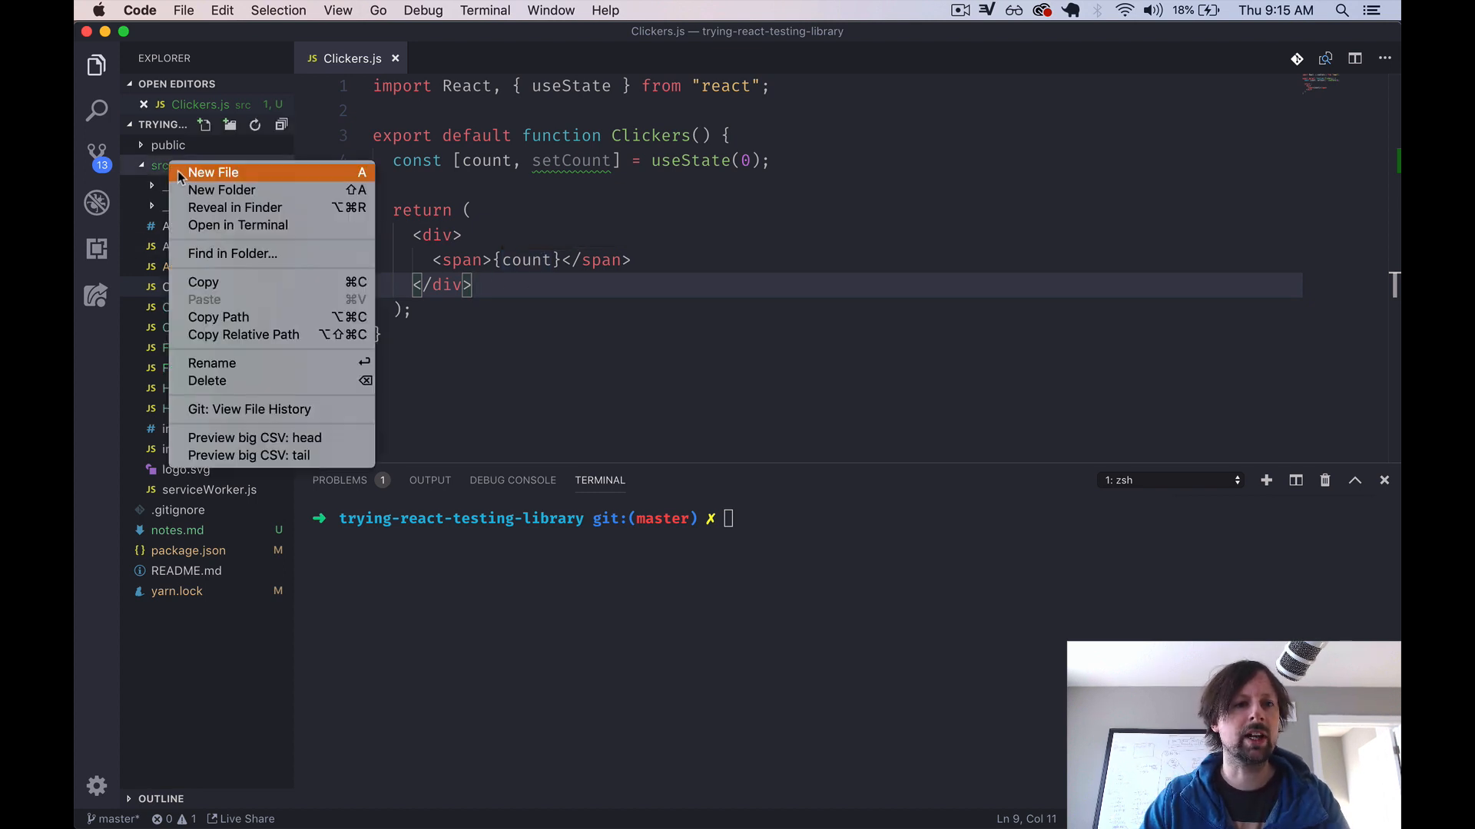
{"action": "left_click", "coordinate": [212, 173]}
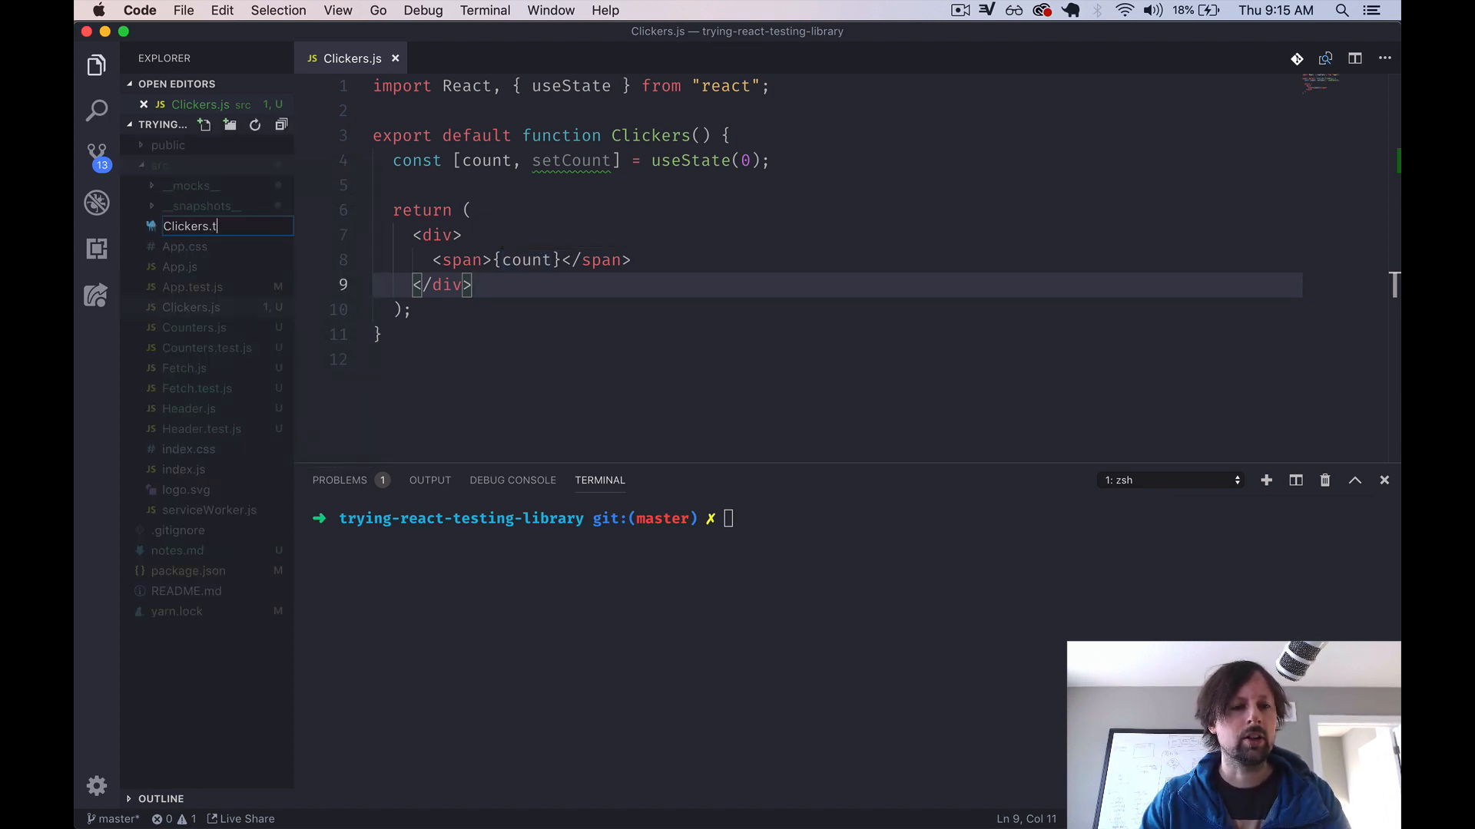
{"action": "key", "text": "Enter"}
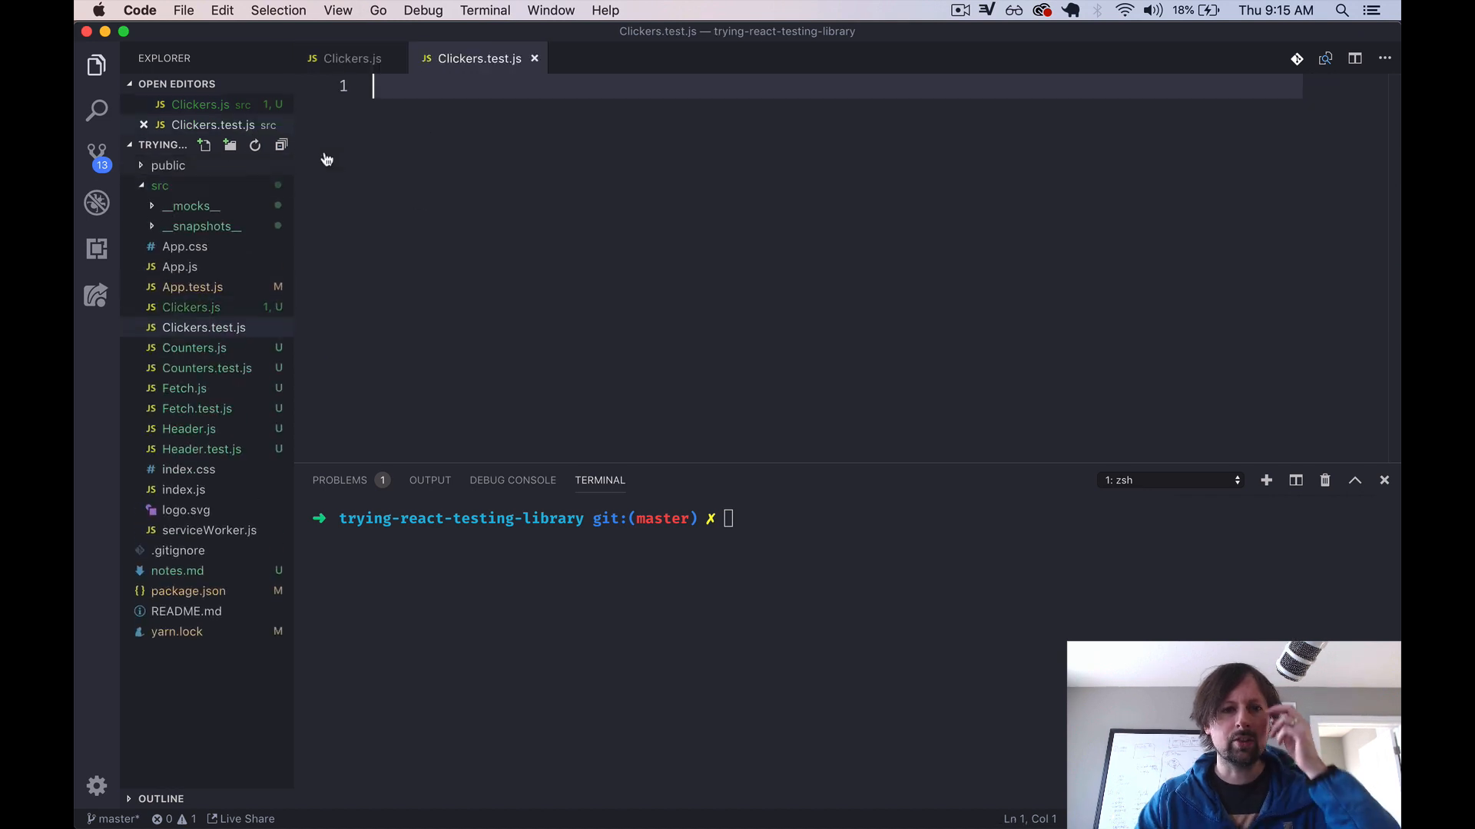
- Import React from 'react' and render, cleanup from "react-testing-library"
{"action": "type", "text": "impor"}
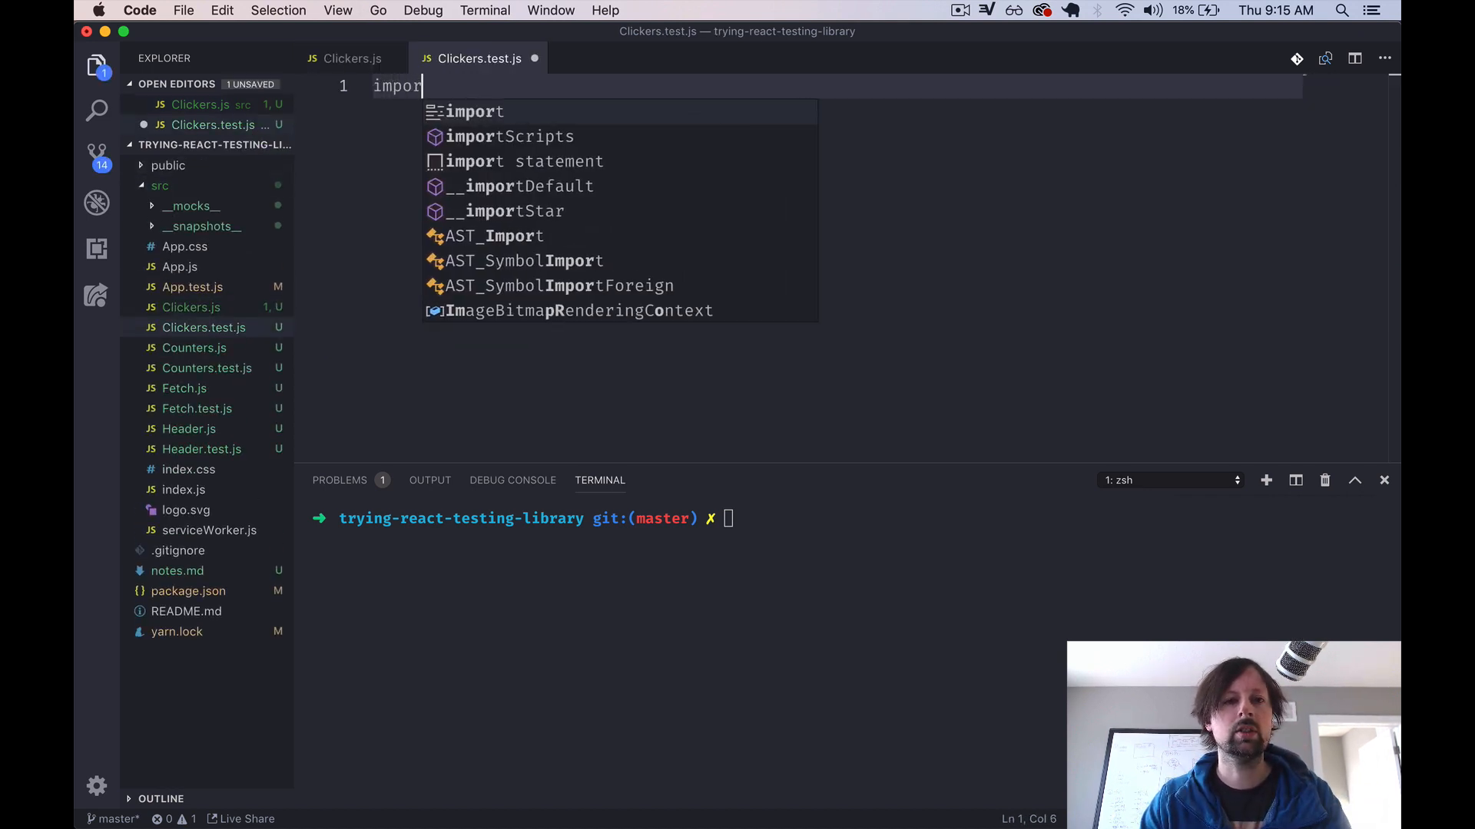
{"action": "type", "text": "React from 'react';"}
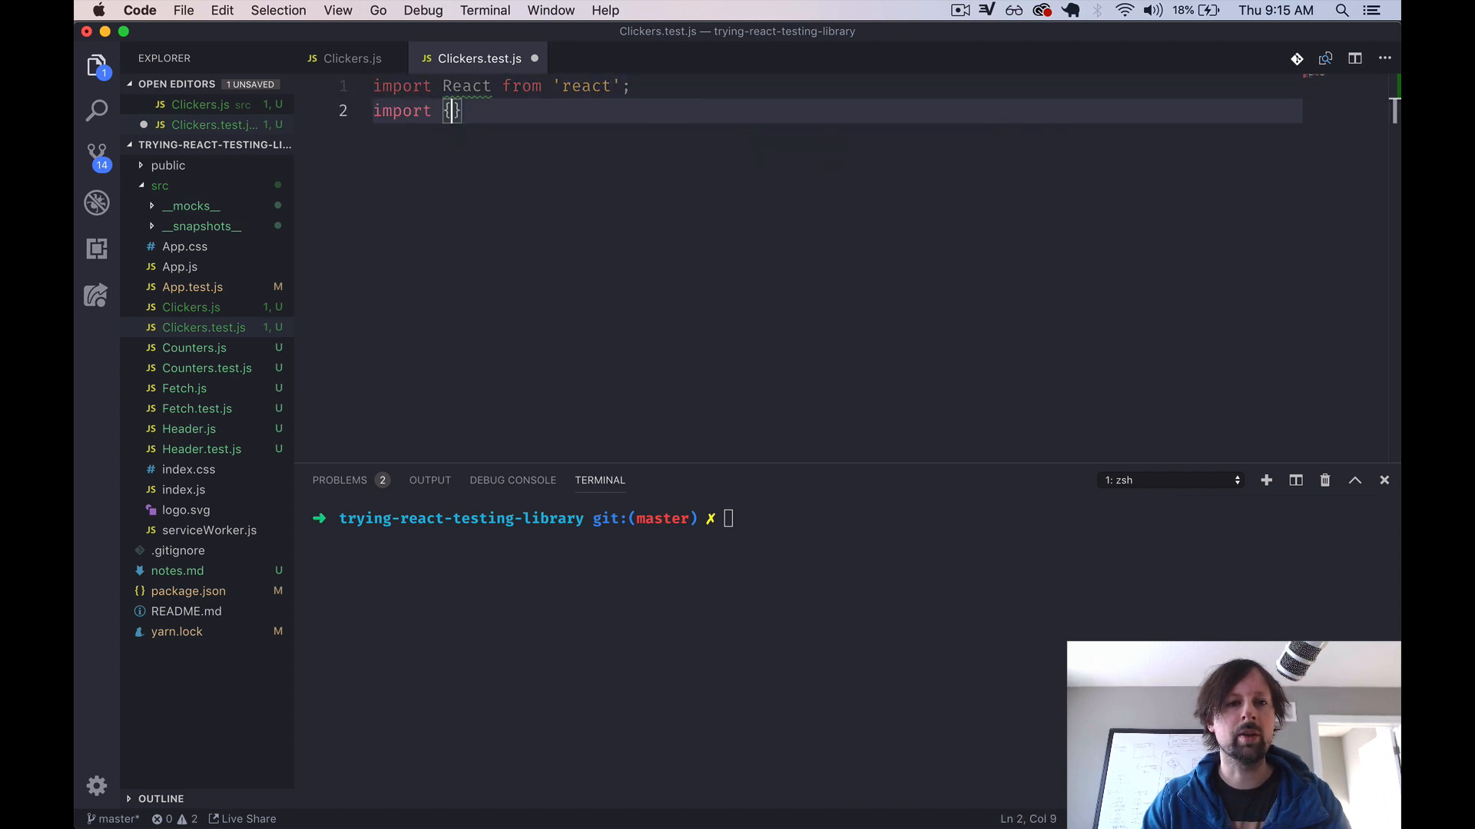
{"action": "type", "text": "render, cleanup"}
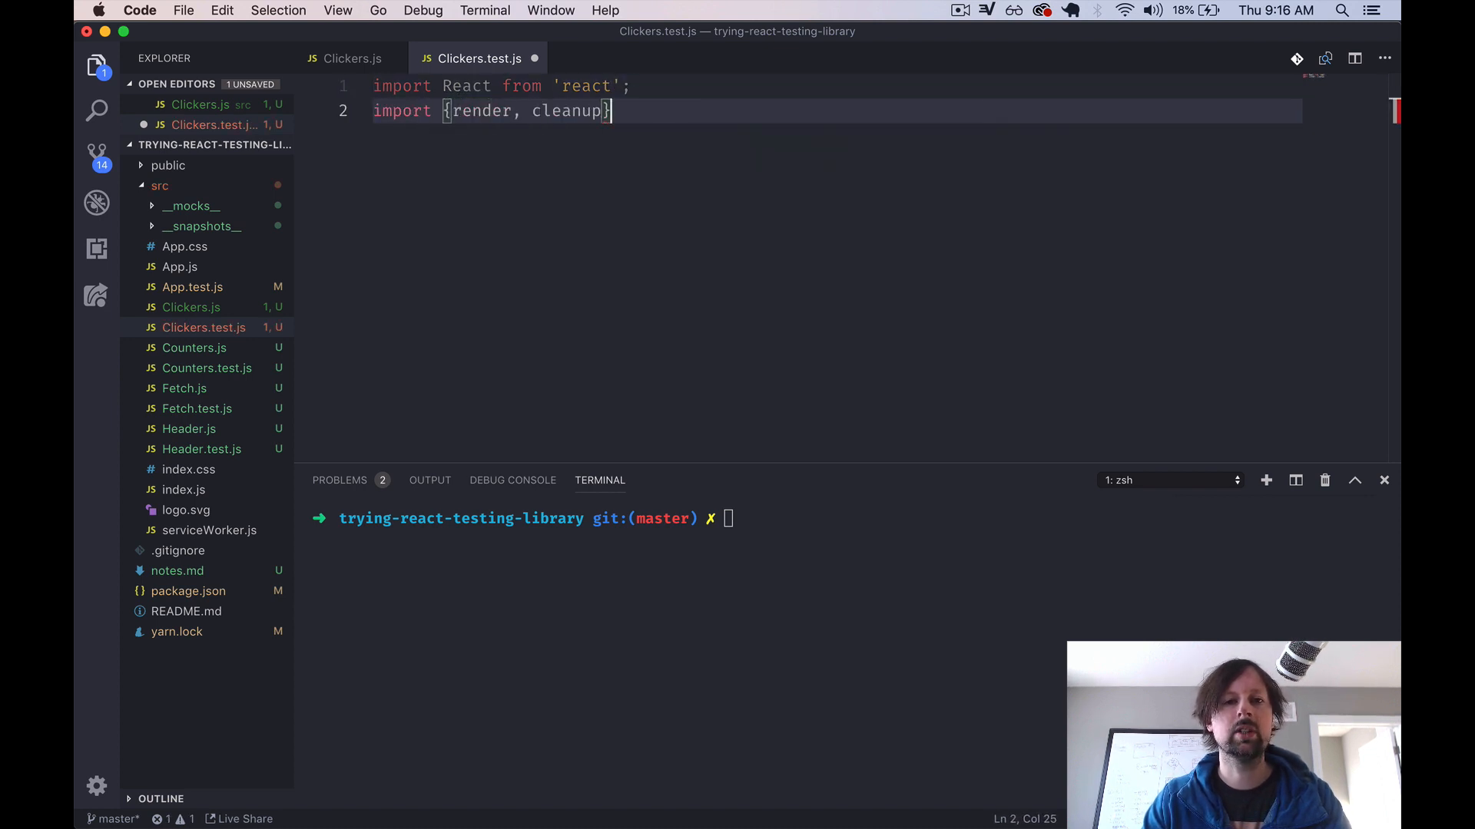
{"action": "type", "text": "from \"rea"}
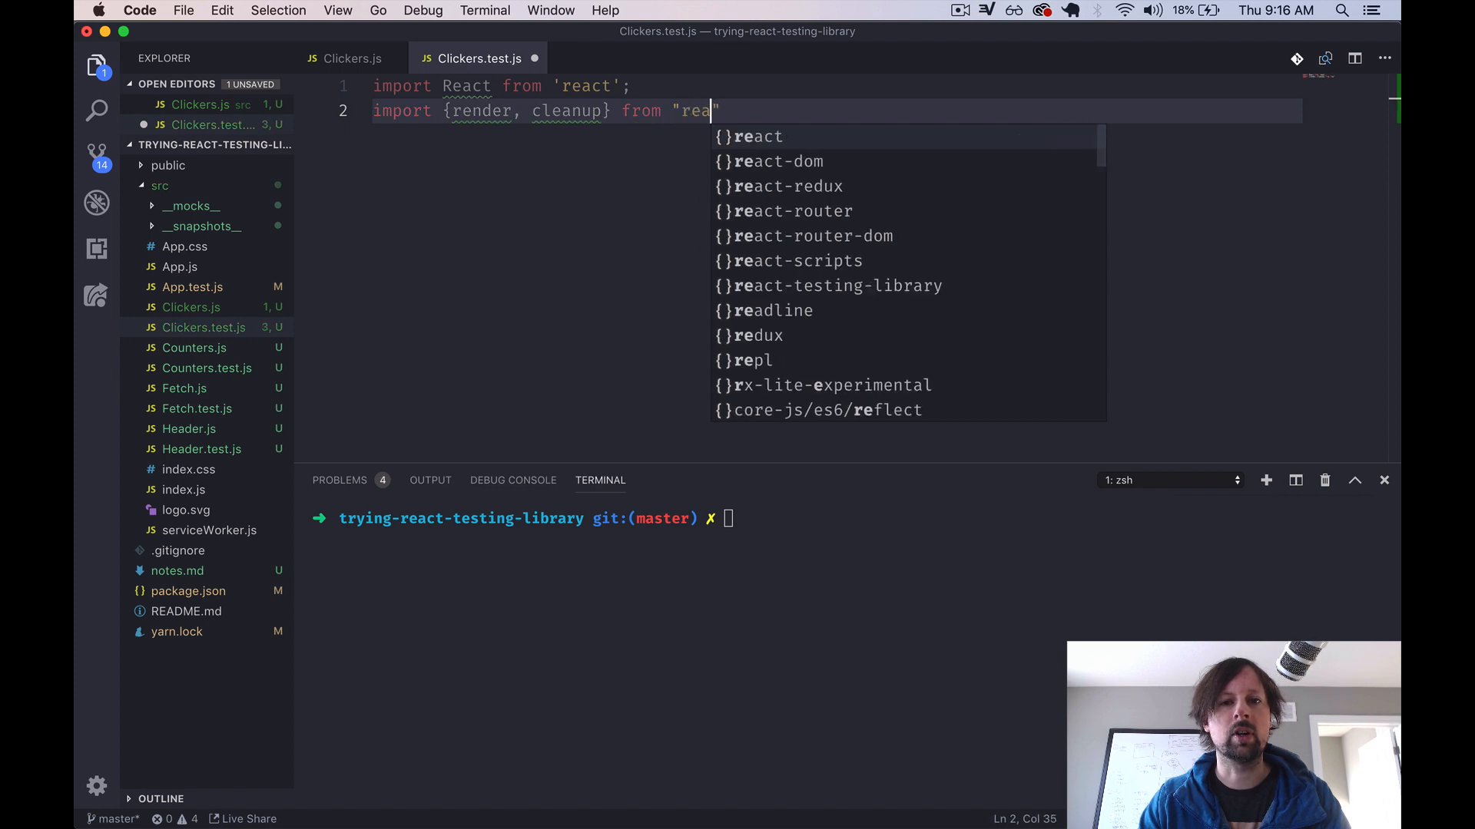
{"action": "type", "text": "ct-testing"}
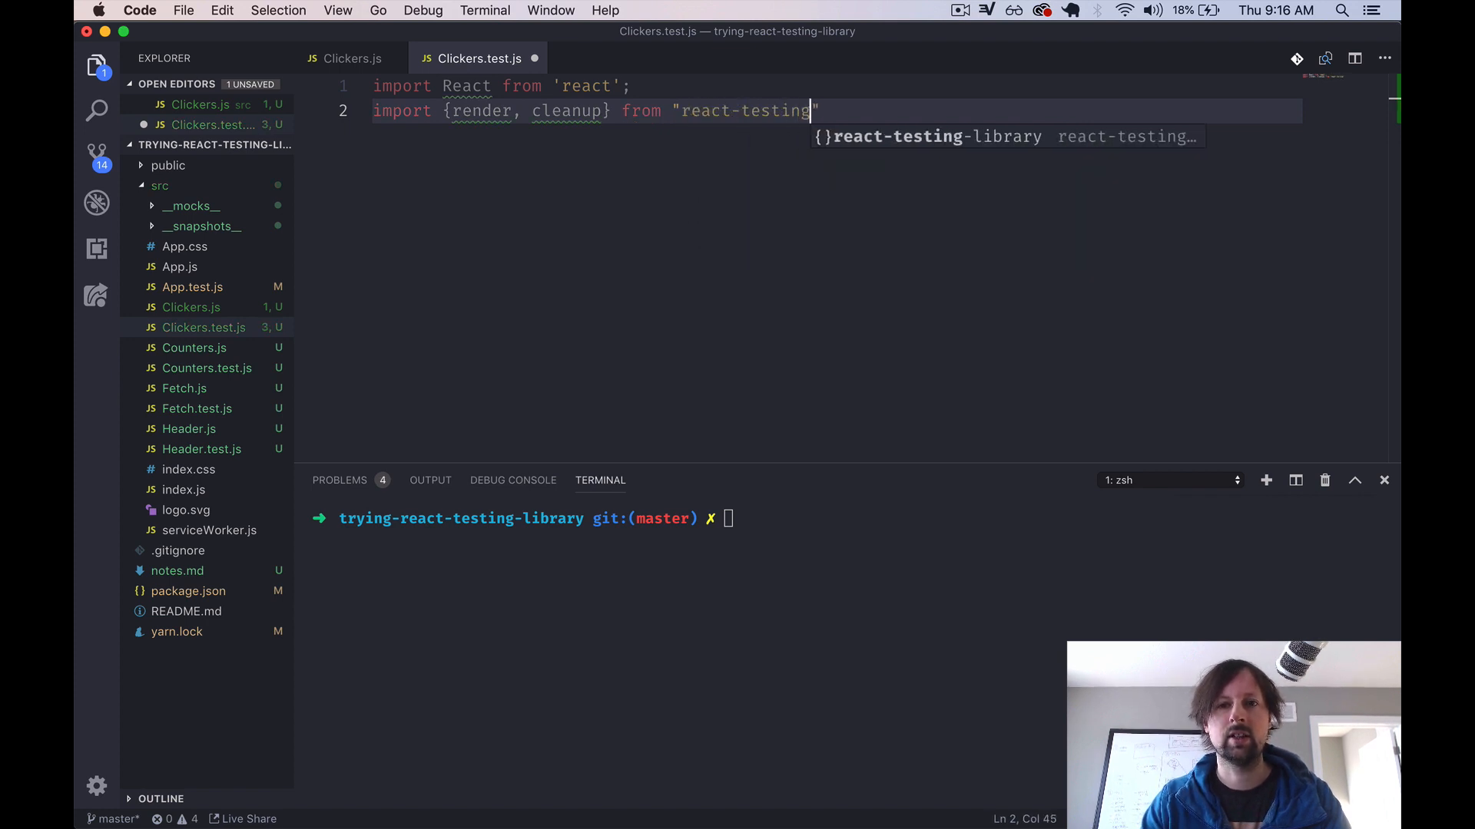
{"action": "type", "text": "-library\";"}
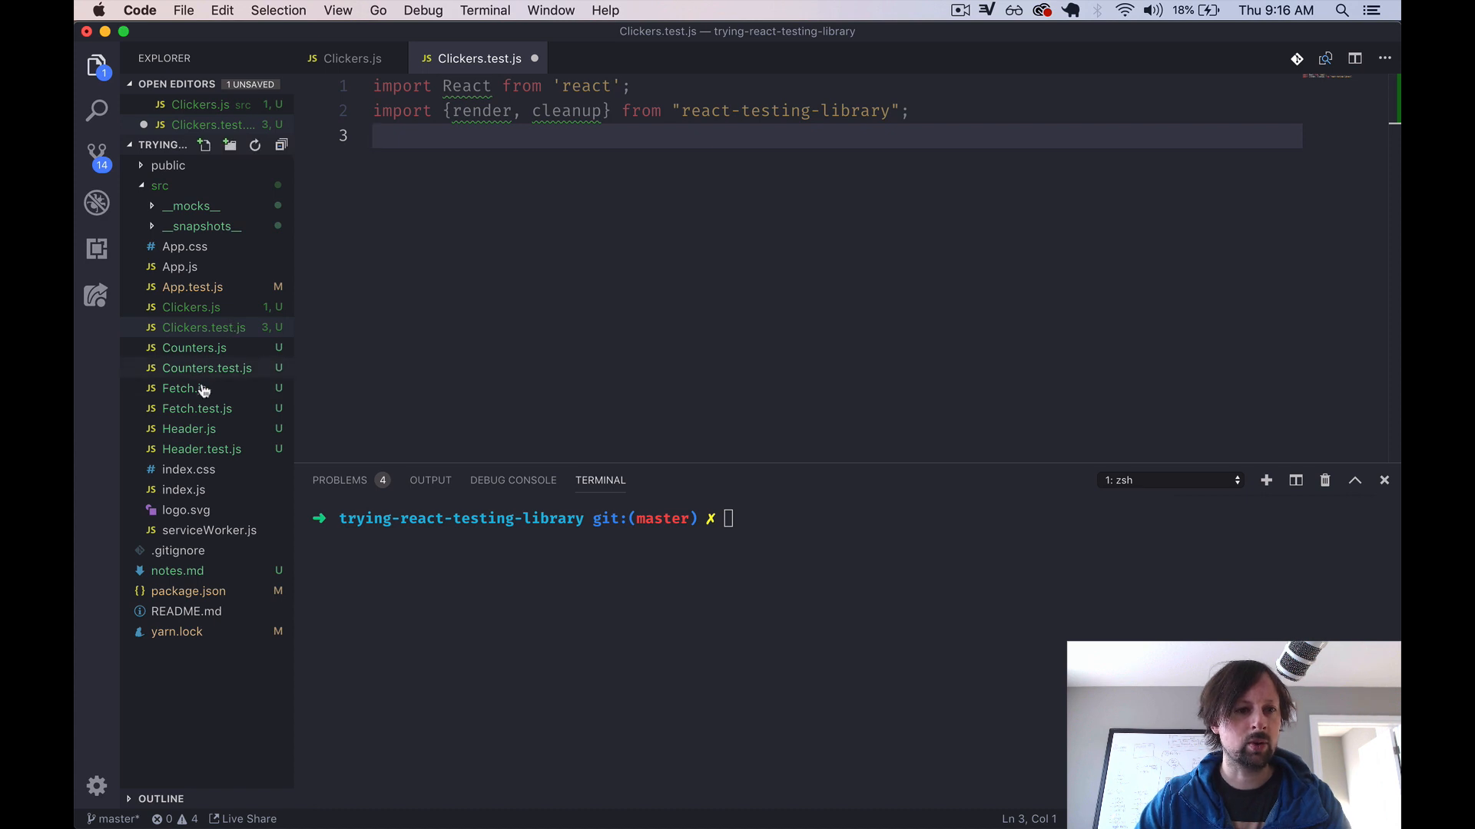
- Add import Clickers from "./Clickers" below the existing imports, referencing Header.test.js
{"action": "left_click", "coordinate": [201, 448]}
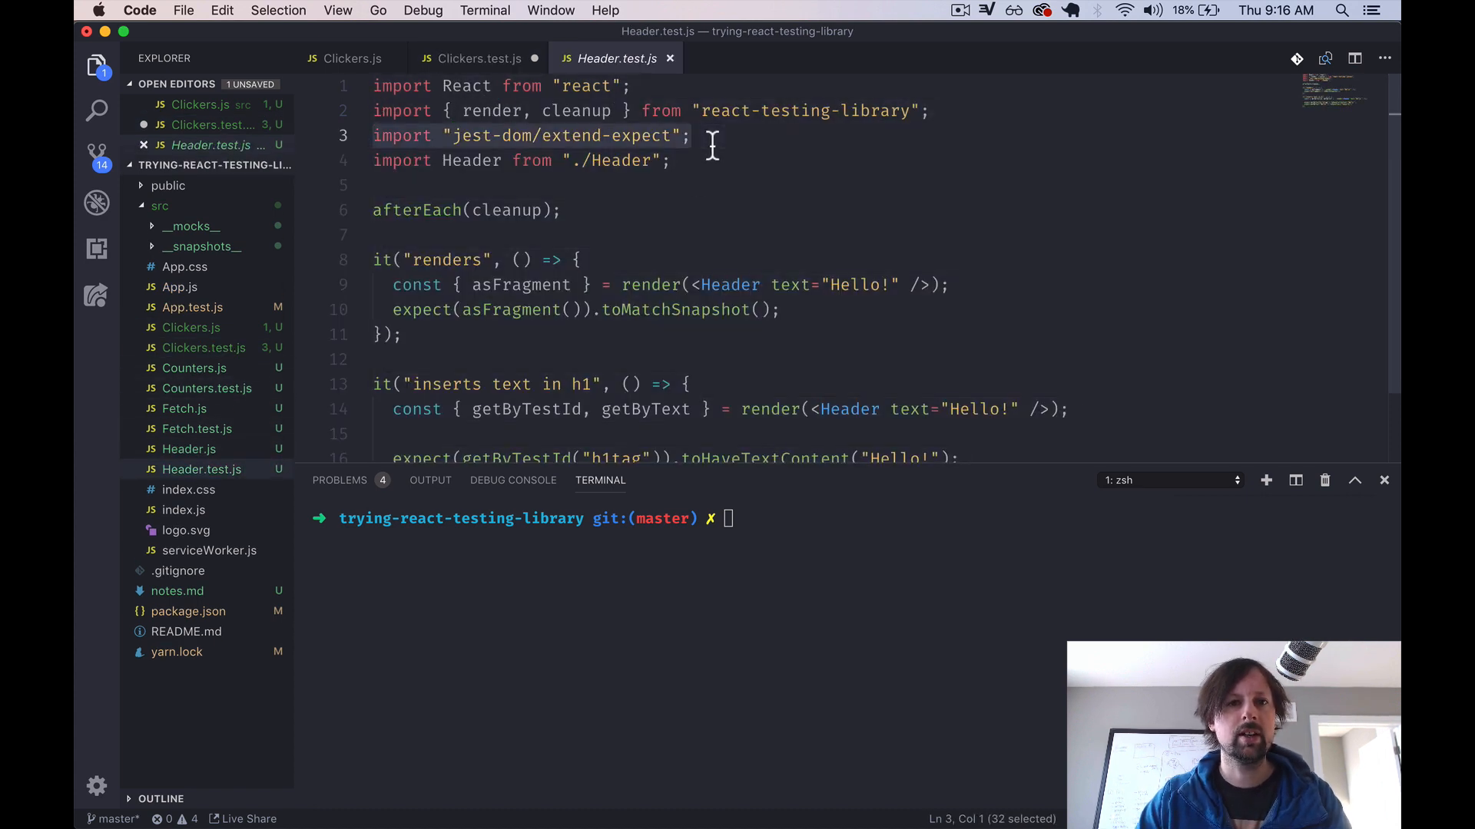
{"action": "left_click", "coordinate": [476, 59]}
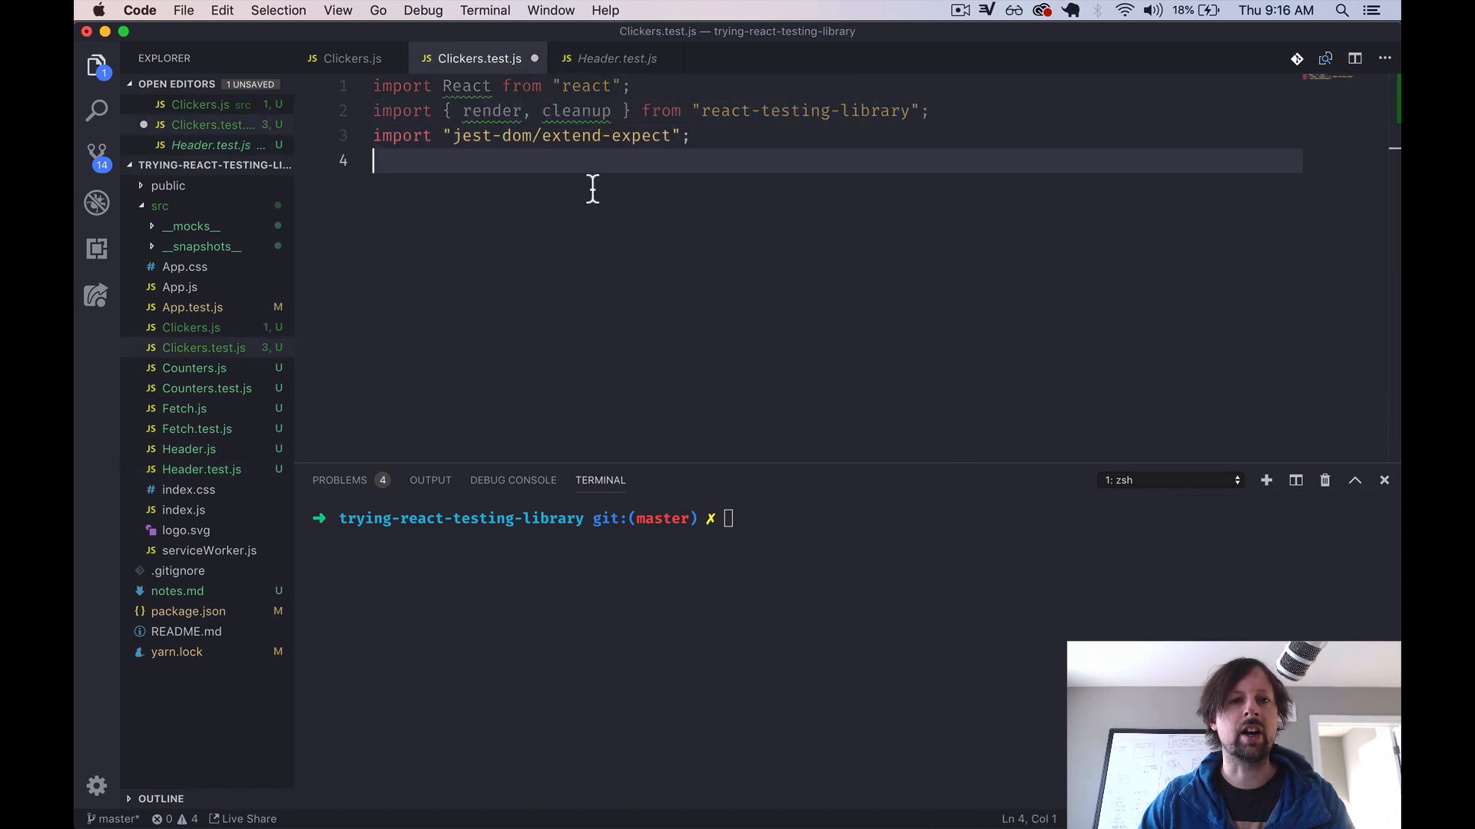
{"action": "mouse_move", "coordinate": [661, 172]}
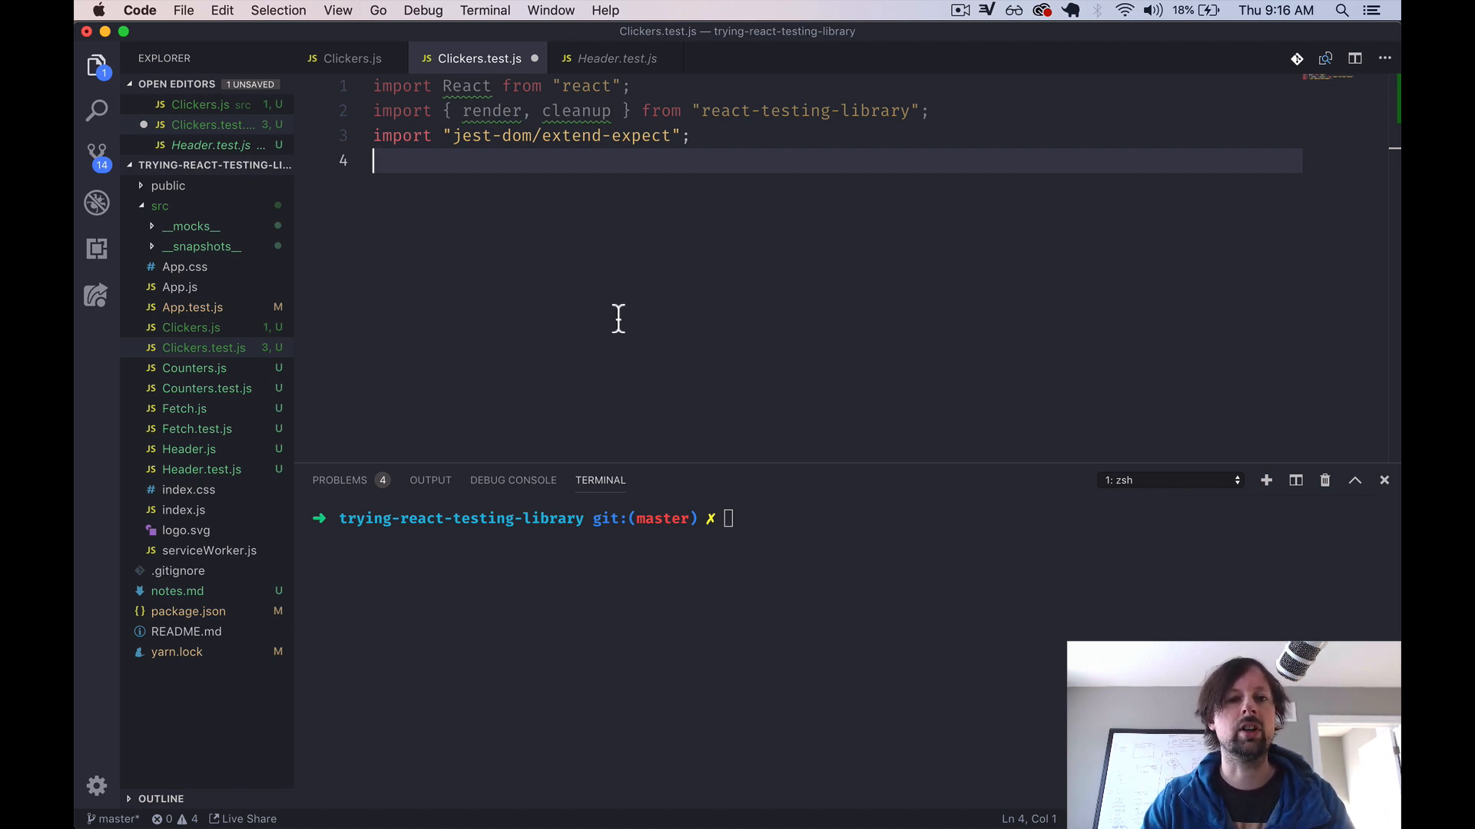
{"action": "type", "text": "import Clickers"}
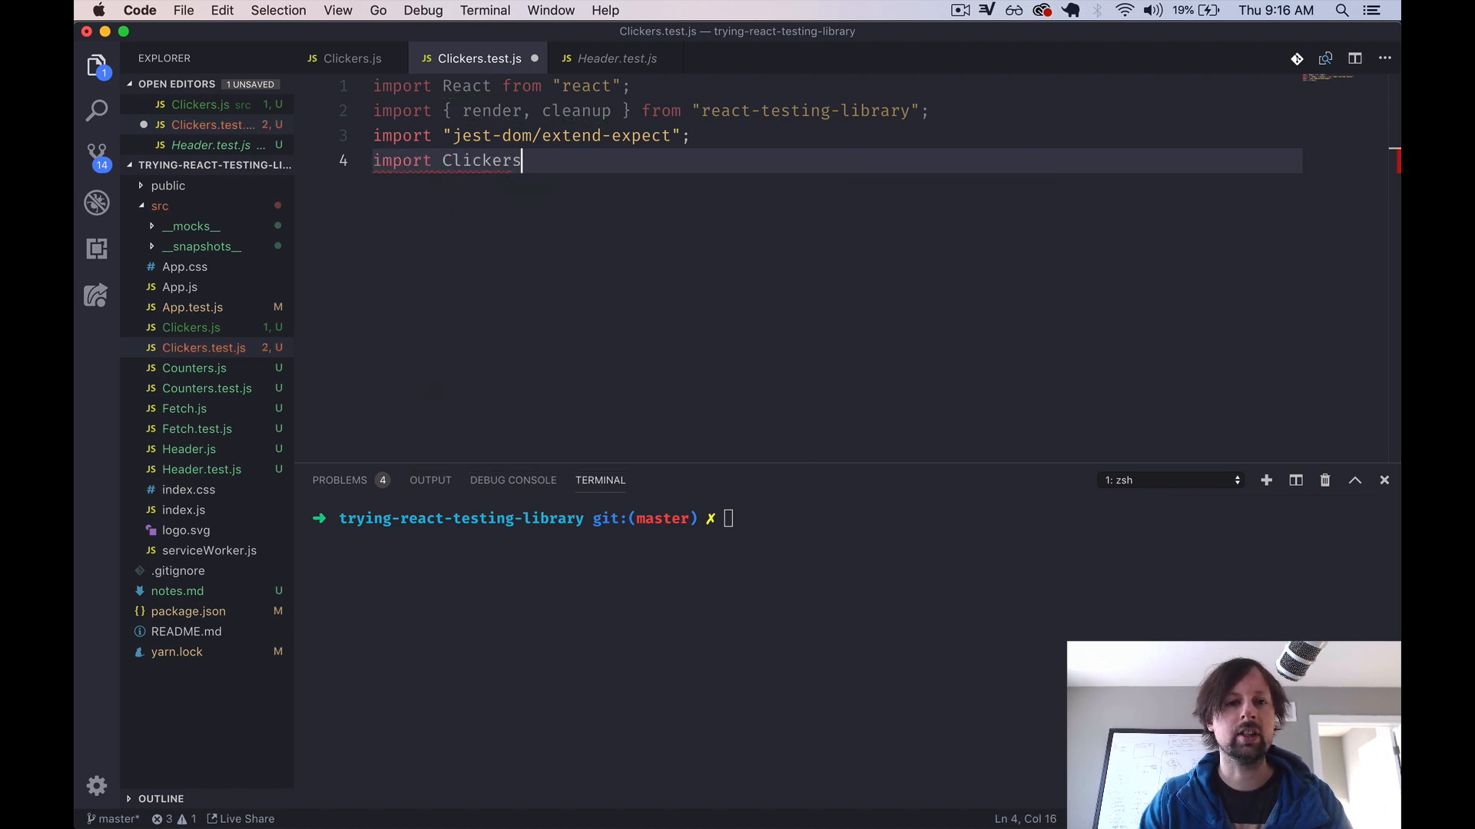
{"action": "type", "text": "from \"./Clickers\";"}
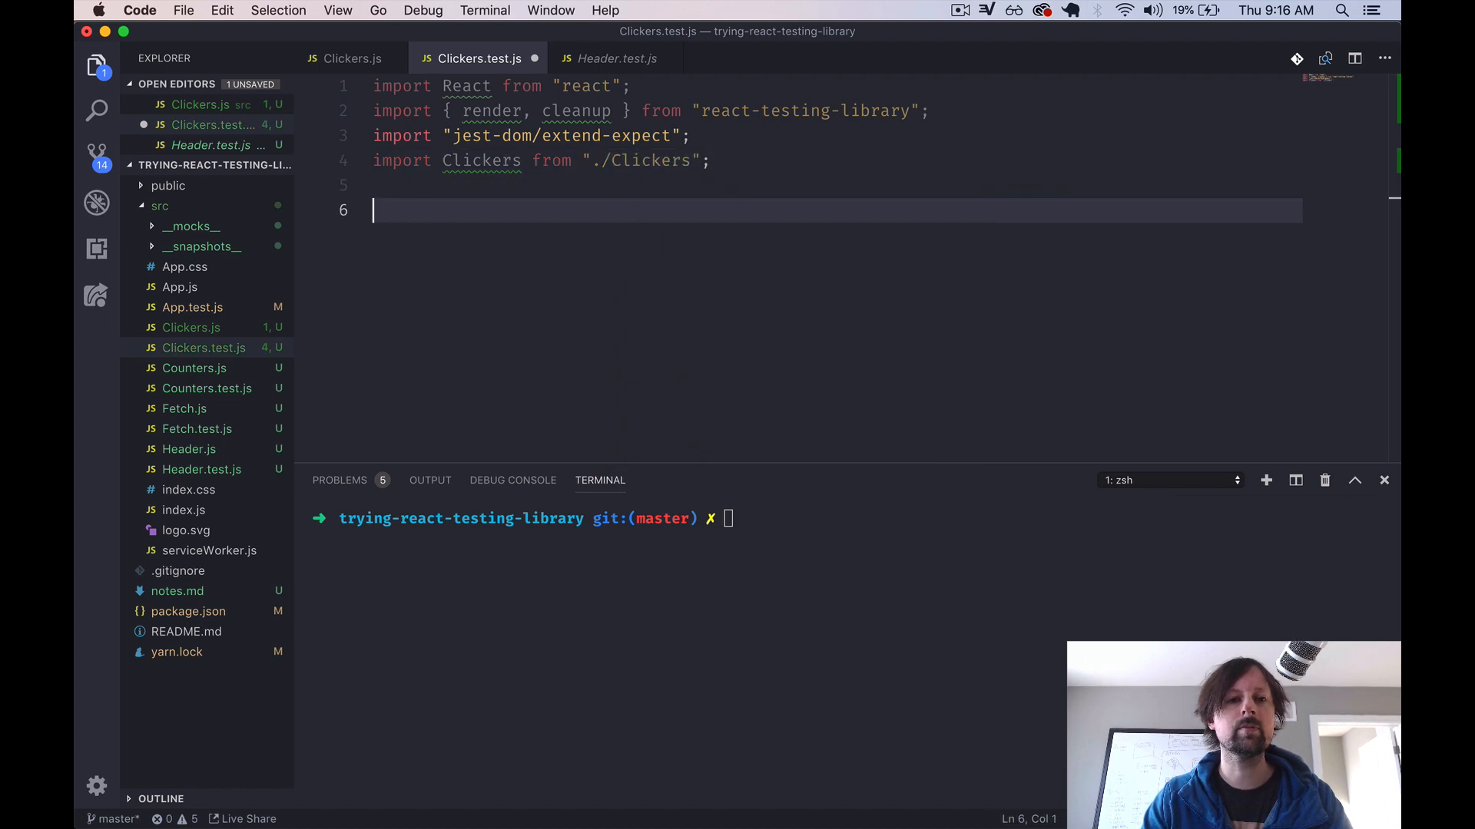
- Write an it("displays the count") test that renders <Clickers /> and destructures the result
{"action": "type", "text": "it(\"displays \""}
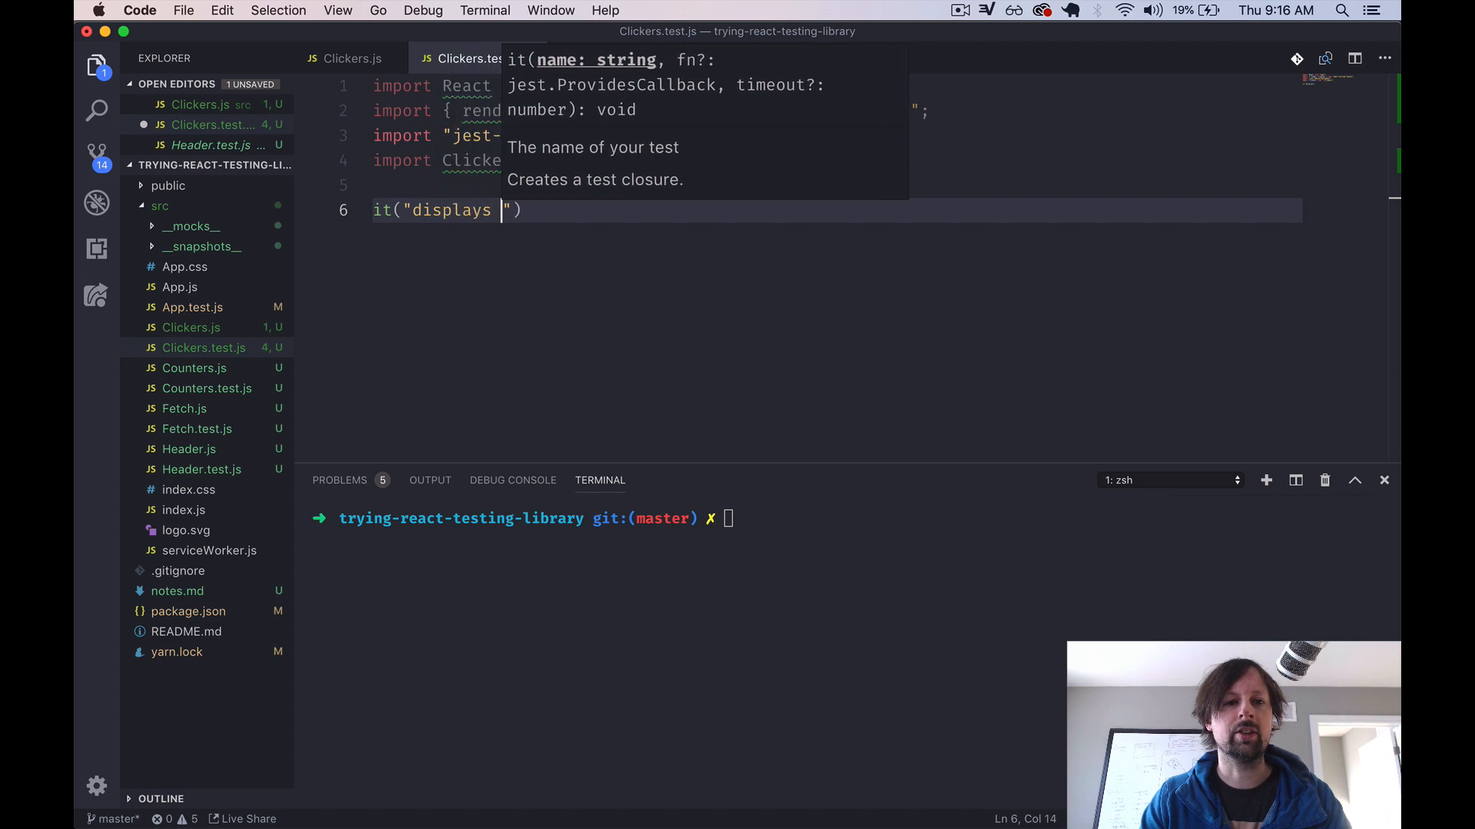
{"action": "type", "text": "the count\", () => {"}
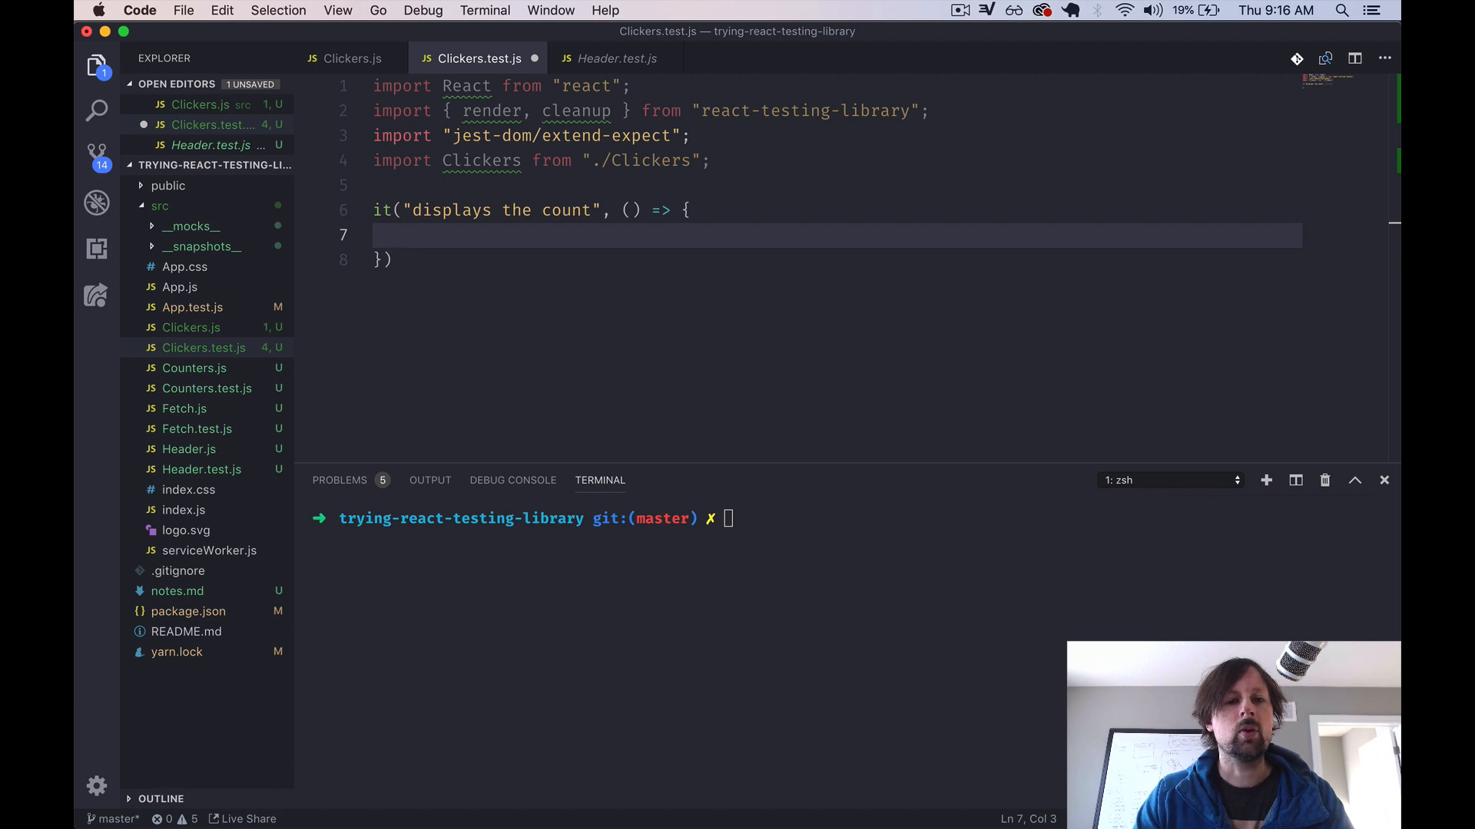
{"action": "type", "text": "const {"}
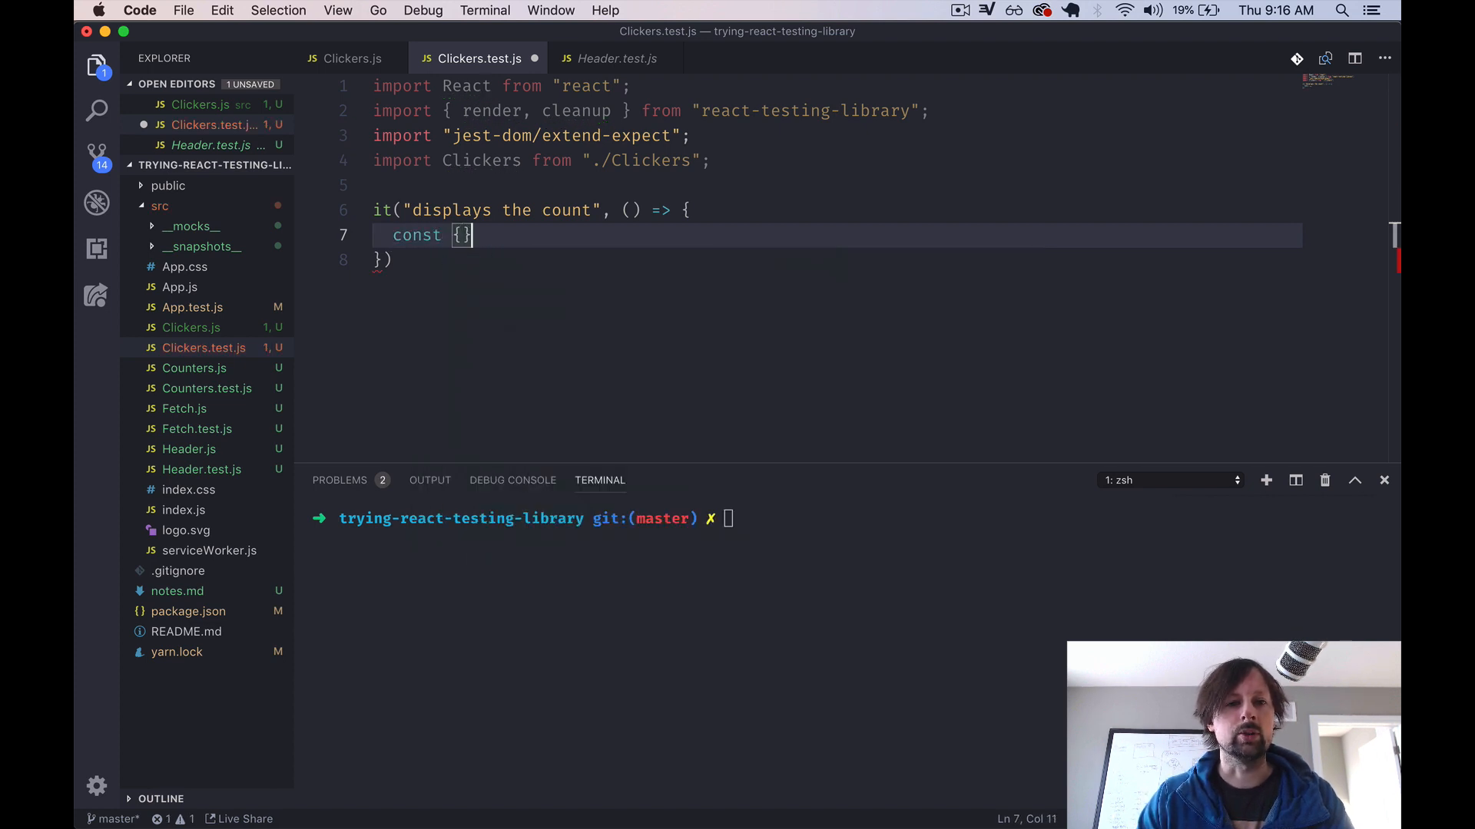
{"action": "type", "text": "= render()"}
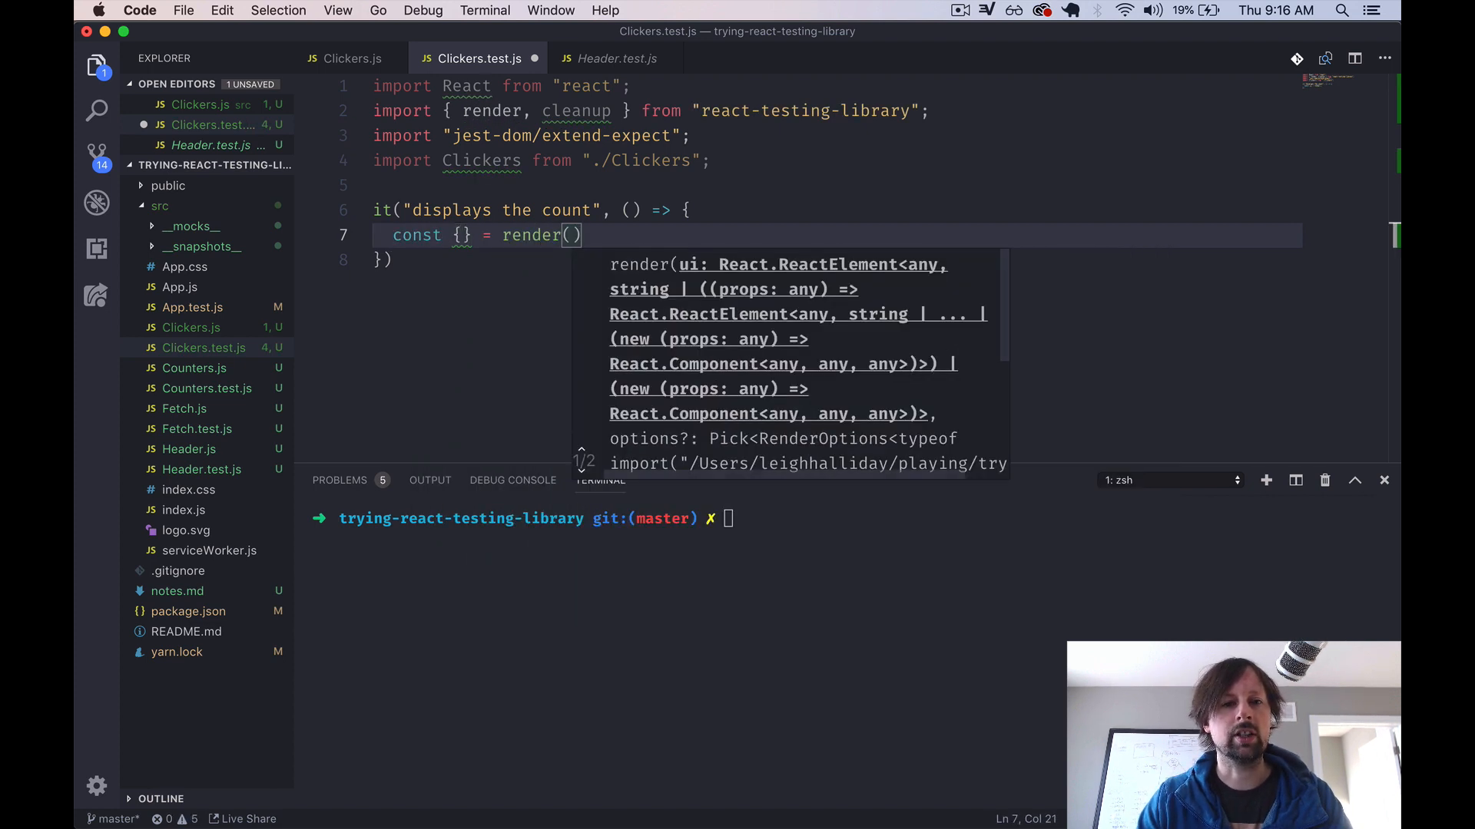
{"action": "type", "text": "<Clickers />"}
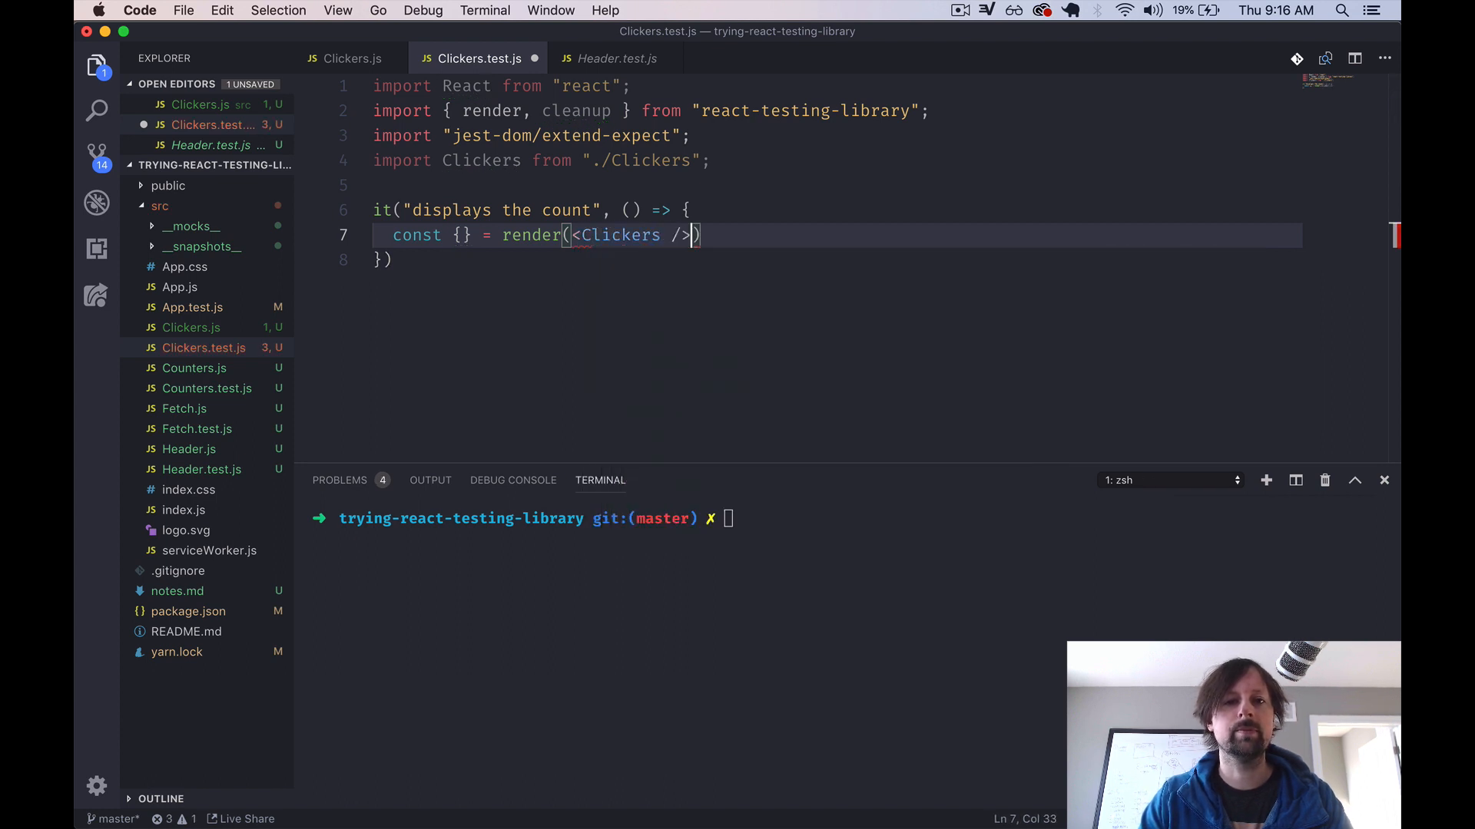
{"action": "type", "text": ";"}
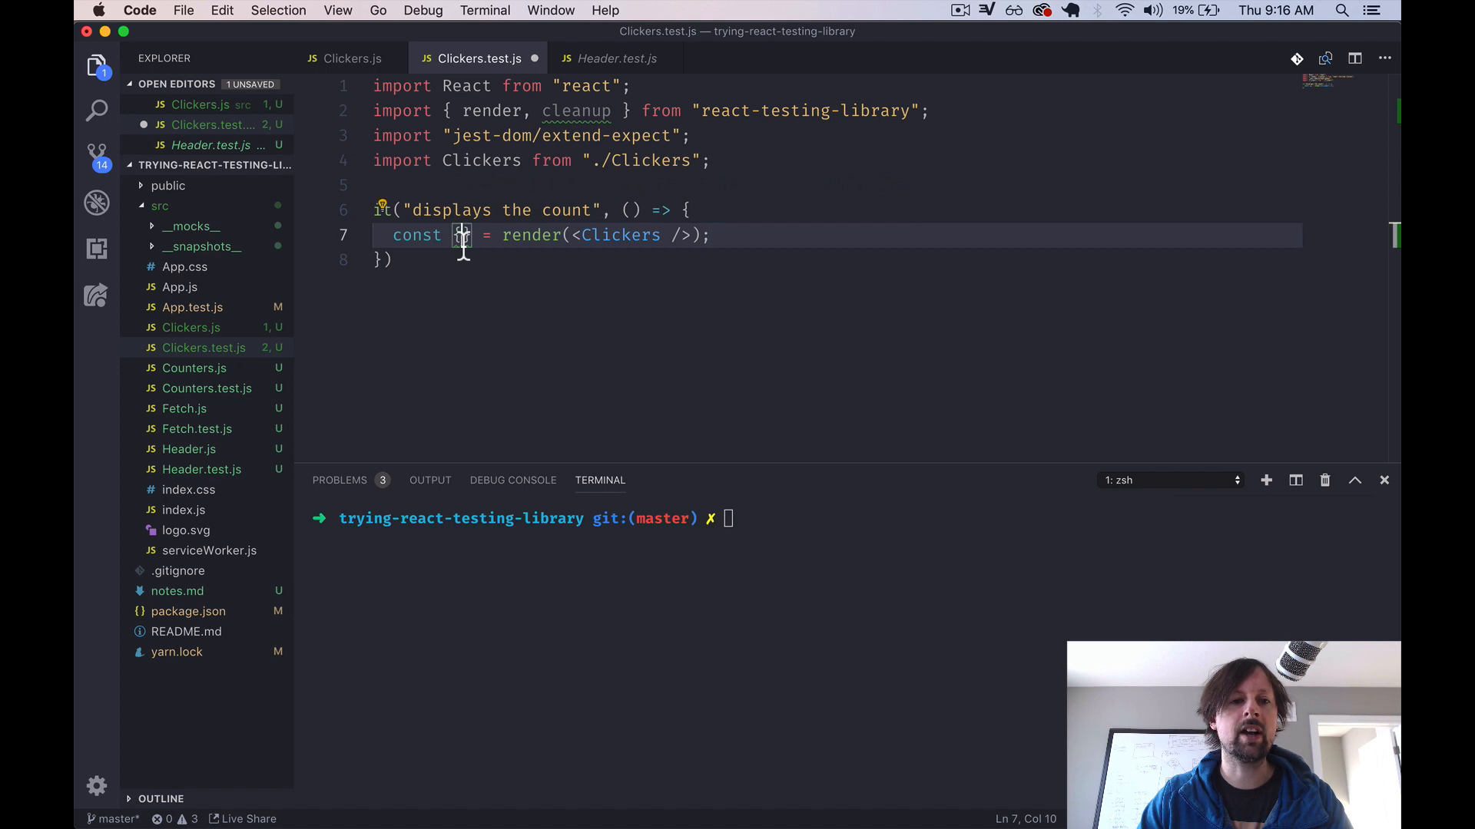
{"action": "mouse_move", "coordinate": [461, 236]}
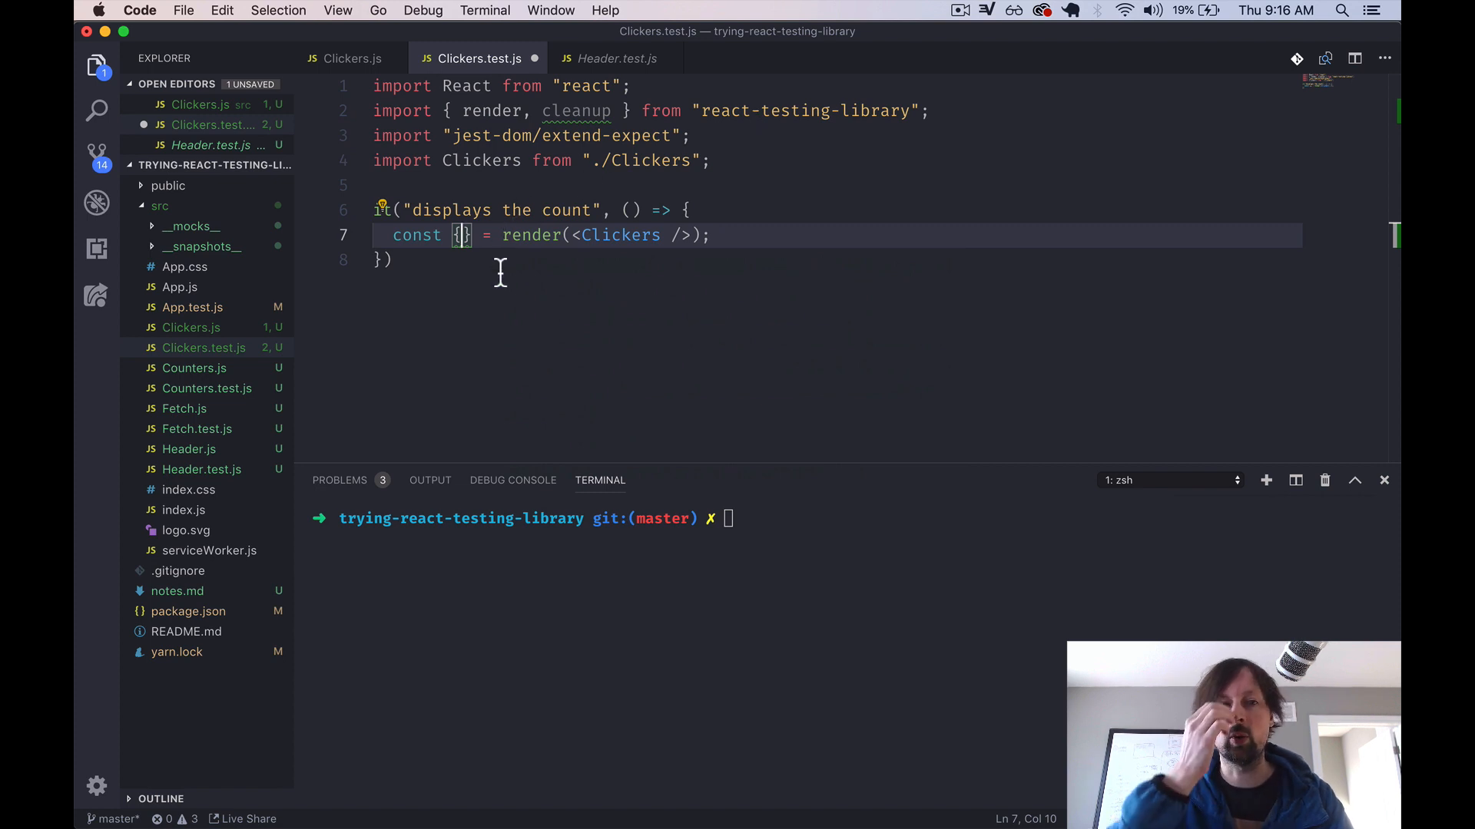
- Pull getByTestId from the render result and begin an expect(getByTestId...) line
{"action": "type", "text": "getBy"}
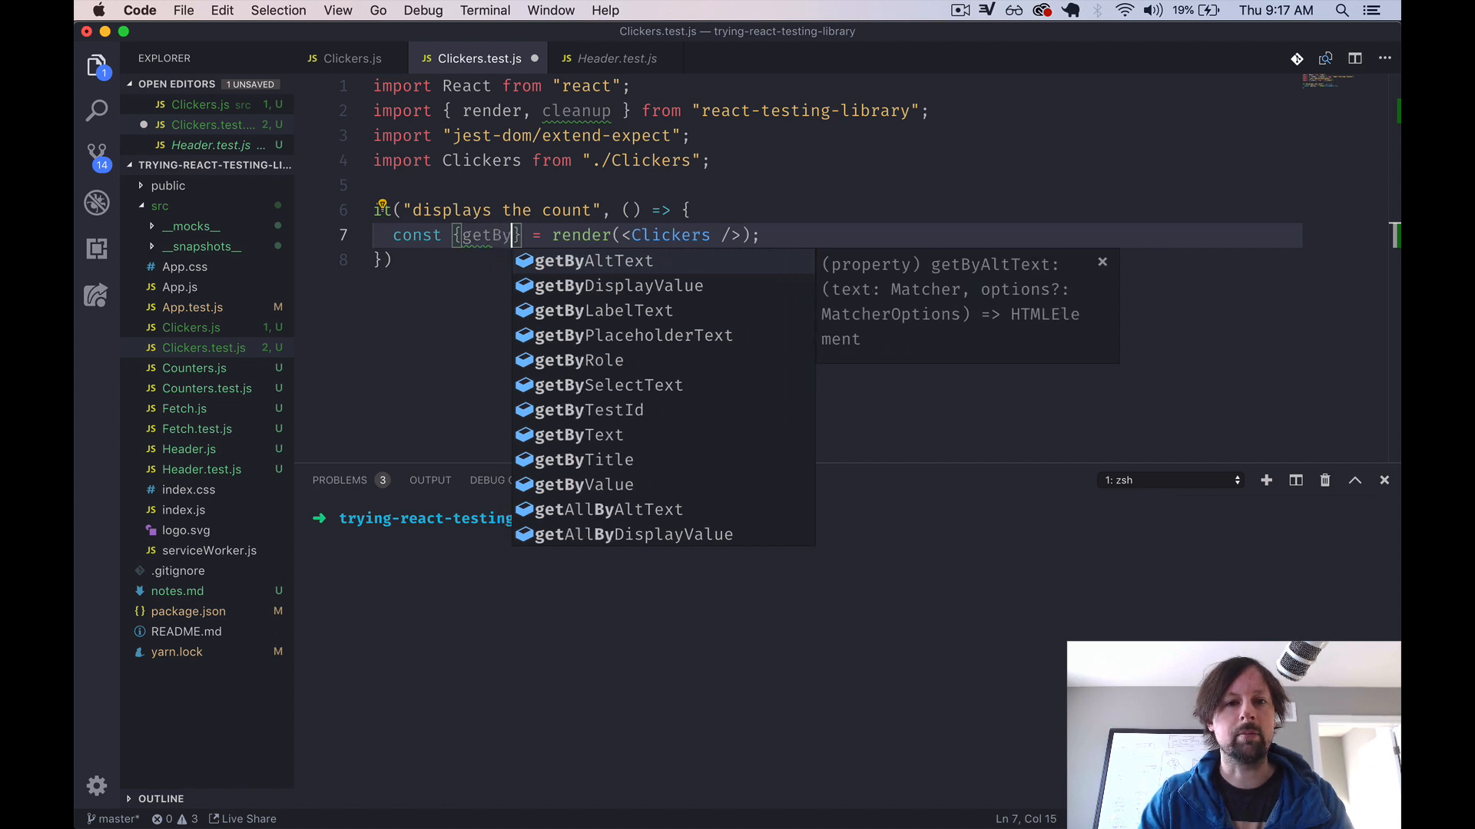
{"action": "type", "text": "Text"}
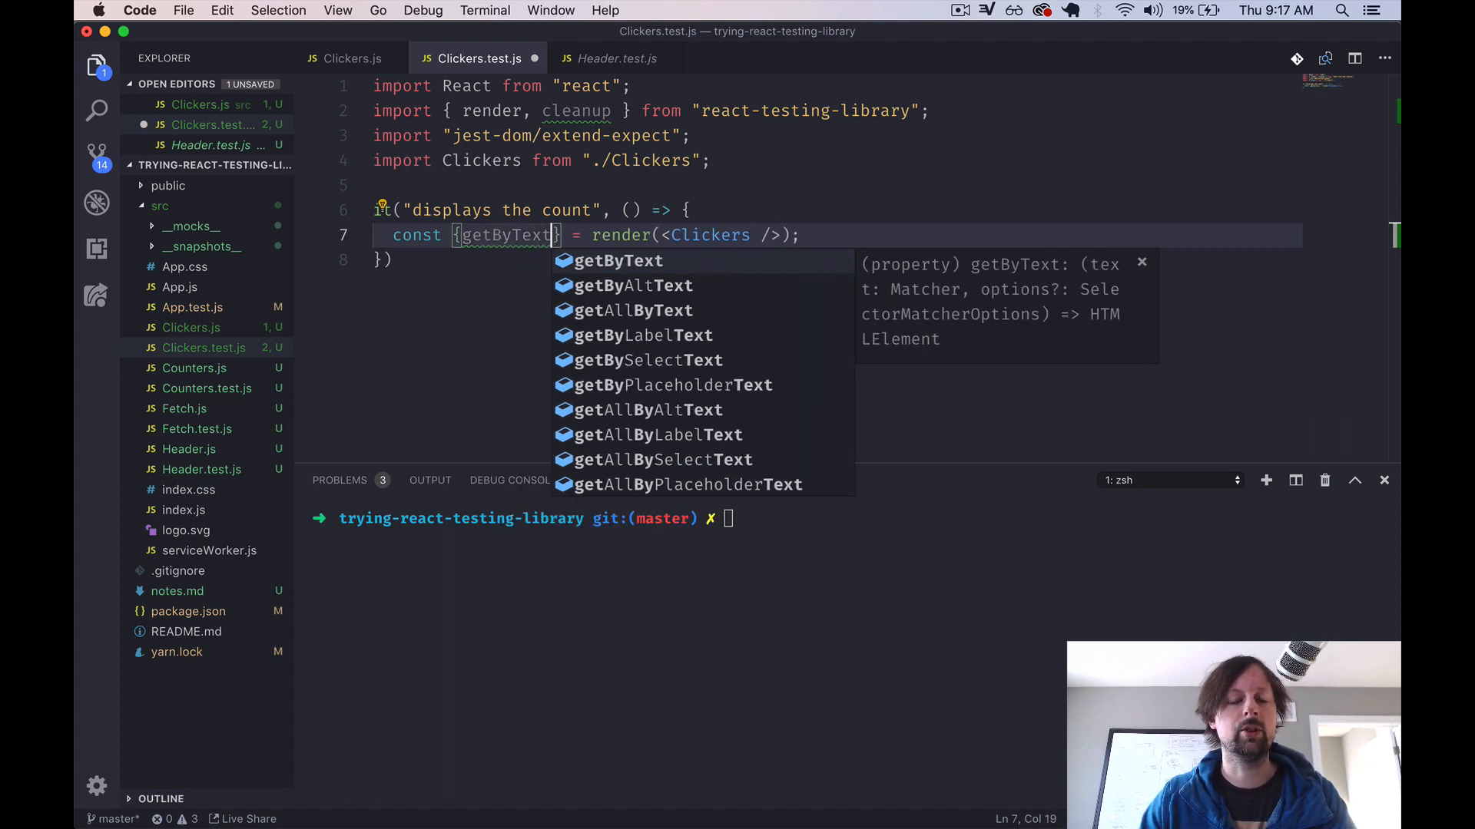
{"action": "key", "text": "Enter"}
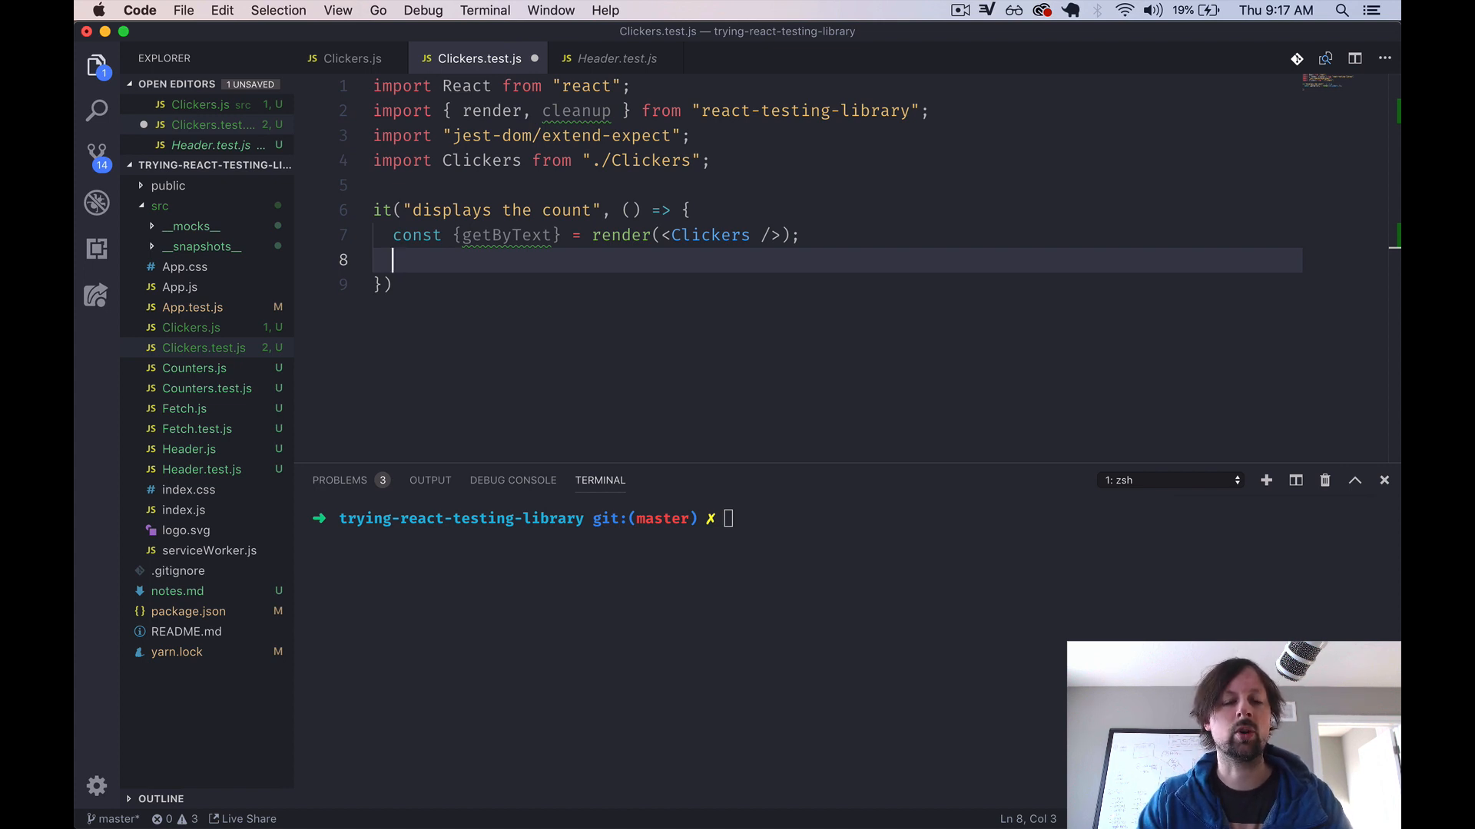
{"action": "type", "text": "expect(g"}
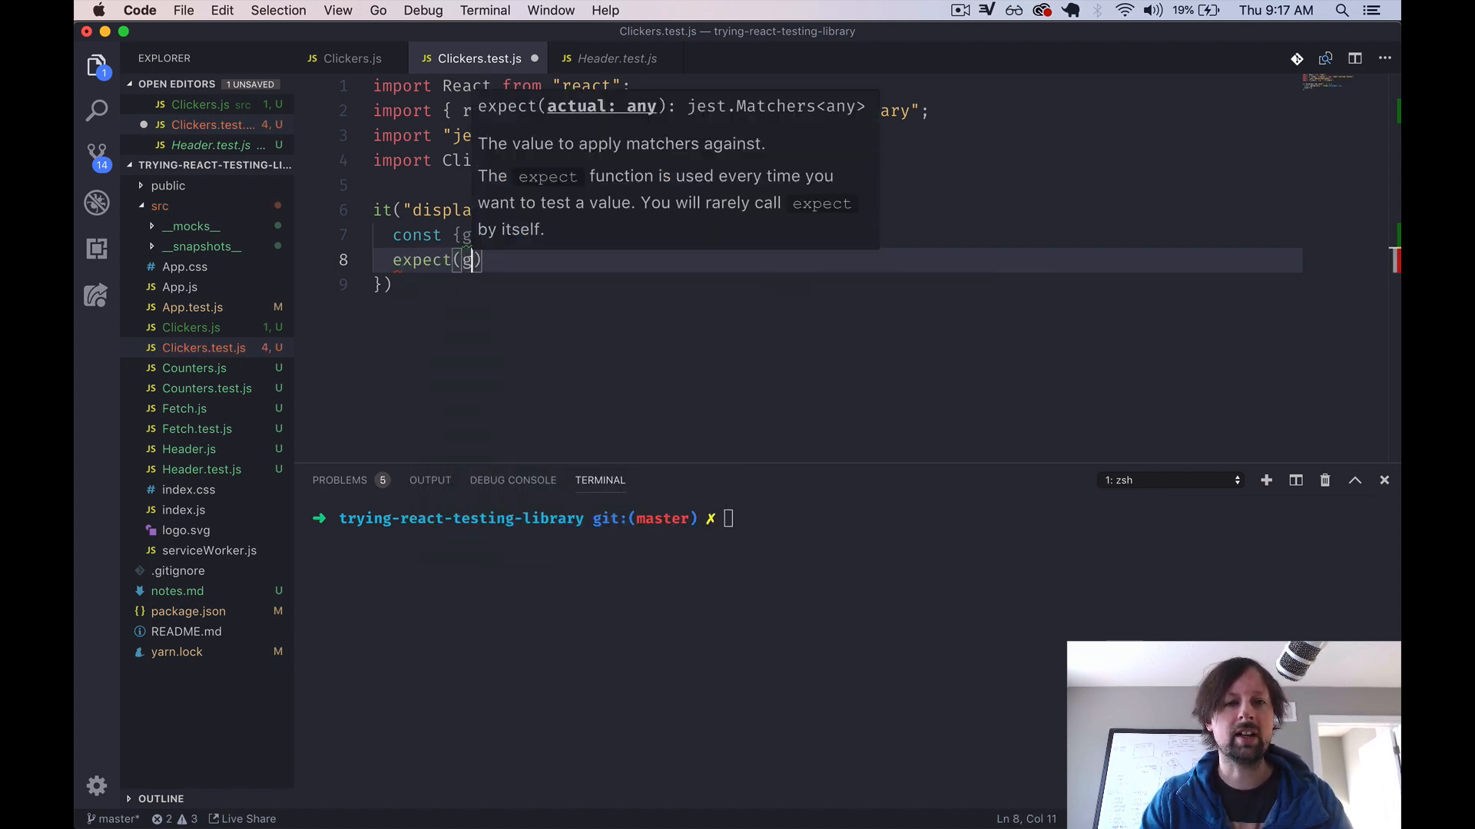
{"action": "type", "text": "getByText"}
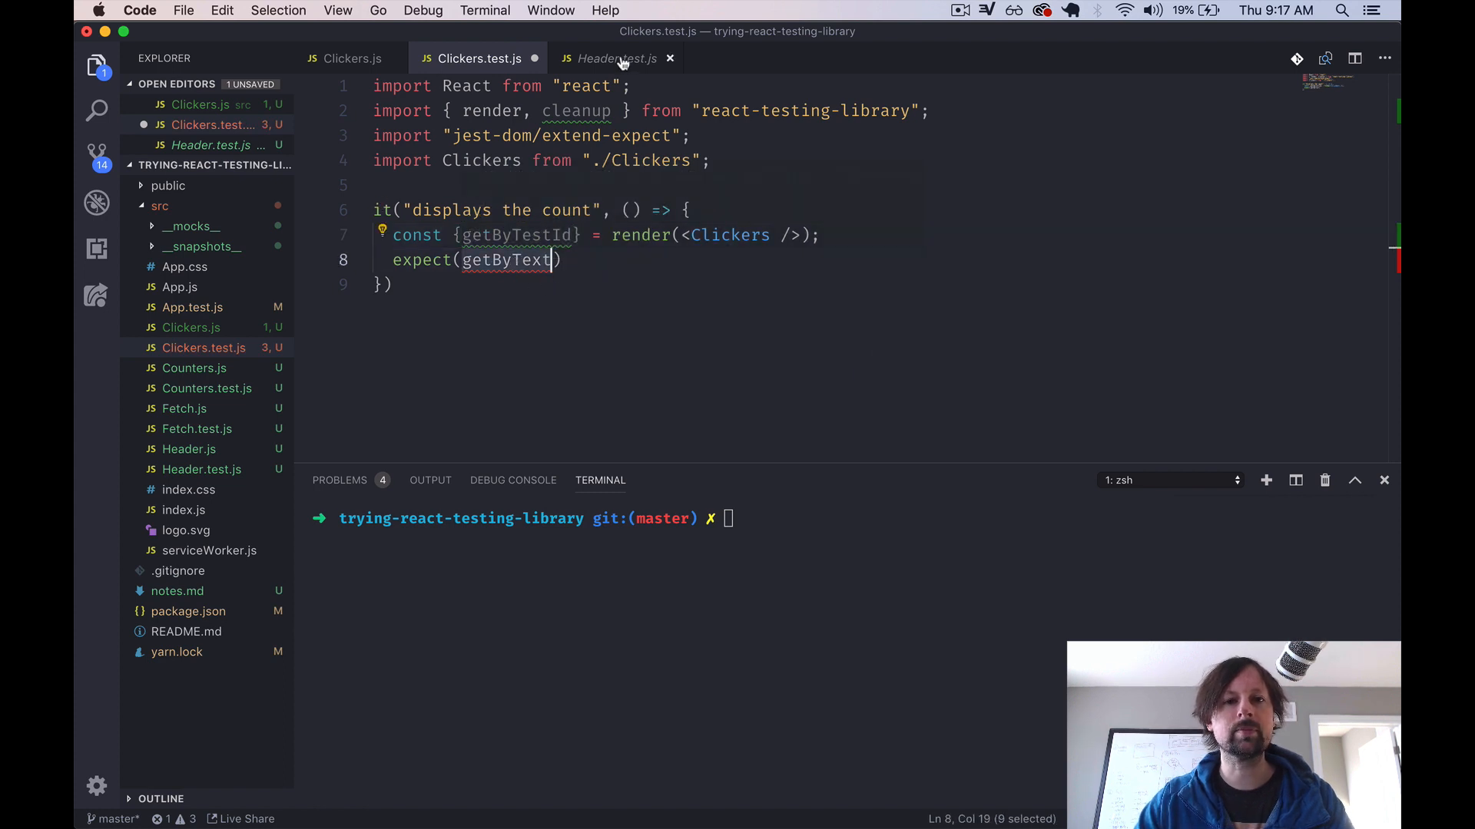
- Give the count span in Clickers.js a data-testid="count" attribute
{"action": "left_click", "coordinate": [350, 58]}
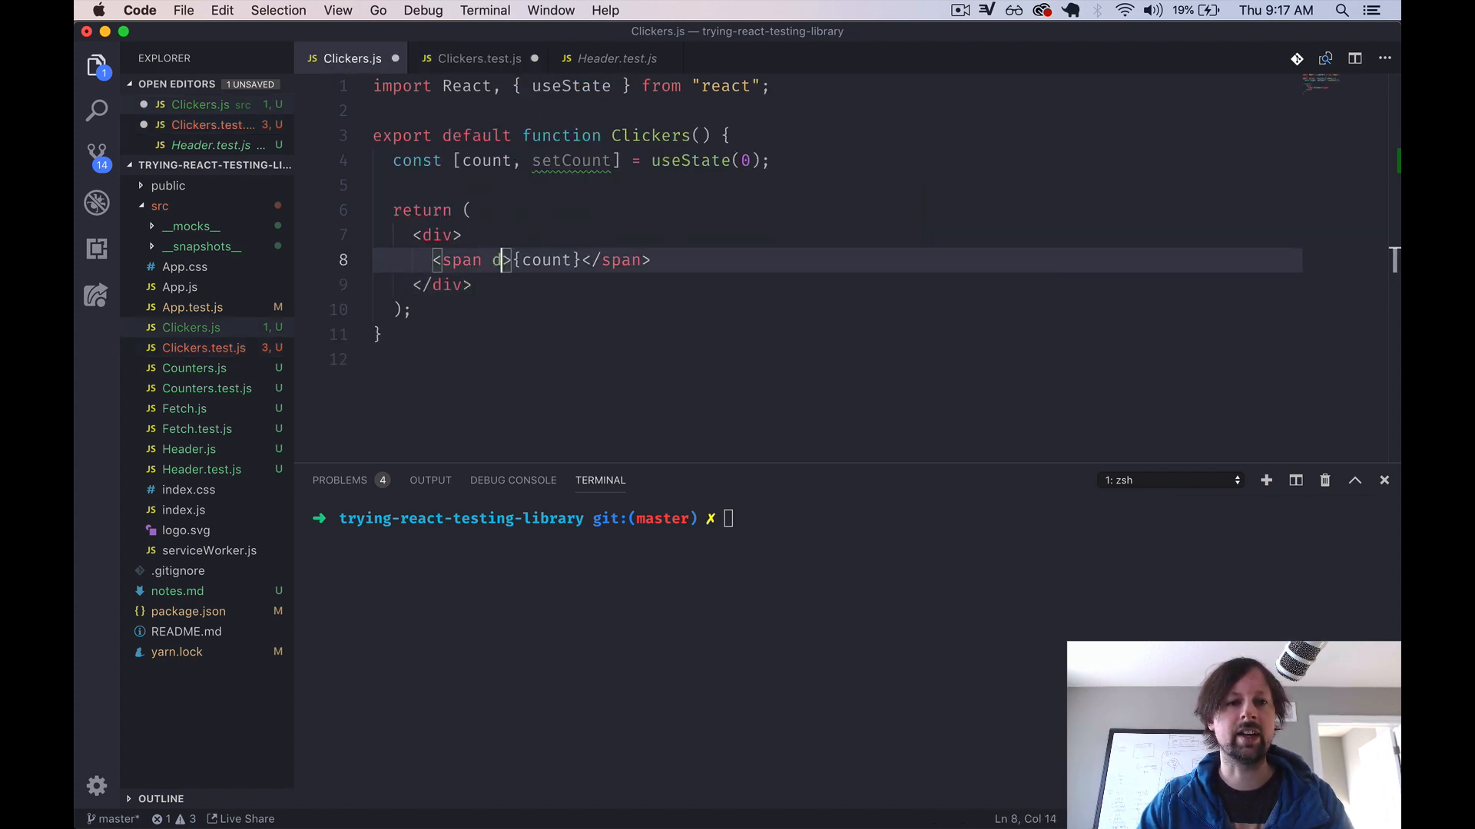
{"action": "type", "text": "ata-testid\""}
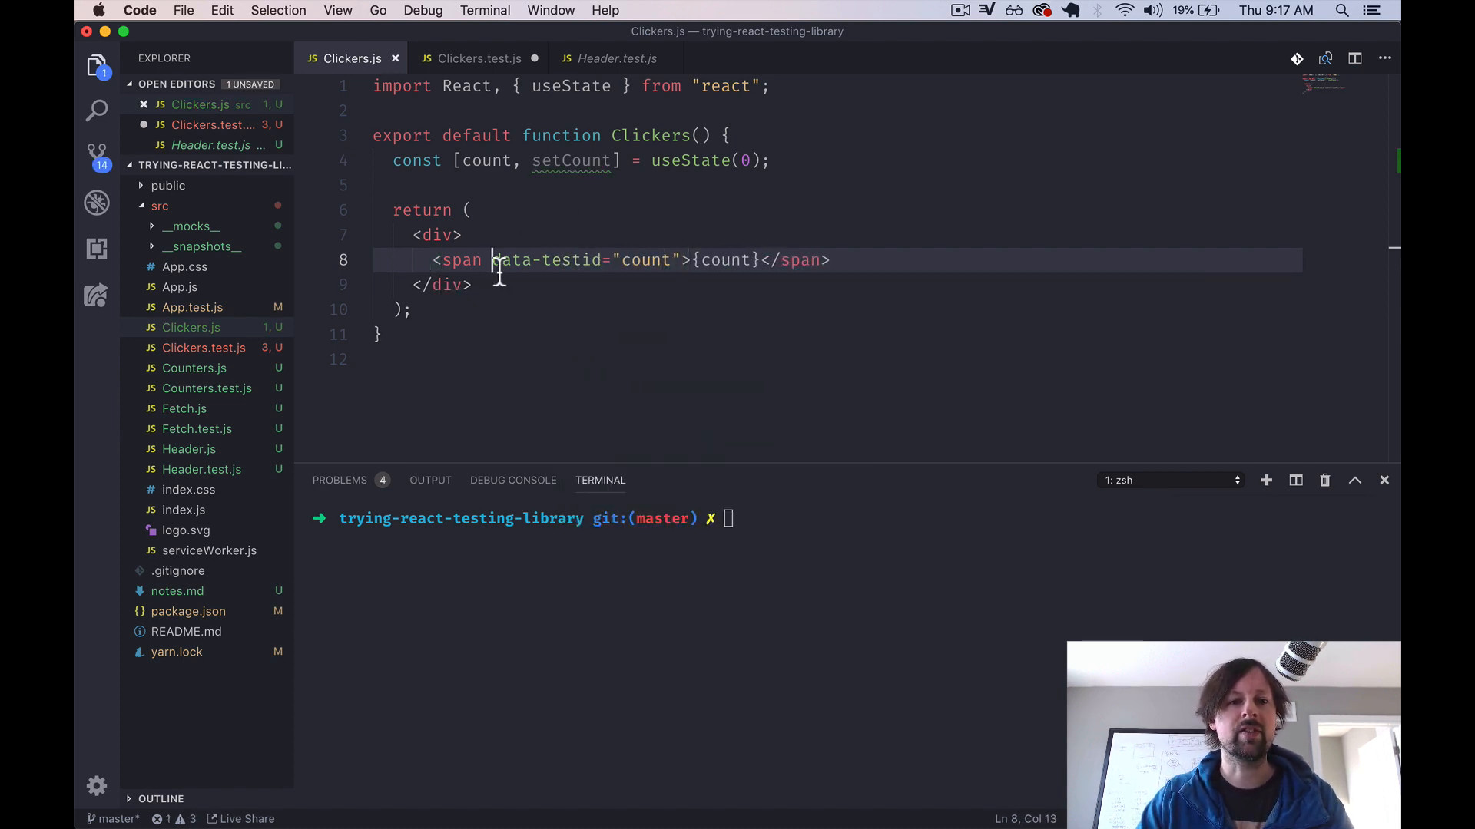
{"action": "left_click_drag", "start_coordinate": [492, 259], "coordinate": [679, 259]}
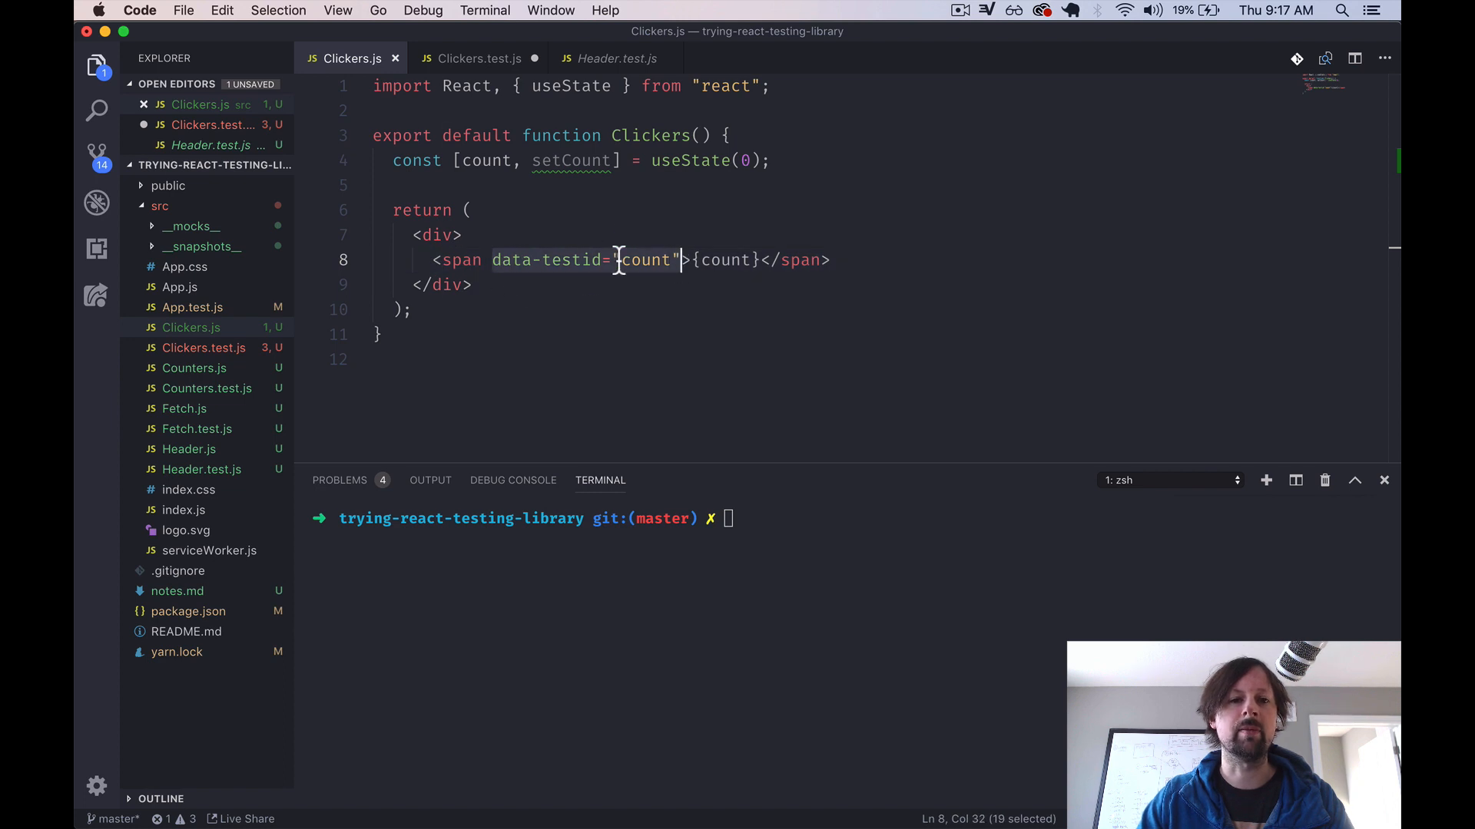
- Finish the test expecting getByTestId("count") toHaveTextContent("0")
{"action": "left_click", "coordinate": [480, 58]}
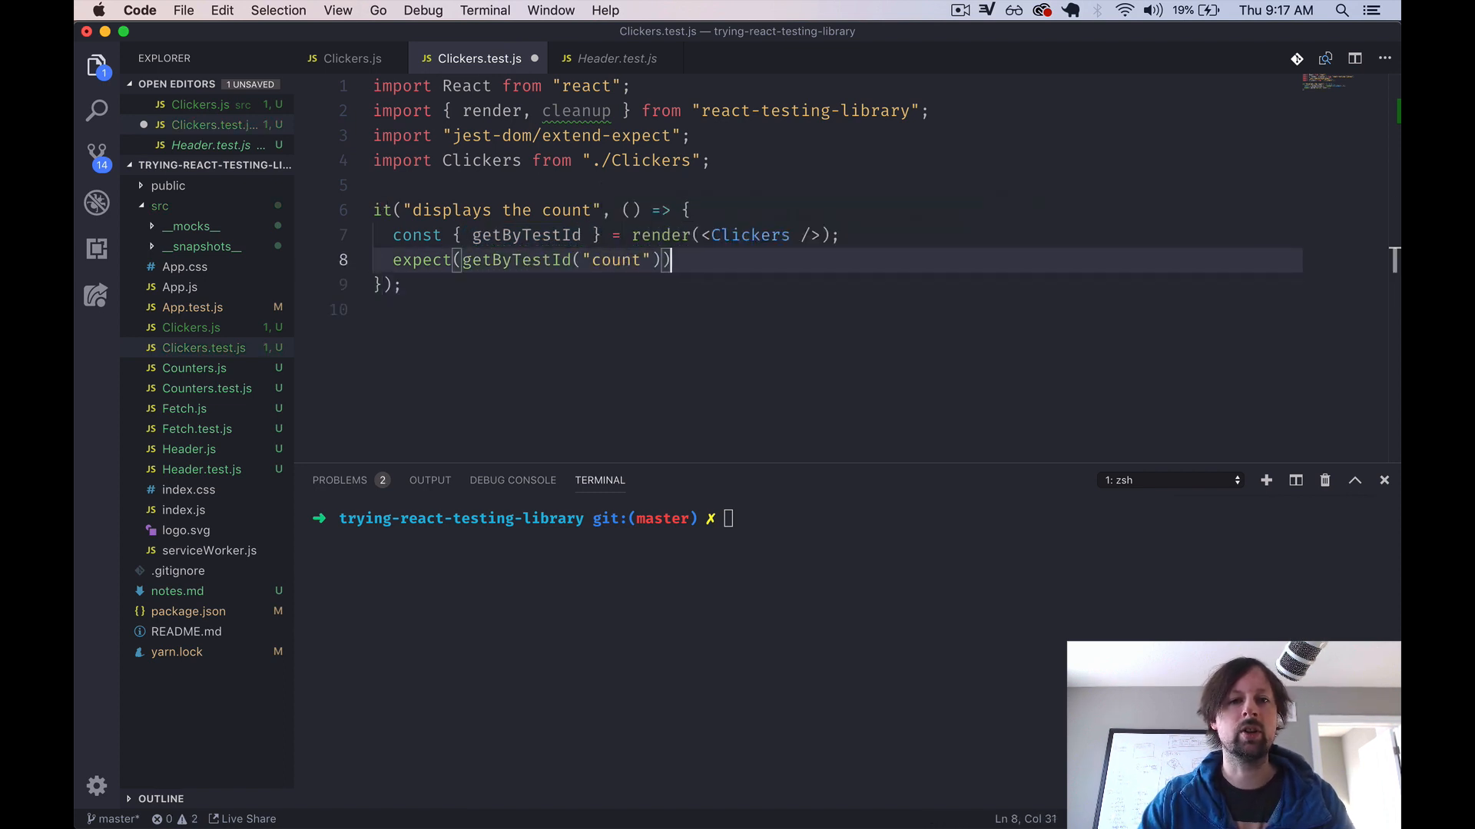
{"action": "type", "text": ".toHaveTextContent(\""}
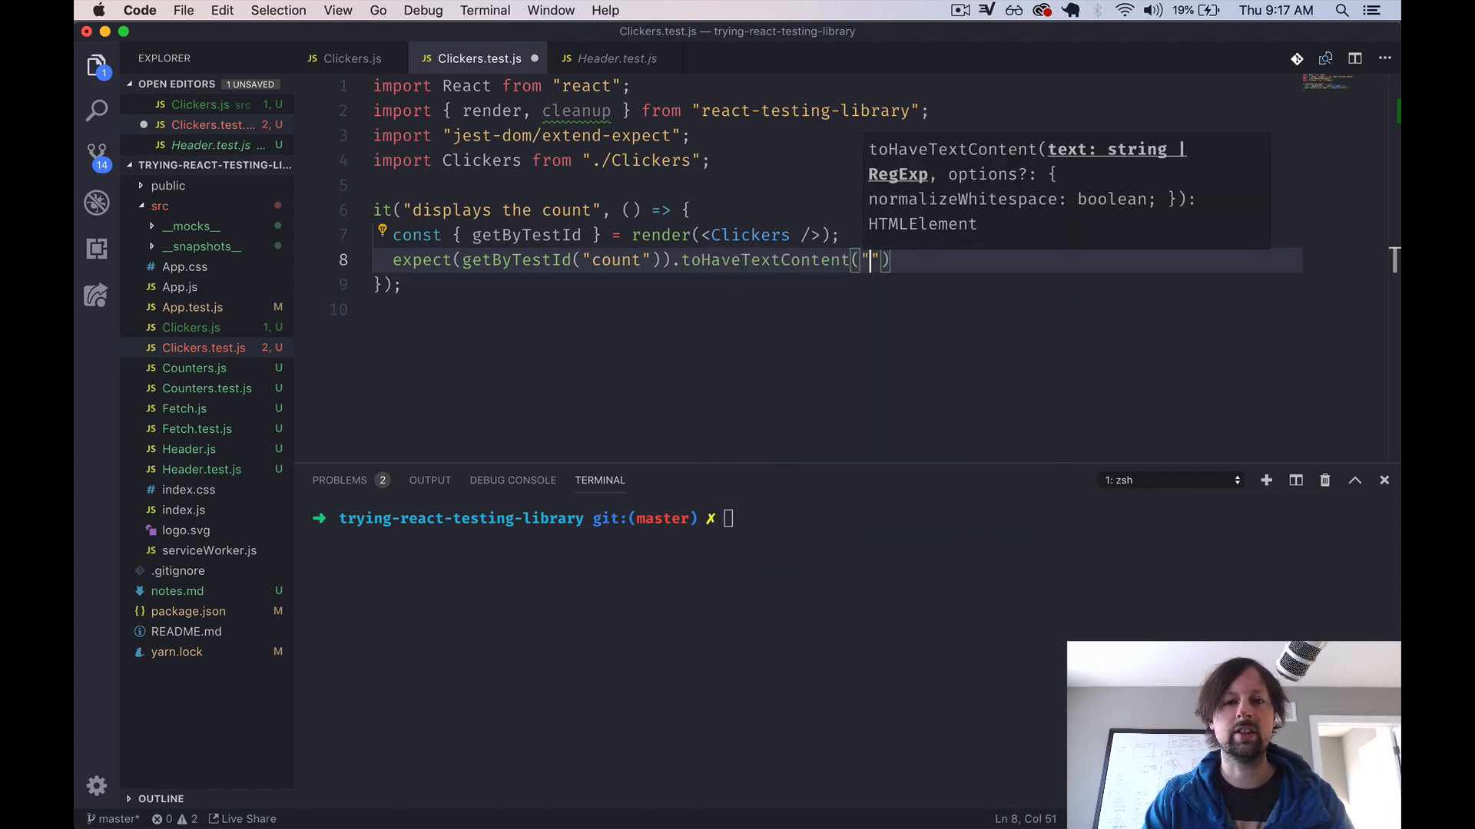
{"action": "type", "text": "0"}
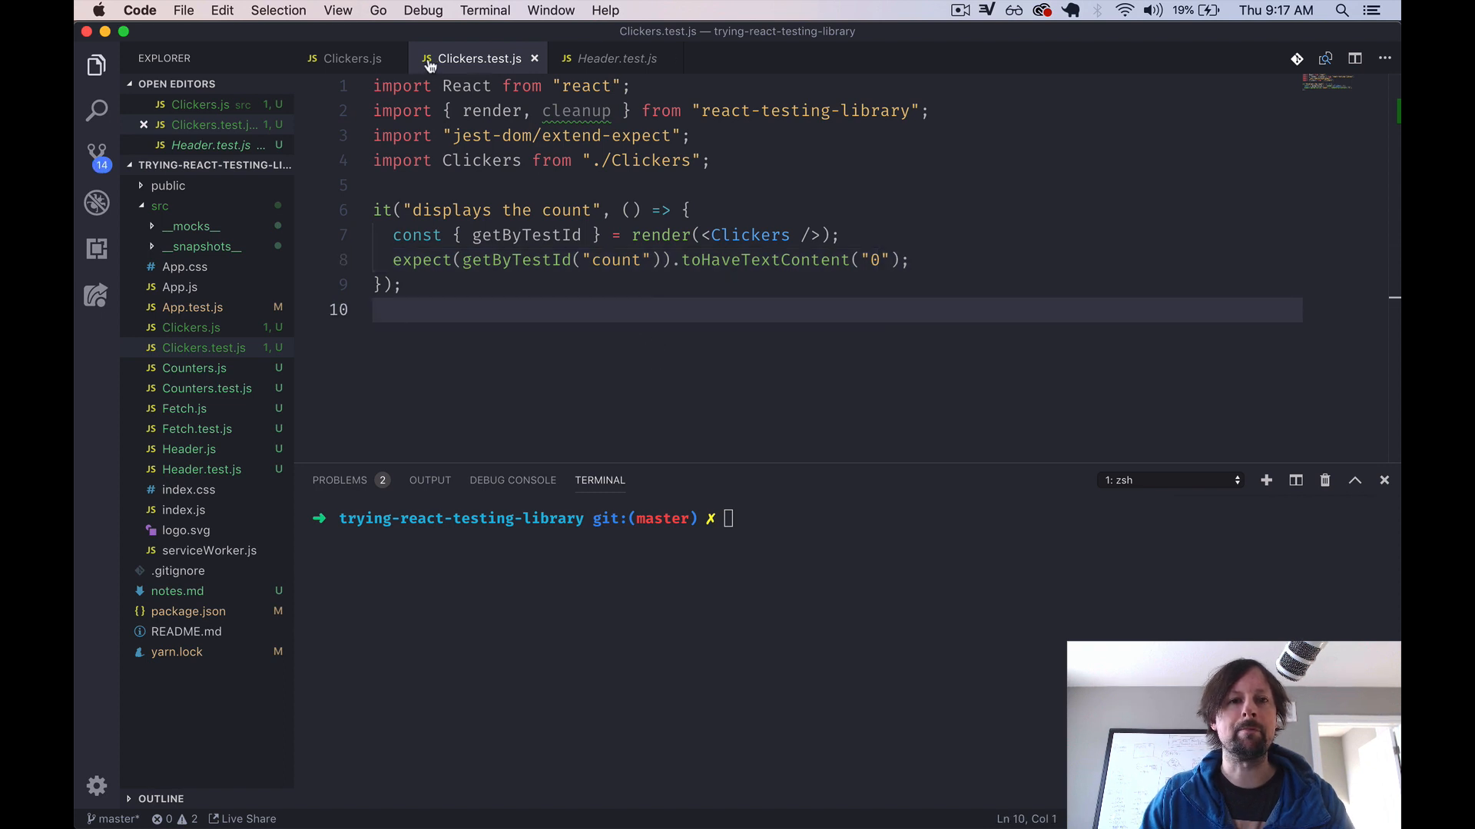
- Add afterEach(cleanup) above the test in Clickers.test.js and save
{"action": "left_click", "coordinate": [350, 58]}
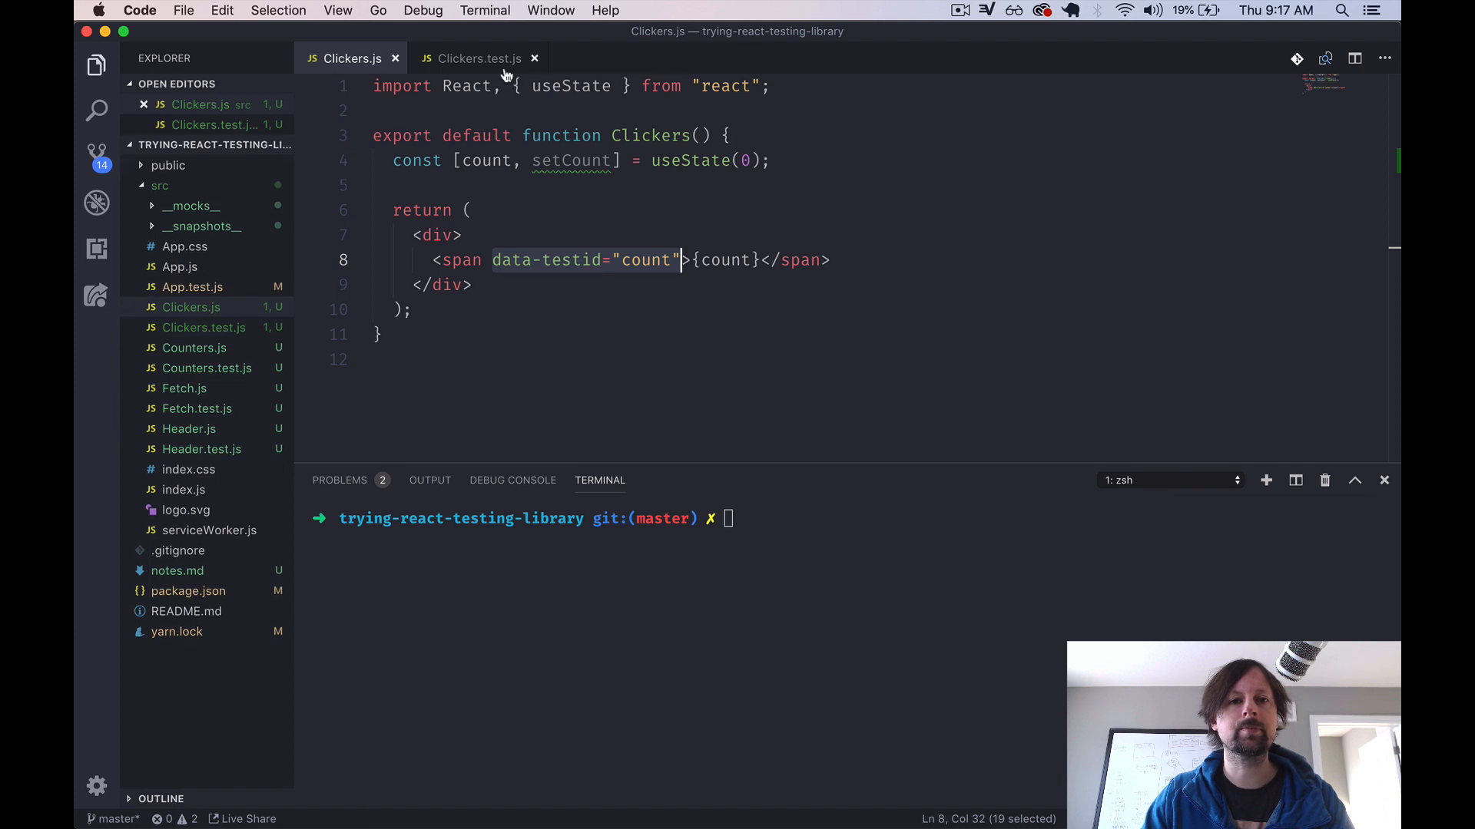
{"action": "left_click", "coordinate": [476, 59]}
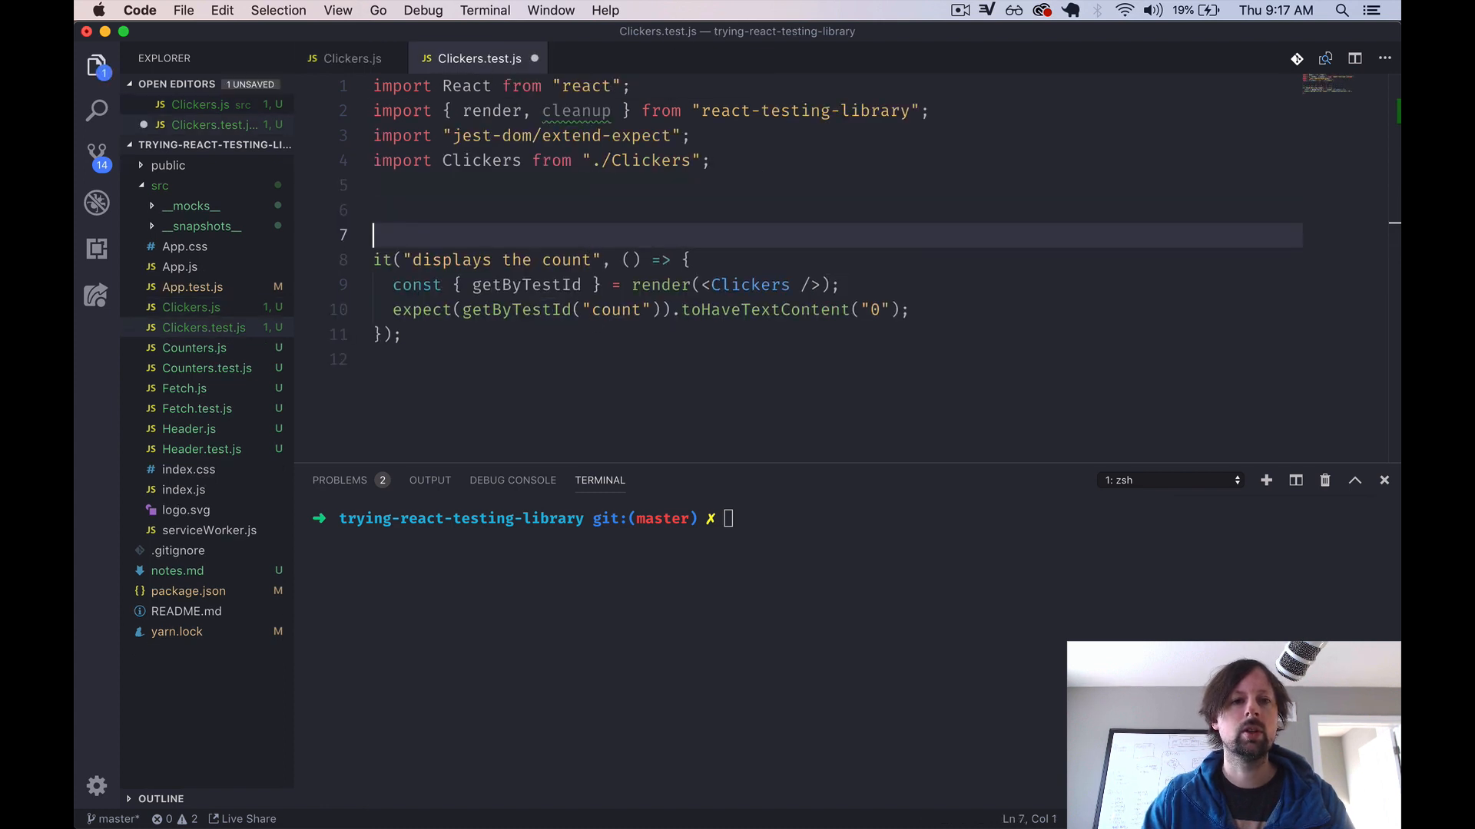
{"action": "type", "text": "afterEach("}
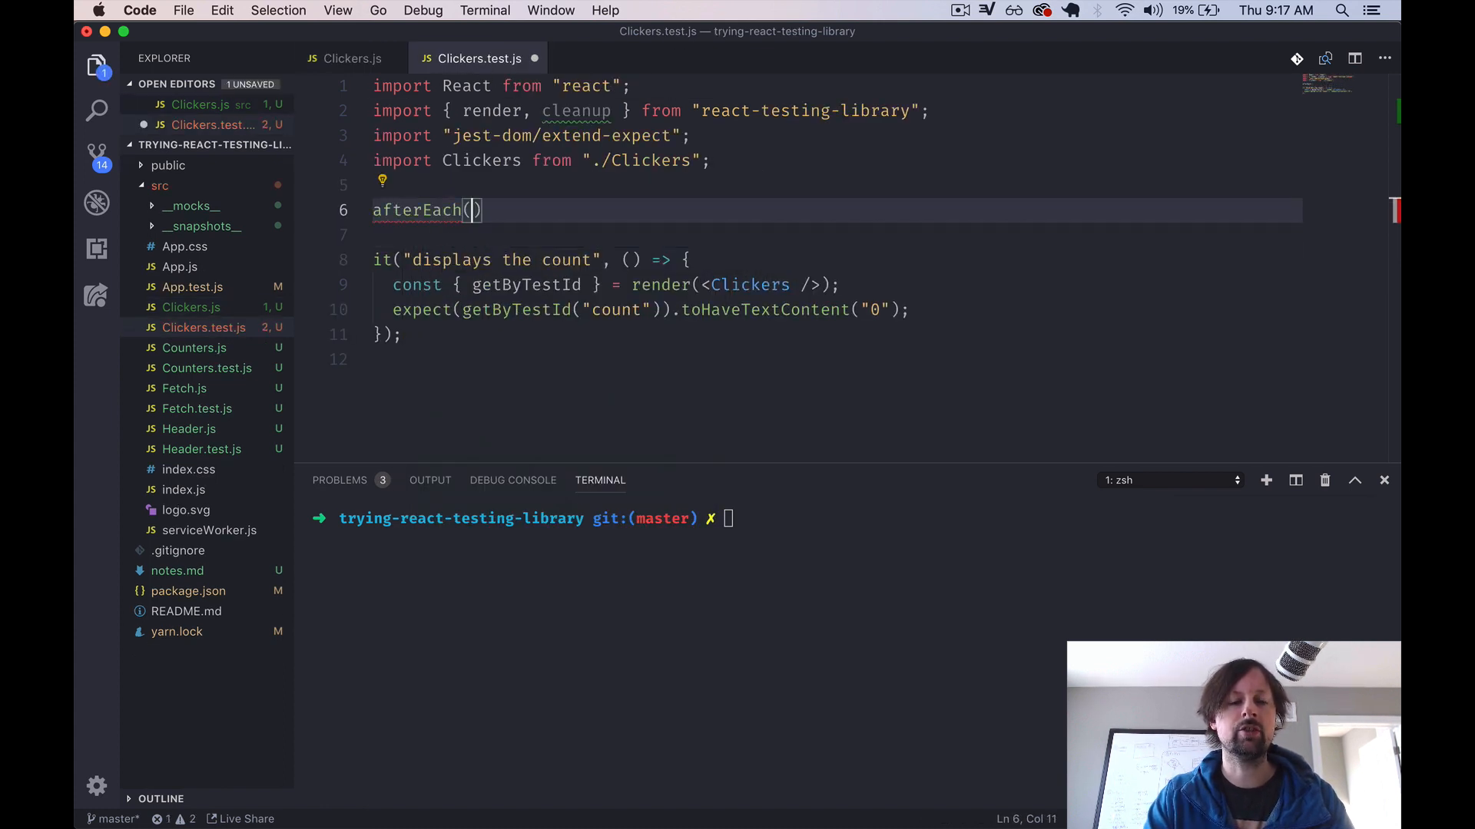
{"action": "type", "text": "cleanup"}
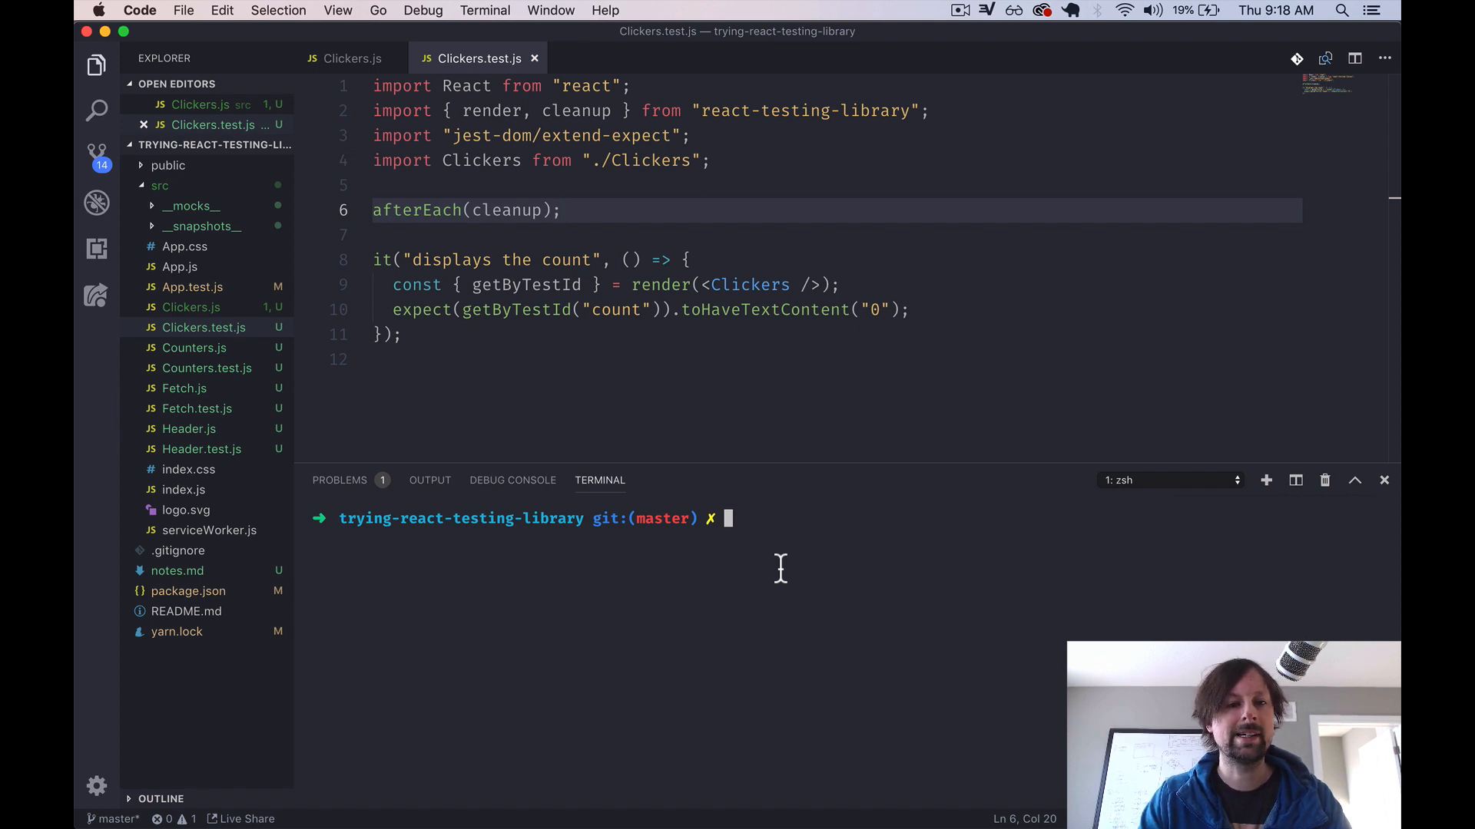
- Run yarn test in the integrated terminal to start the Jest suites
{"action": "type", "text": "yarn test"}
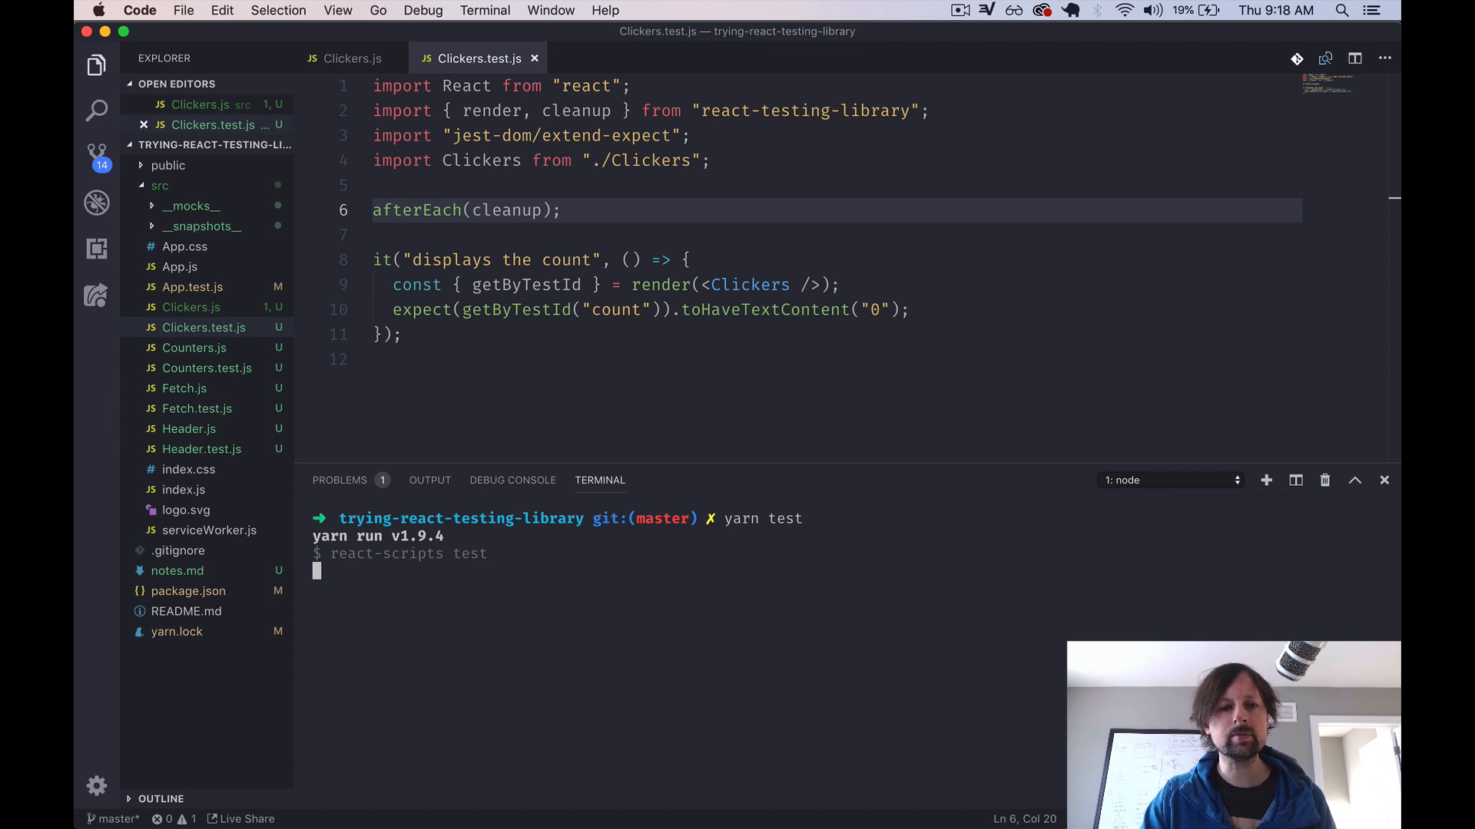
{"action": "type", "text": "1"}
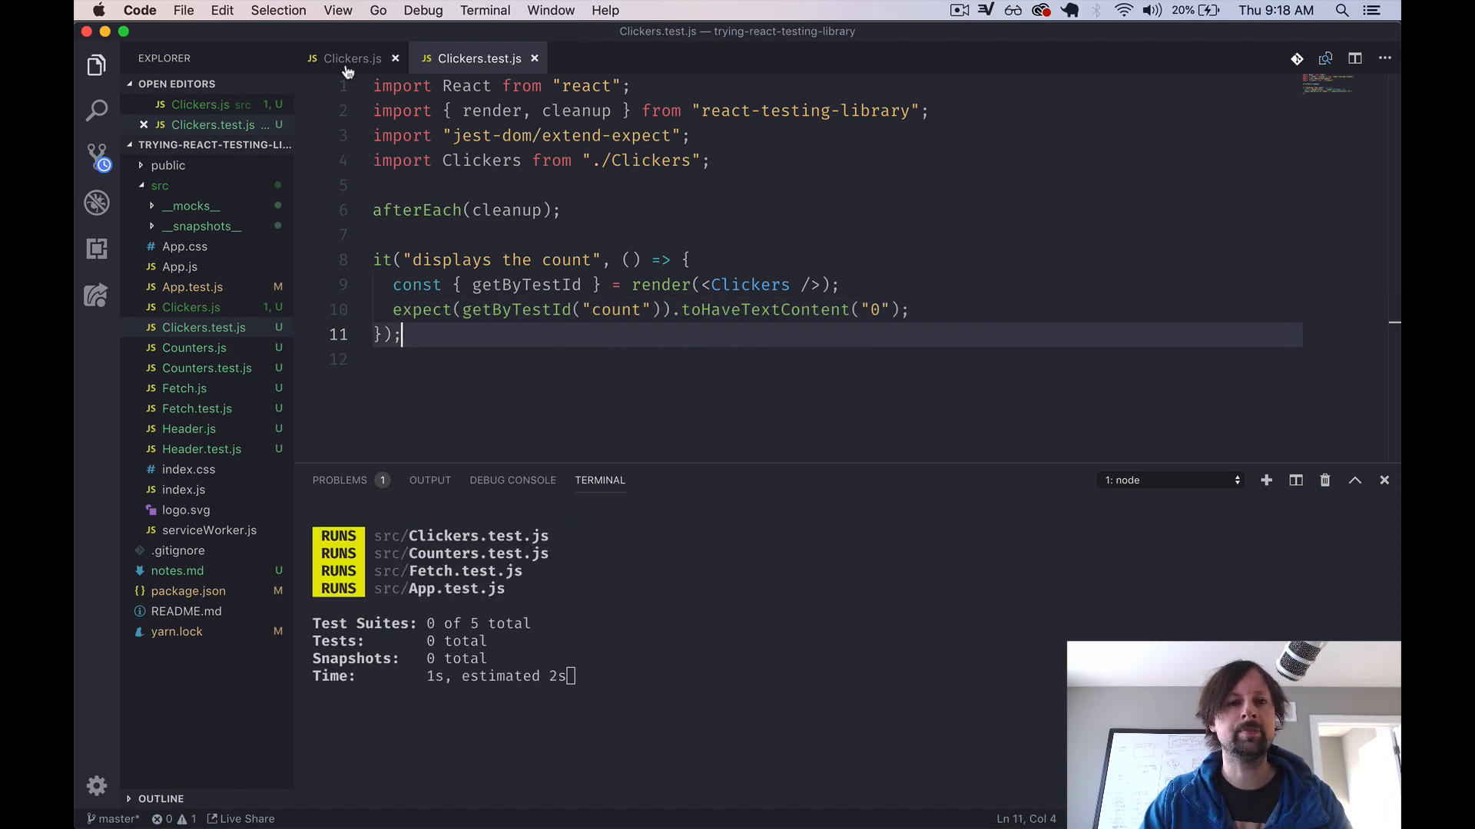
- Add Up and Down button elements above the count span in Clickers.js
{"action": "left_click", "coordinate": [351, 58]}
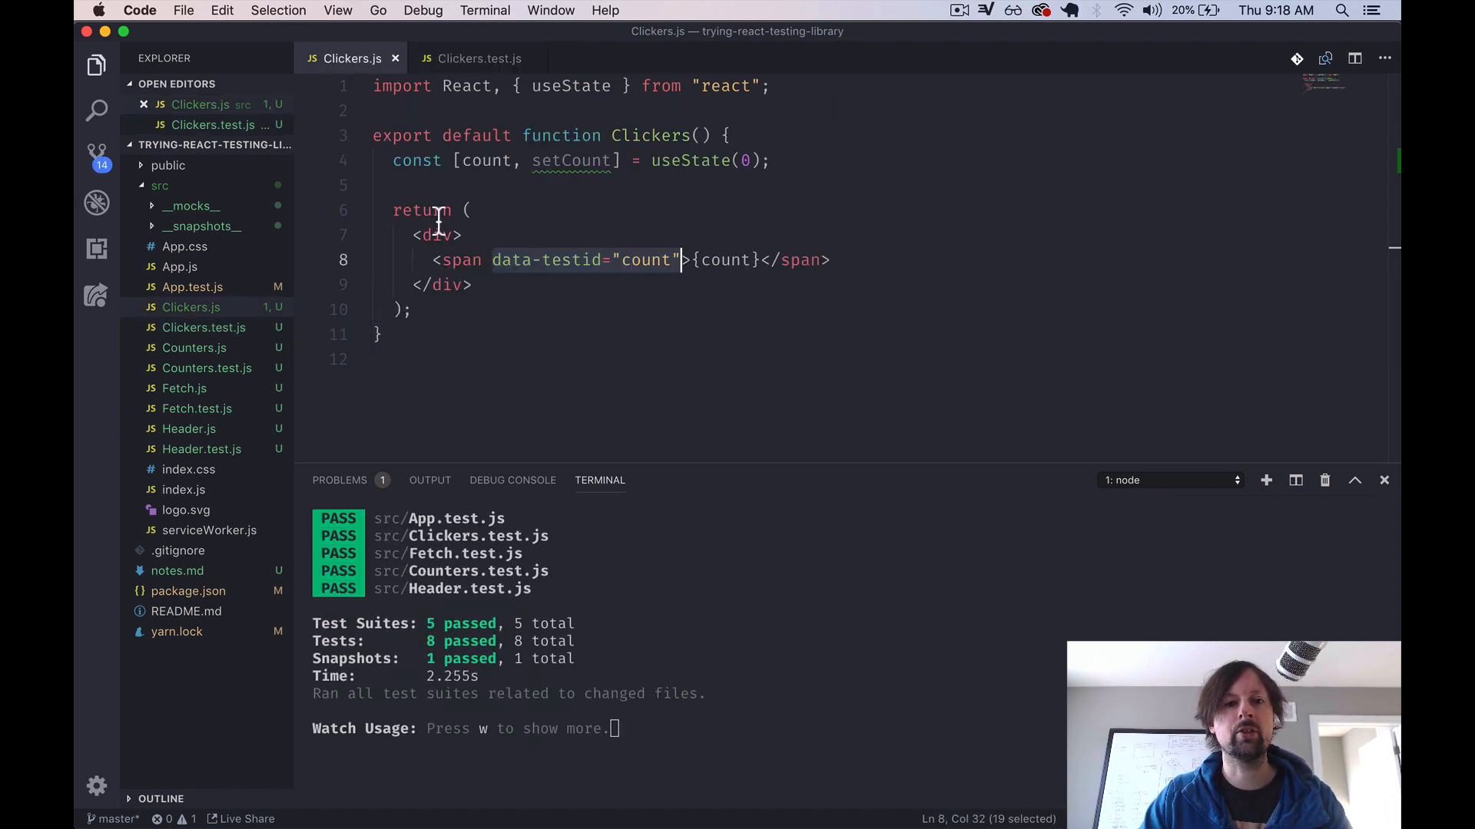
{"action": "left_click", "coordinate": [459, 235]}
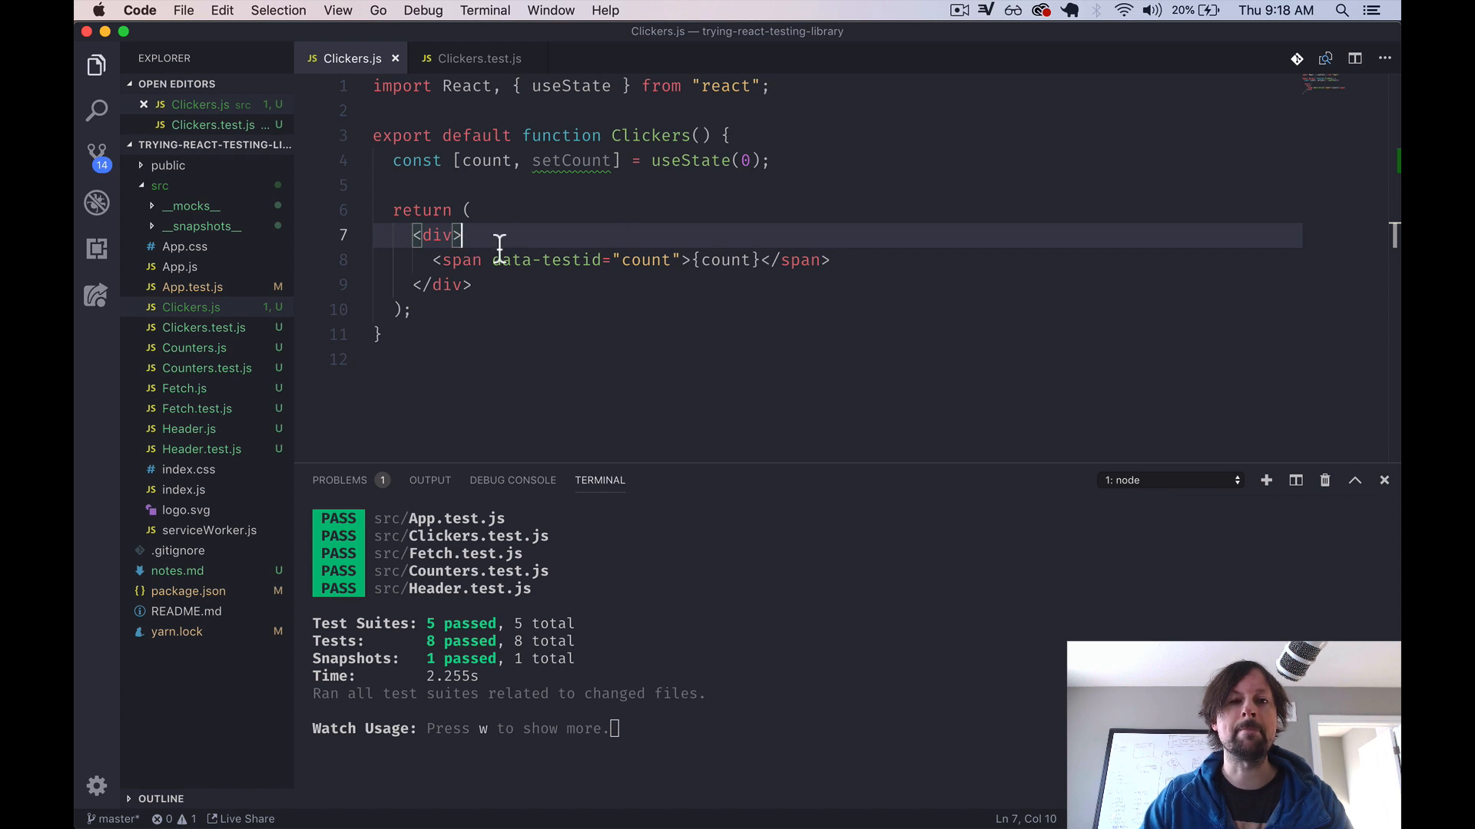
{"action": "key", "text": "Enter"}
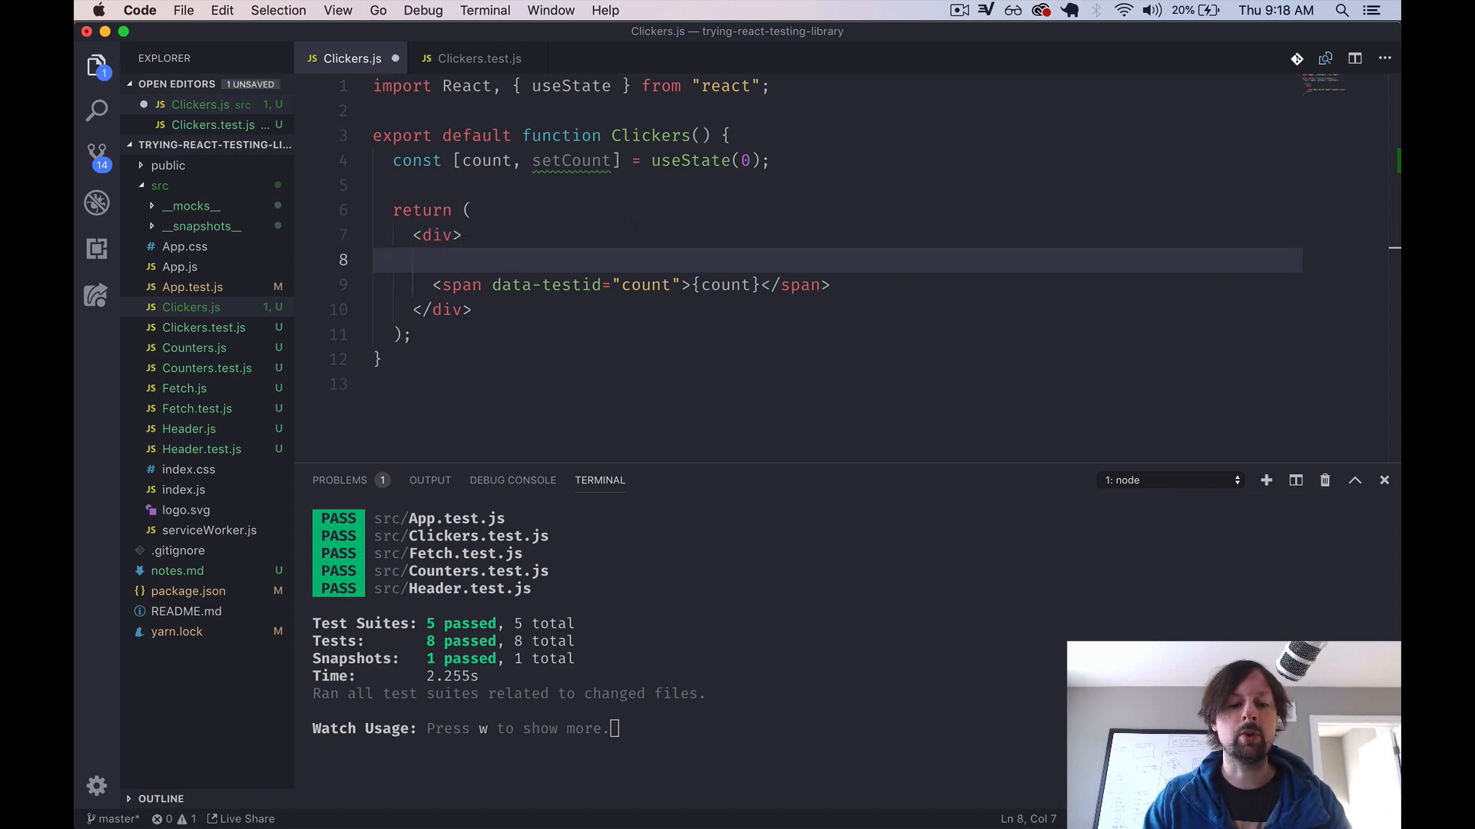
{"action": "type", "text": "<button>U</button>"}
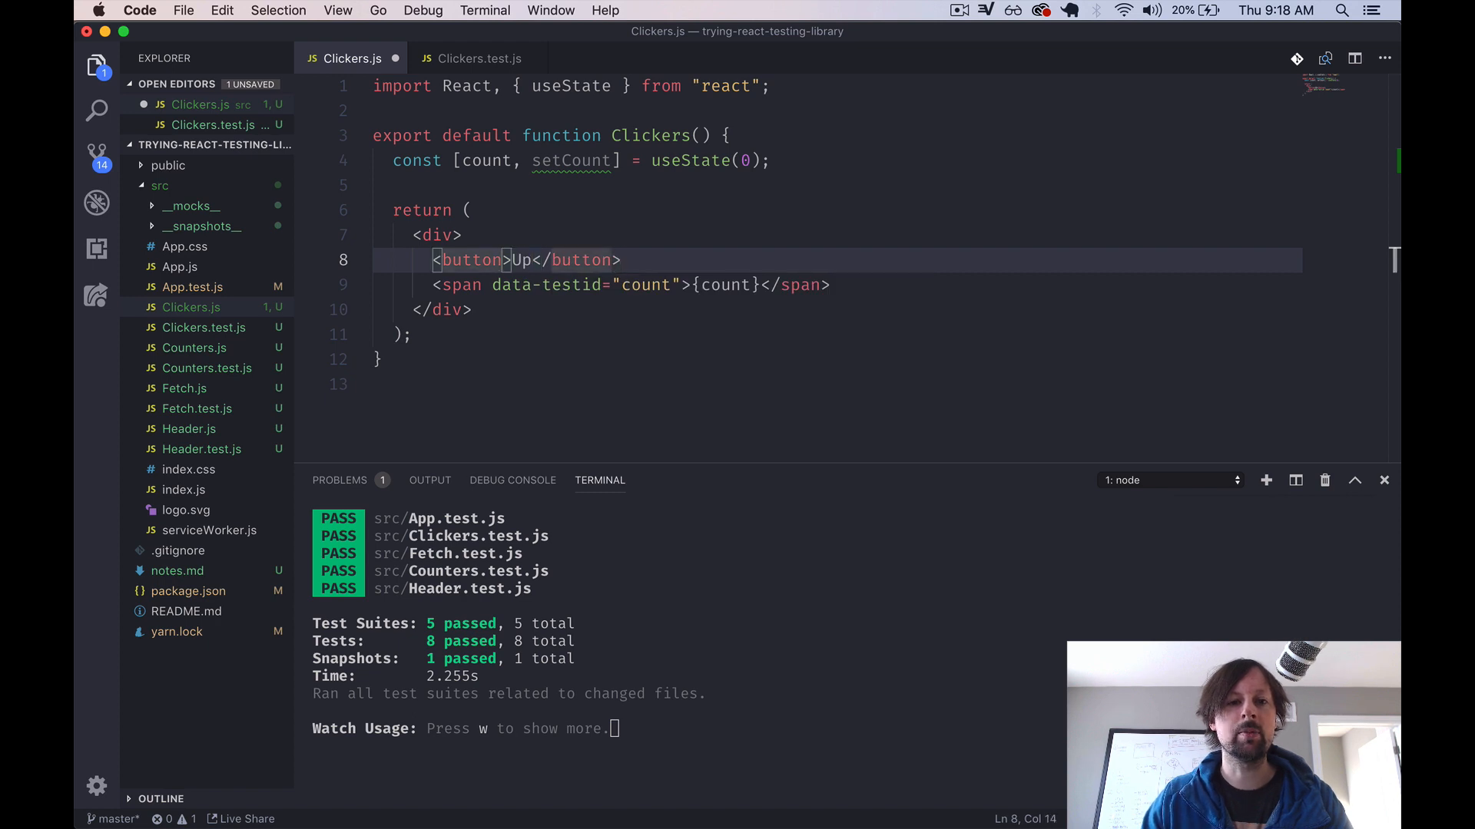
{"action": "type", "text": "<button>Down</button>"}
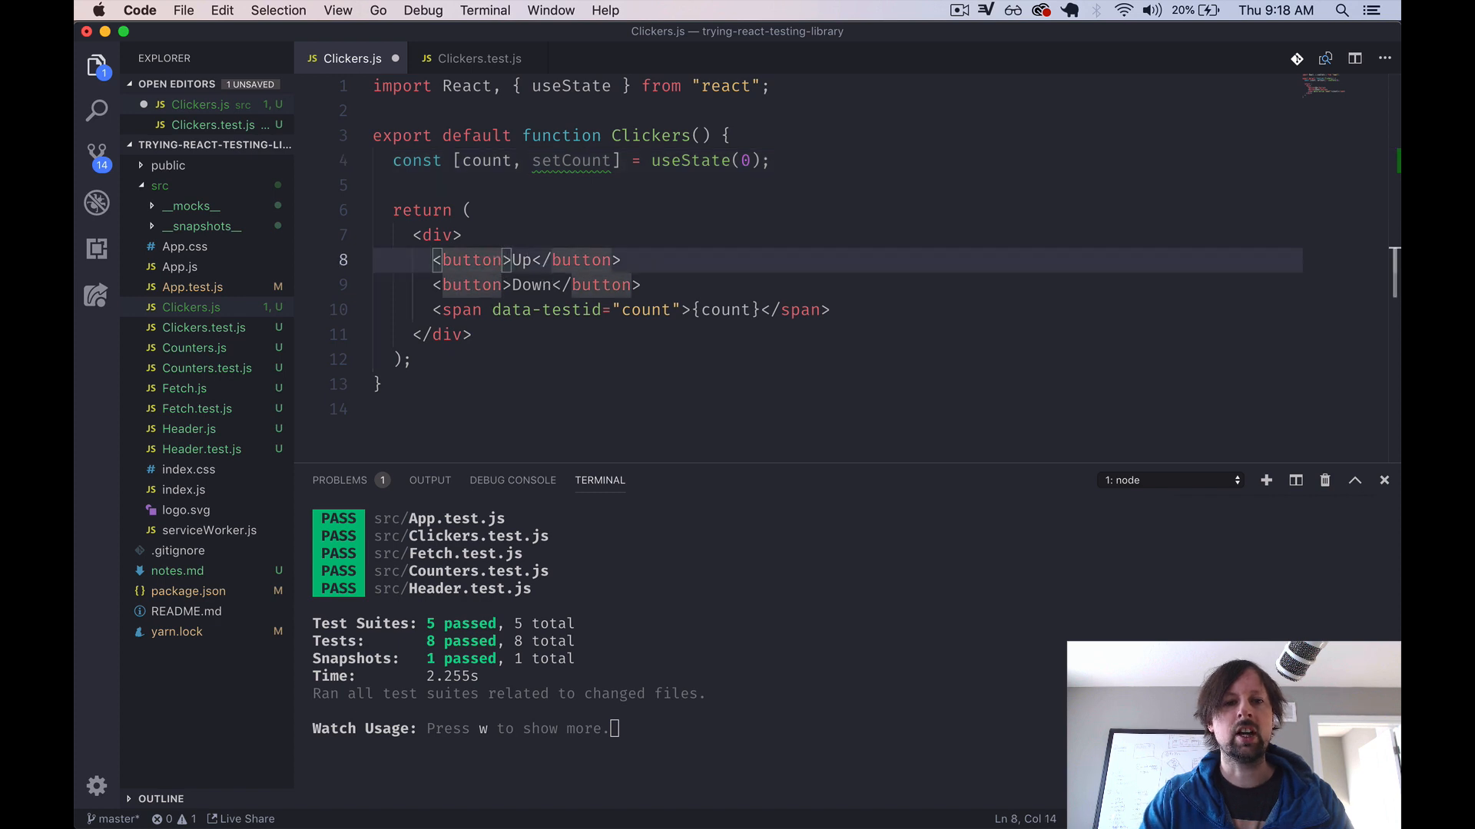
- Give the Up button onClick={() => { setCount(count + 1); }}
{"action": "type", "text": "onClick={() ="}
{"action": "type", "text": "setCount("}
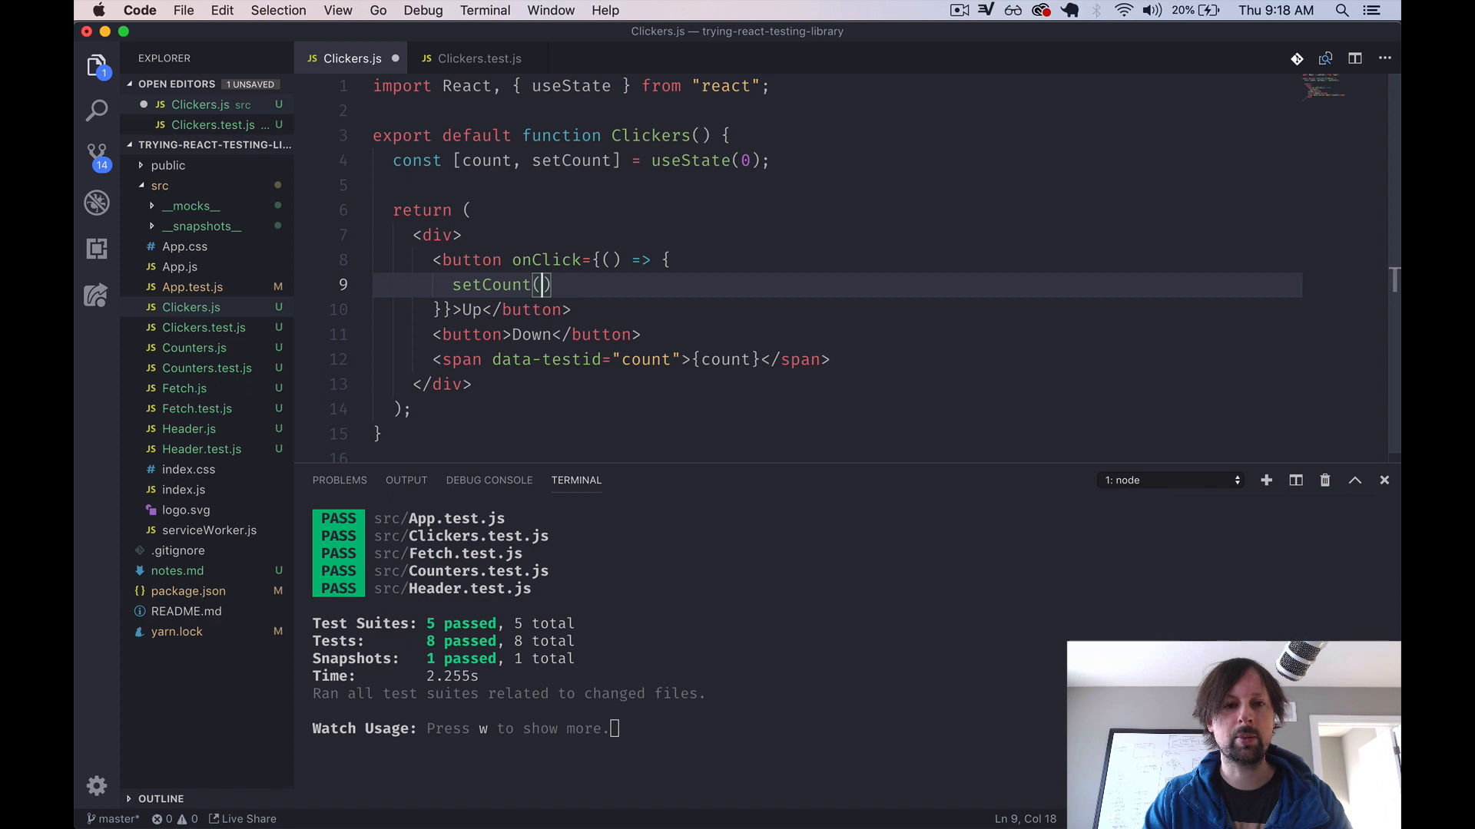
{"action": "type", "text": "count + 1"}
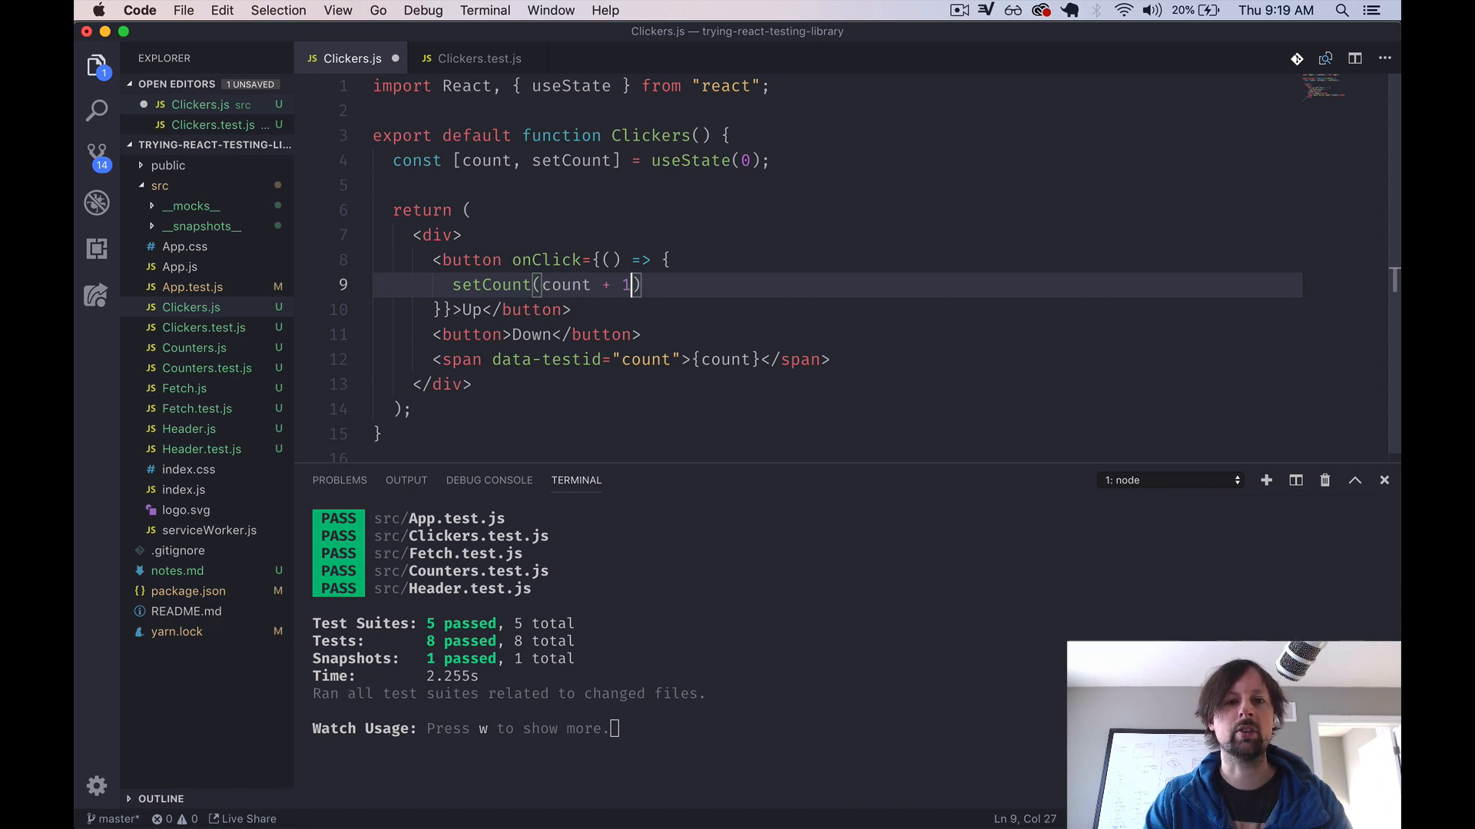
{"action": "type", "text": ";"}
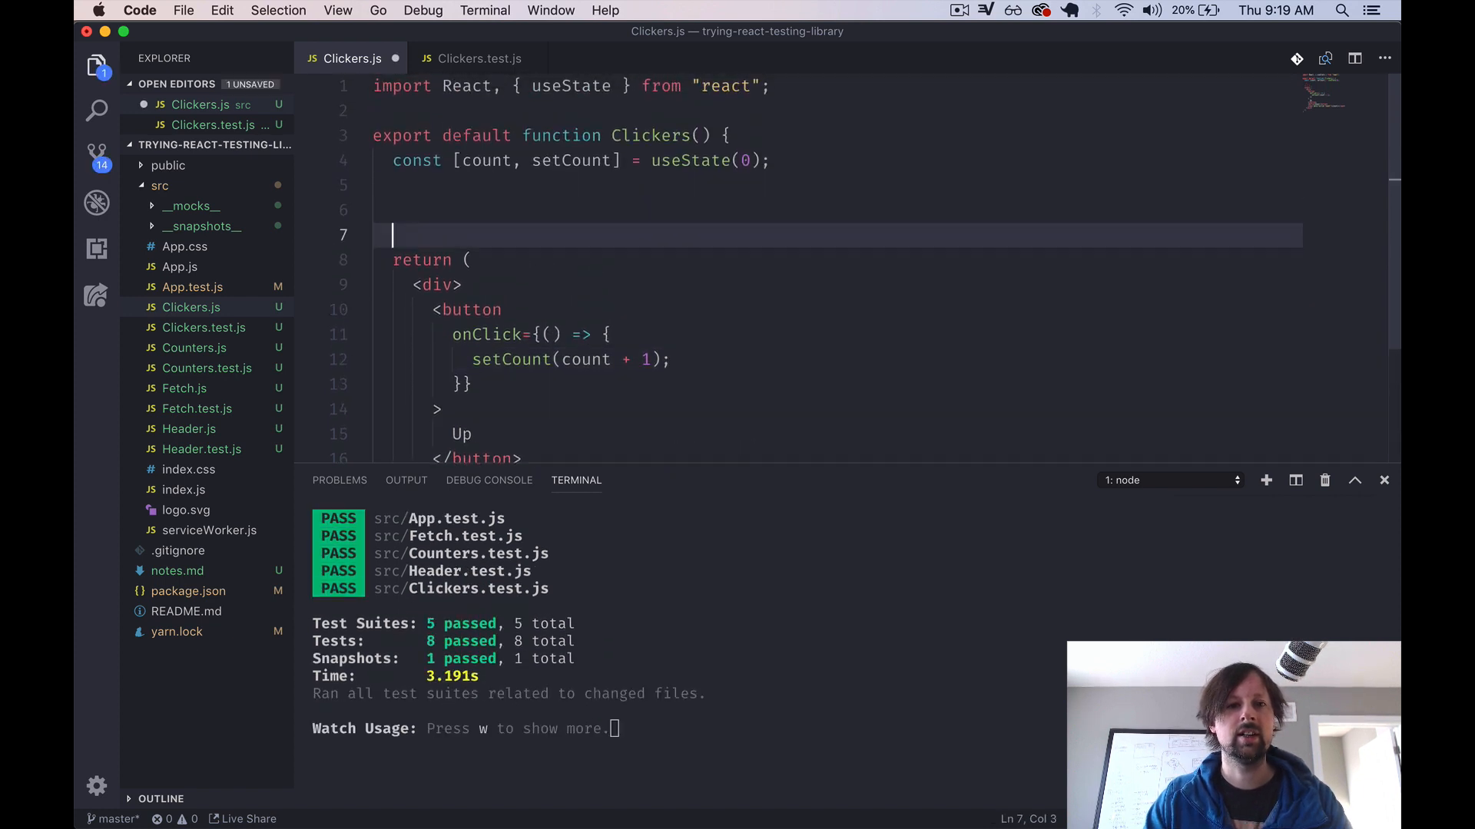
- Define increase and decrease arrow functions calling setCount(count + 1) and setCount(count - 1)
{"action": "type", "text": "const"}
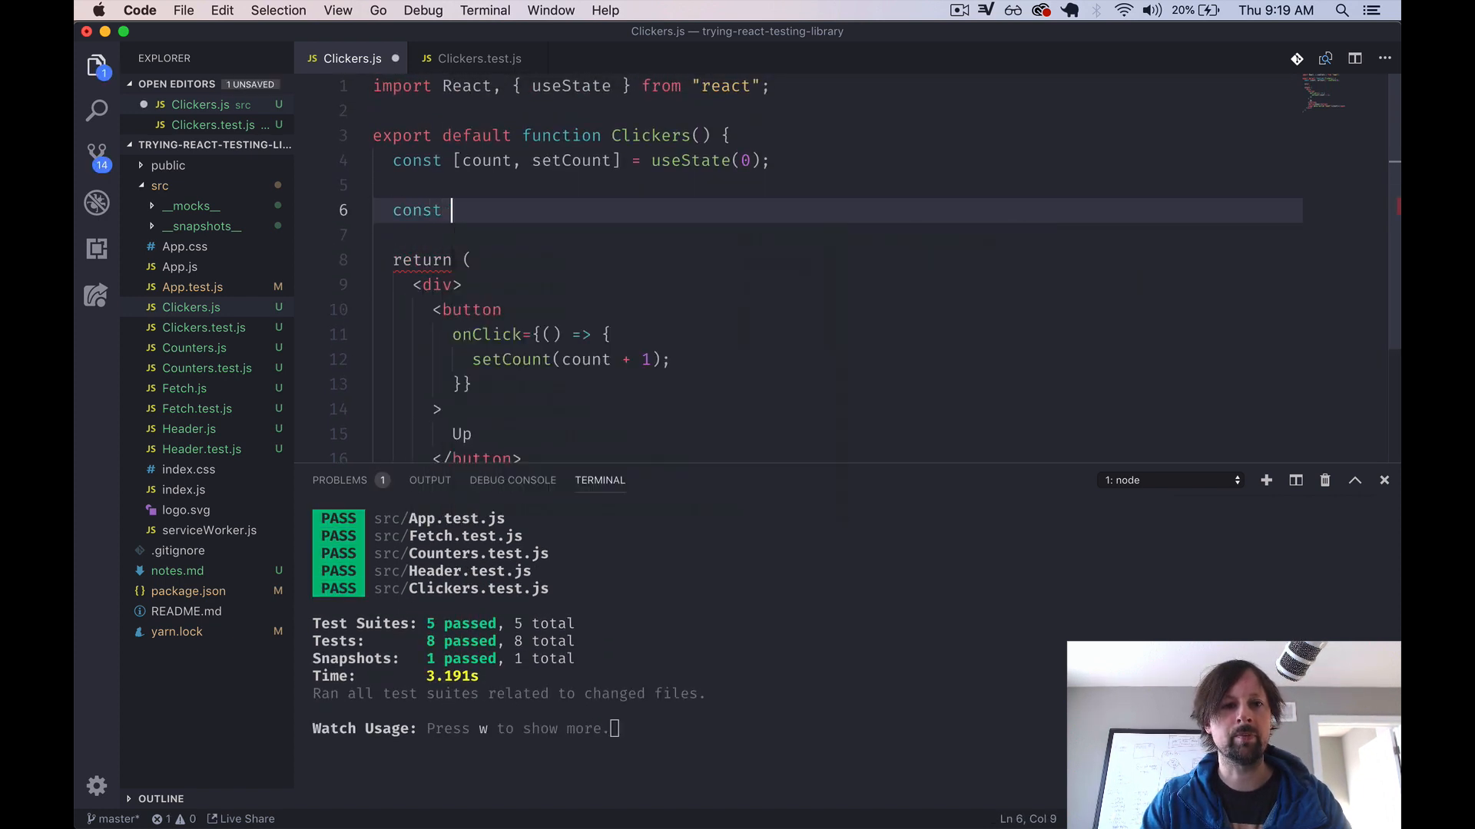
{"action": "type", "text": "increase"}
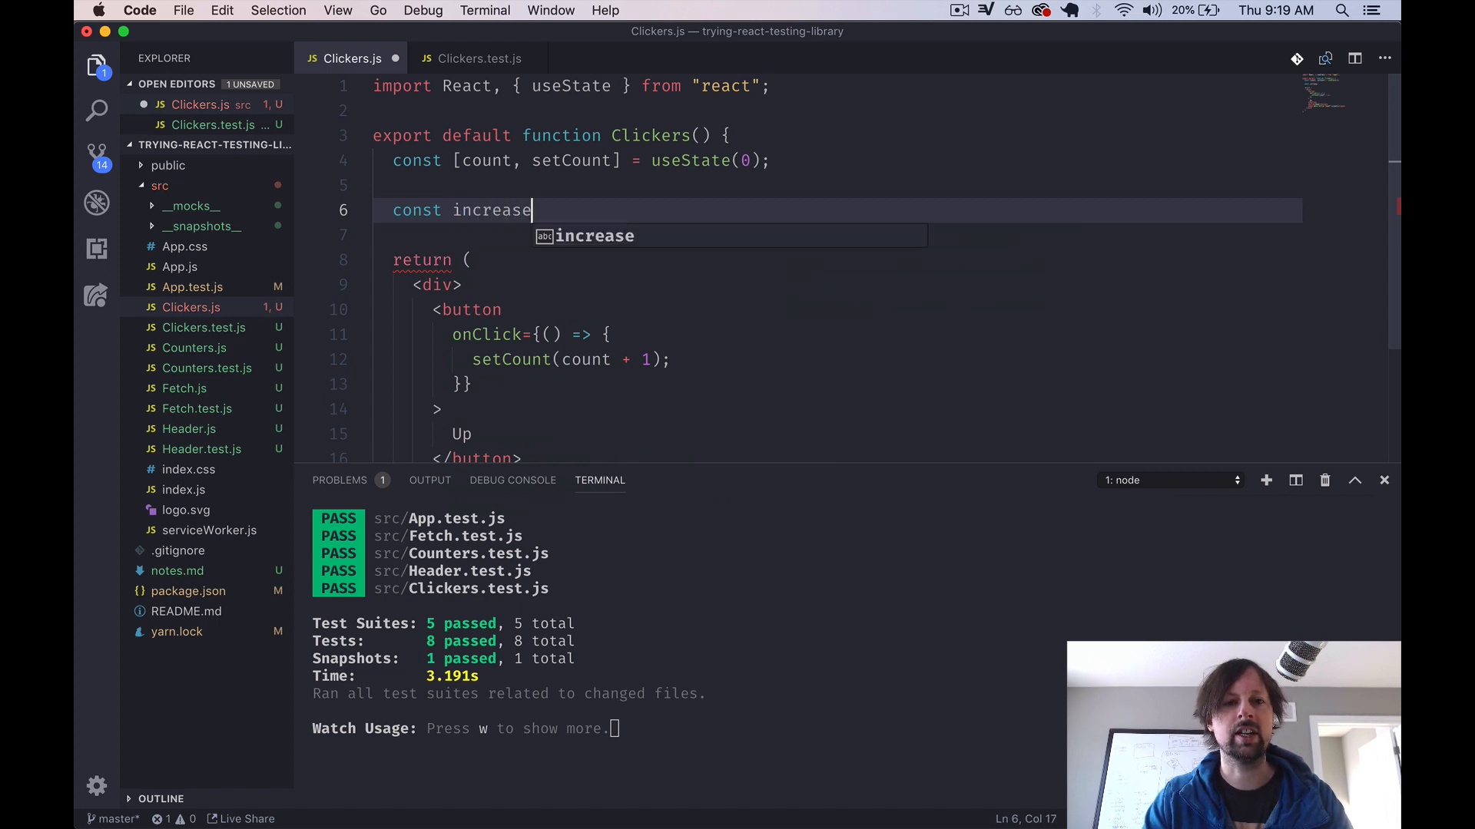
{"action": "type", "text": "= () =>"}
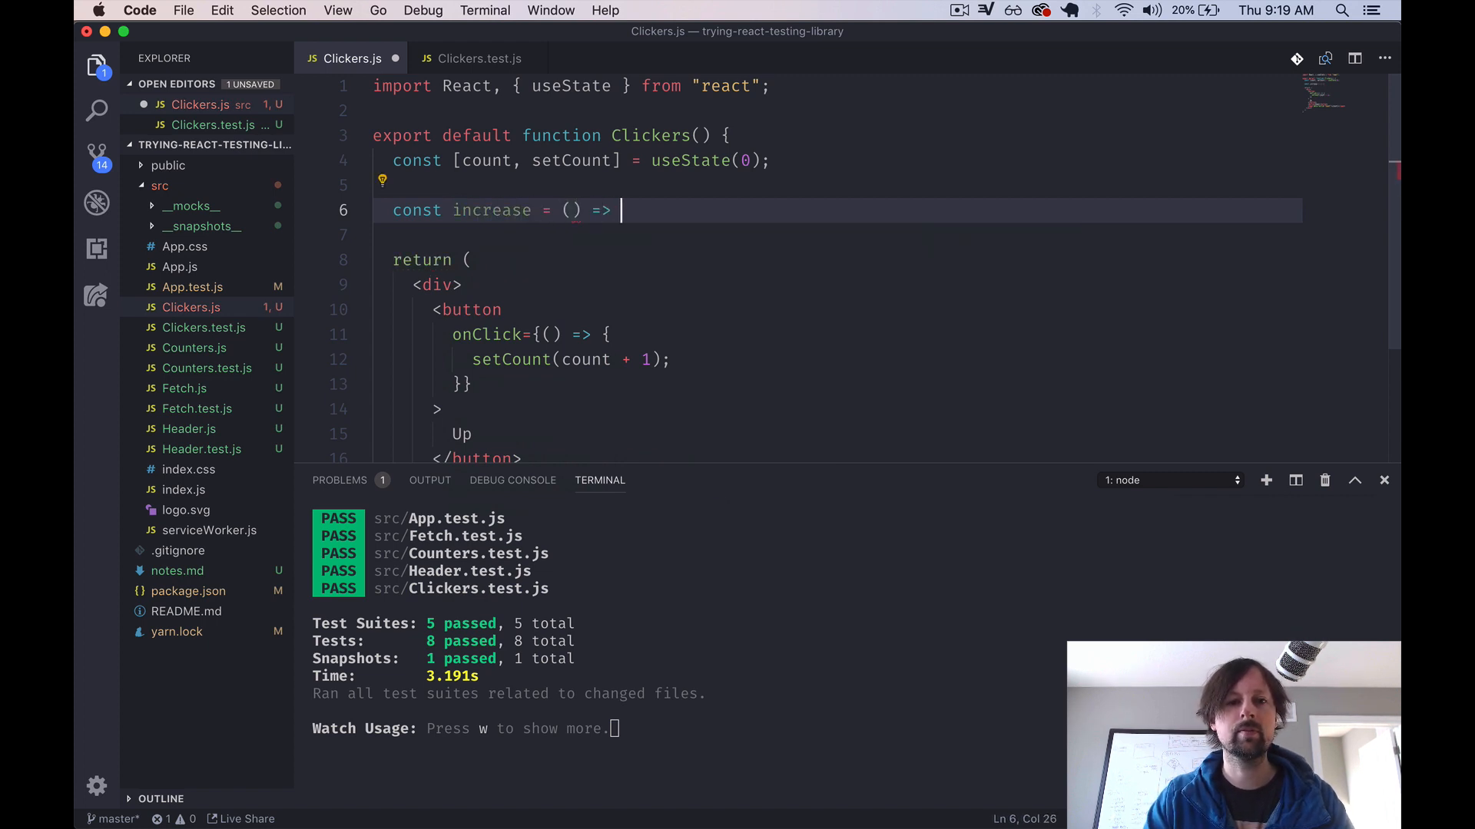
{"action": "type", "text": "{setCount"}
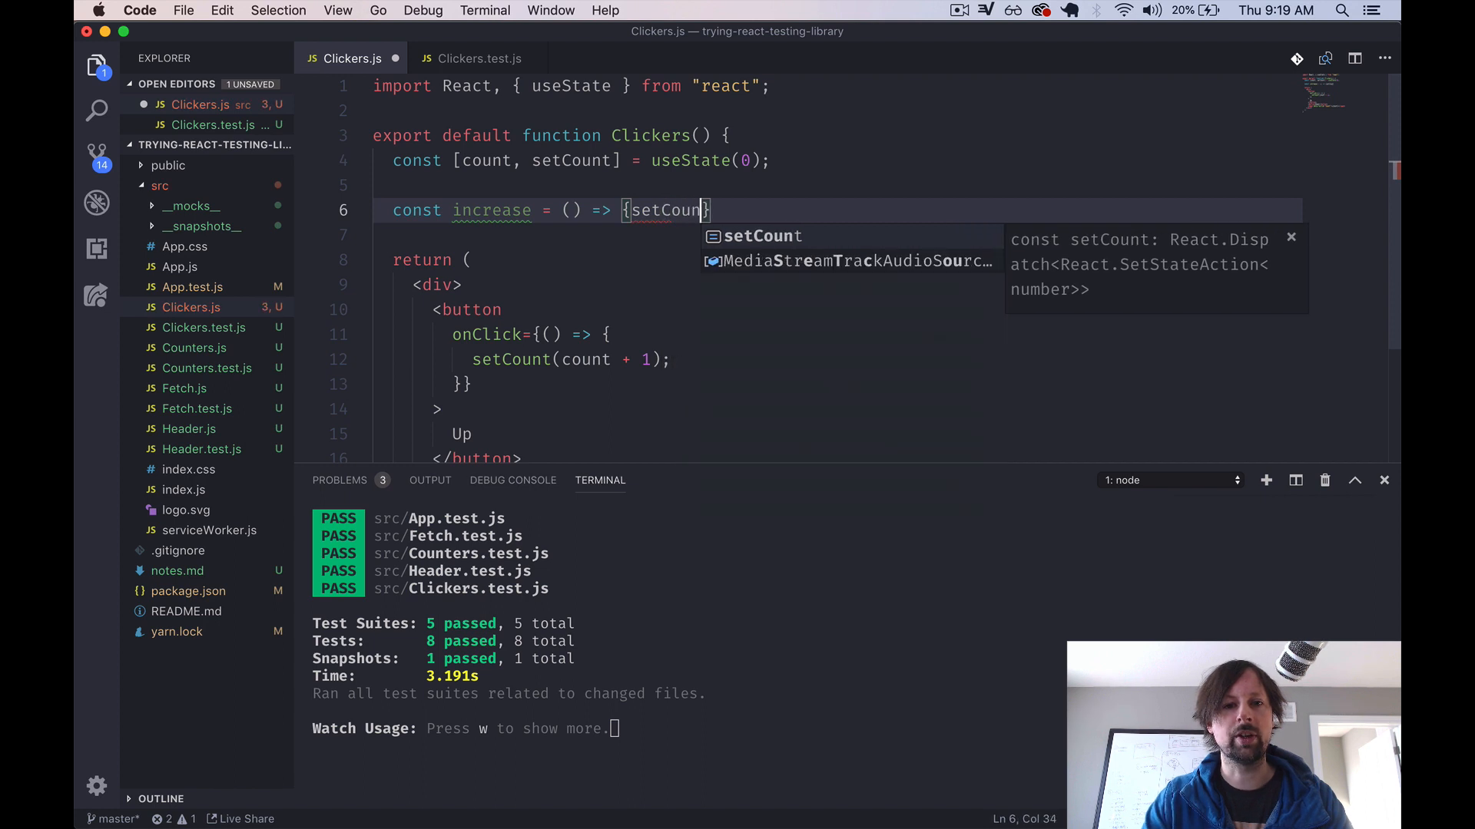
{"action": "type", "text": "(count + 1);"}
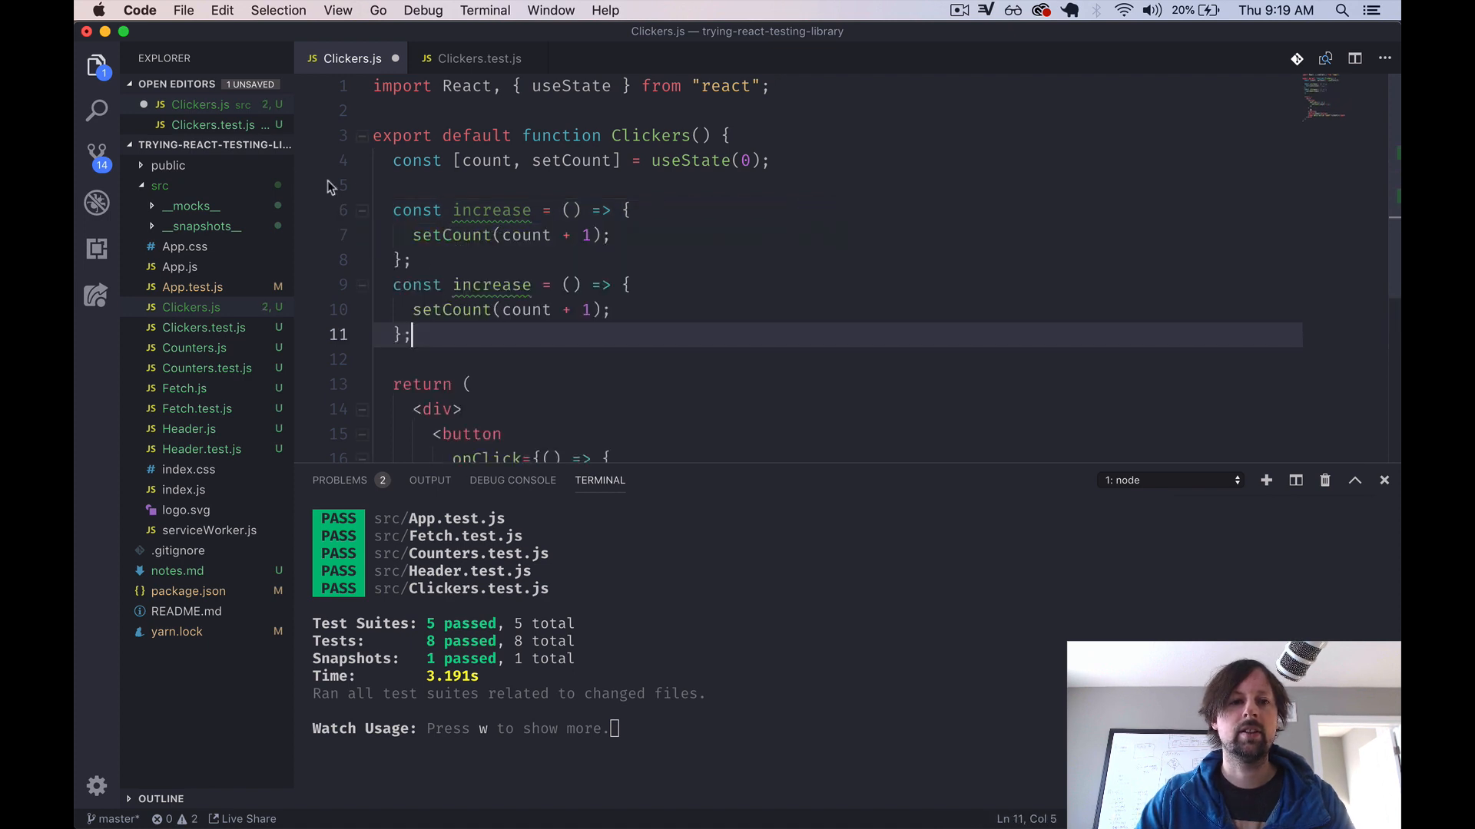
{"action": "type", "text": "decrease"}
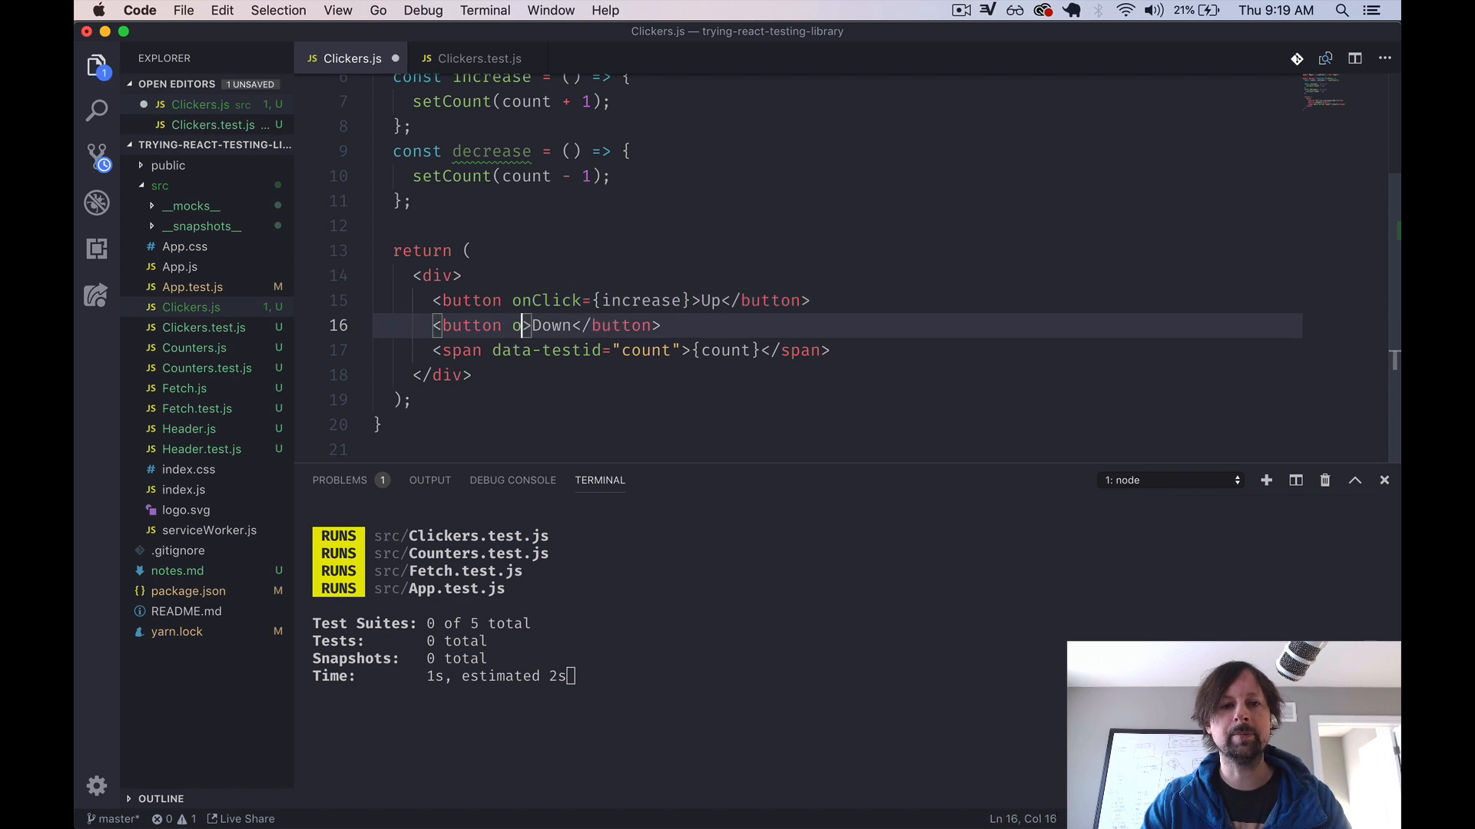
- Wire onClick={increase} and onClick={decrease} to the buttons and save Clickers.js
{"action": "type", "text": "onClick={dec"}
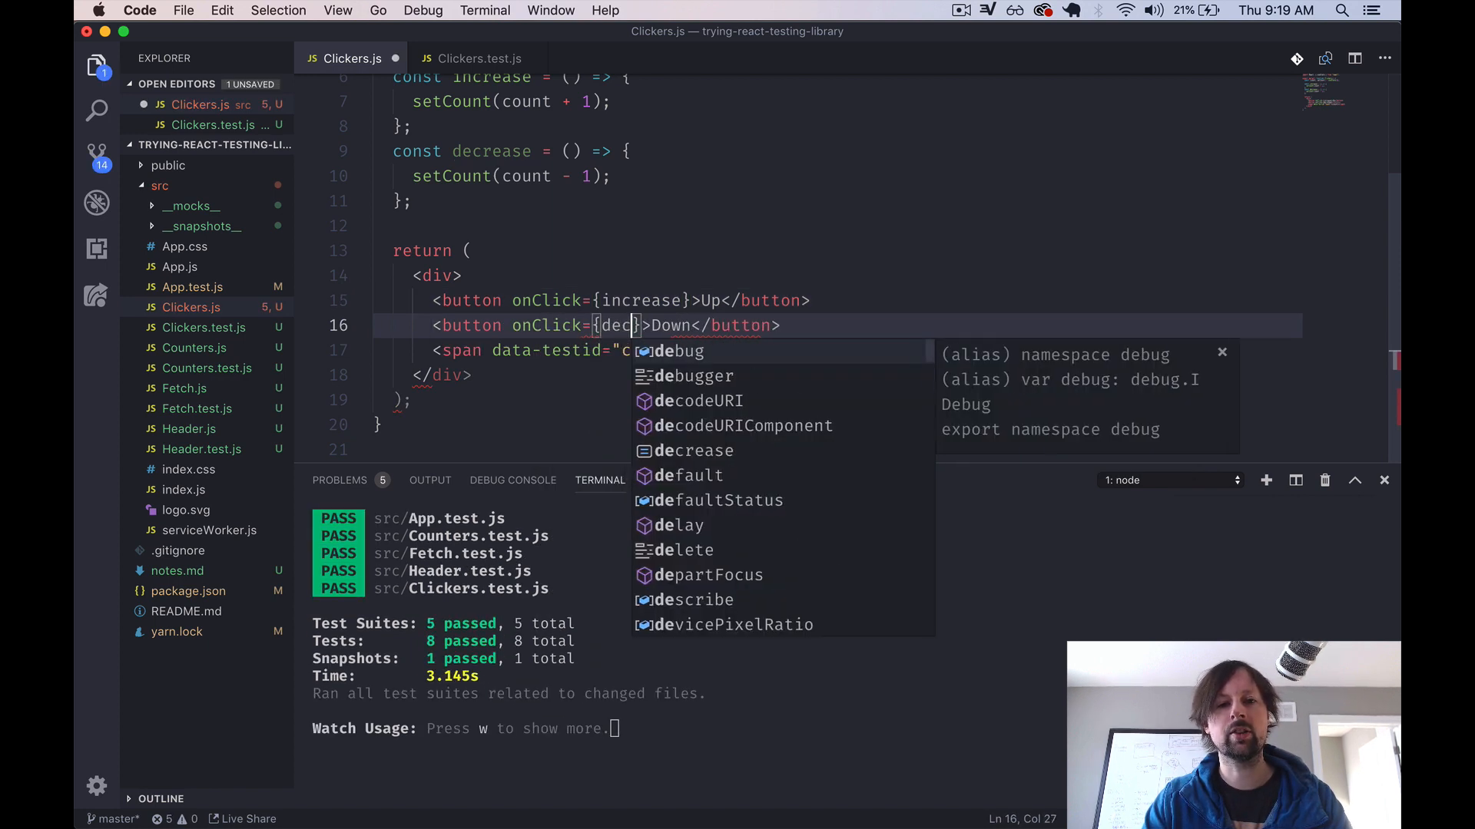
{"action": "type", "text": "rease"}
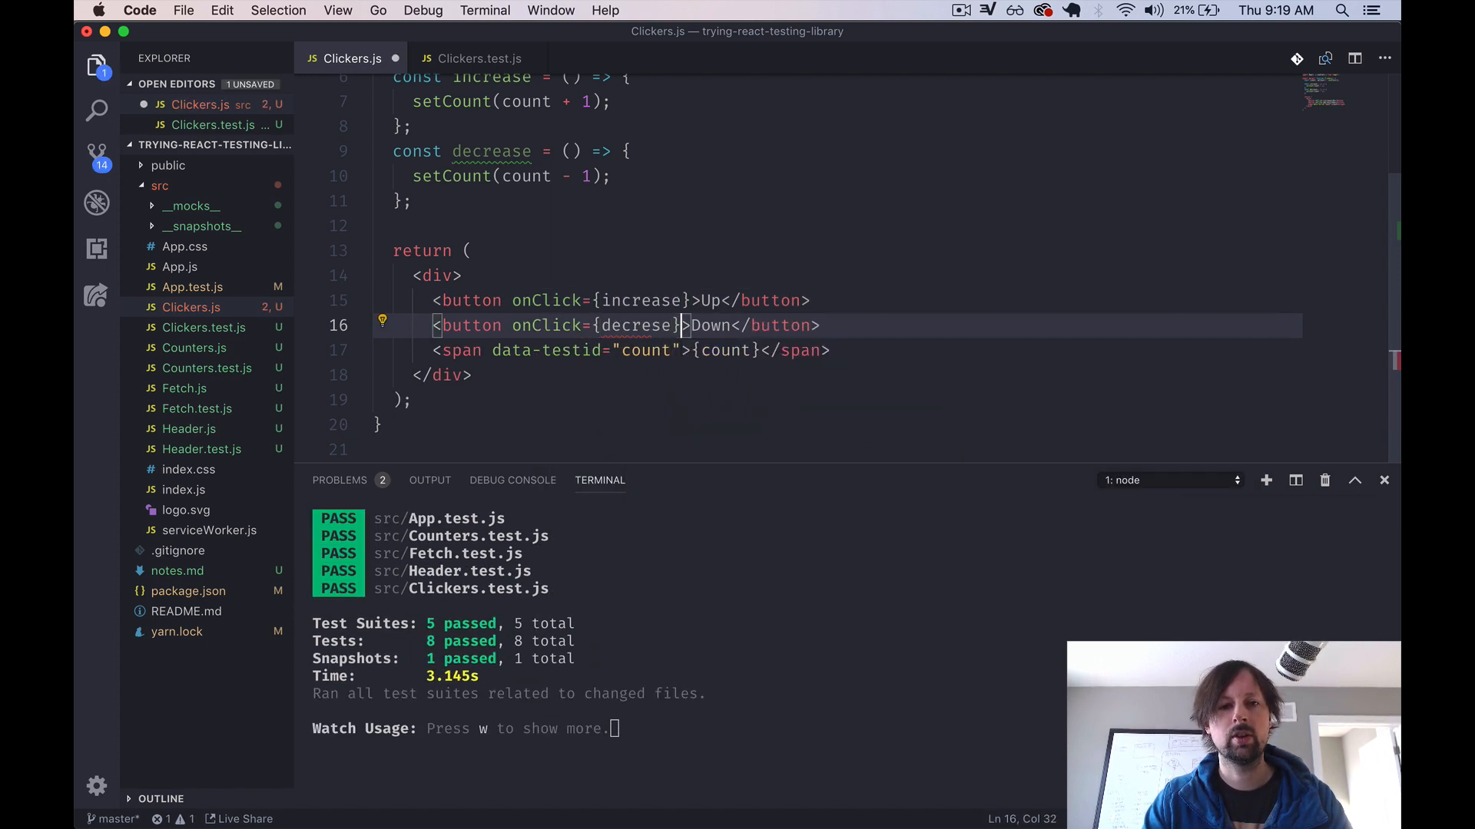
{"action": "key", "text": "Backspace"}
{"action": "type", "text": "a"}
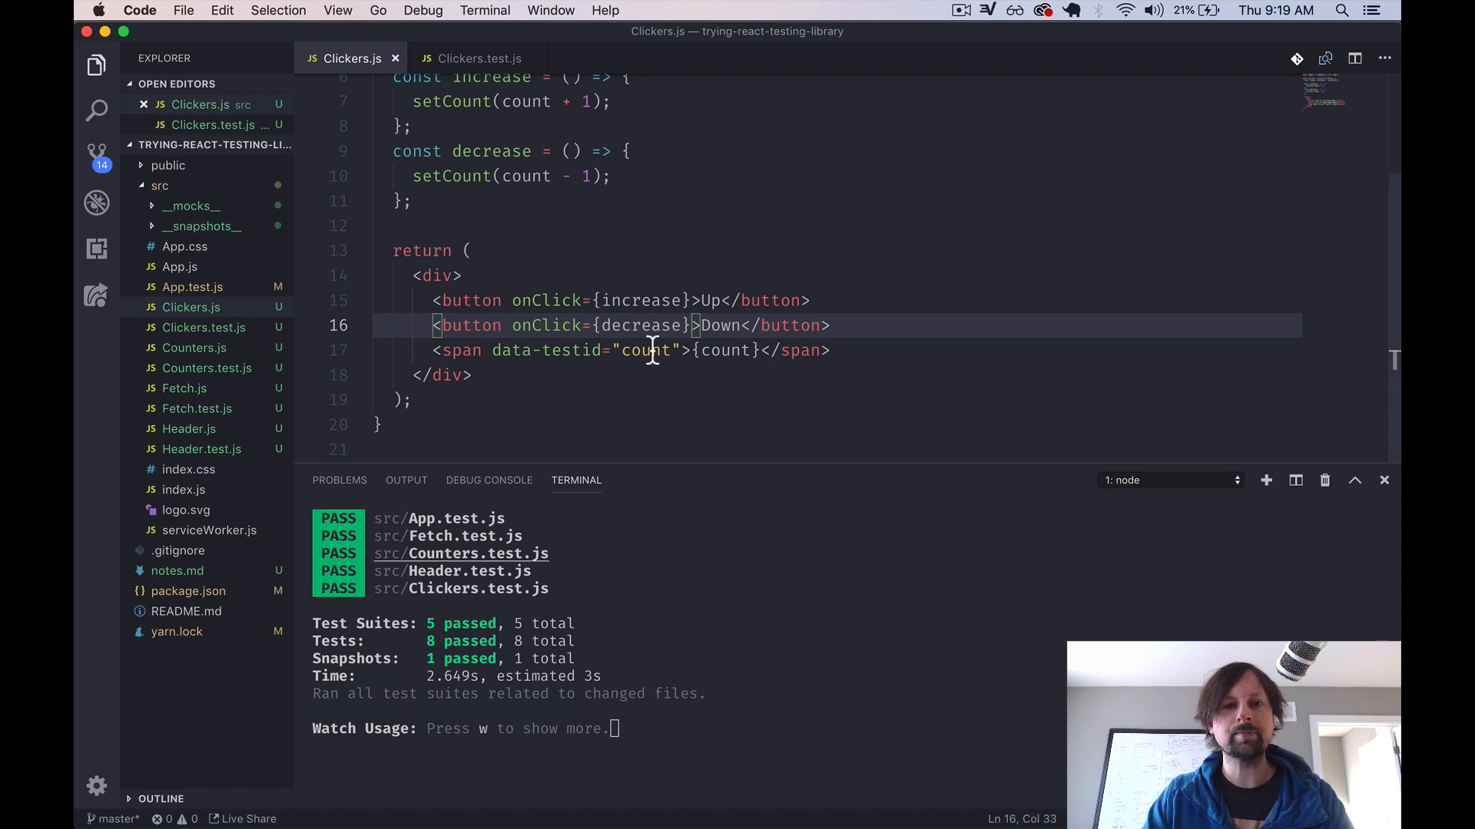
{"action": "mouse_move", "coordinate": [670, 288]}
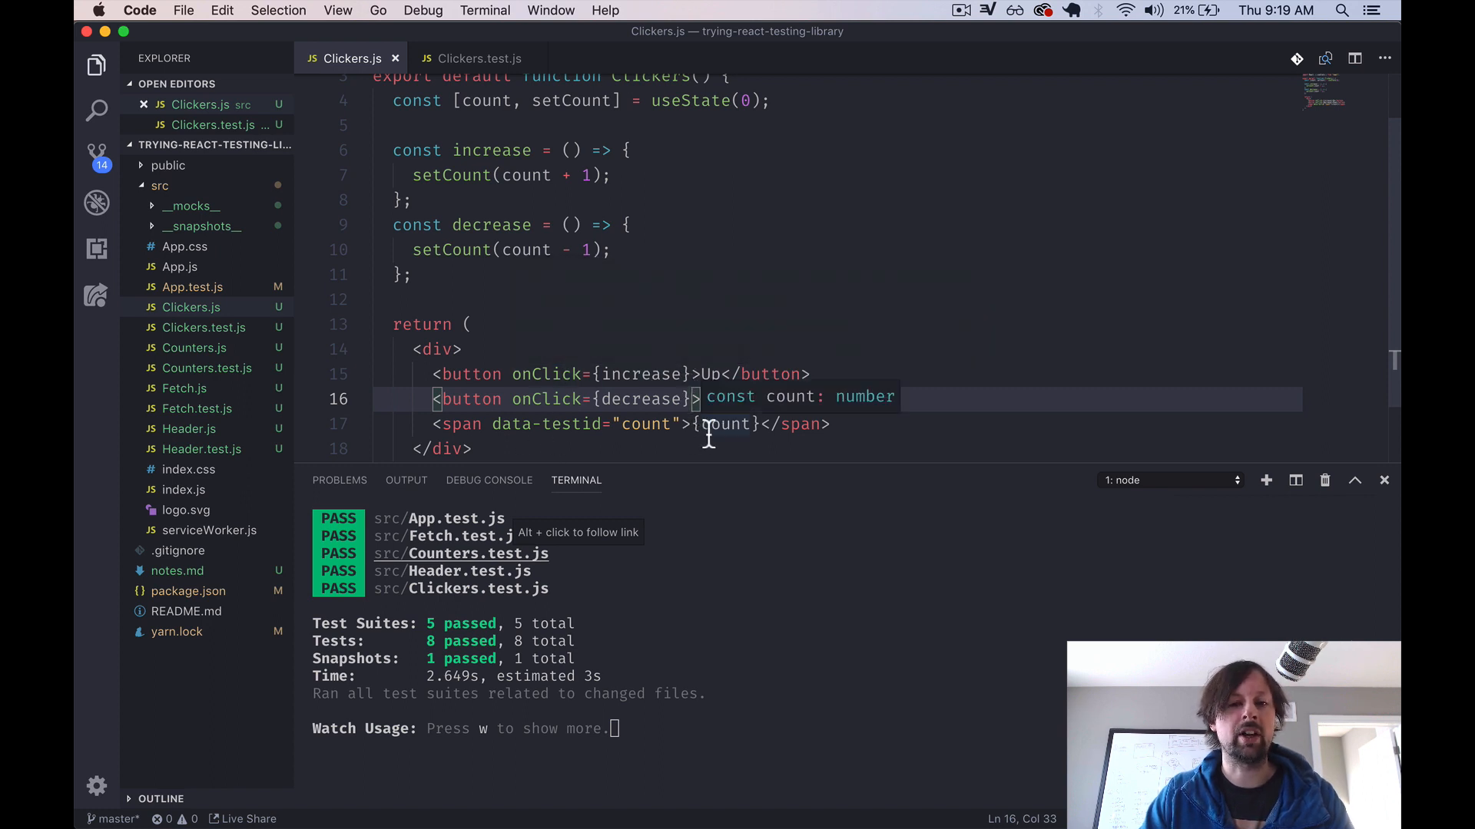
{"action": "mouse_move", "coordinate": [621, 449]}
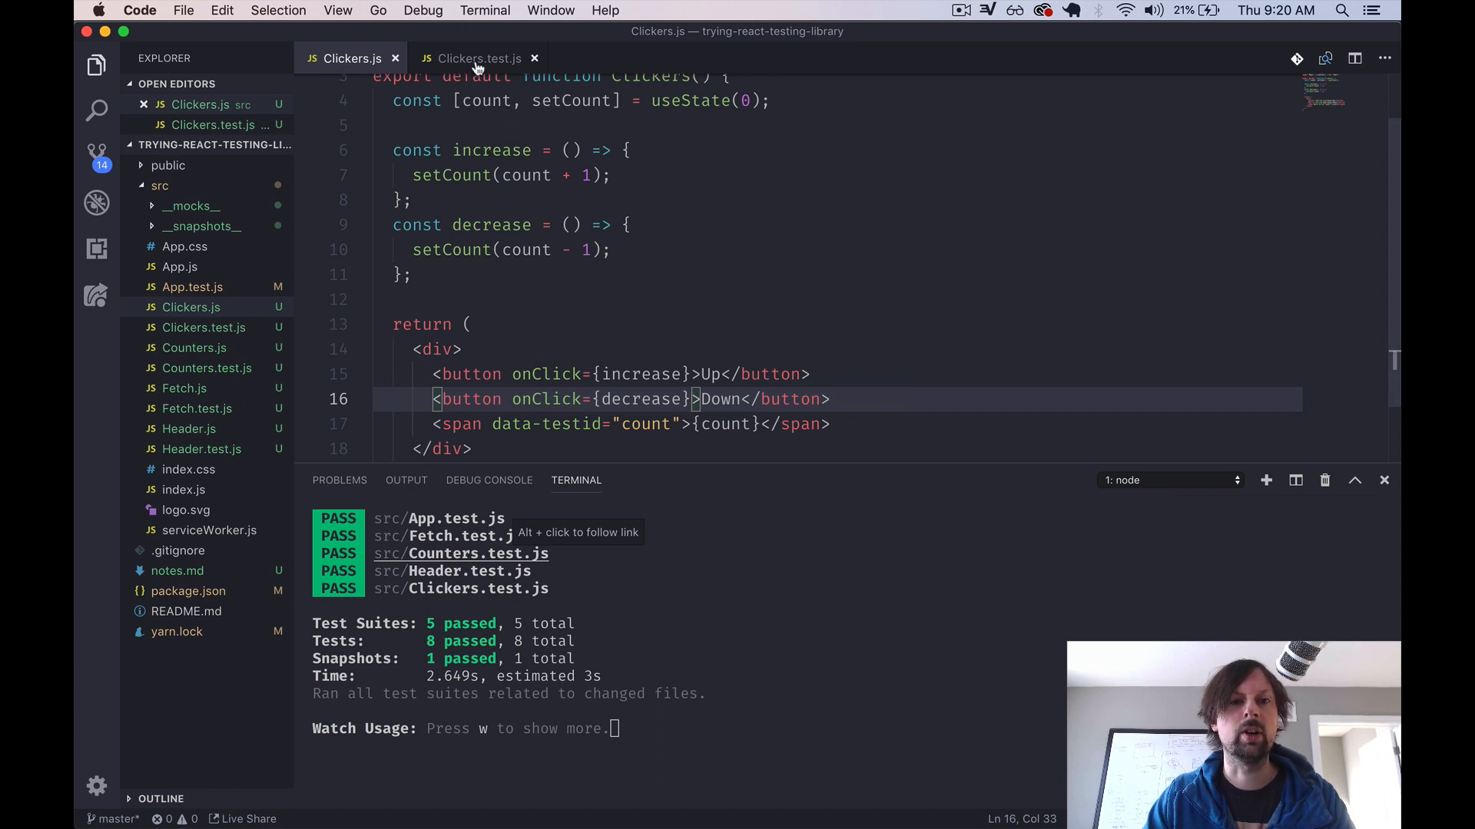
- Add fireEvent to the imports in Clickers.test.js and start a second it() test
{"action": "left_click", "coordinate": [479, 59]}
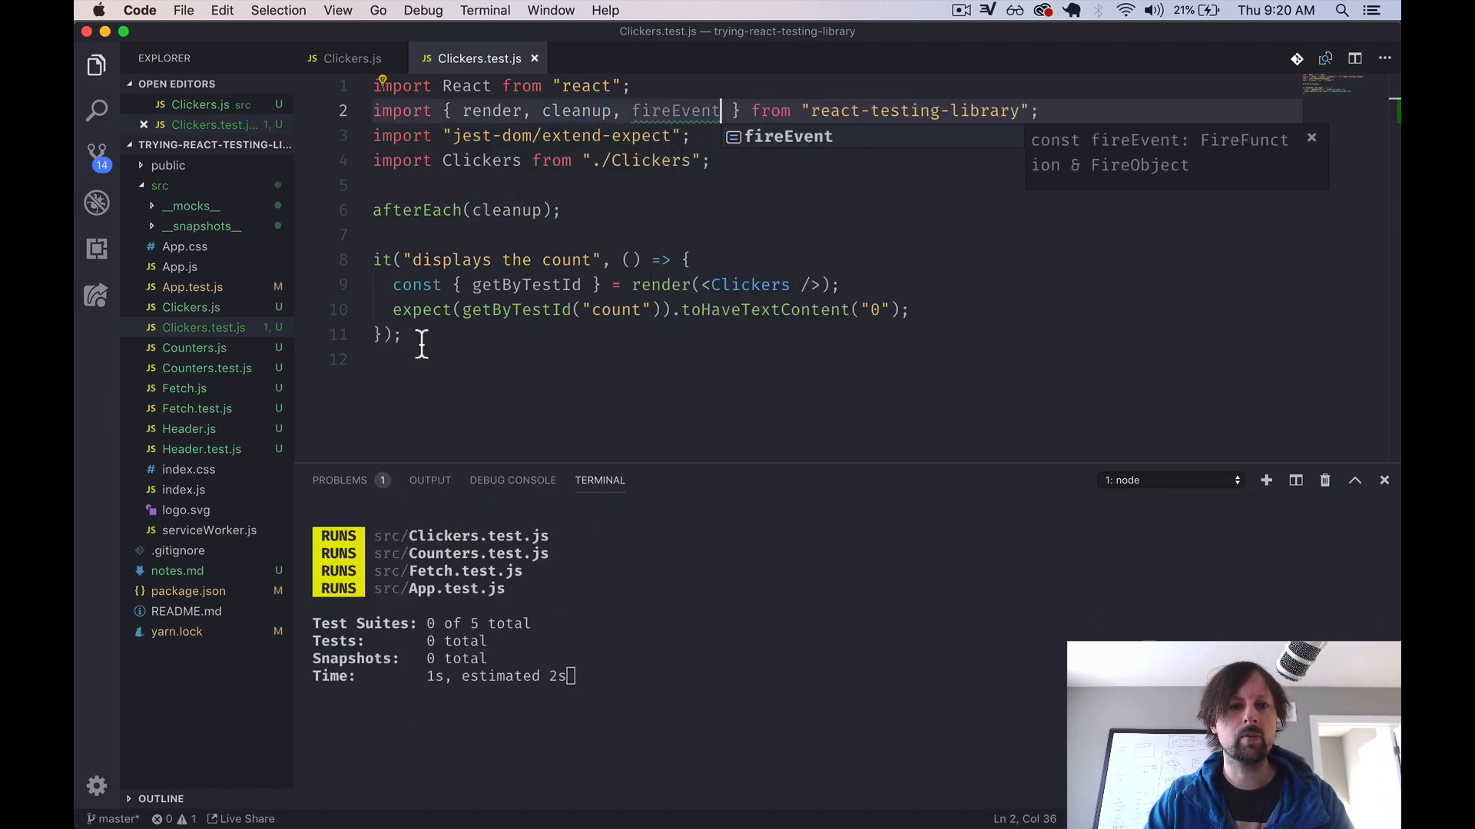
{"action": "type", "text": "it(\""}
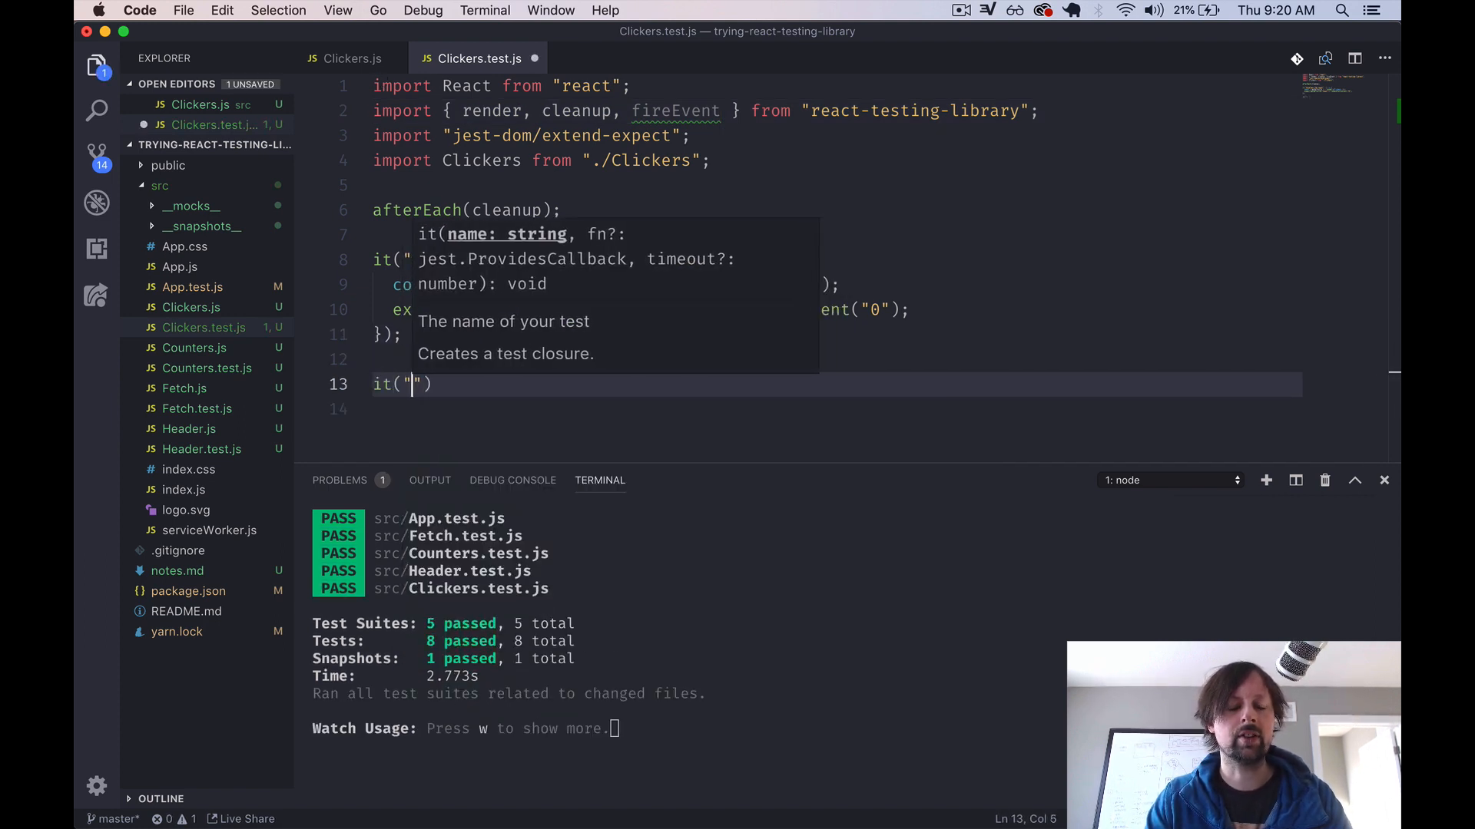
- Name the test "increments count" and render Clickers, destructuring getByTestId
{"action": "type", "text": "increments"}
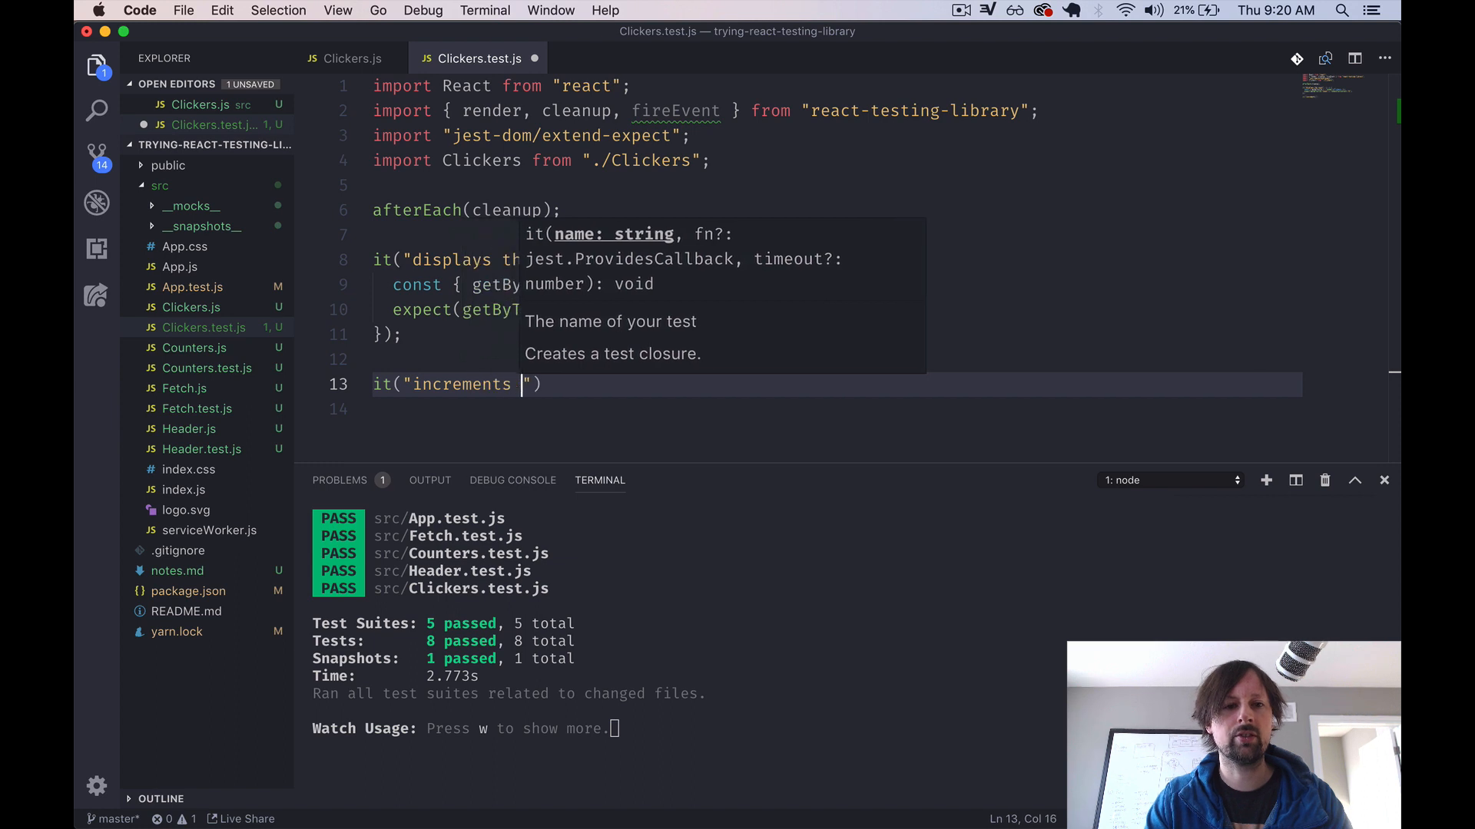
{"action": "type", "text": "count\", () => {"}
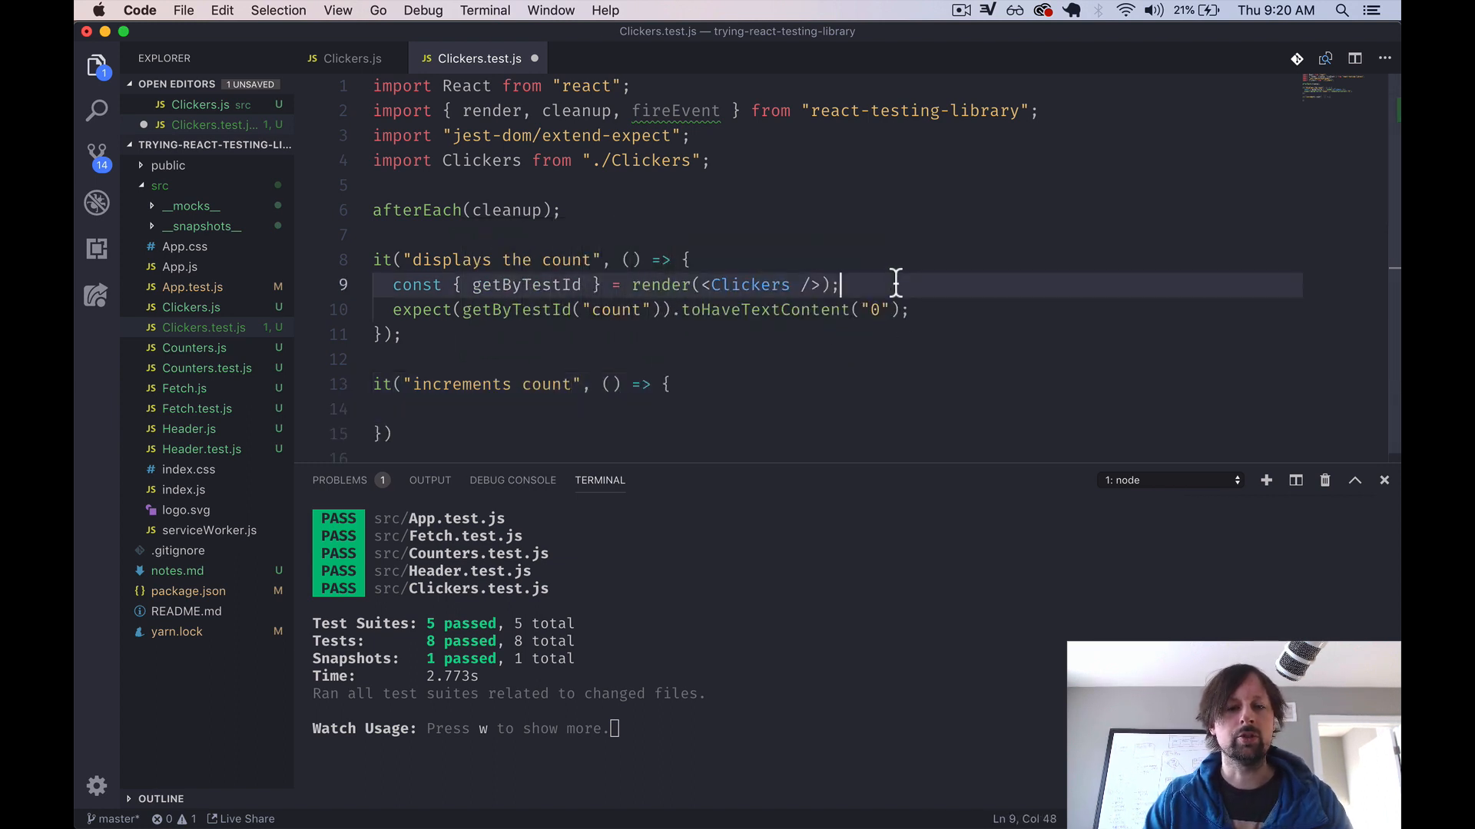
{"action": "type", "text": "const { getByTestId } = render(<Clickers />);"}
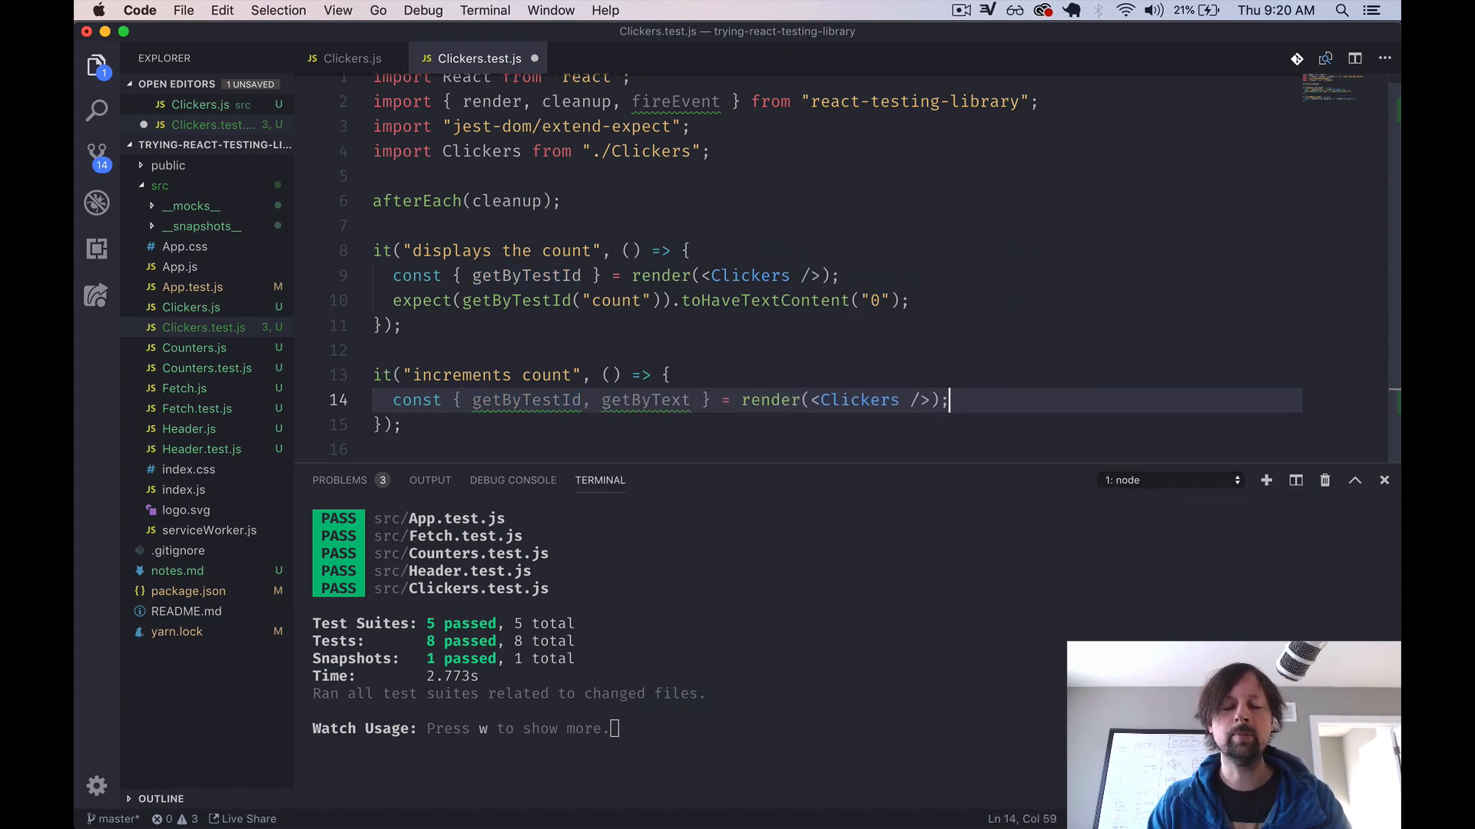
{"action": "key", "text": "Enter"}
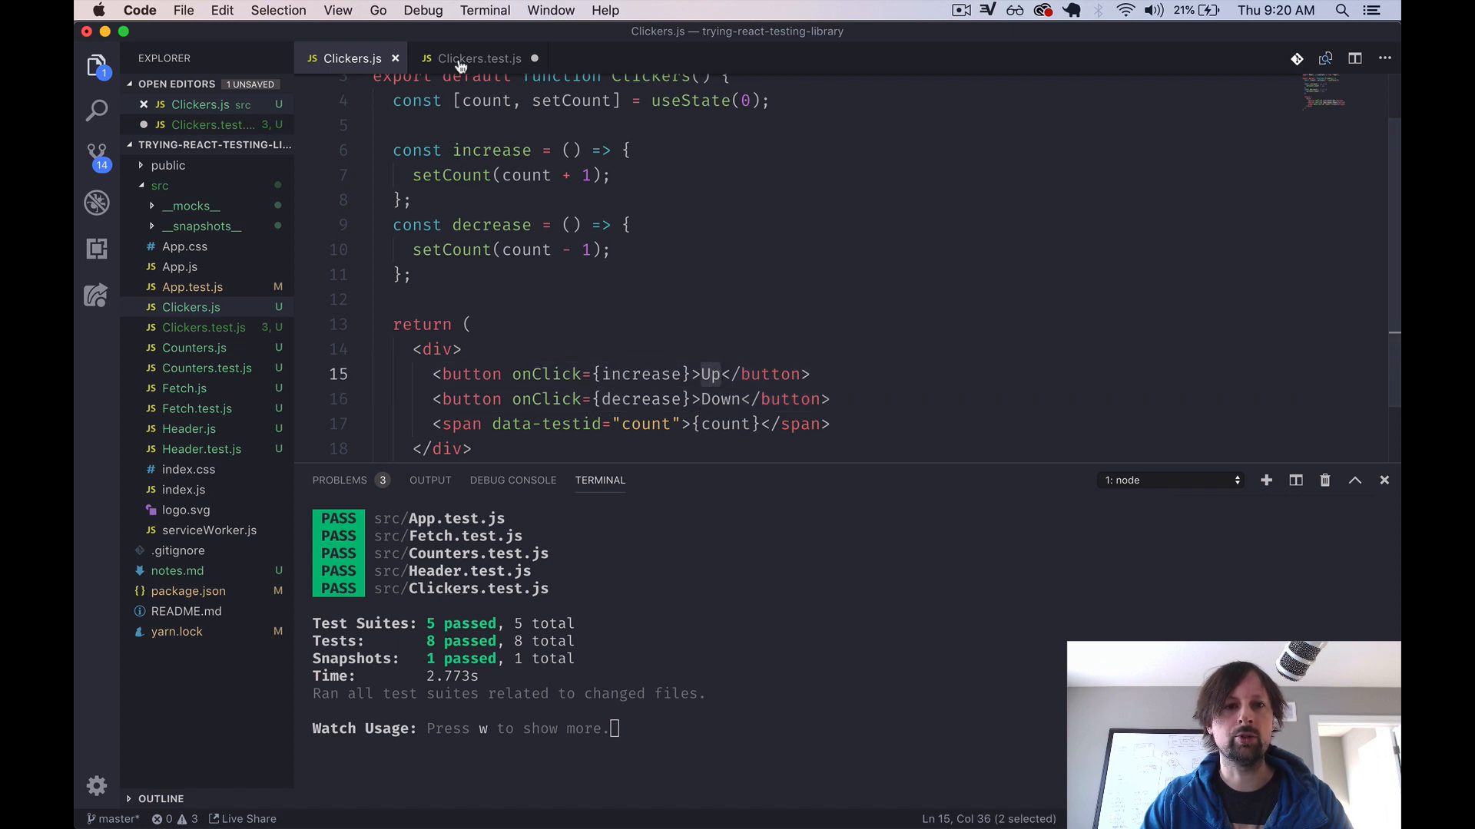
{"action": "left_click", "coordinate": [480, 58]}
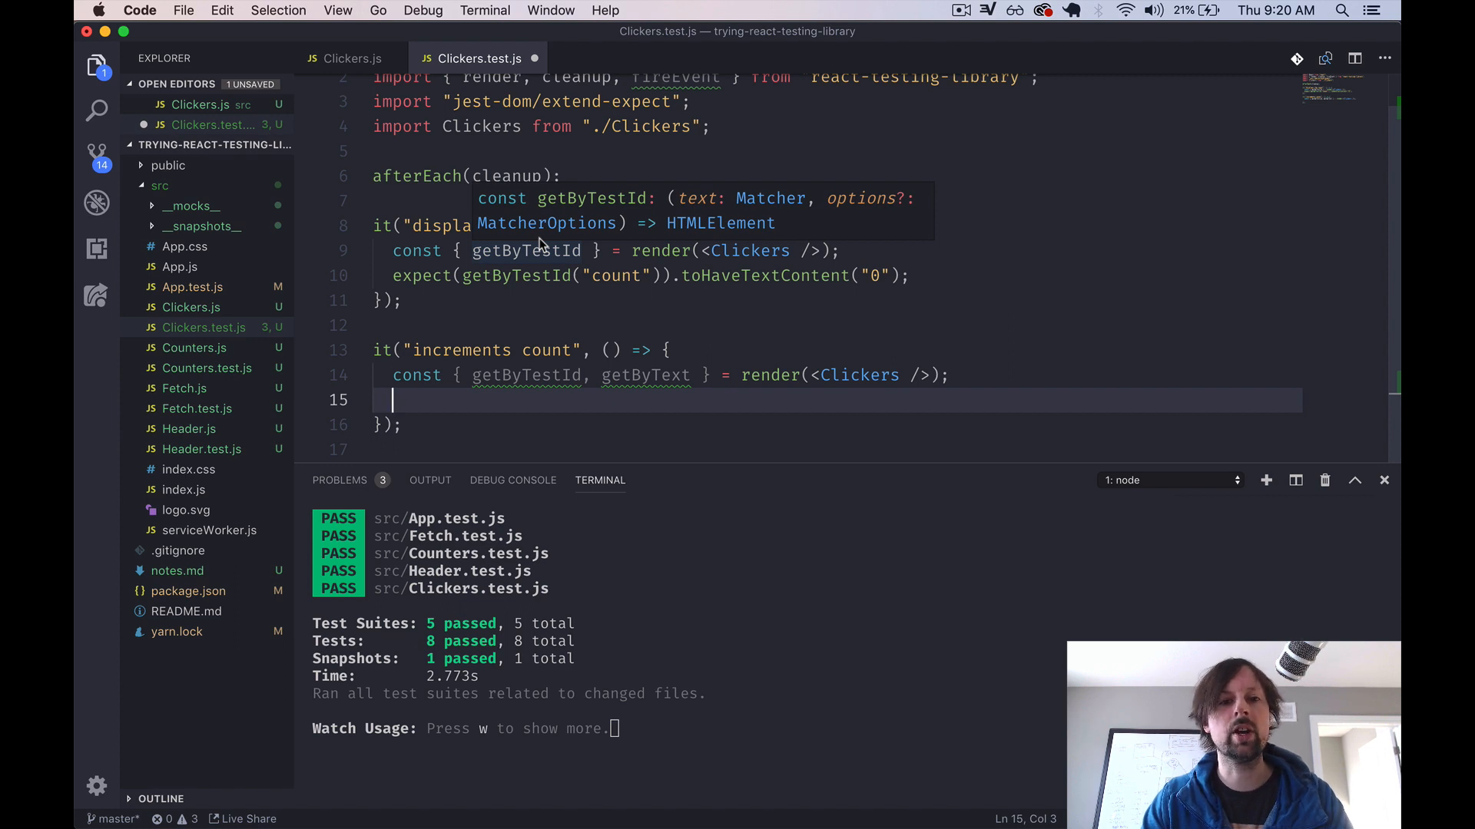
- Fire a click on the 'Up' button and expect the count to read "1"
{"action": "type", "text": "fireEvent.click(getBy"}
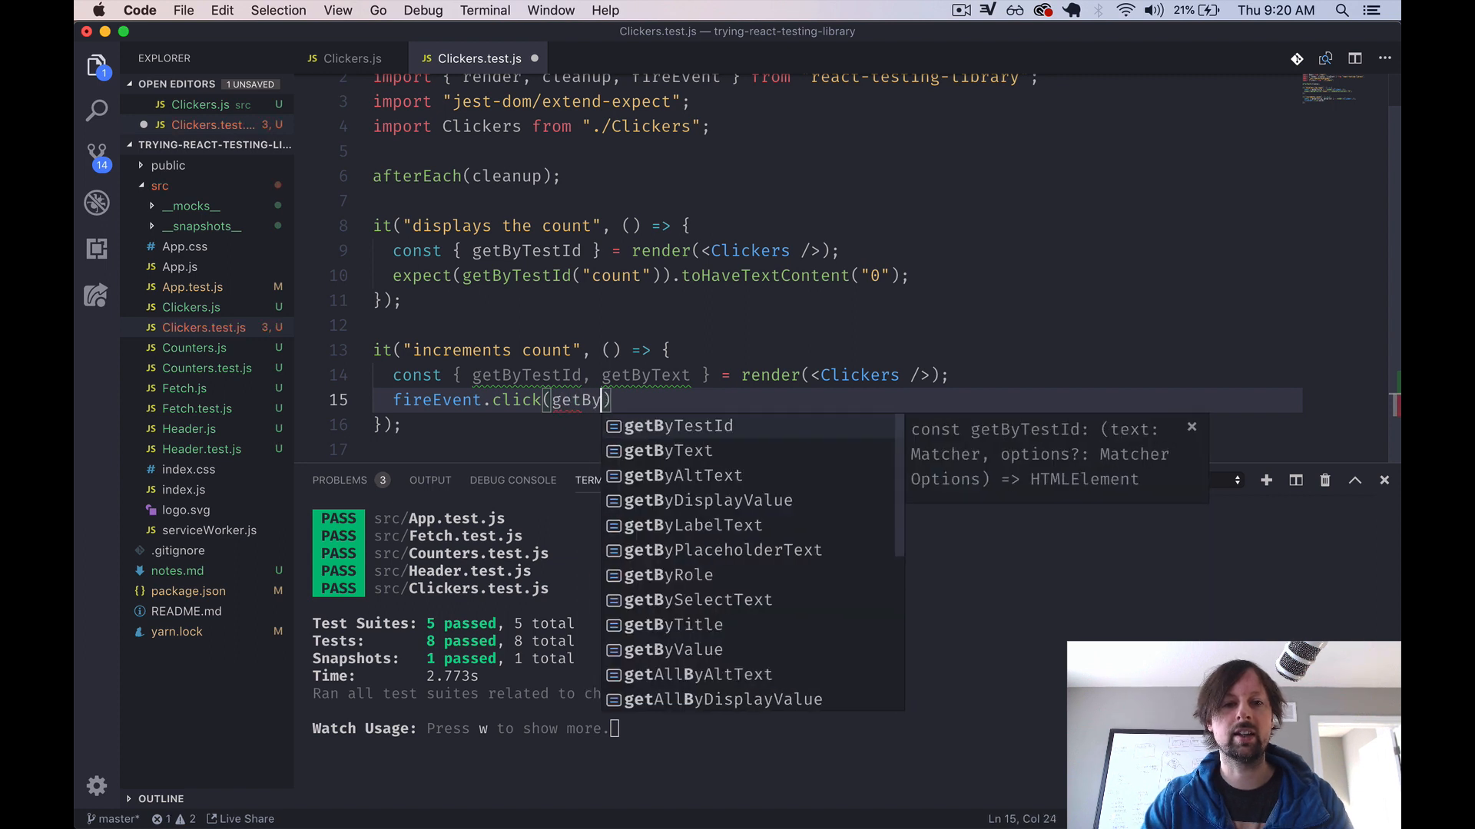
{"action": "type", "text": "Text('Up')"}
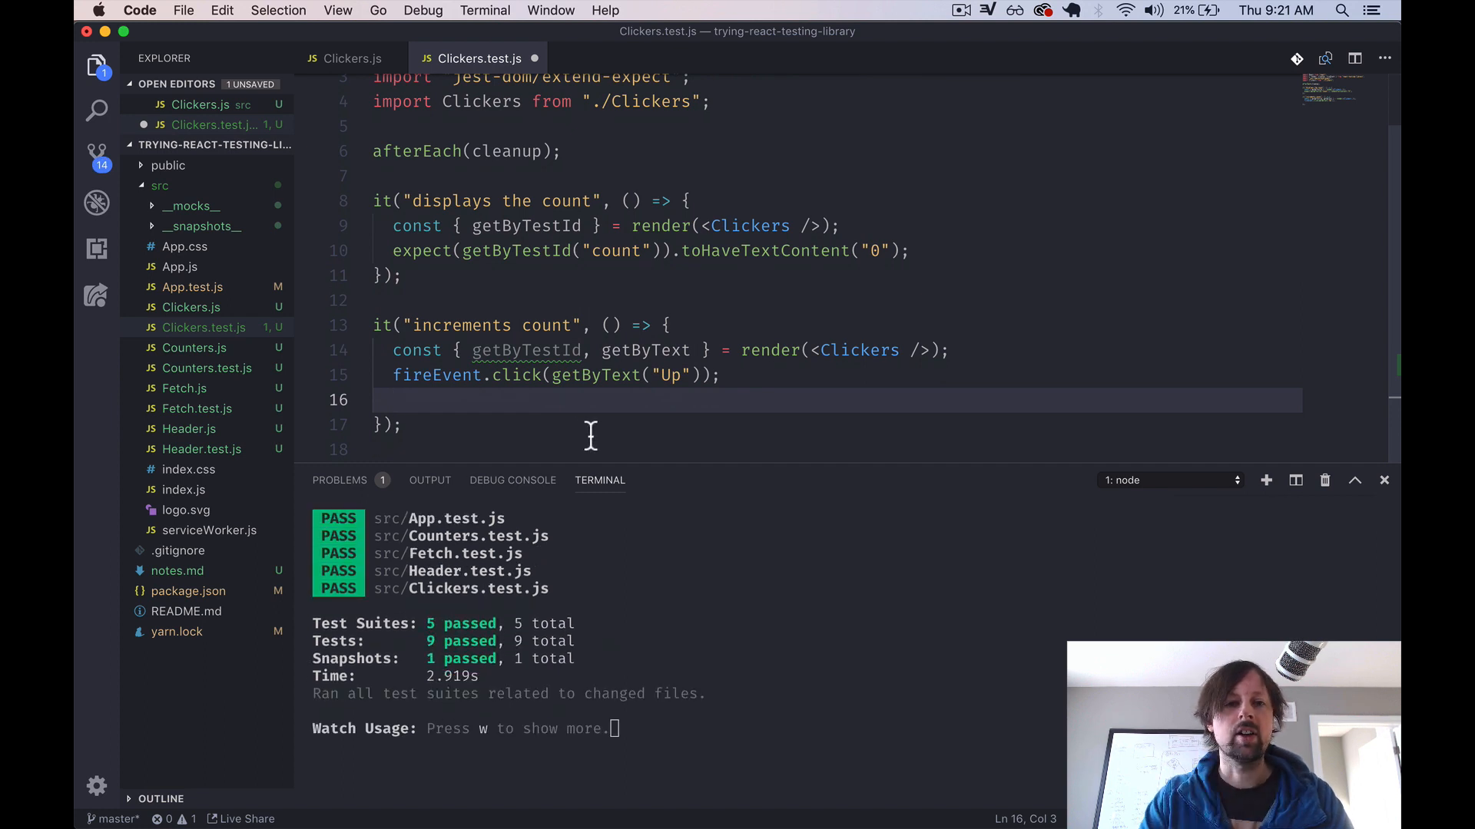
{"action": "mouse_move", "coordinate": [430, 270]}
{"action": "type", "text": "expect(getByTestId(\"count\")).toHaveTextContent(\"0\");"}
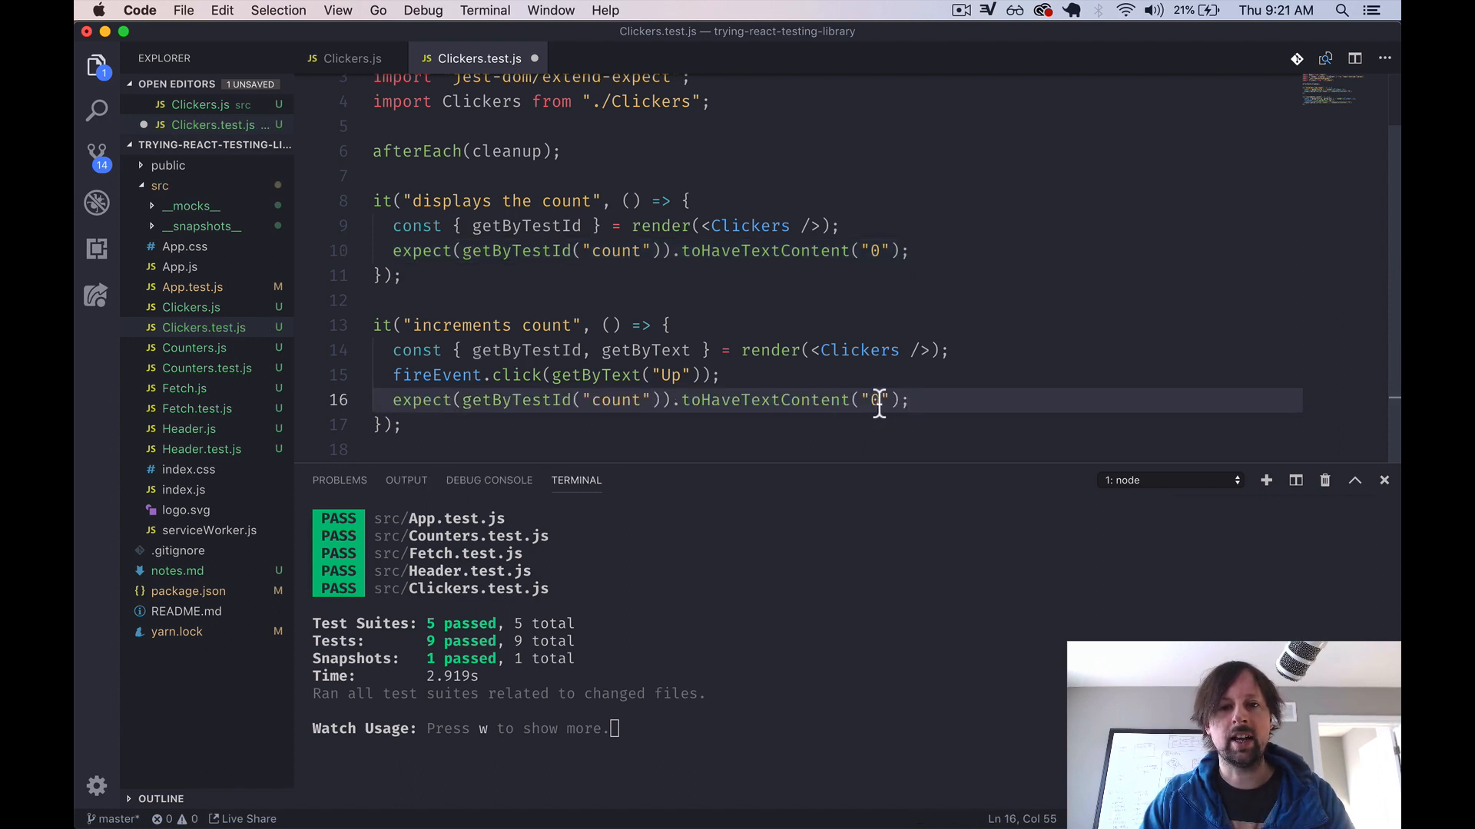
{"action": "type", "text": "1"}
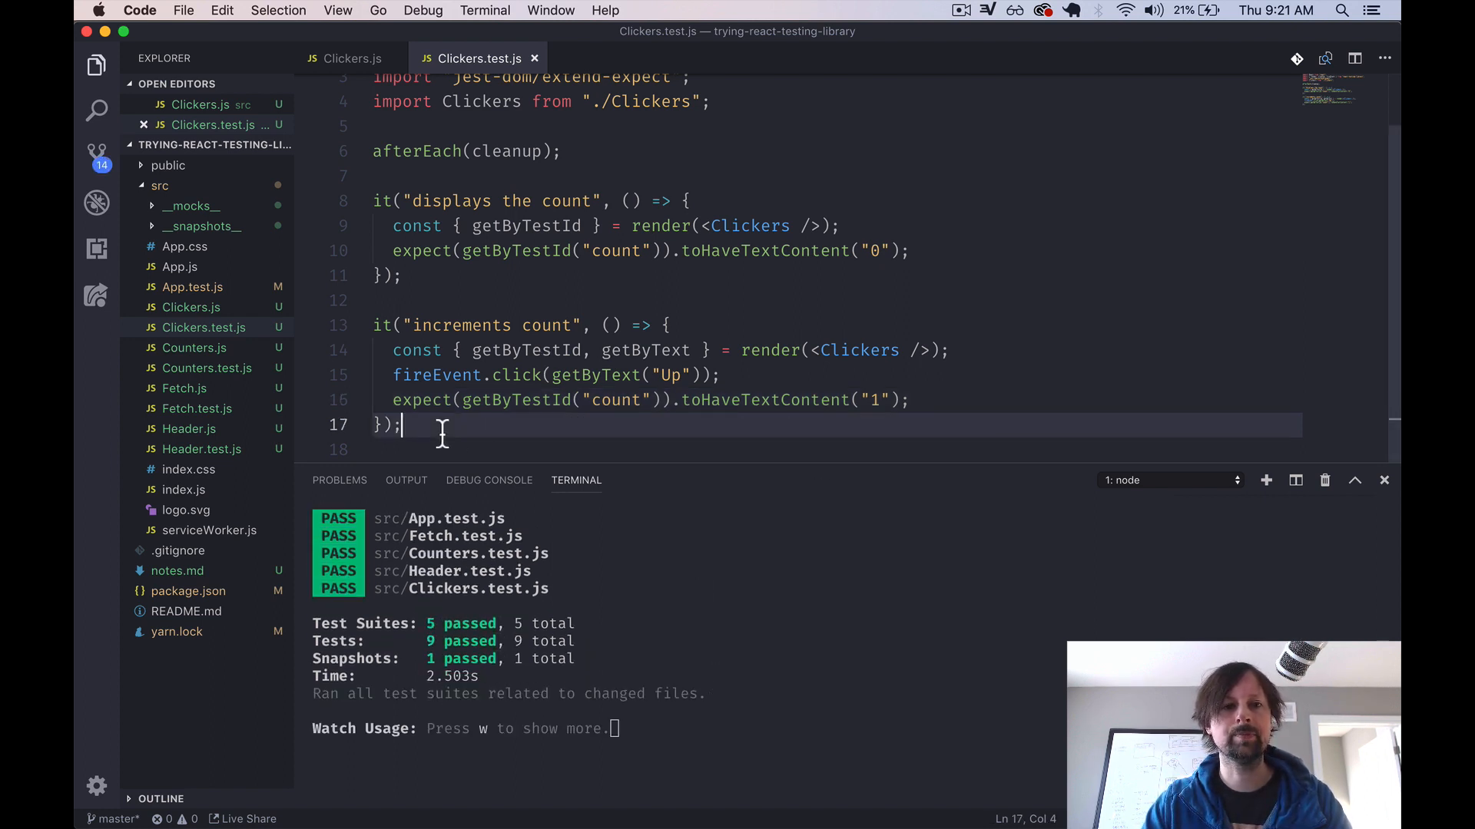
{"action": "key", "text": "Enter"}
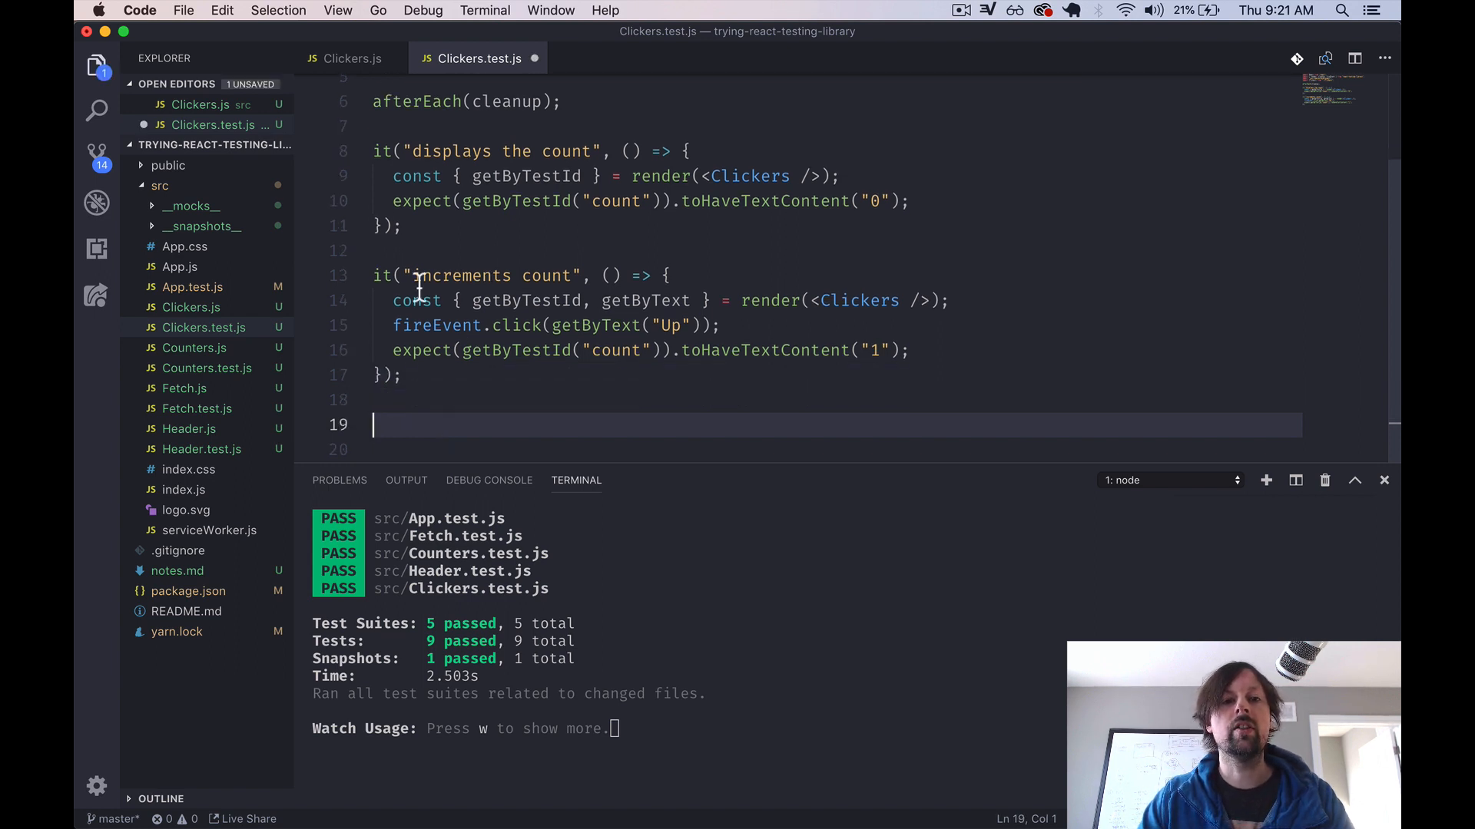
{"action": "mouse_move", "coordinate": [539, 326]}
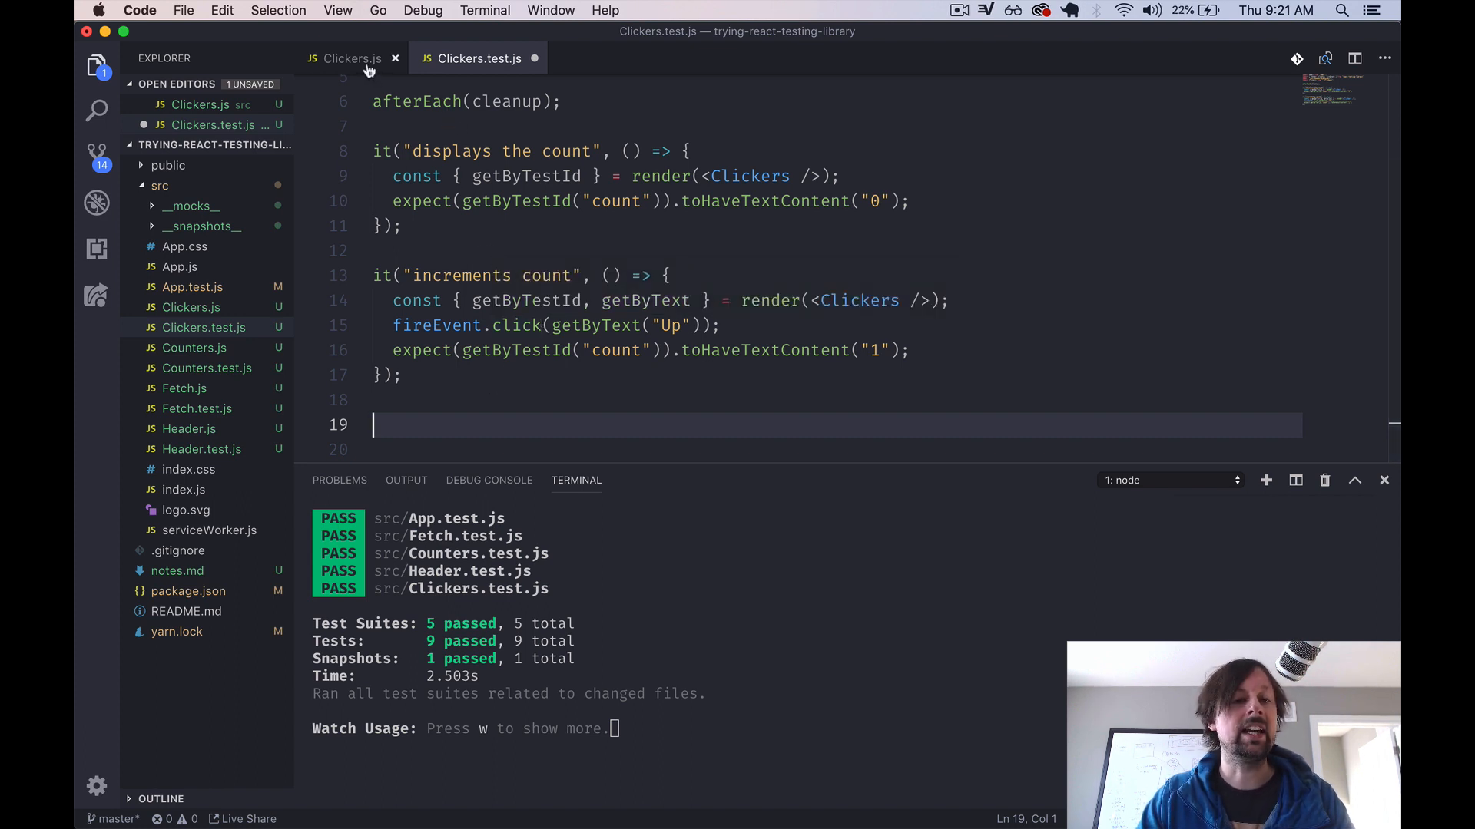
{"action": "mouse_move", "coordinate": [369, 69]}
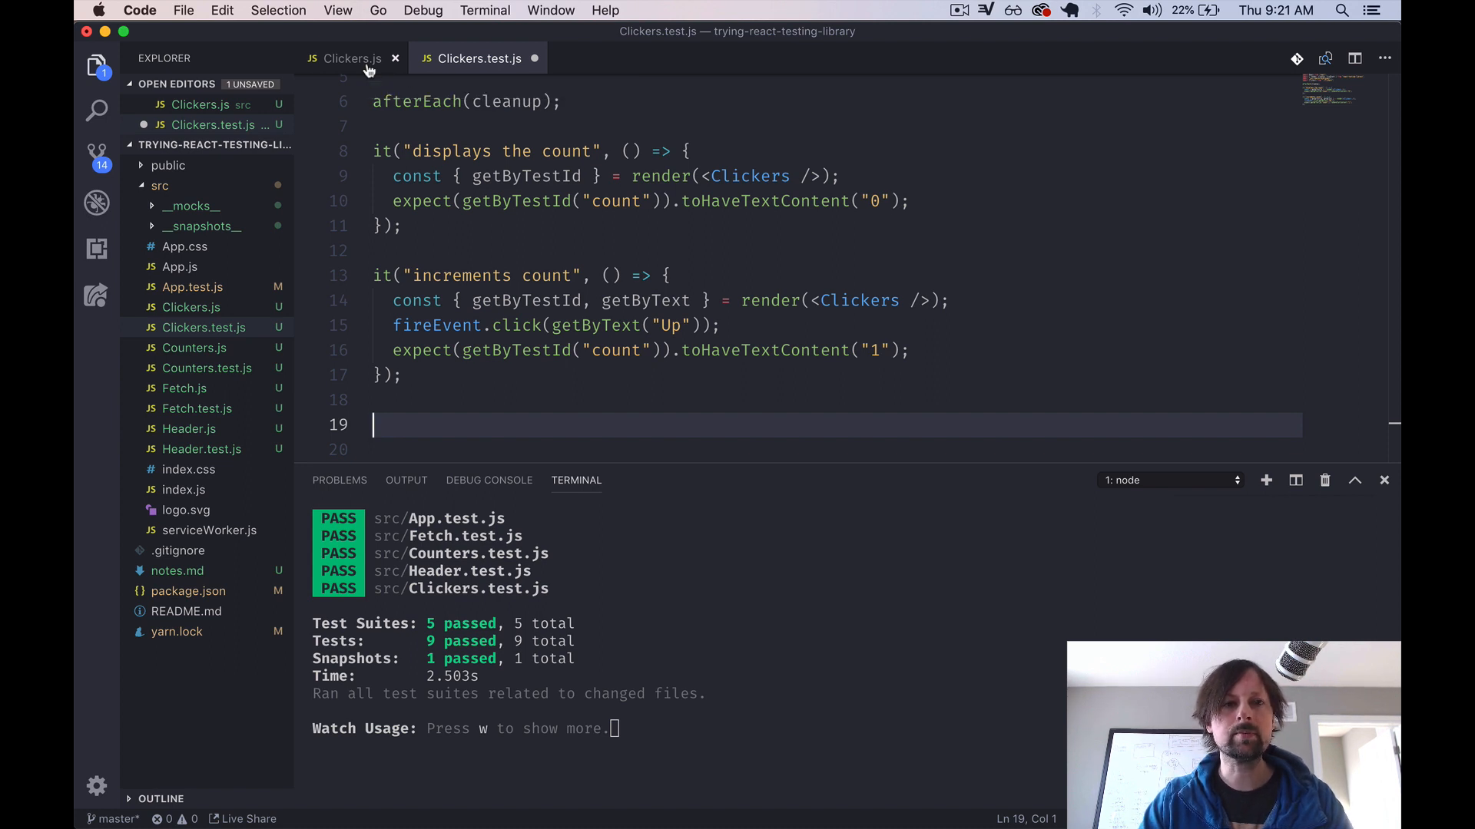
- Wrap setCount(count - 1) in a 250 ms setTimeout inside Clickers.js' decrease function
{"action": "left_click", "coordinate": [351, 58]}
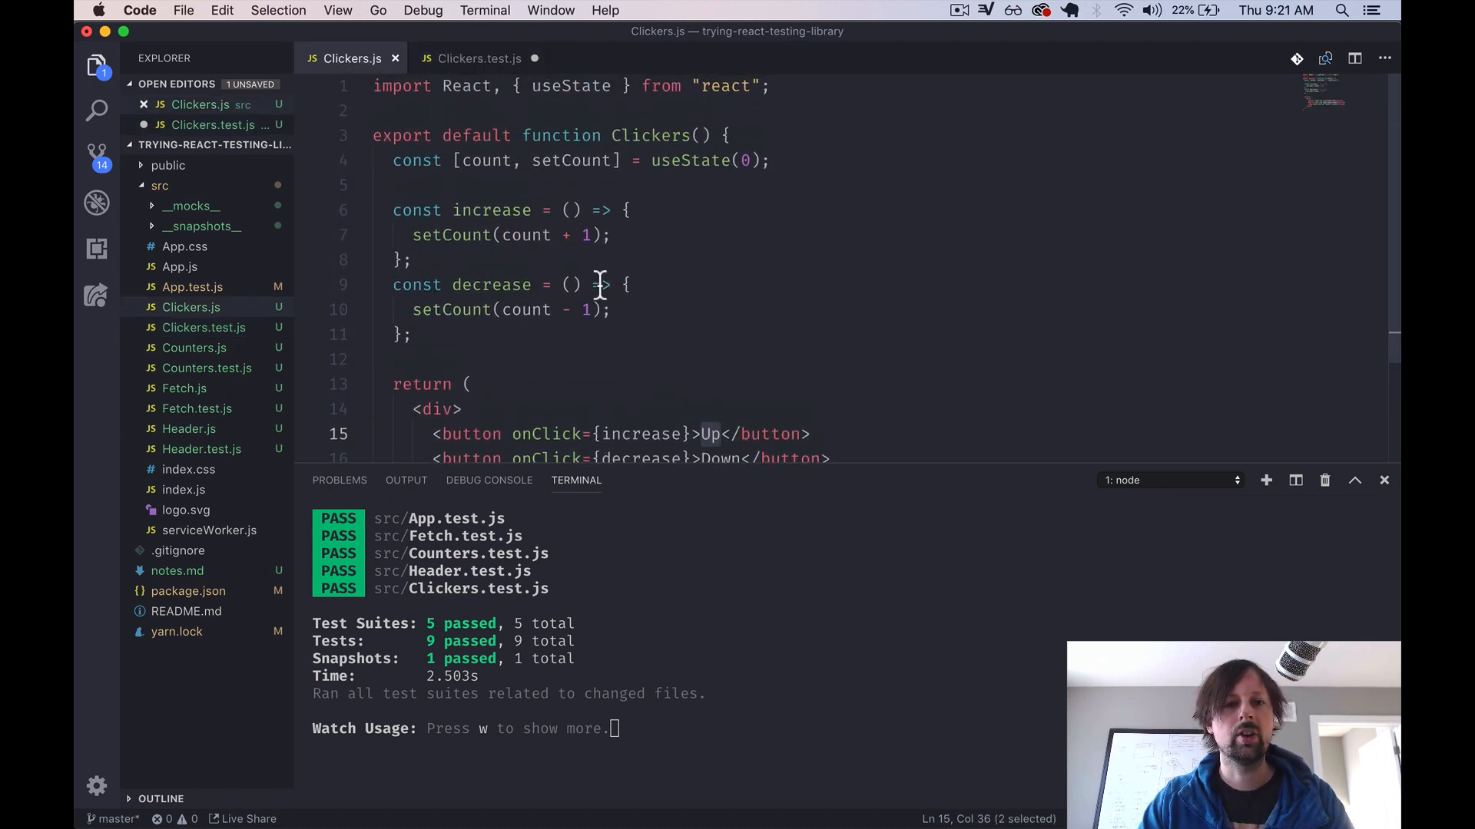
{"action": "key", "text": "Enter"}
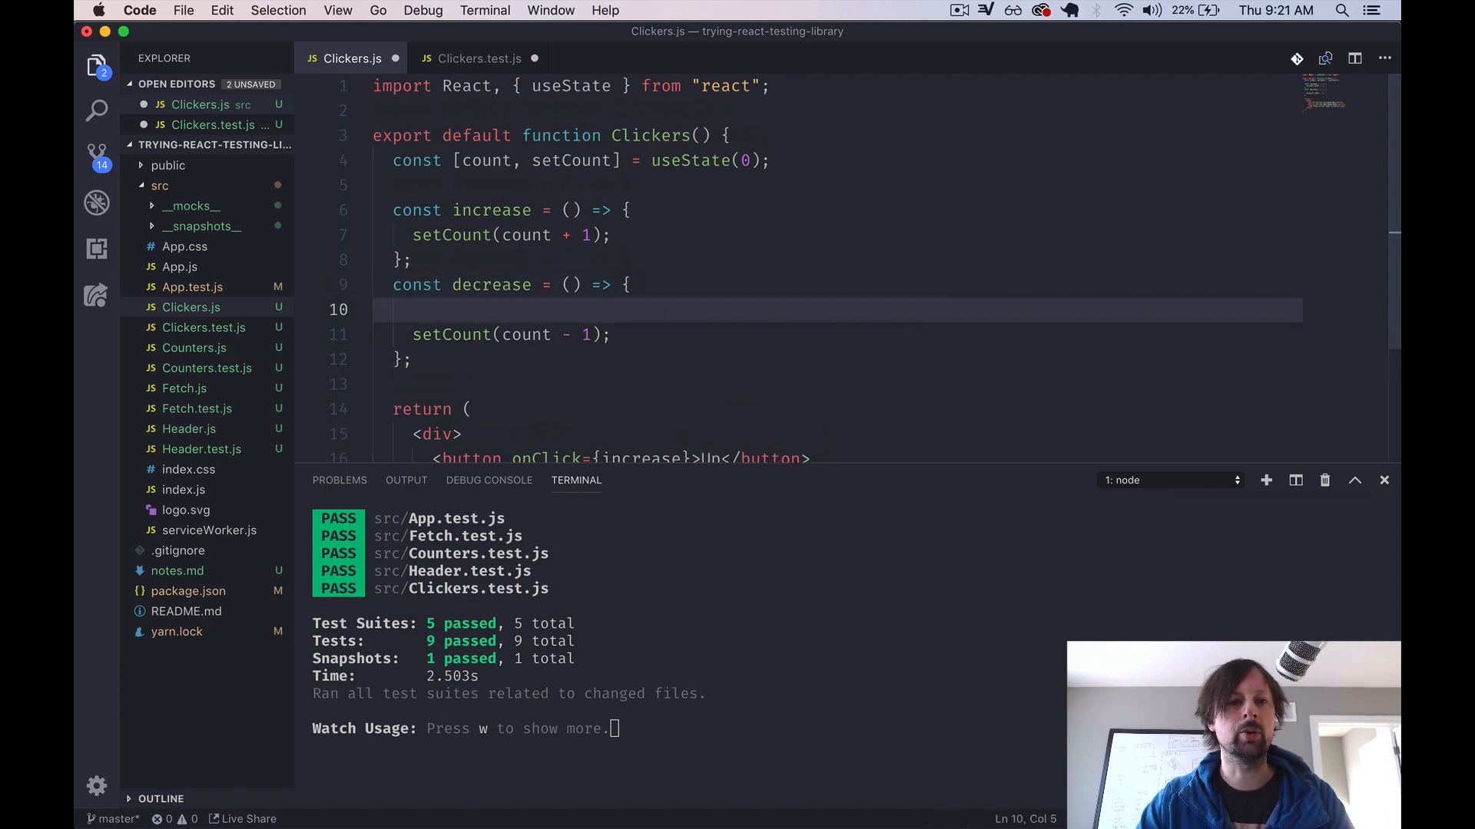
{"action": "type", "text": "setT"}
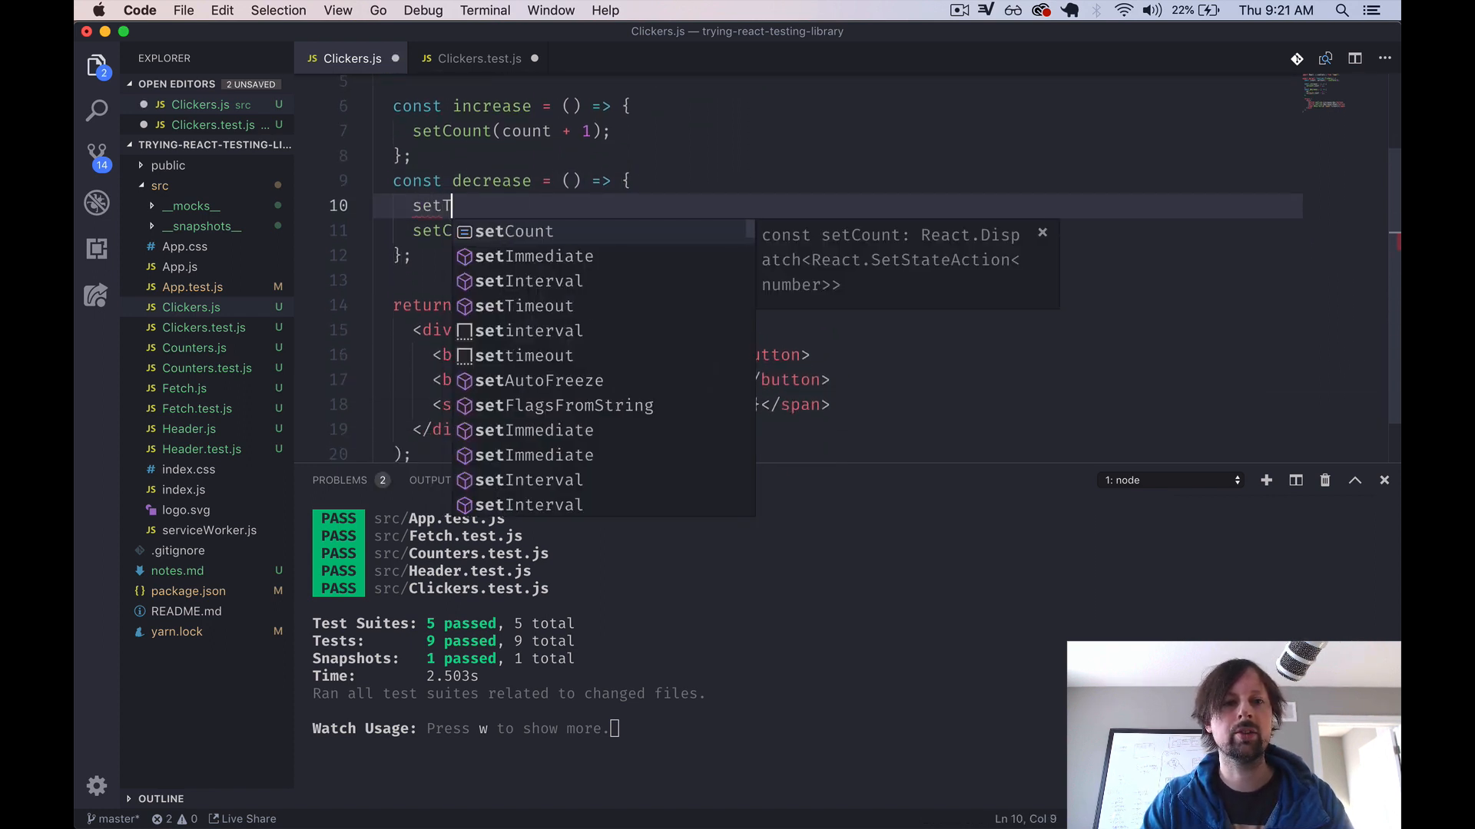
{"action": "type", "text": "Timeout(() => {"}
{"action": "type", "text": "}, )"}
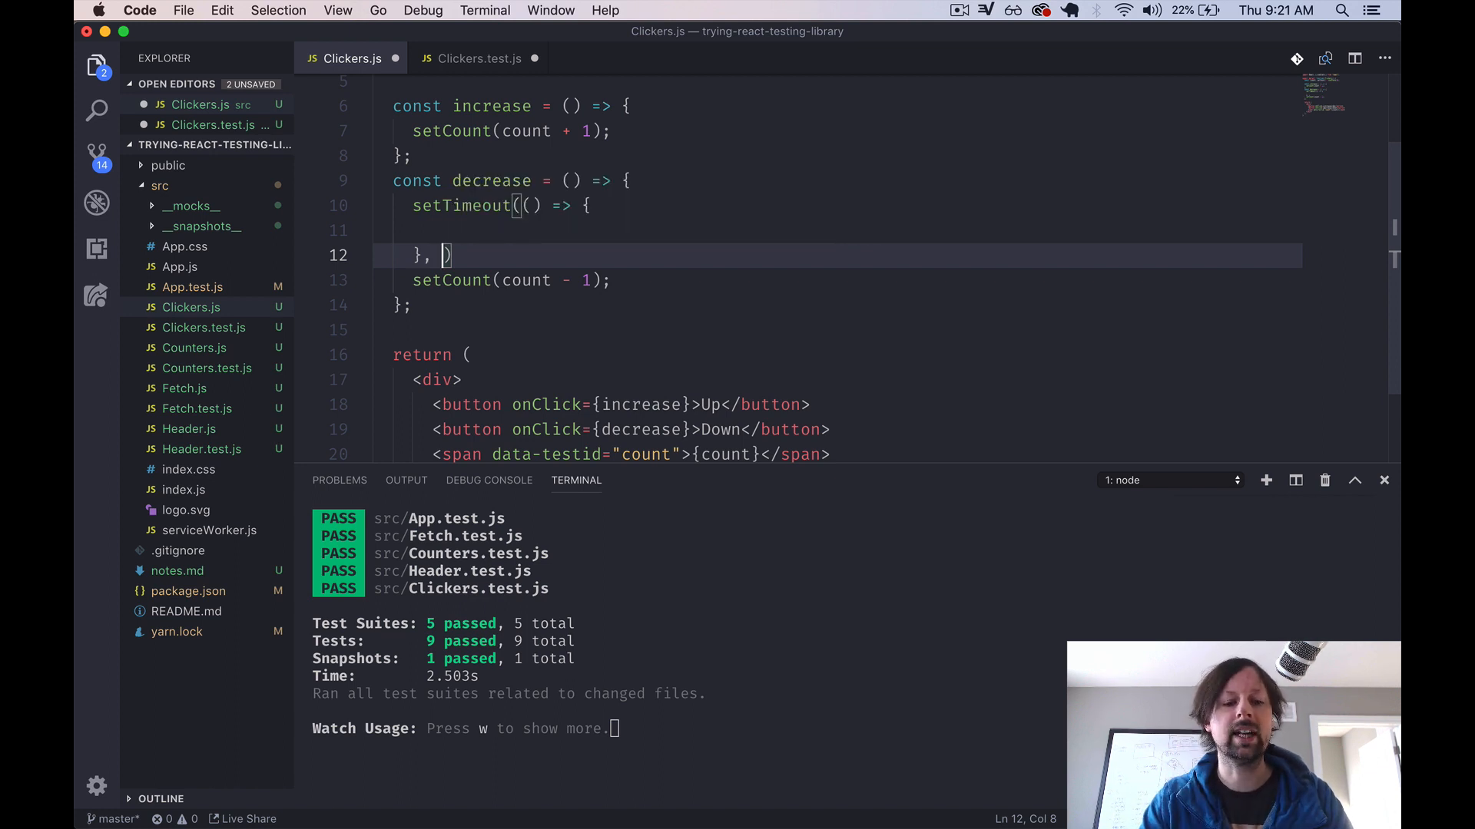
{"action": "type", "text": "250"}
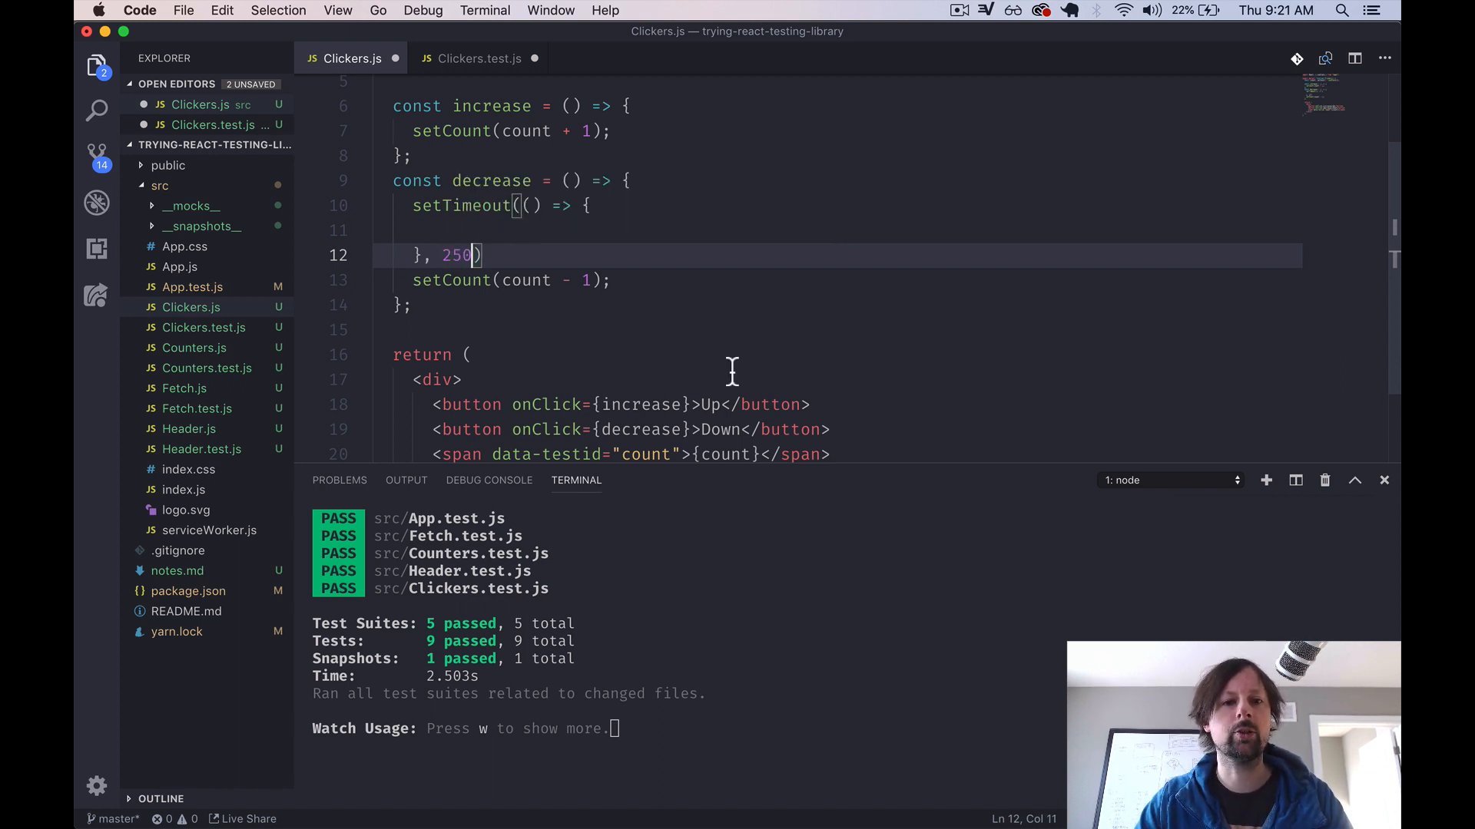
{"action": "key", "text": "Backspace"}
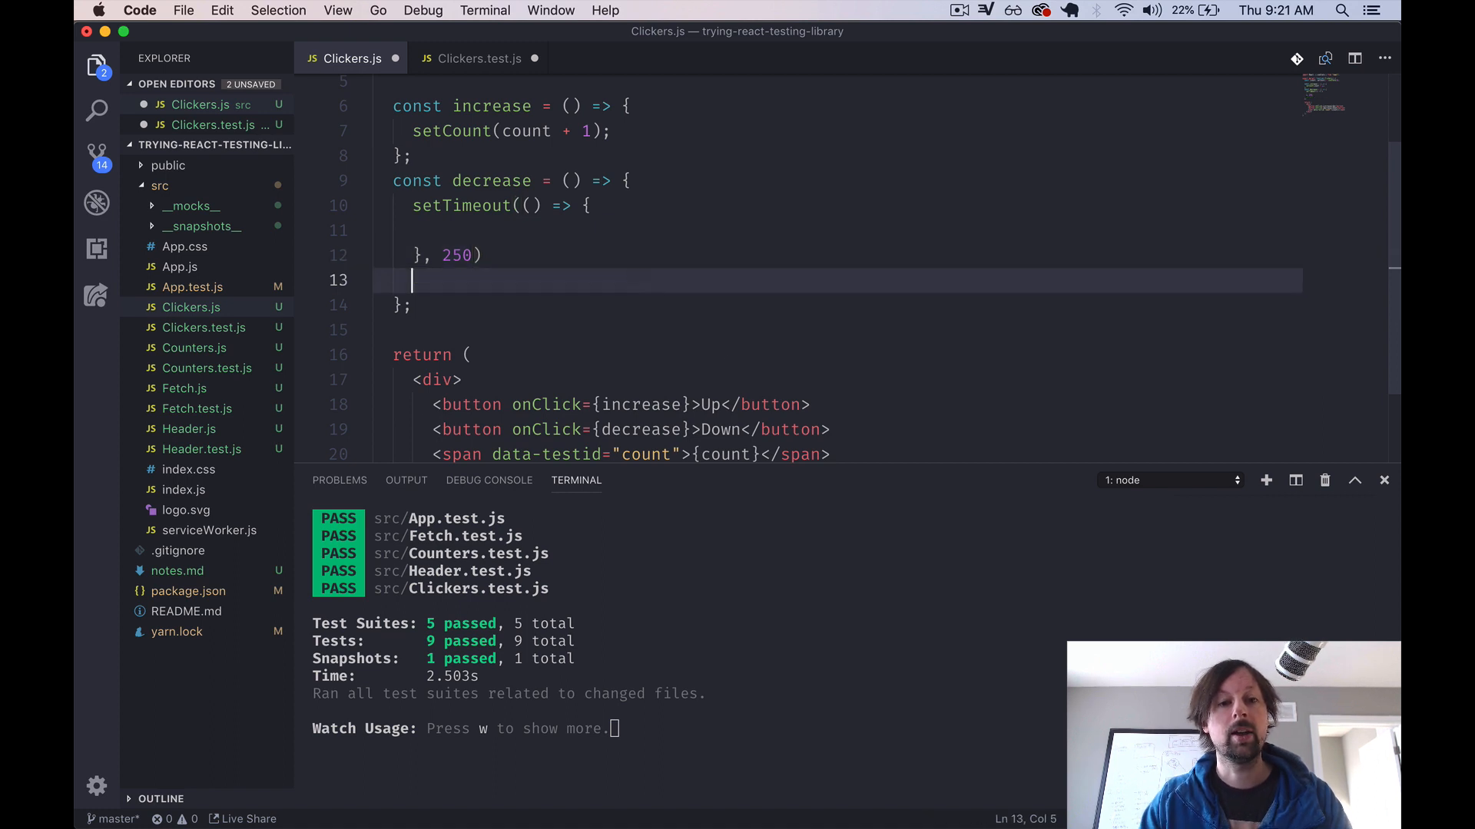
{"action": "type", "text": "setCount(count - 1);"}
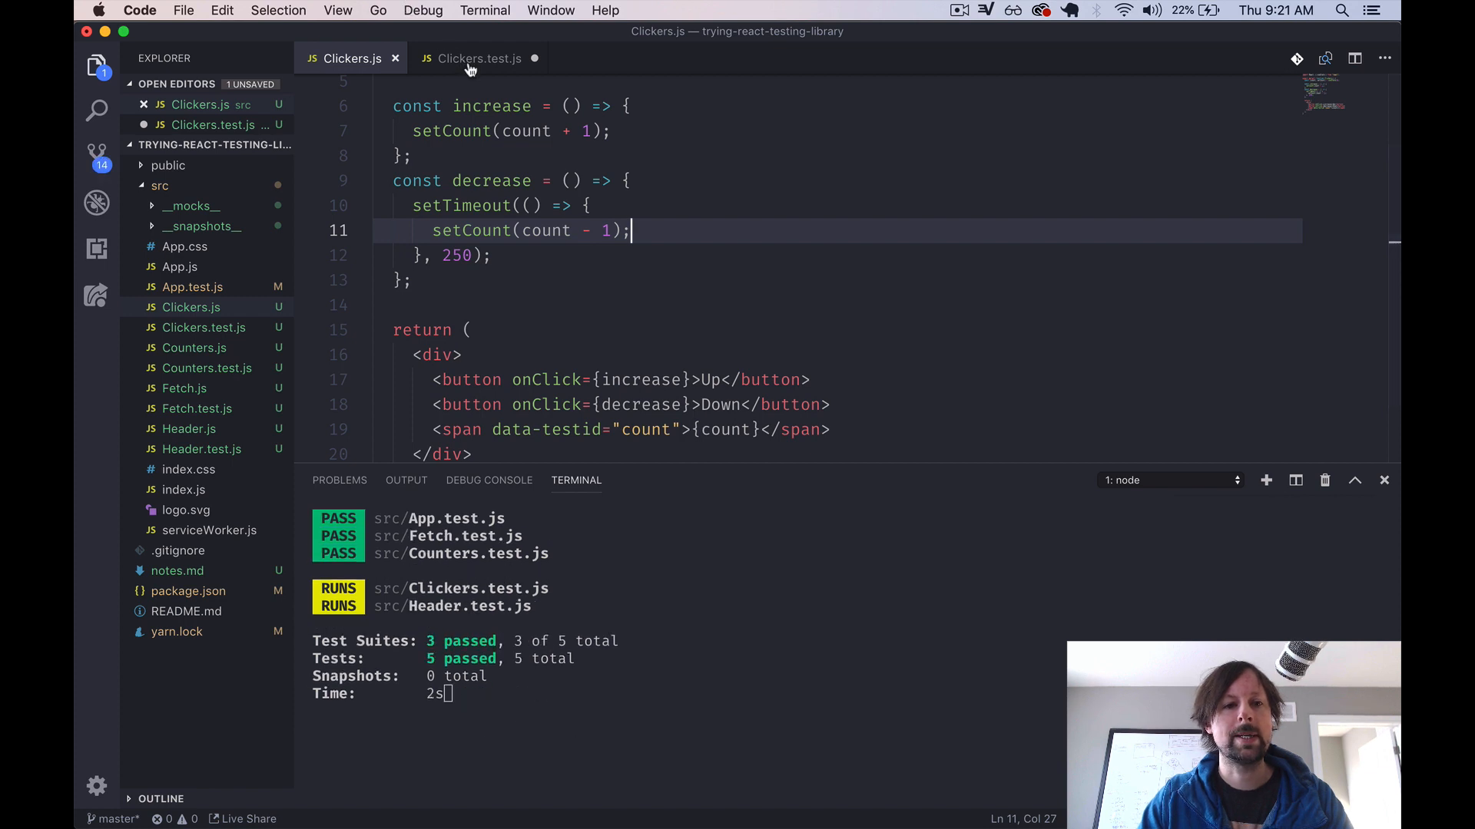
- Copy the increment test as 'decrements count delayed', clicking Down instead of Up
{"action": "left_click", "coordinate": [479, 58]}
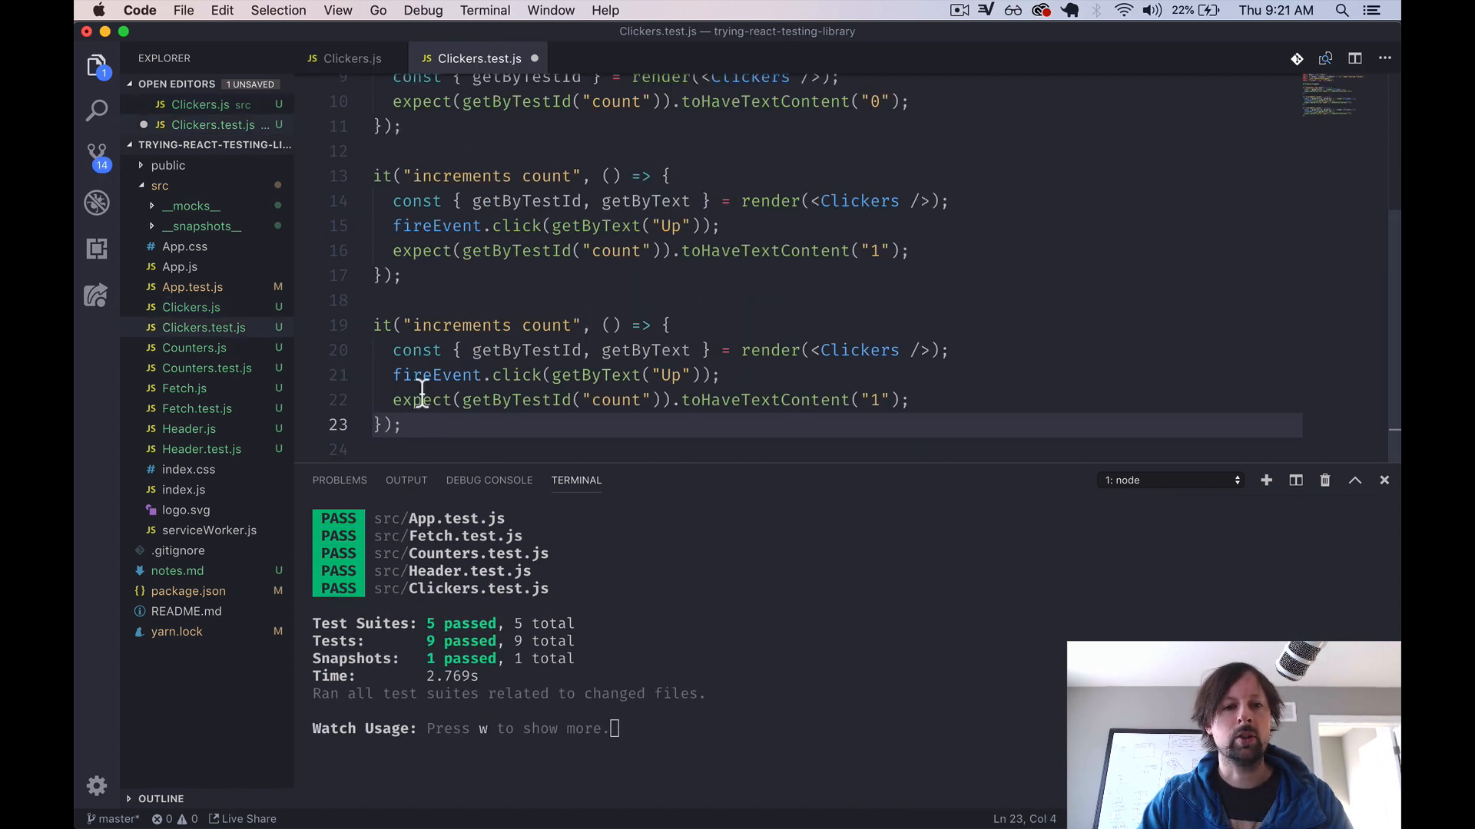
{"action": "type", "text": "decrements"}
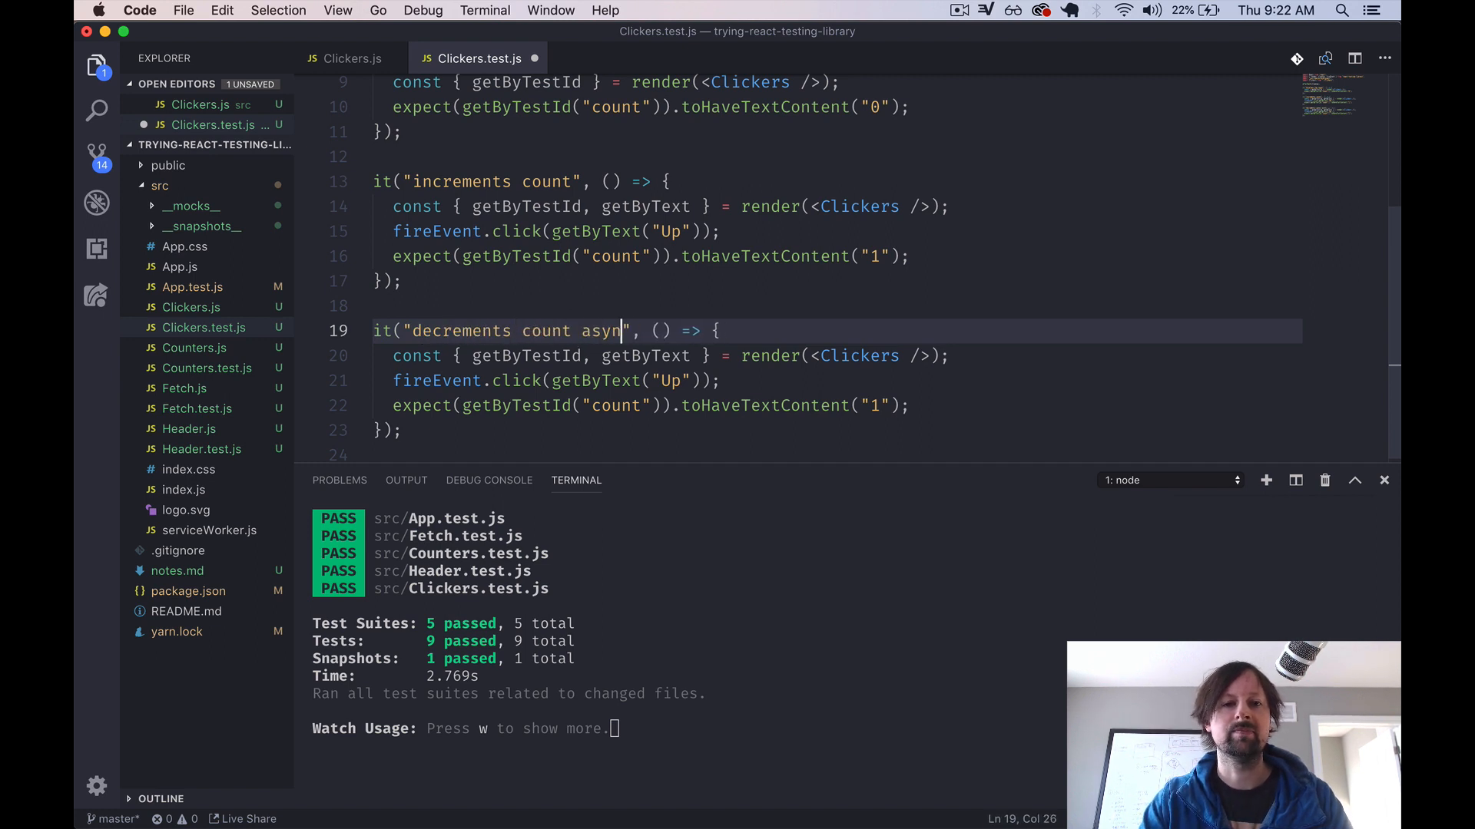
{"action": "type", "text": "delayed"}
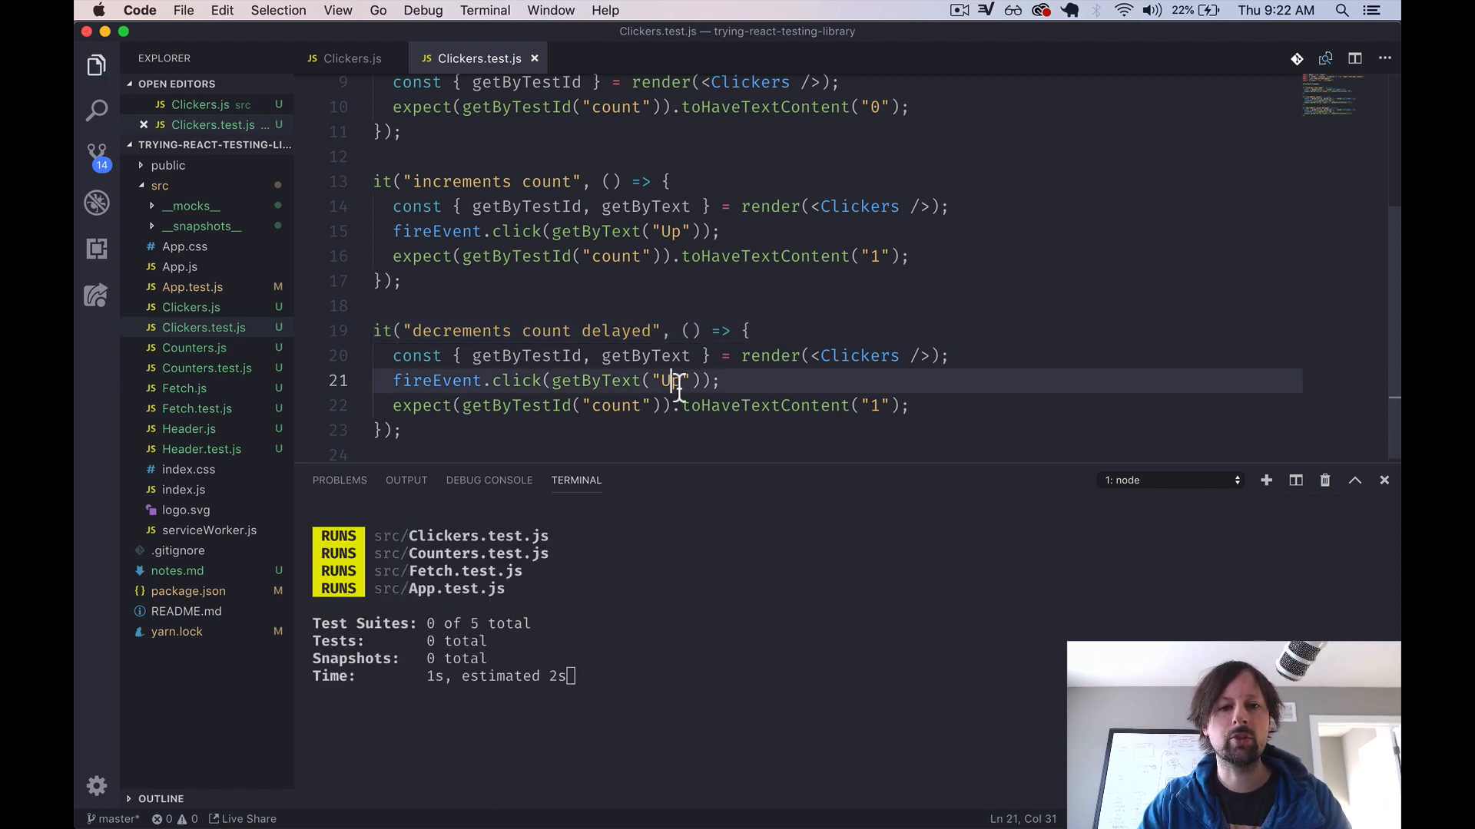
{"action": "type", "text": "Down"}
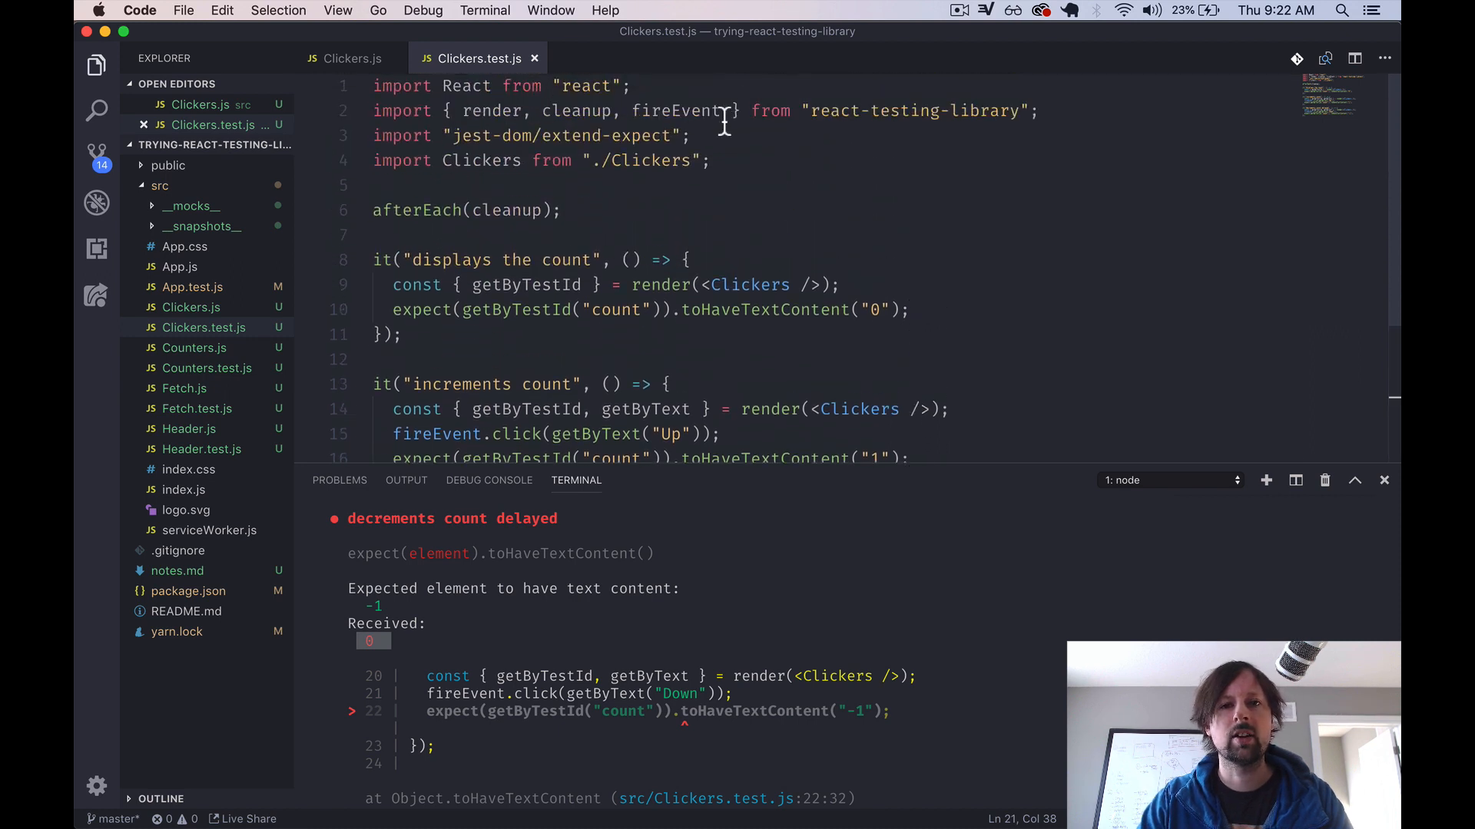
- Import waitForElement and mark the delayed test's callback async
{"action": "double_click", "coordinate": [676, 111]}
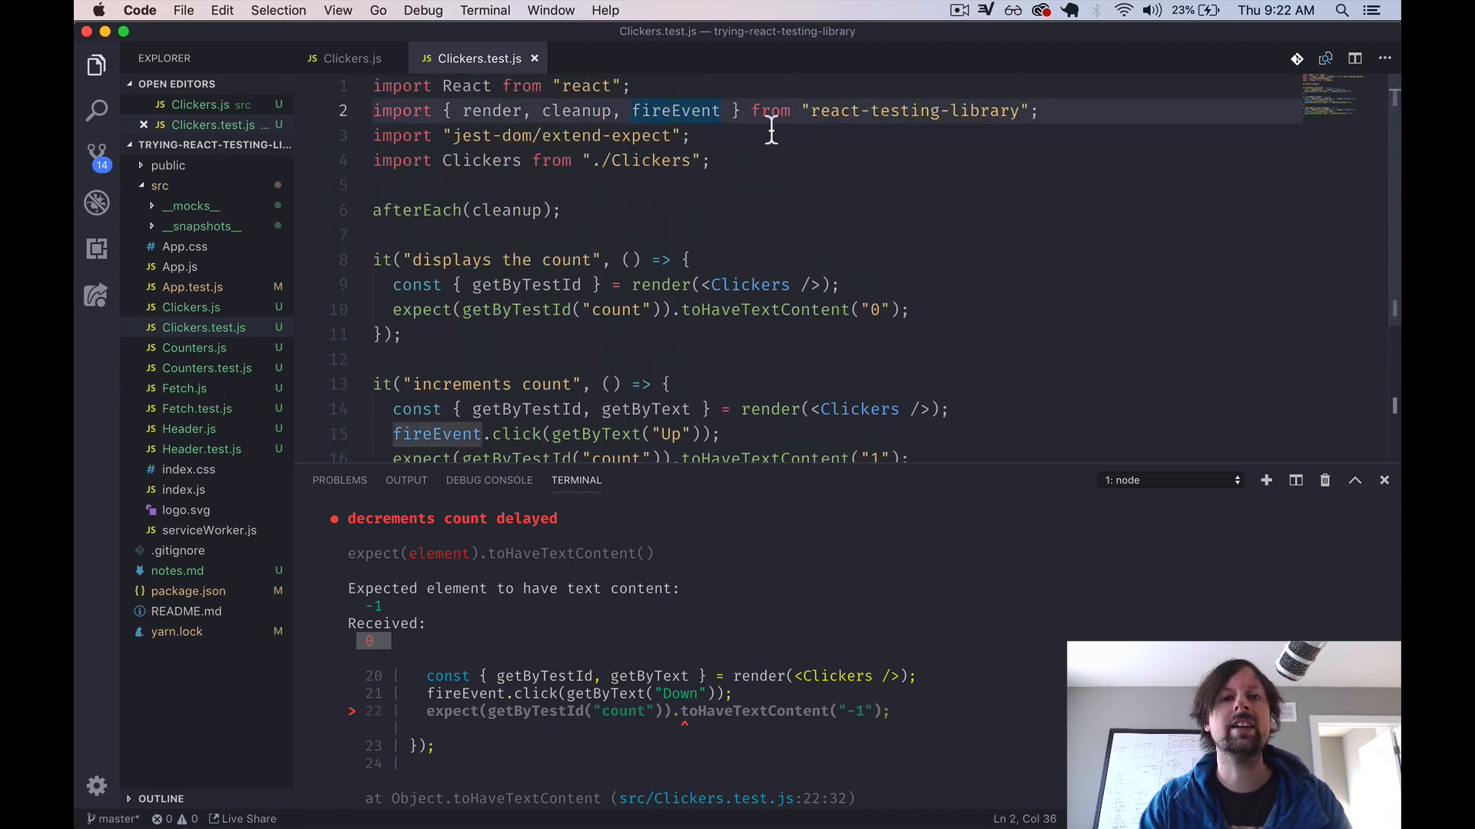
{"action": "type", "text": ","}
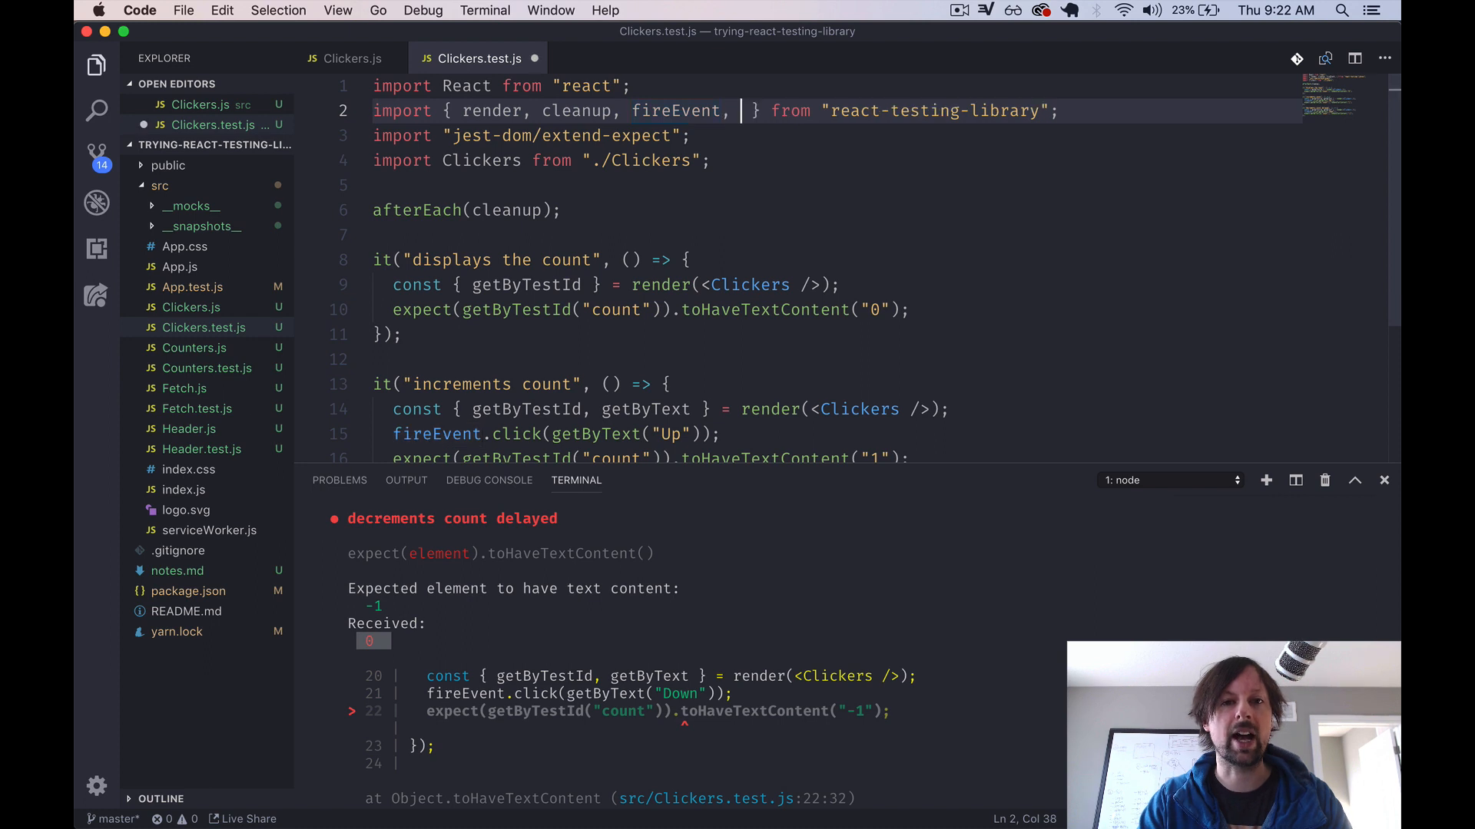
{"action": "type", "text": "wait"}
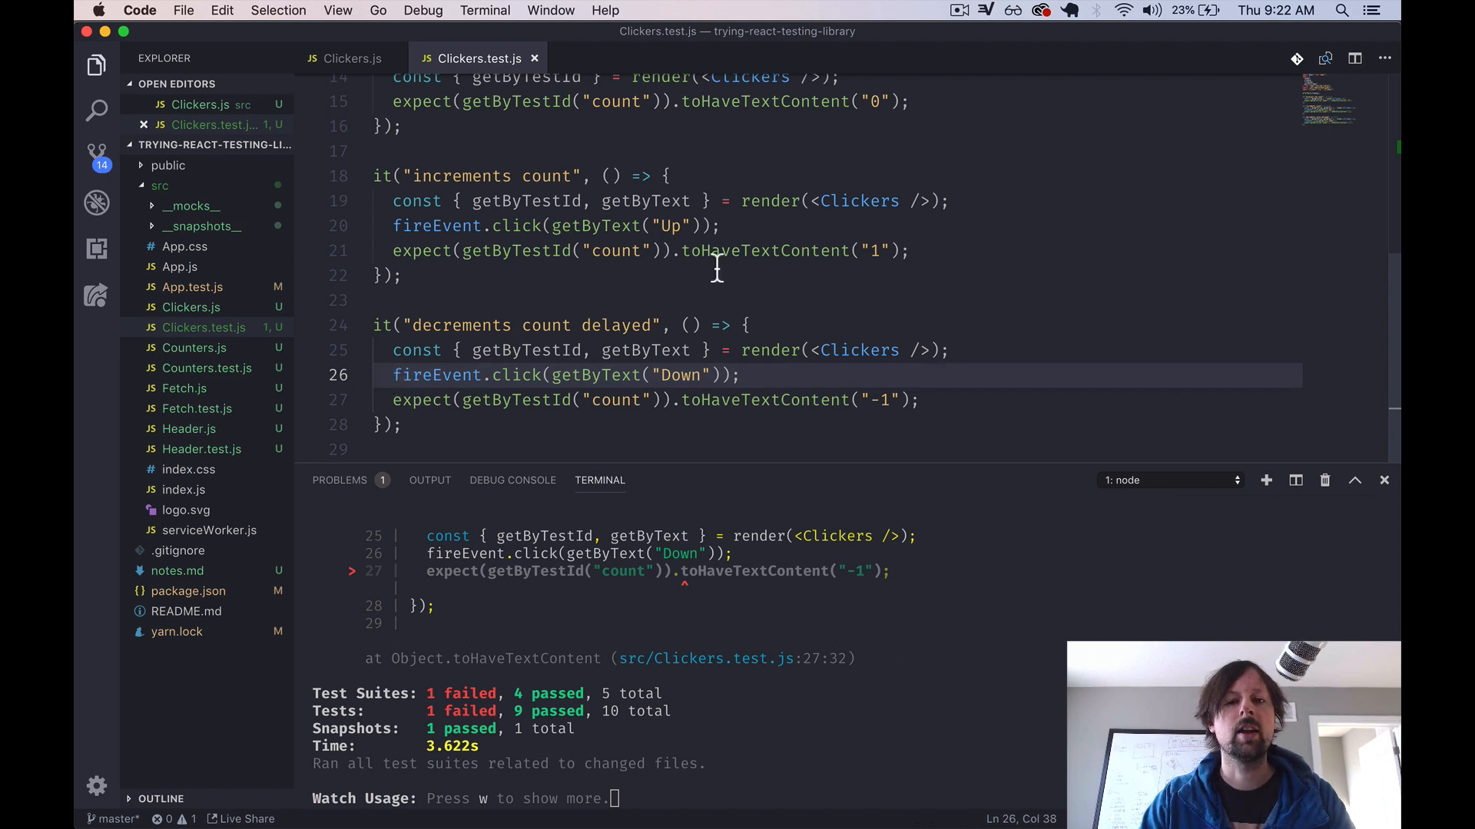
{"action": "key", "text": "Enter"}
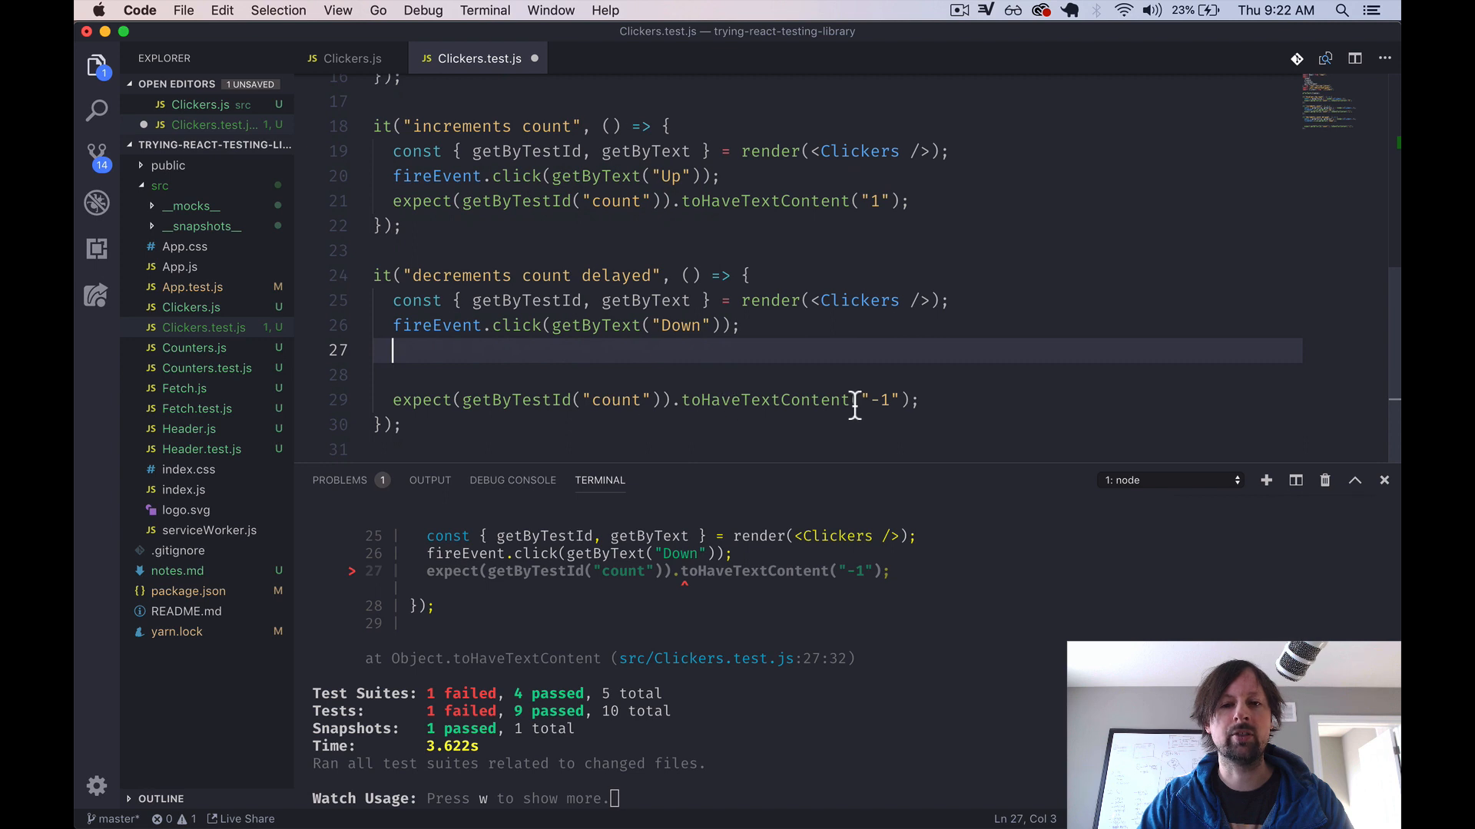
{"action": "left_click", "coordinate": [776, 373]}
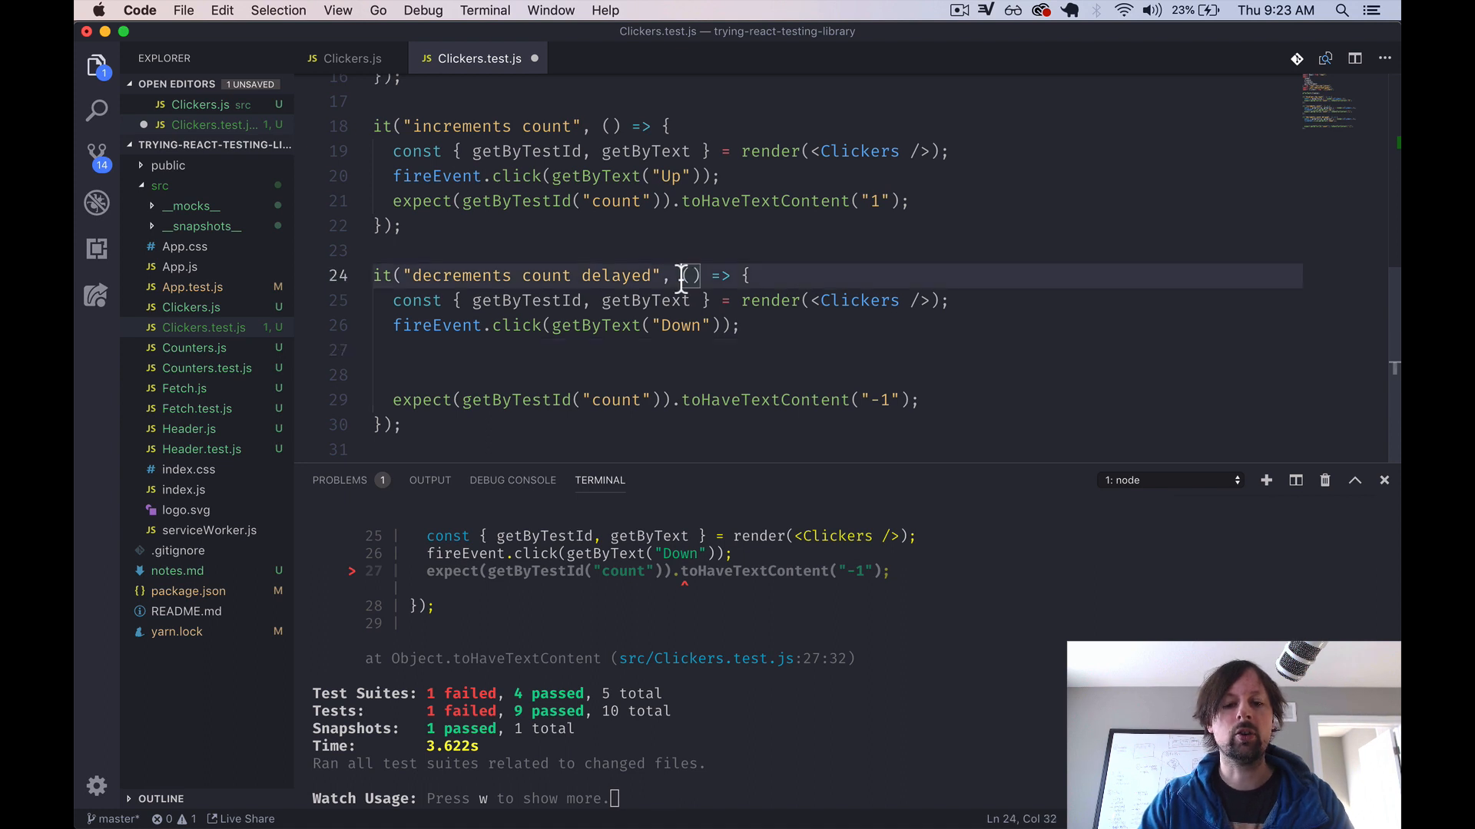
{"action": "type", "text": "async"}
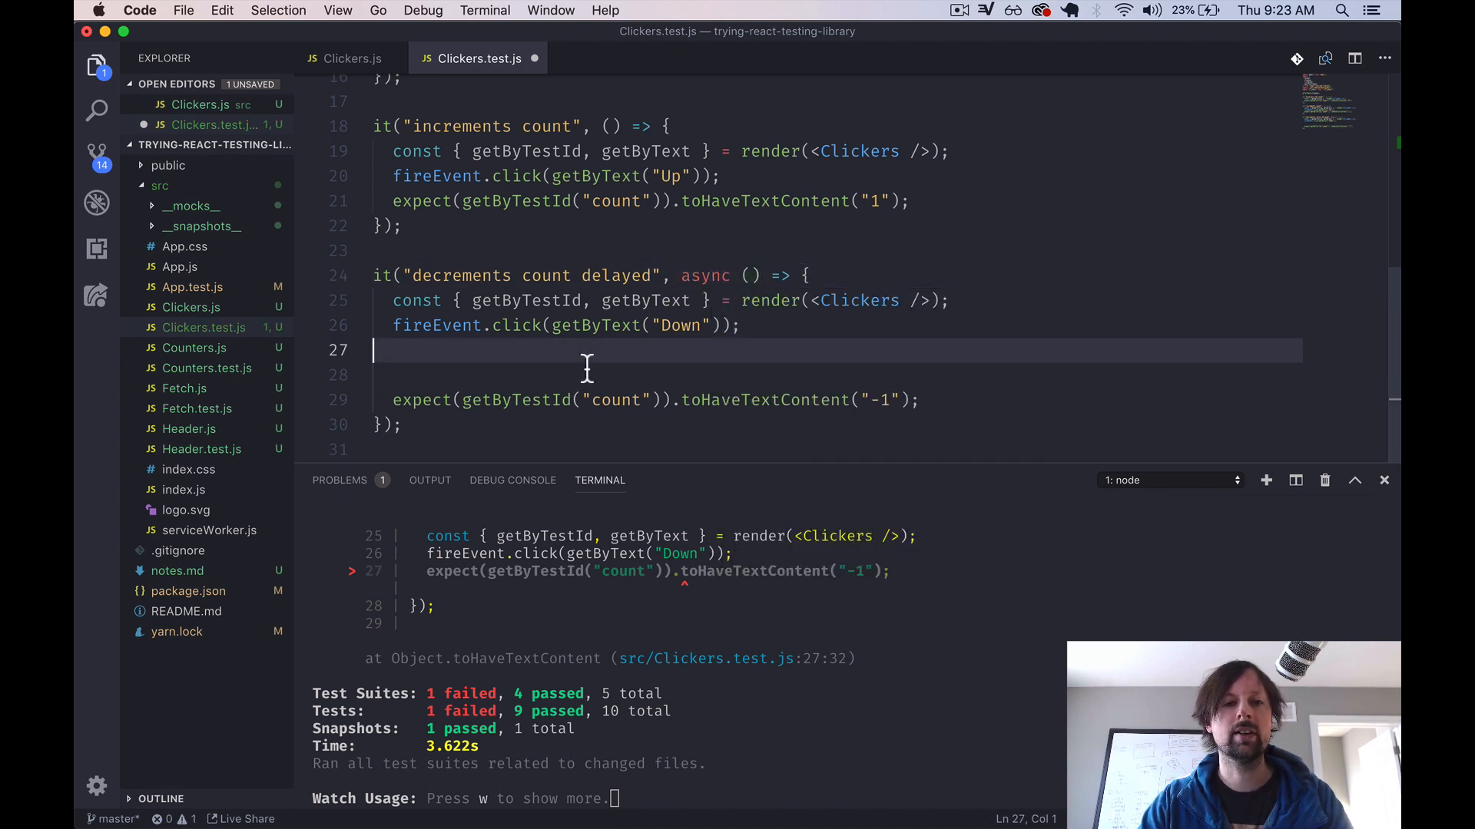
- Add const countSpan = waitForElement(() => getByText("-1")) and assert on countSpan
{"action": "type", "text": "const"}
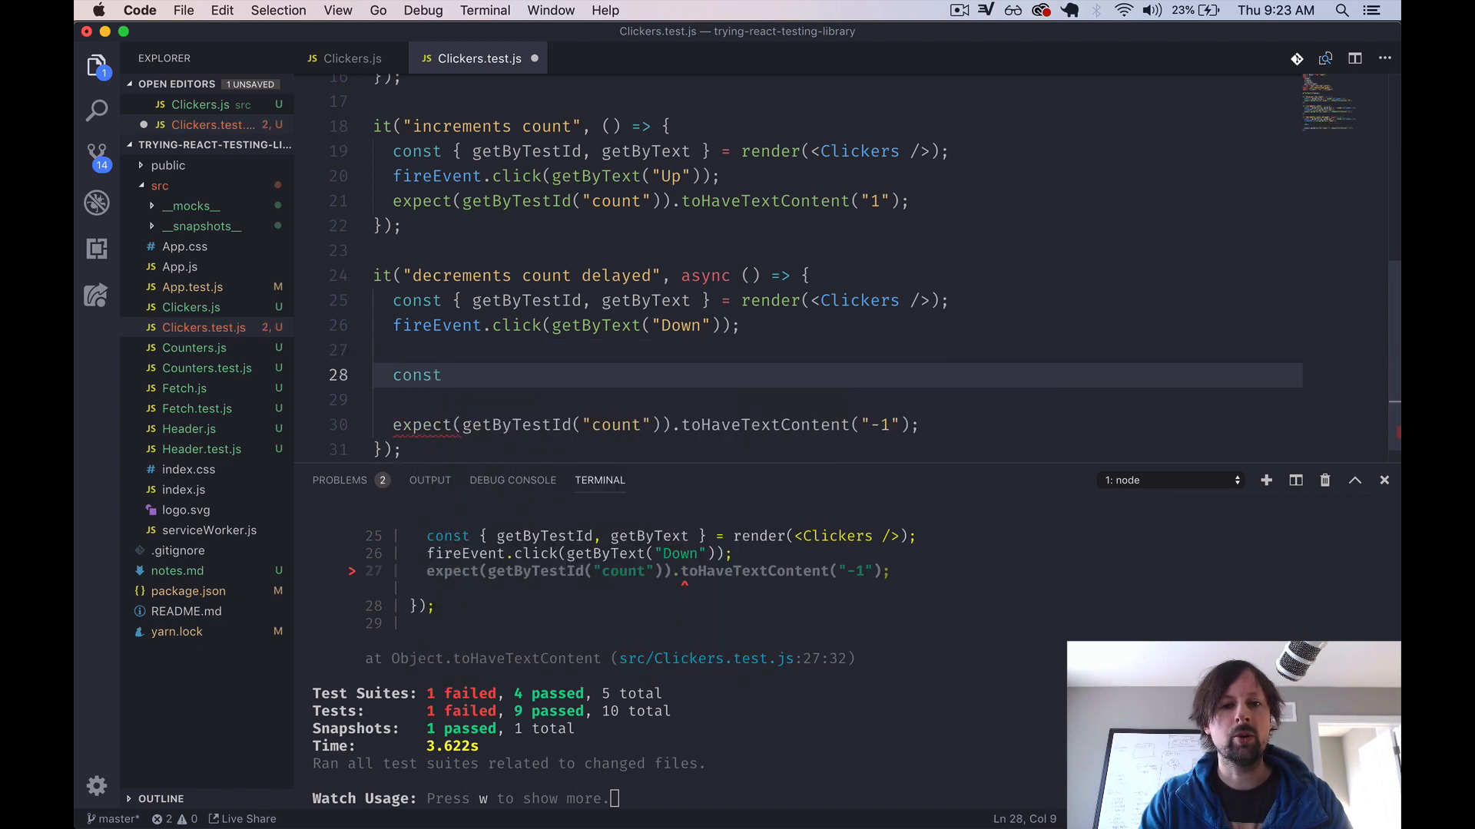
{"action": "type", "text": "count = wait"}
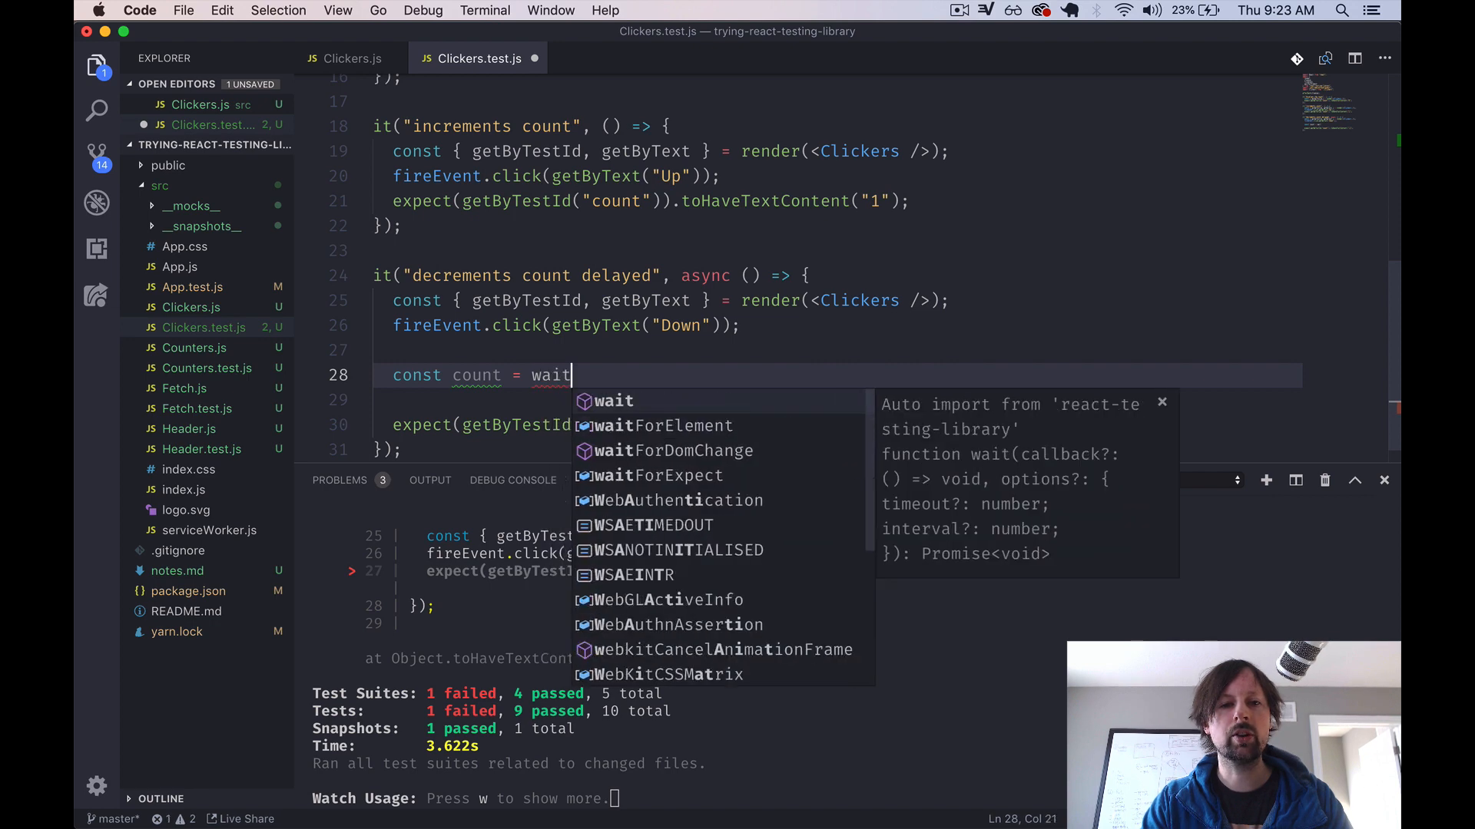
{"action": "left_click", "coordinate": [663, 427]}
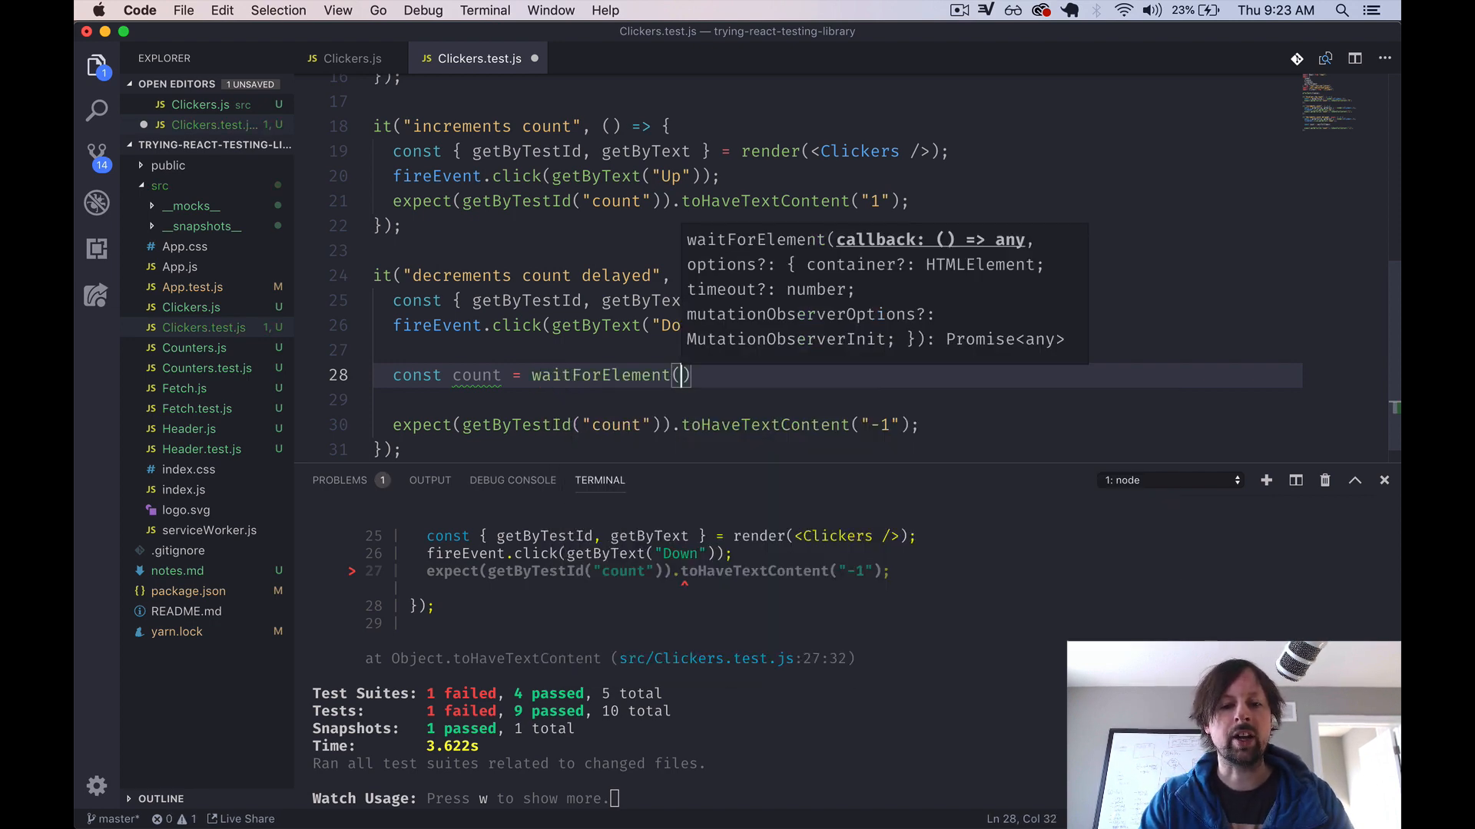
{"action": "type", "text": "() =>)"}
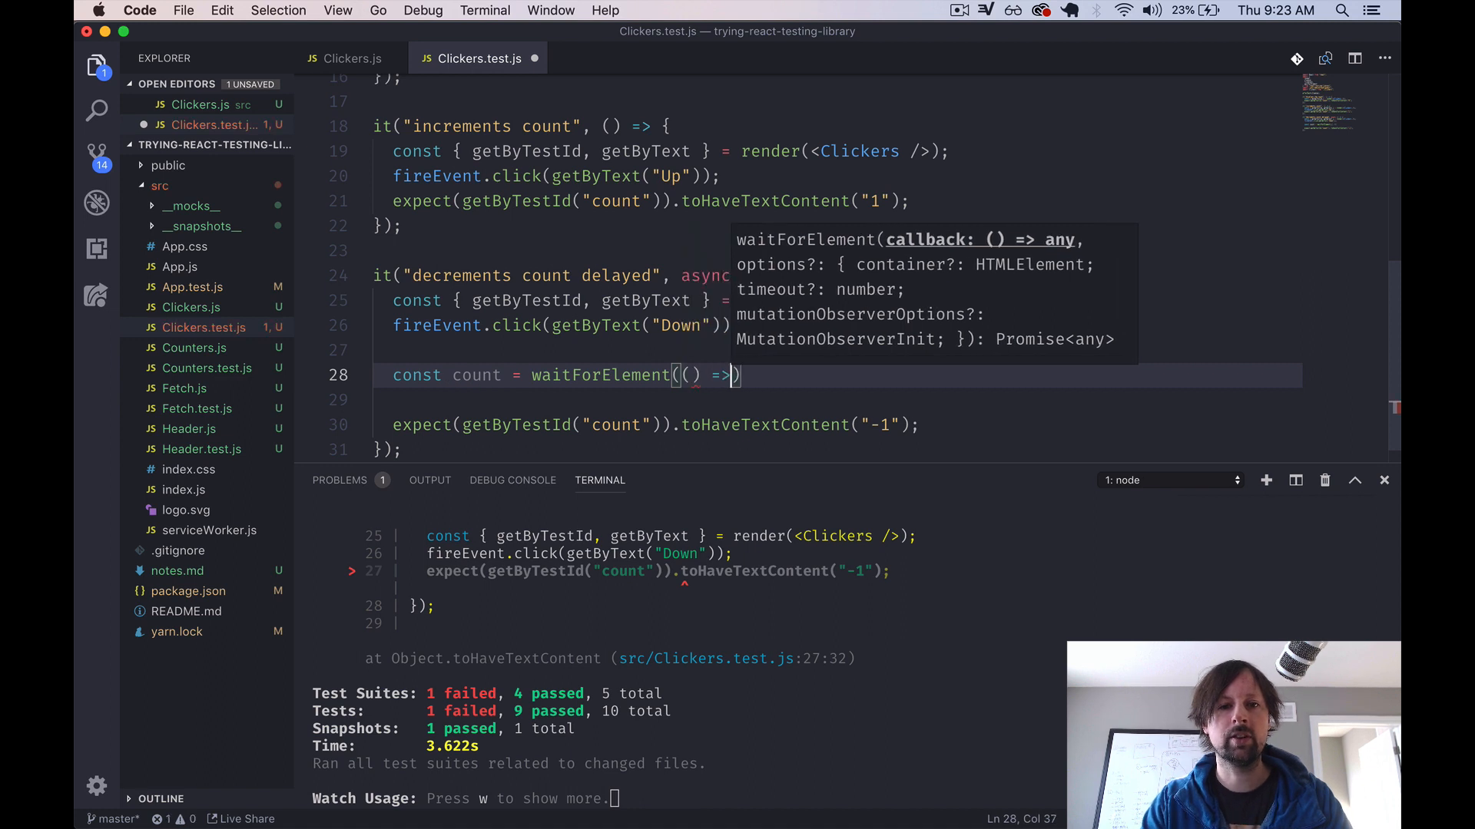
{"action": "type", "text": "\" \""}
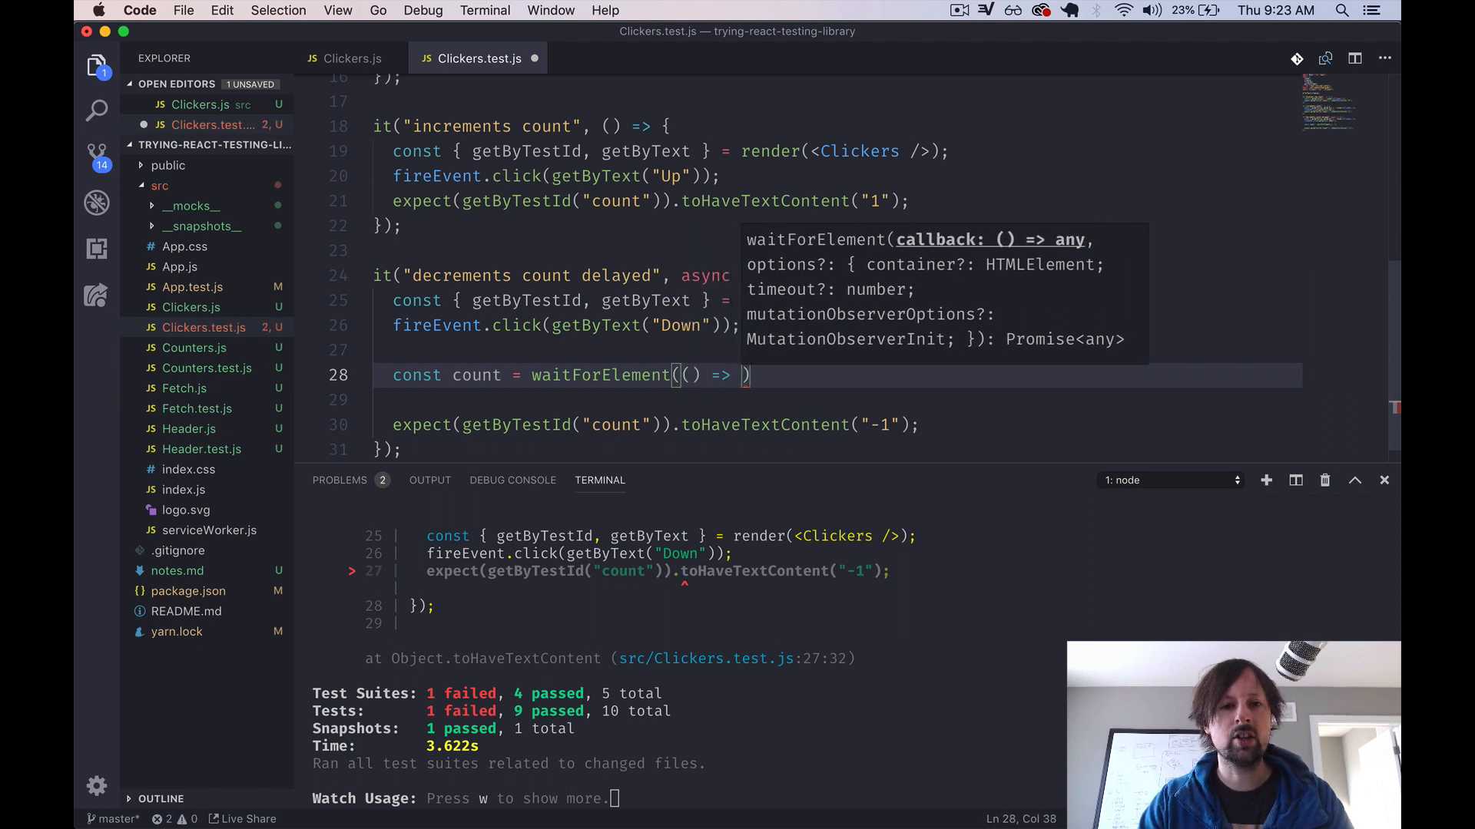
{"action": "mouse_move", "coordinate": [748, 368]}
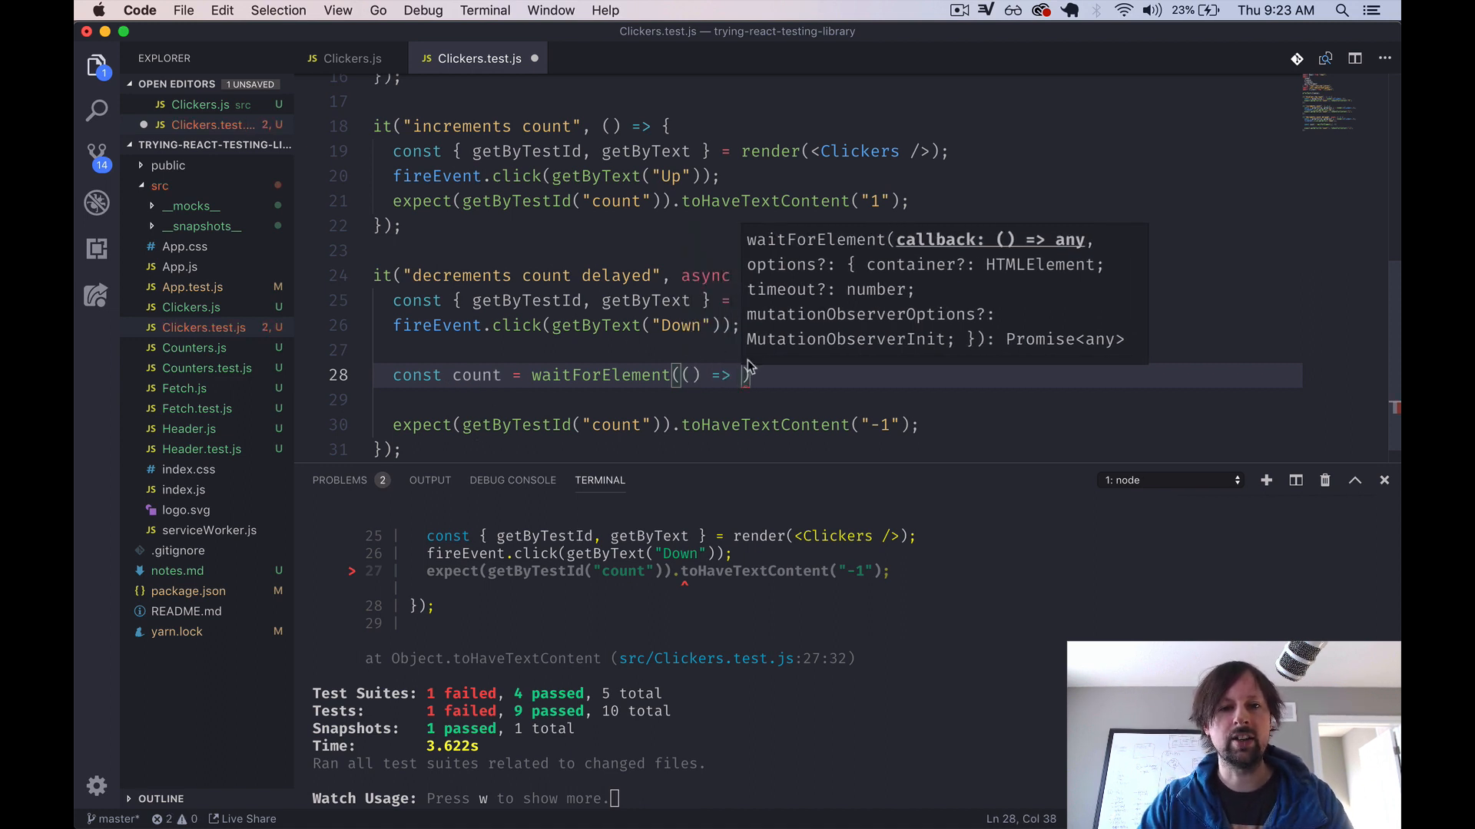
{"action": "mouse_move", "coordinate": [630, 304]}
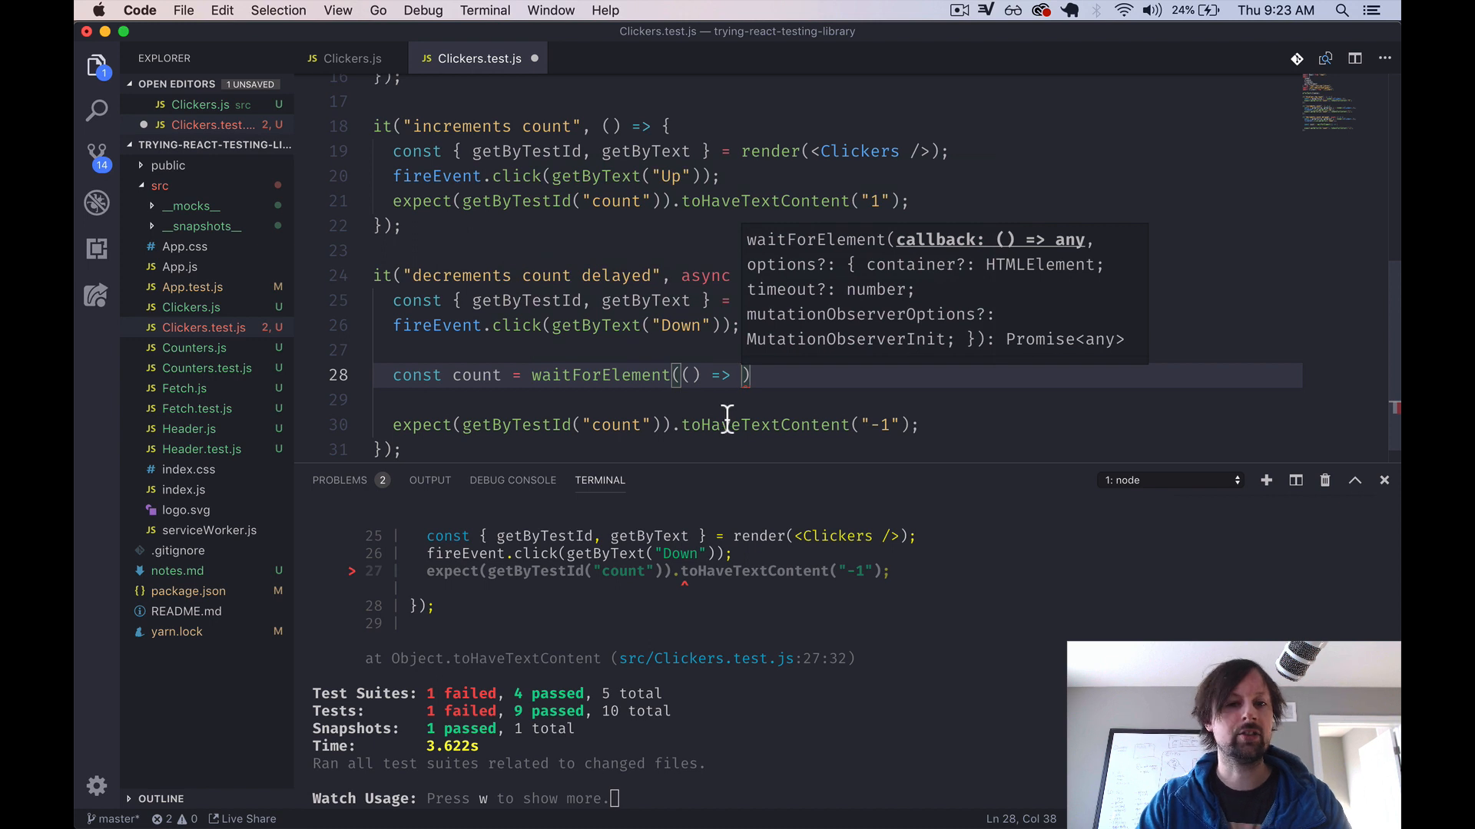
{"action": "mouse_move", "coordinate": [593, 412]}
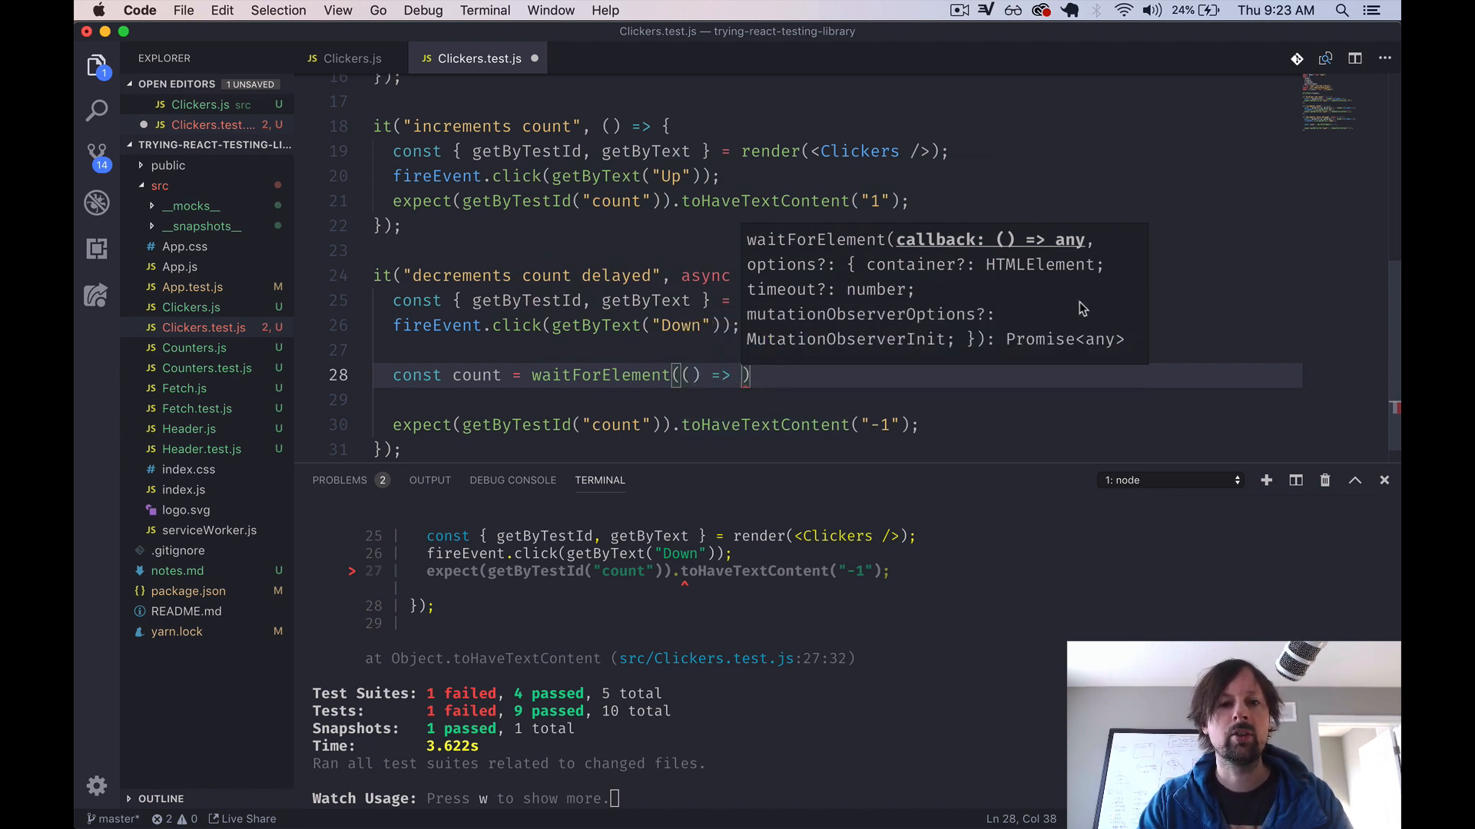
{"action": "type", "text": "get"}
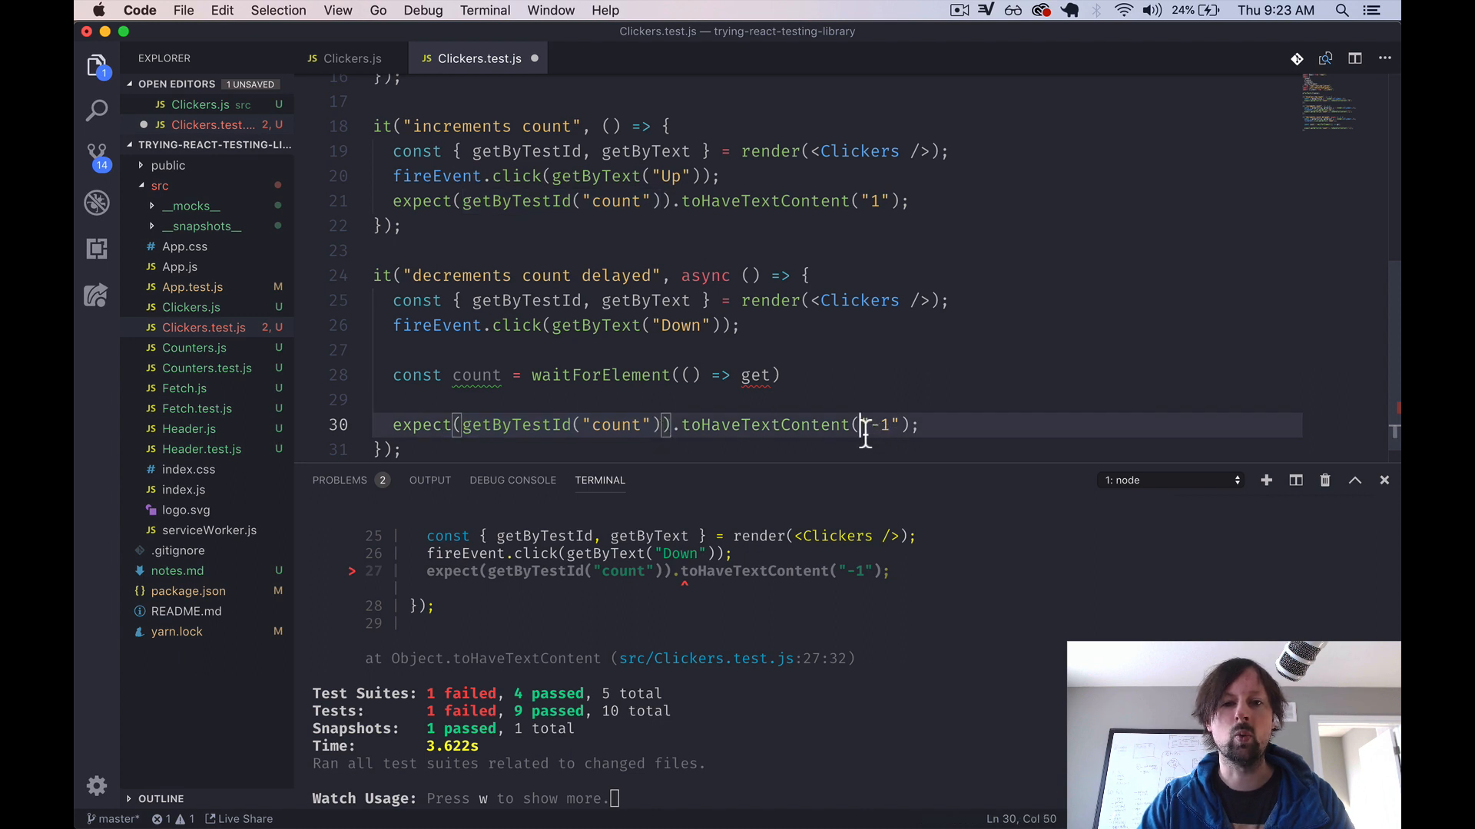
{"action": "left_click_drag", "start_coordinate": [860, 424], "coordinate": [899, 424]}
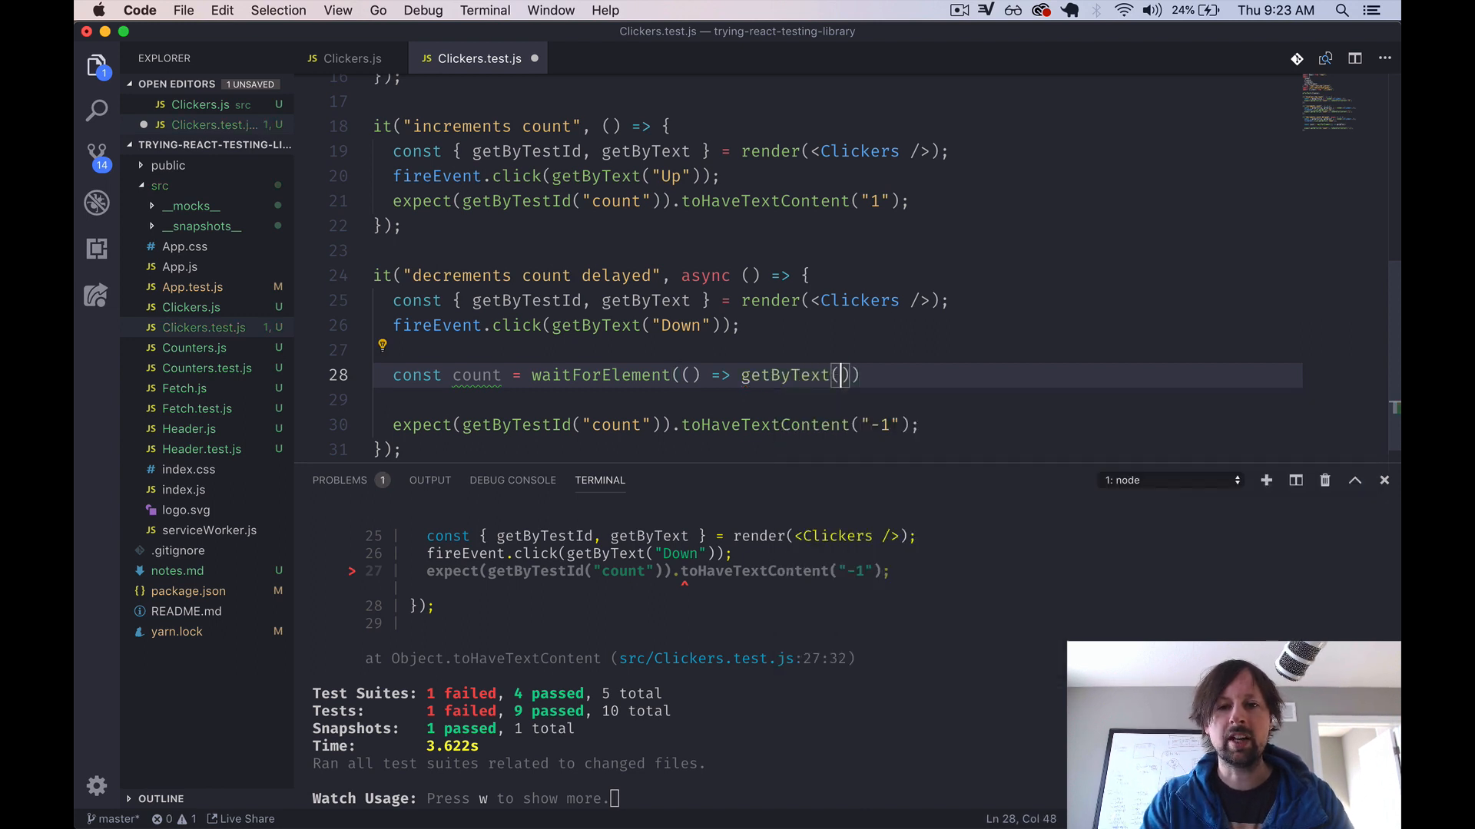
{"action": "type", "text": "\"-1\""}
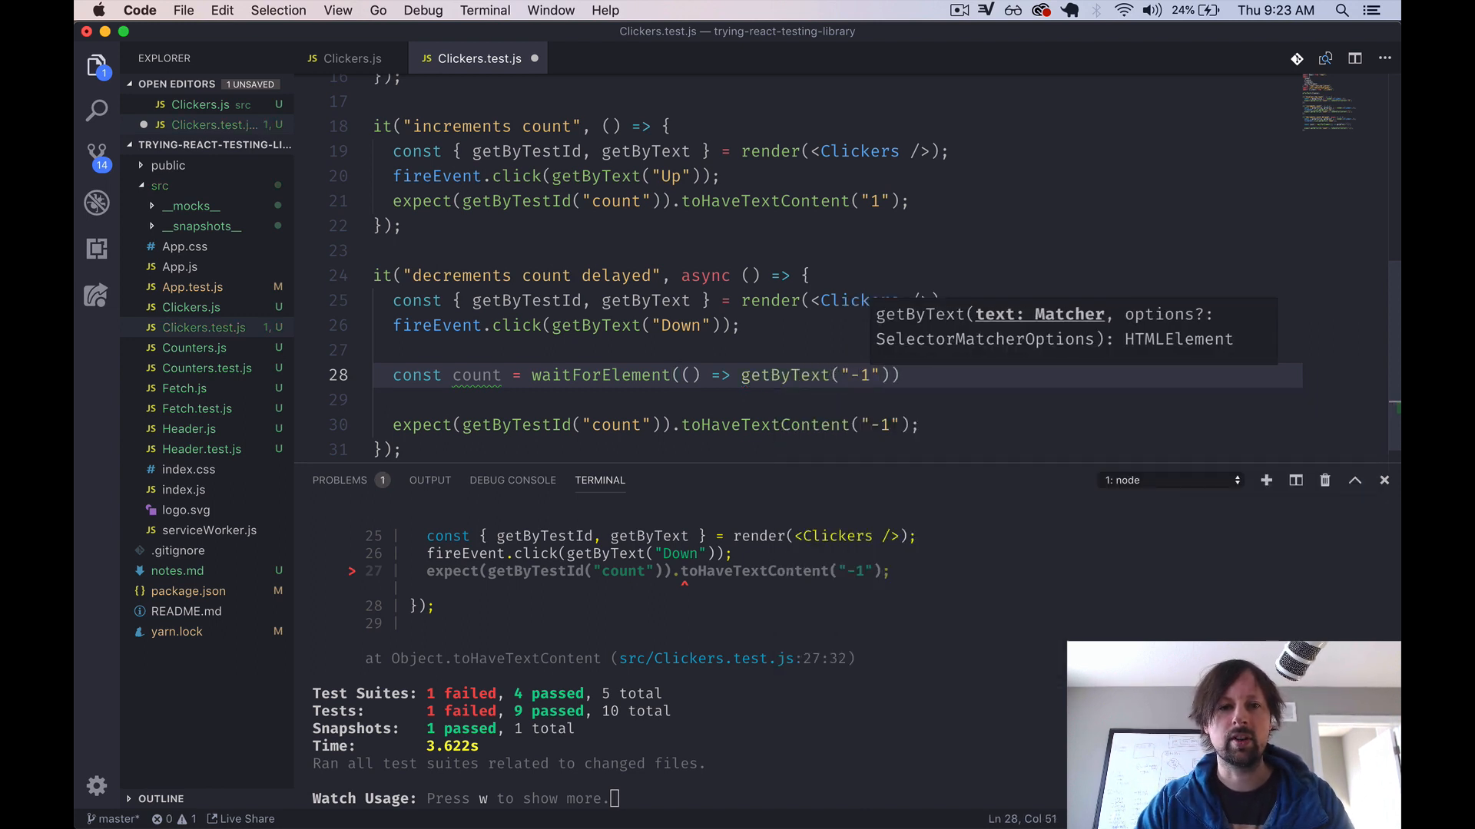
{"action": "mouse_move", "coordinate": [778, 400]}
{"action": "type", "text": "Span"}
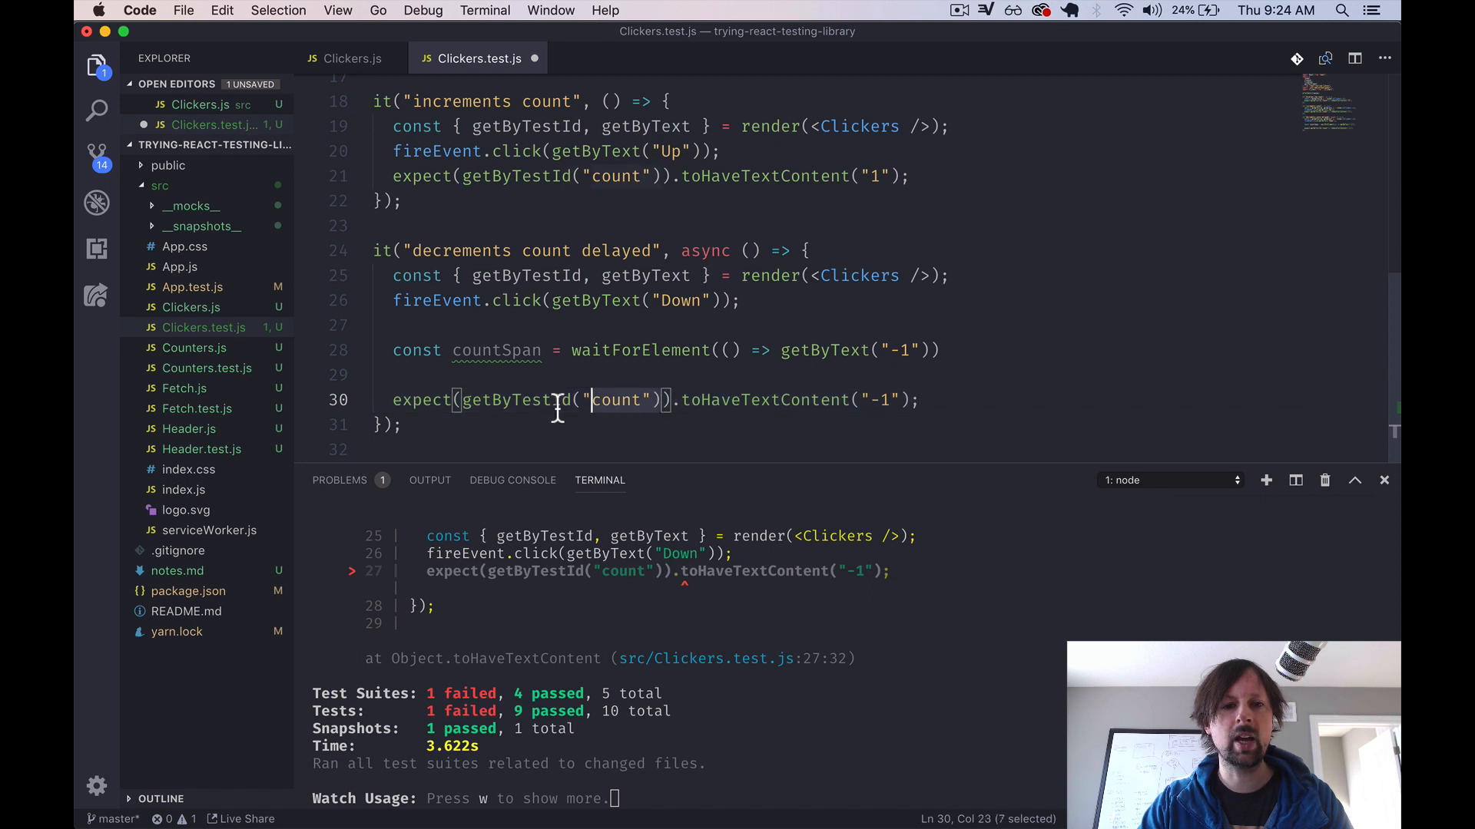
{"action": "type", "text": "countSpan"}
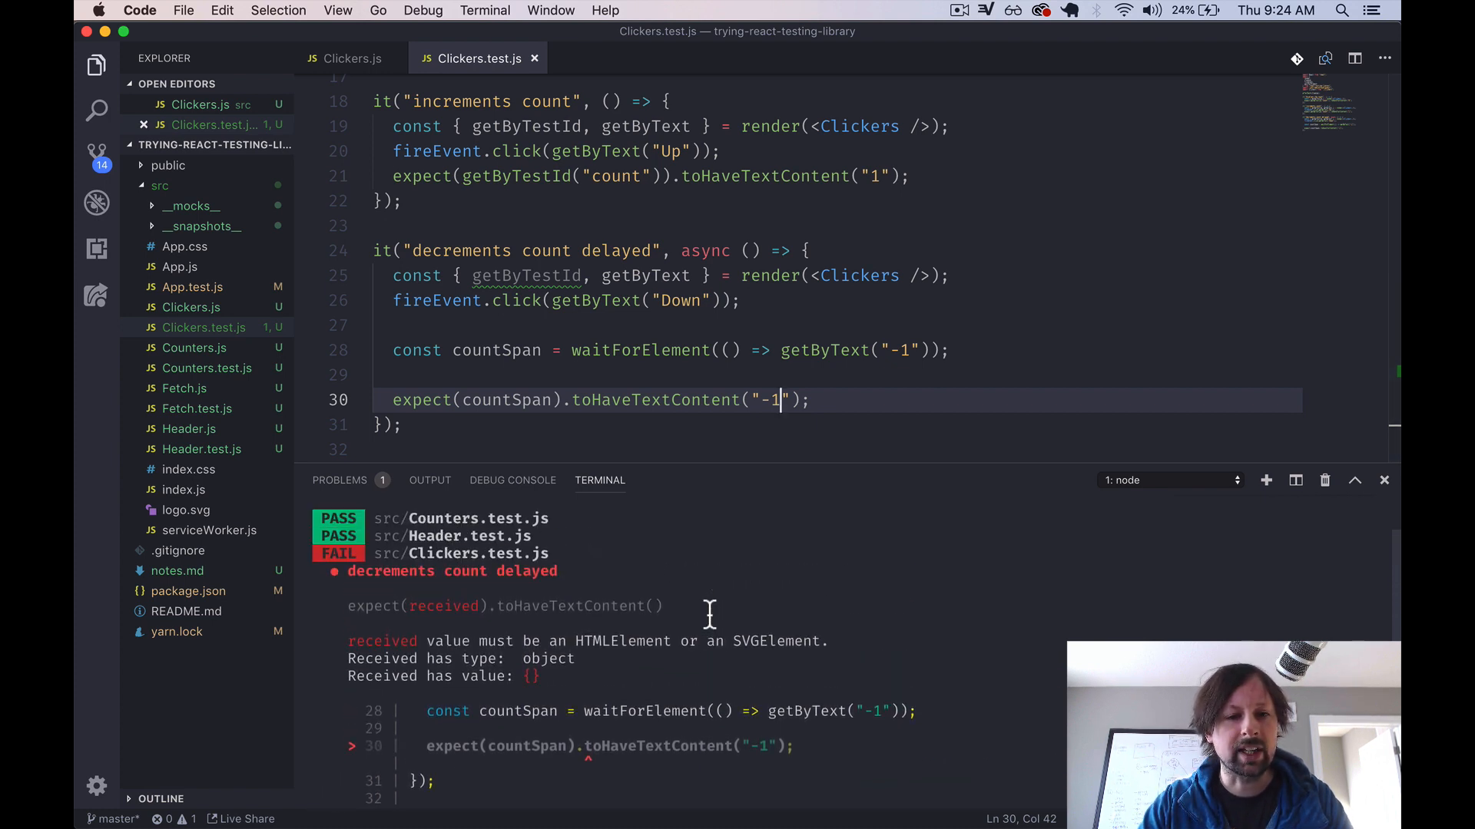
{"action": "mouse_move", "coordinate": [561, 685]}
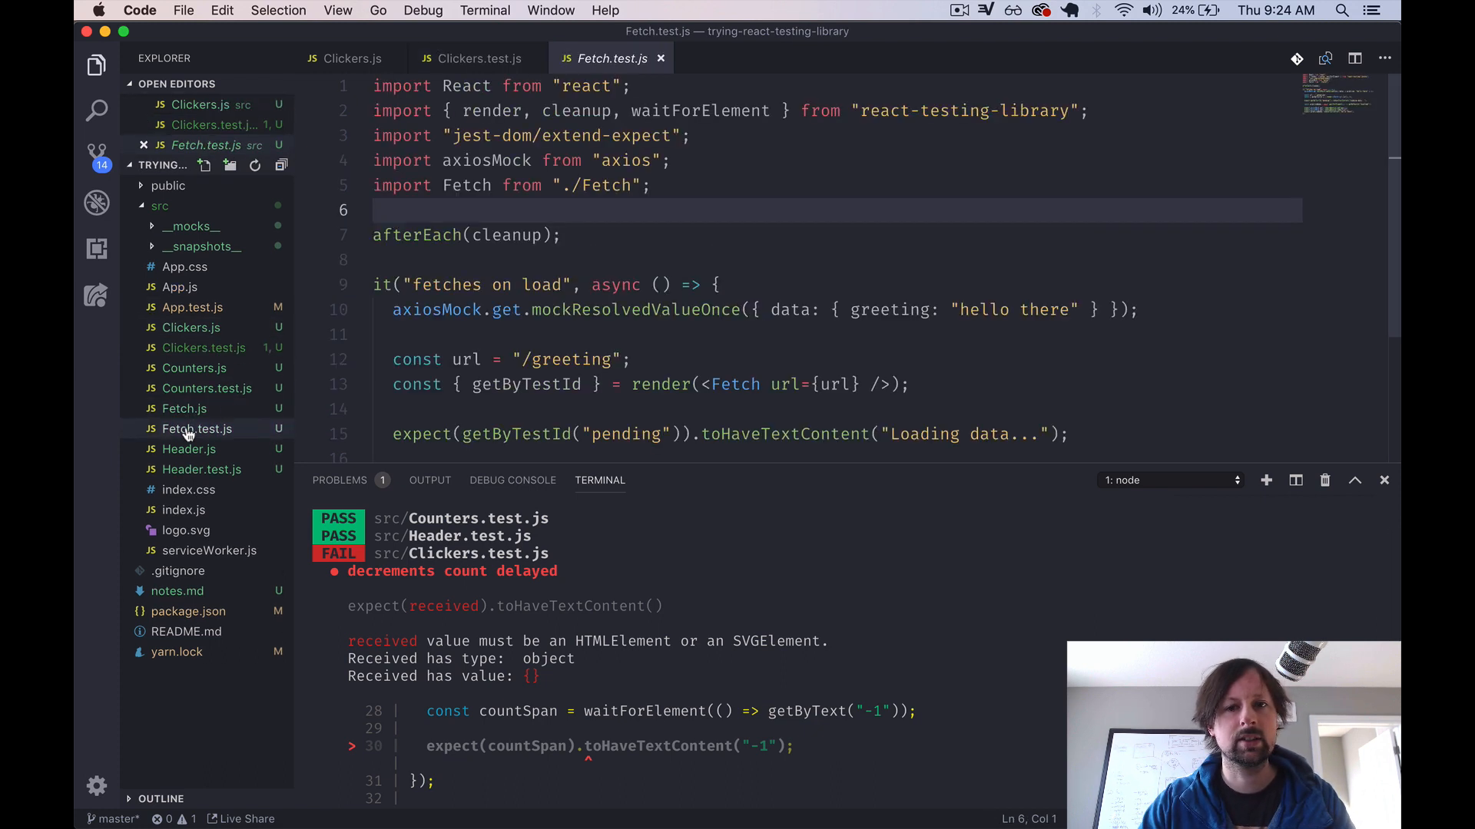
{"action": "scroll", "scroll_direction": "down", "scroll_amount": 3}
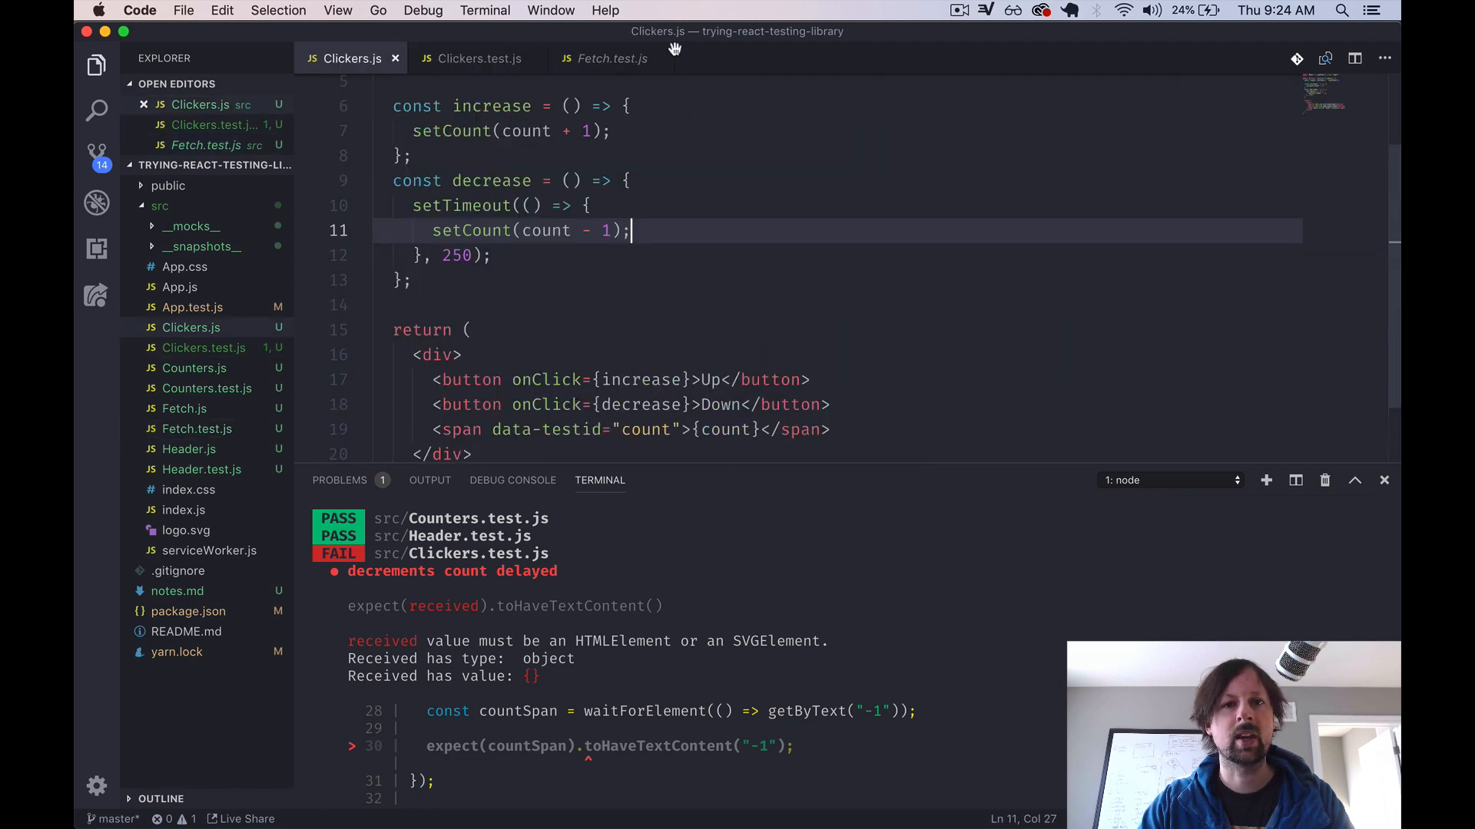
{"action": "left_click", "coordinate": [480, 58]}
{"action": "type", "text": " await"}
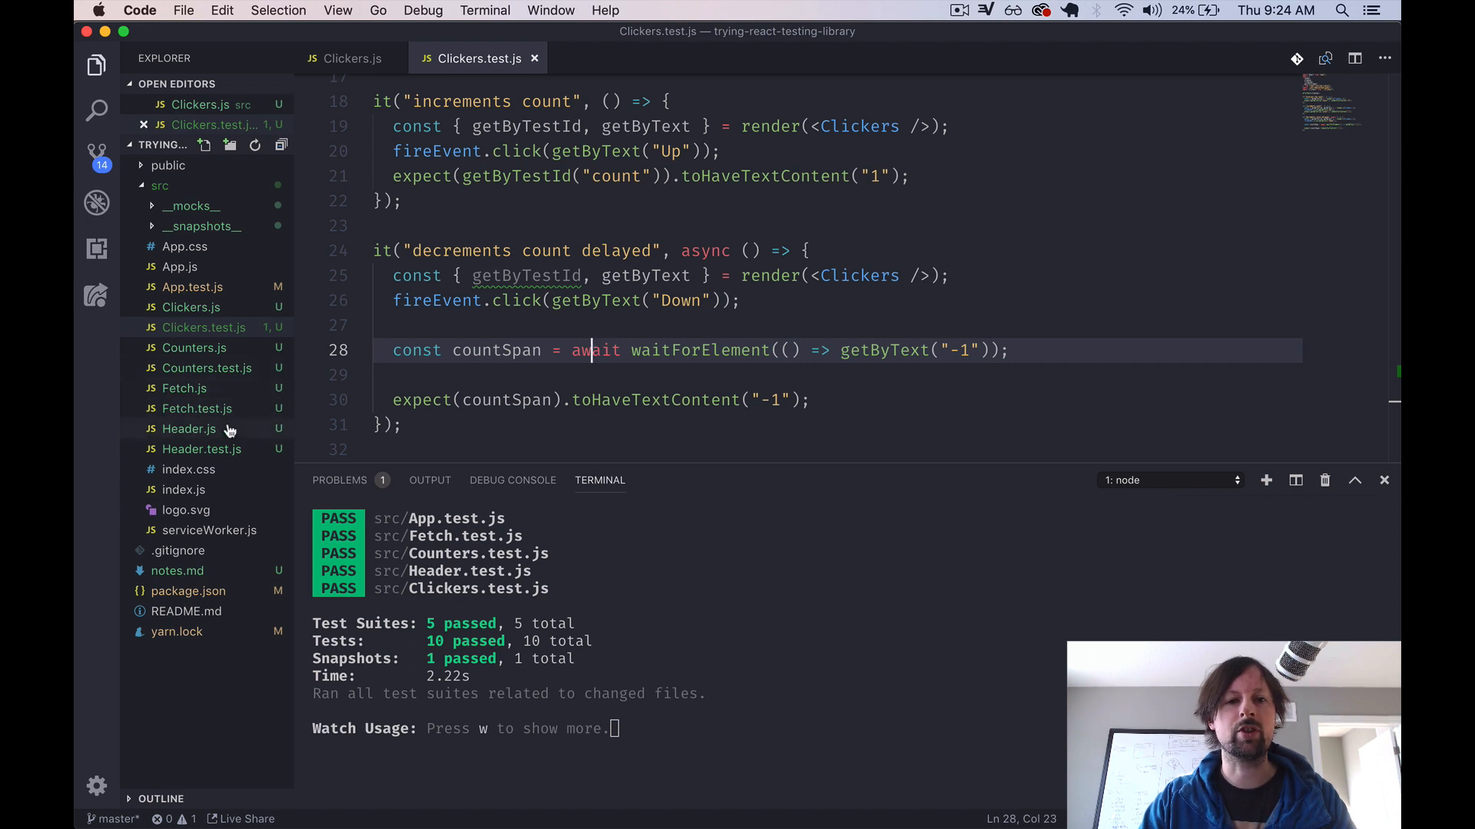
{"action": "mouse_move", "coordinate": [226, 430]}
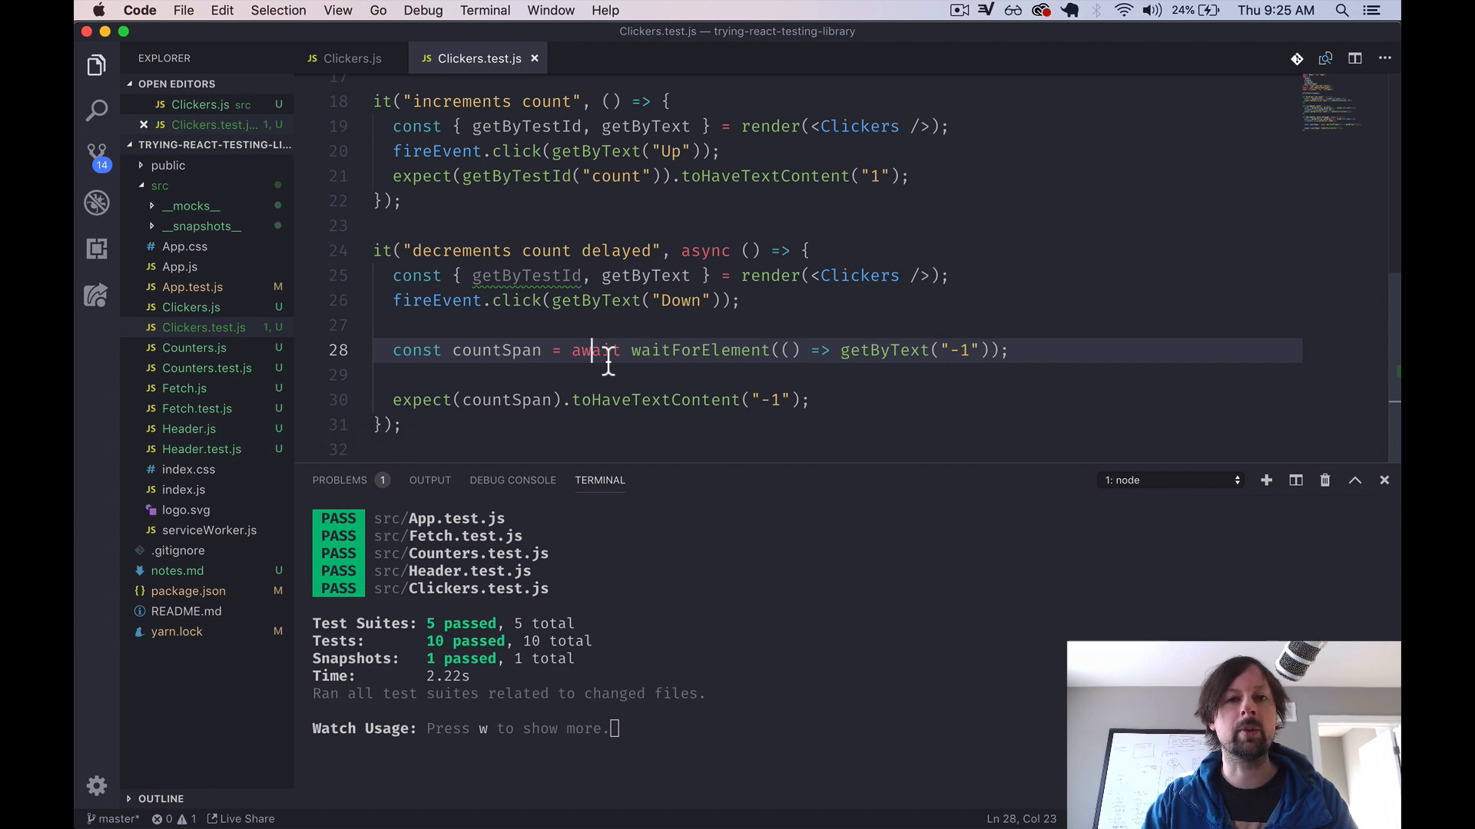
{"action": "mouse_move", "coordinate": [513, 375]}
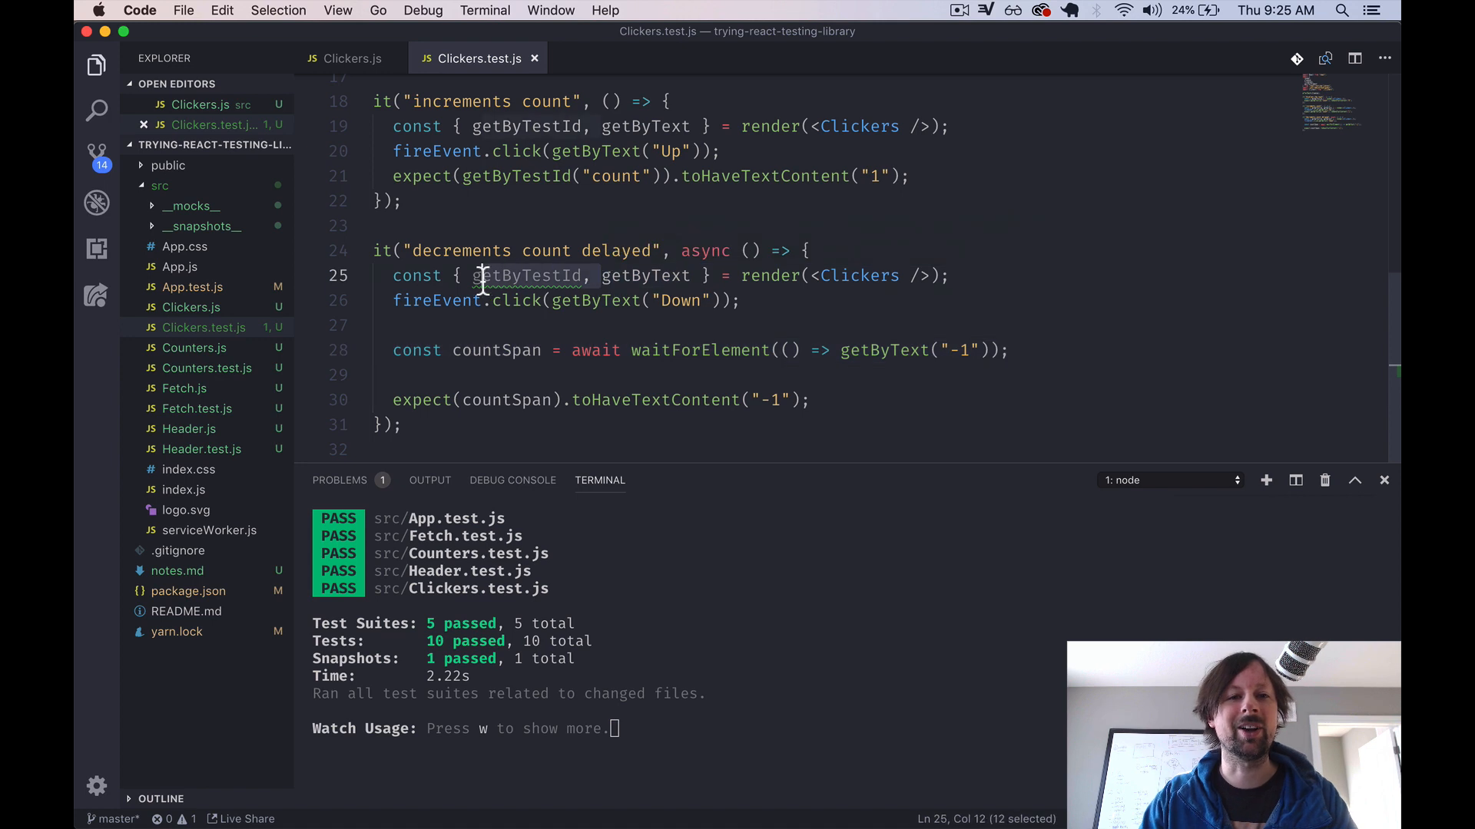
- Delete the unused getByTestId from the delayed decrement test's destructuring
{"action": "key", "text": "Backspace"}
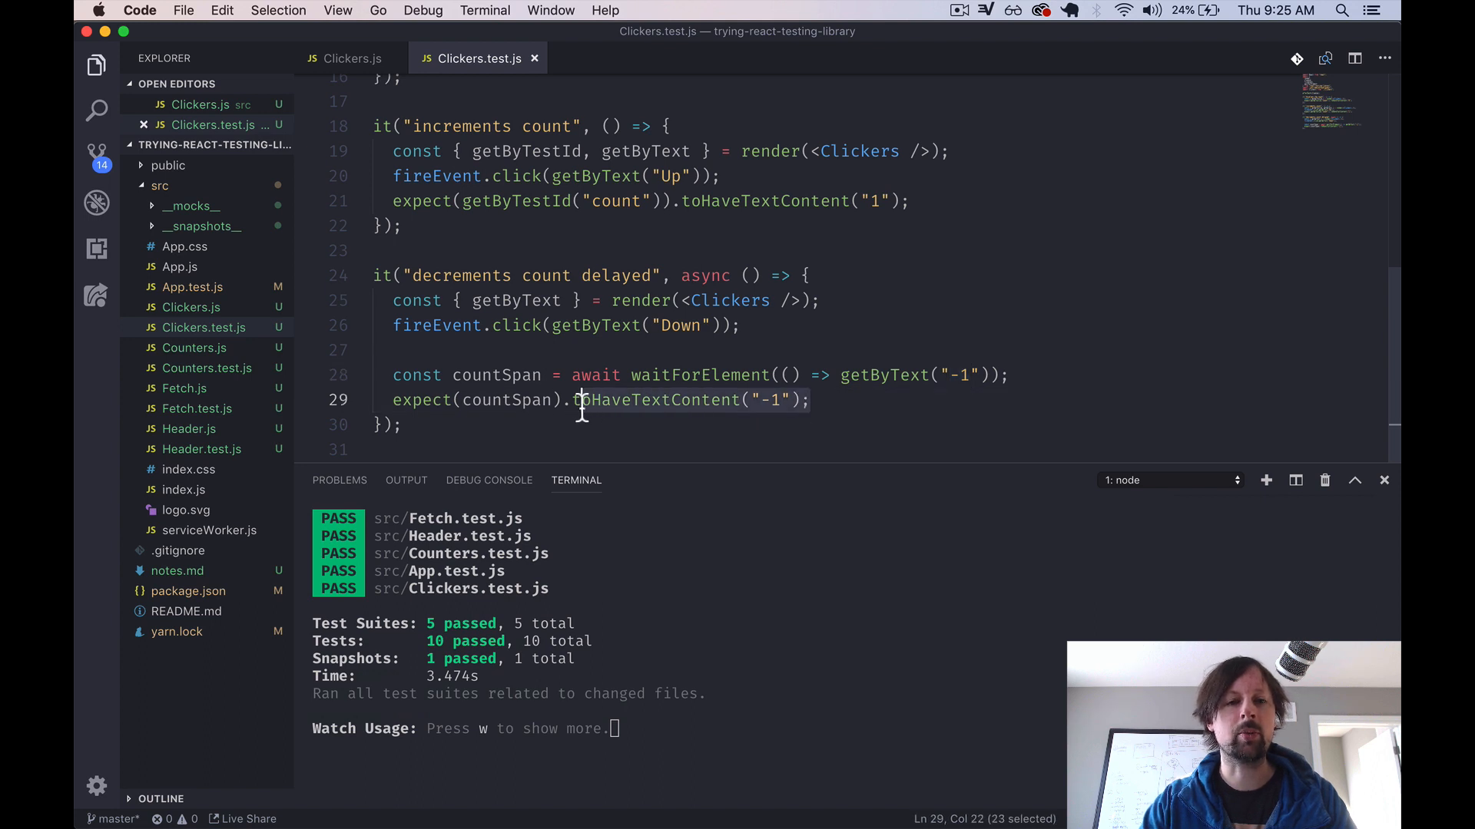
{"action": "type", "text": "to"}
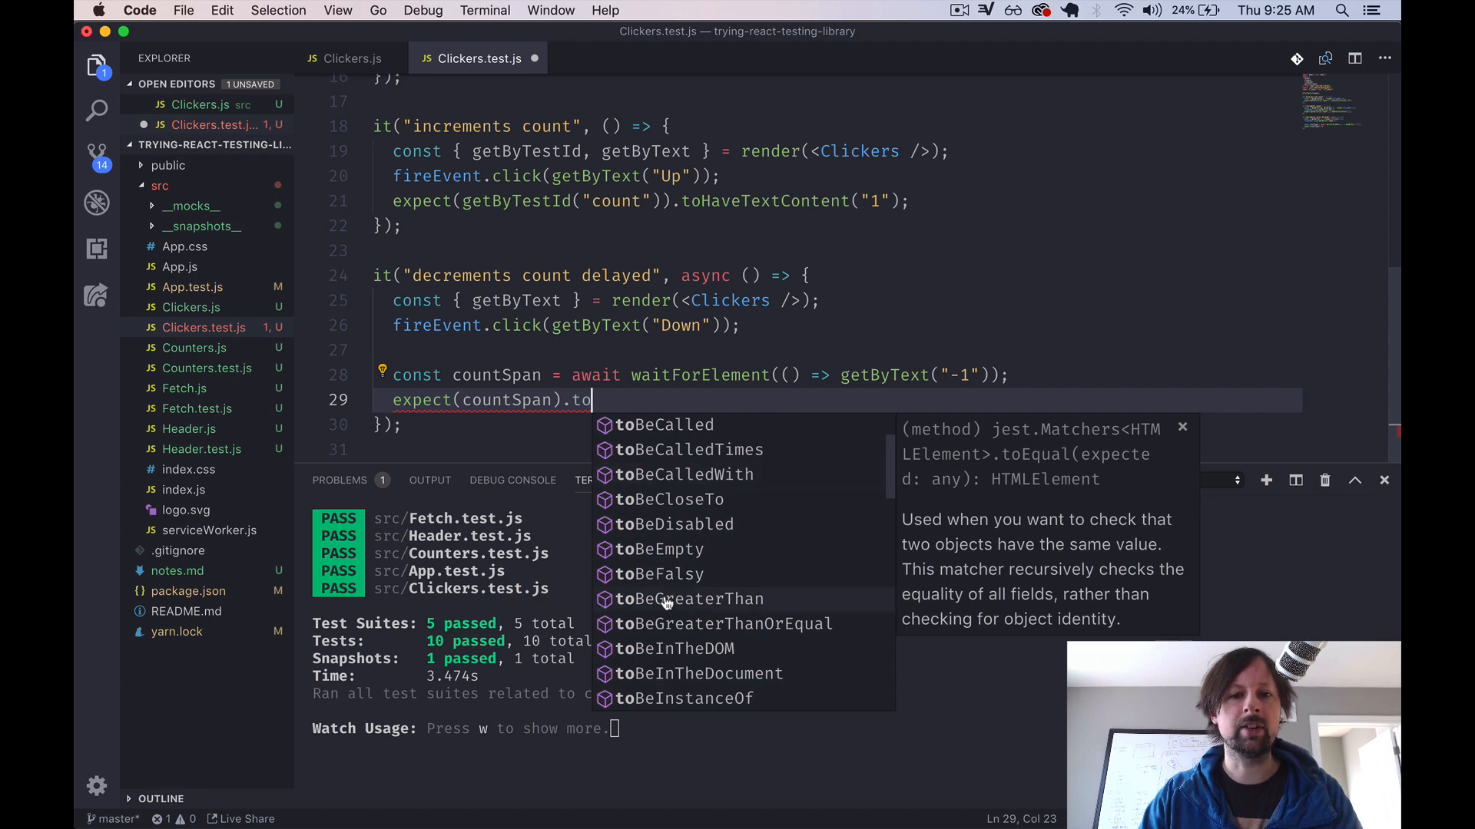
{"action": "scroll", "scroll_direction": "down", "scroll_amount": 3}
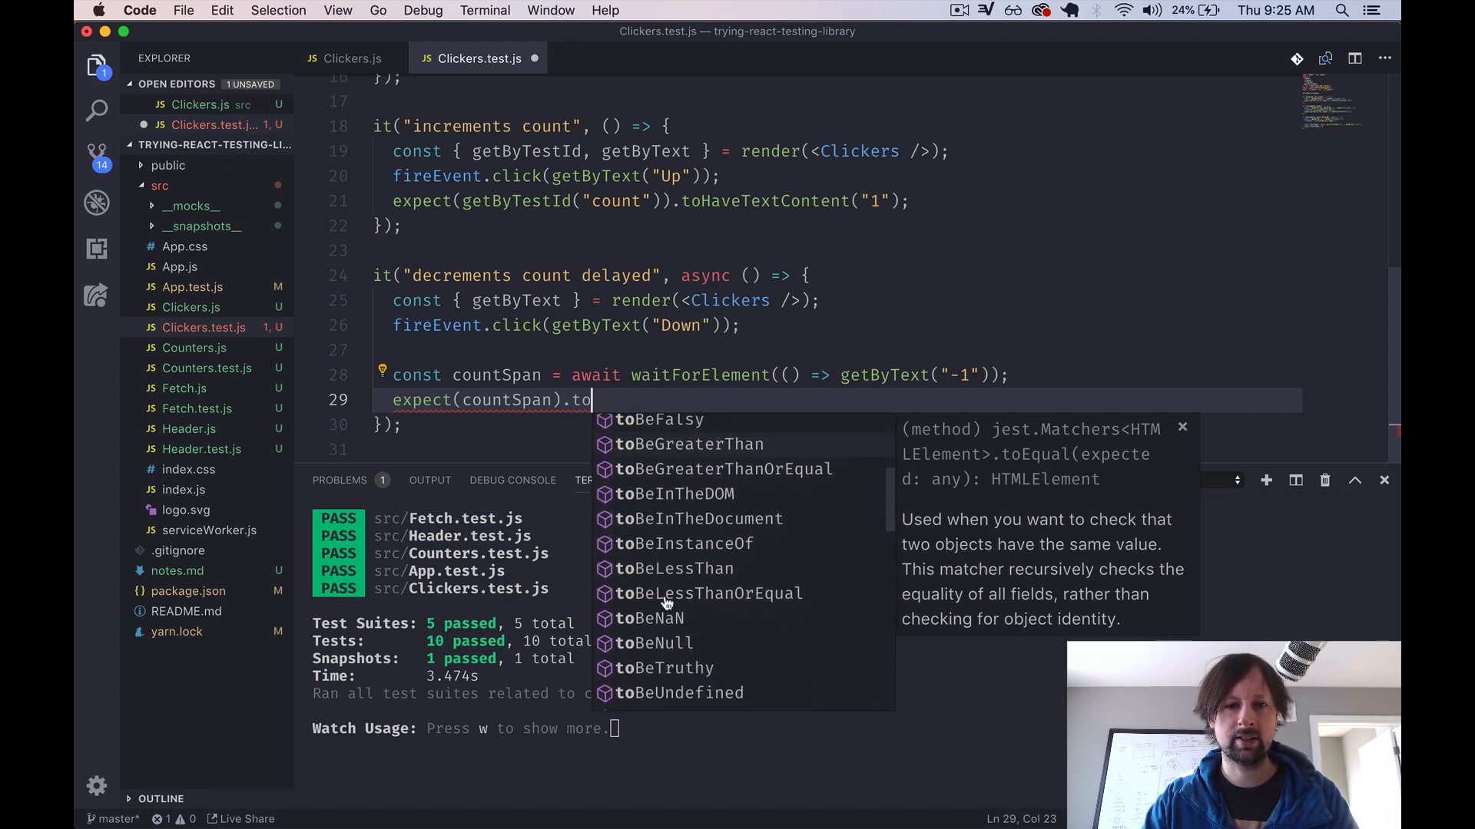
{"action": "scroll", "scroll_direction": "down", "scroll_amount": 3}
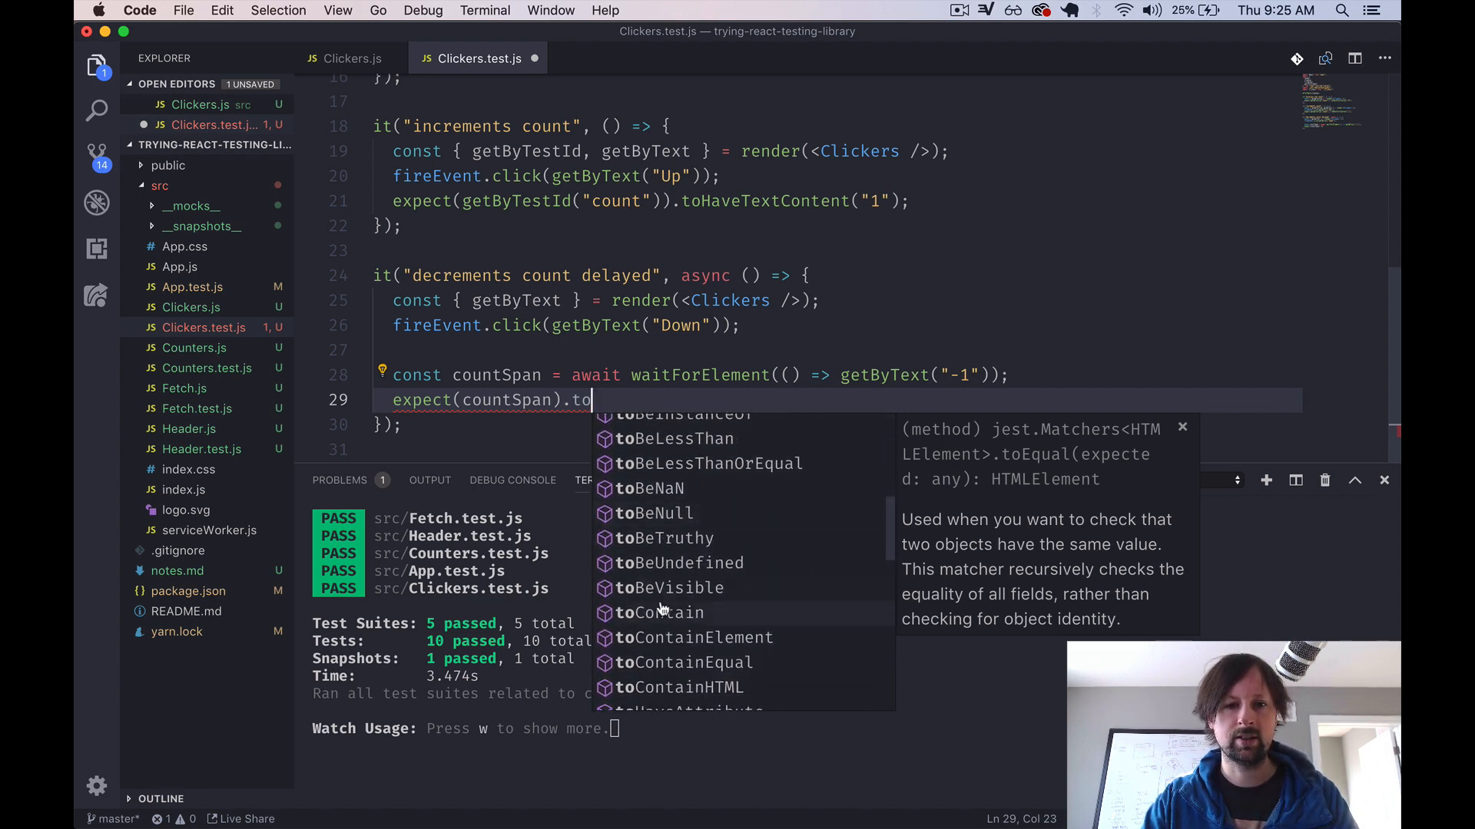
{"action": "scroll", "scroll_direction": "down", "scroll_amount": 3}
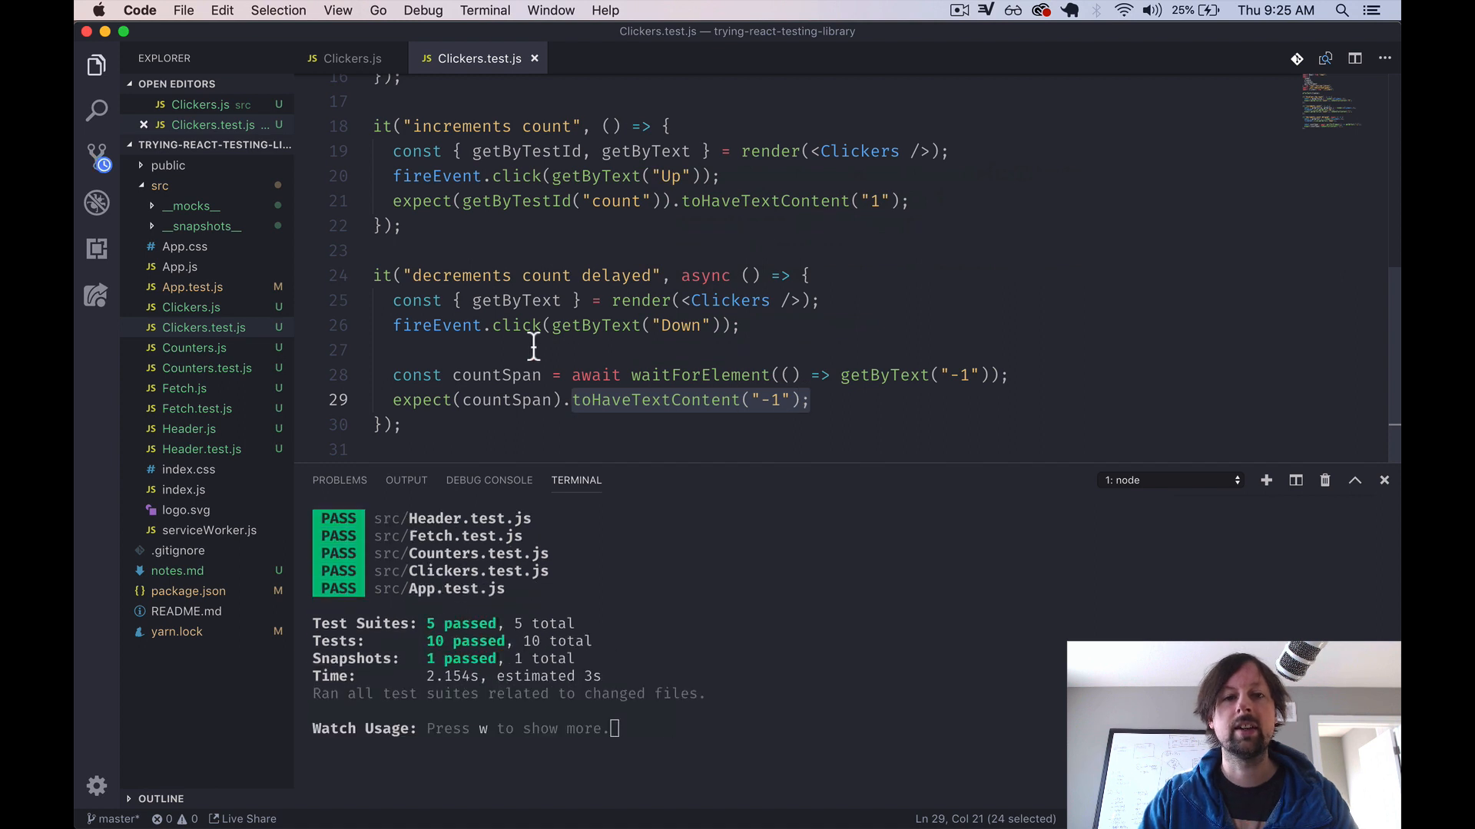
{"action": "left_click", "coordinate": [620, 326]}
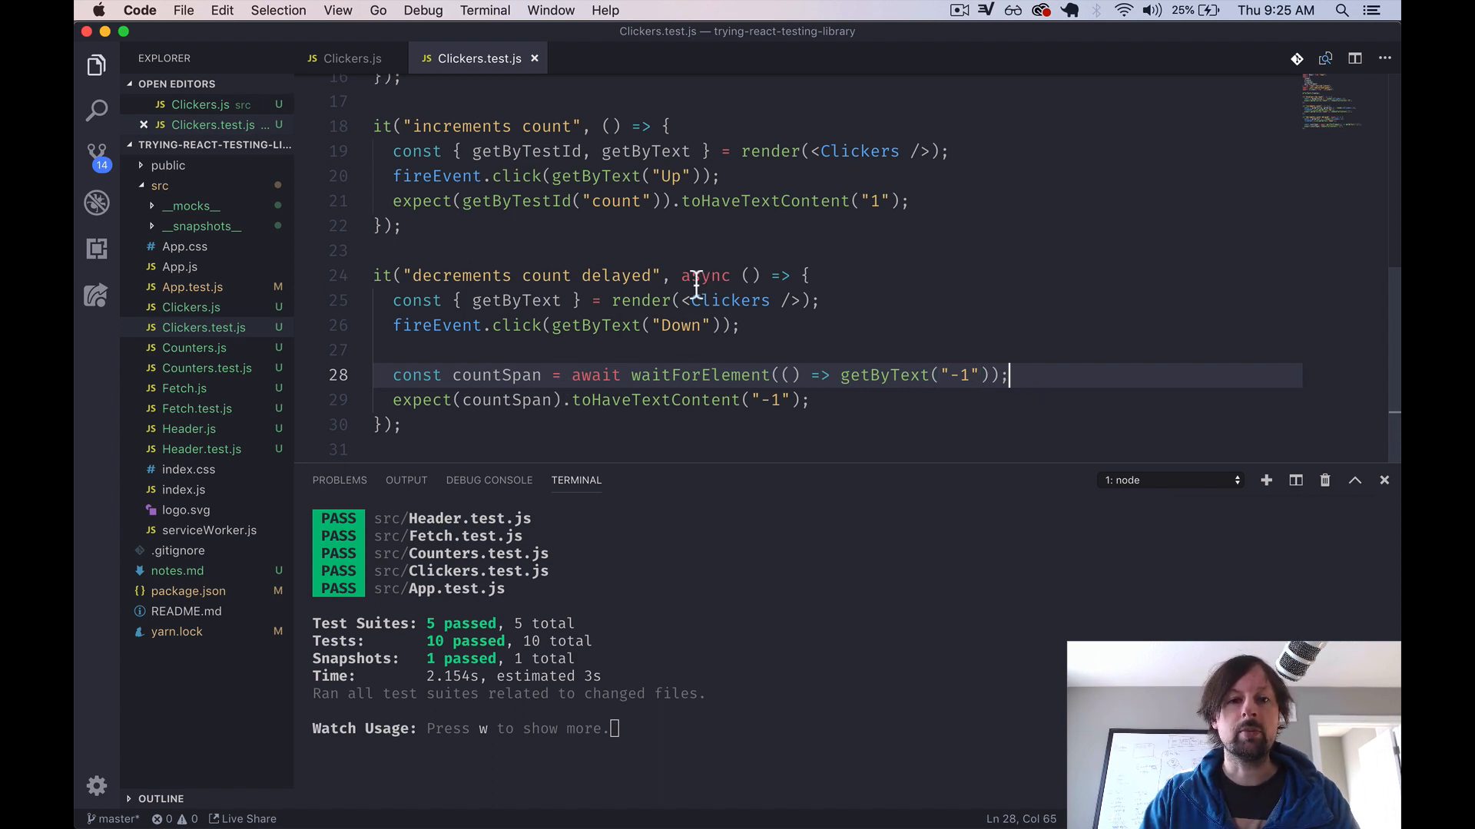
{"action": "double_click", "coordinate": [705, 277]}
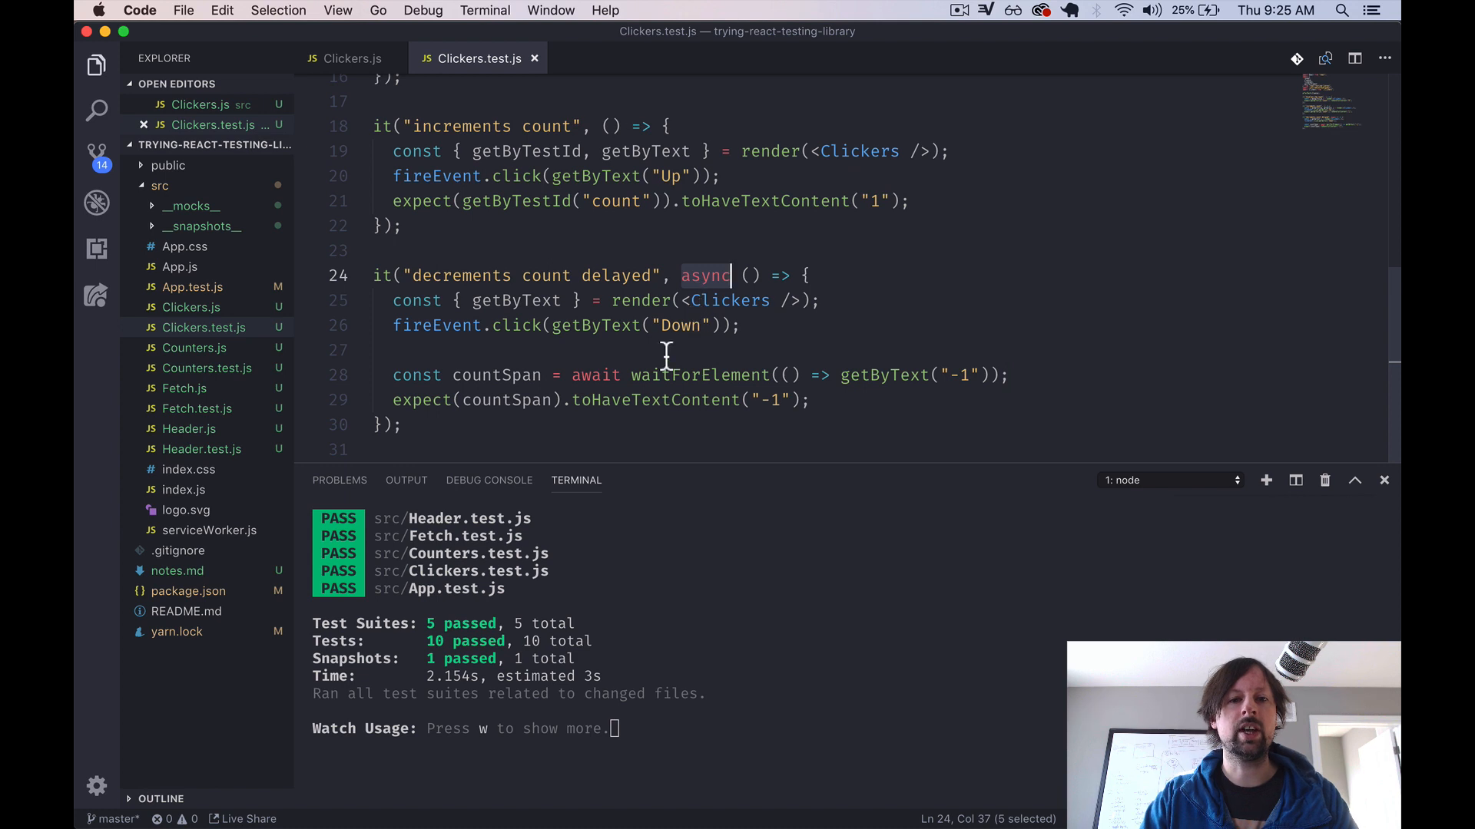
{"action": "mouse_move", "coordinate": [604, 400]}
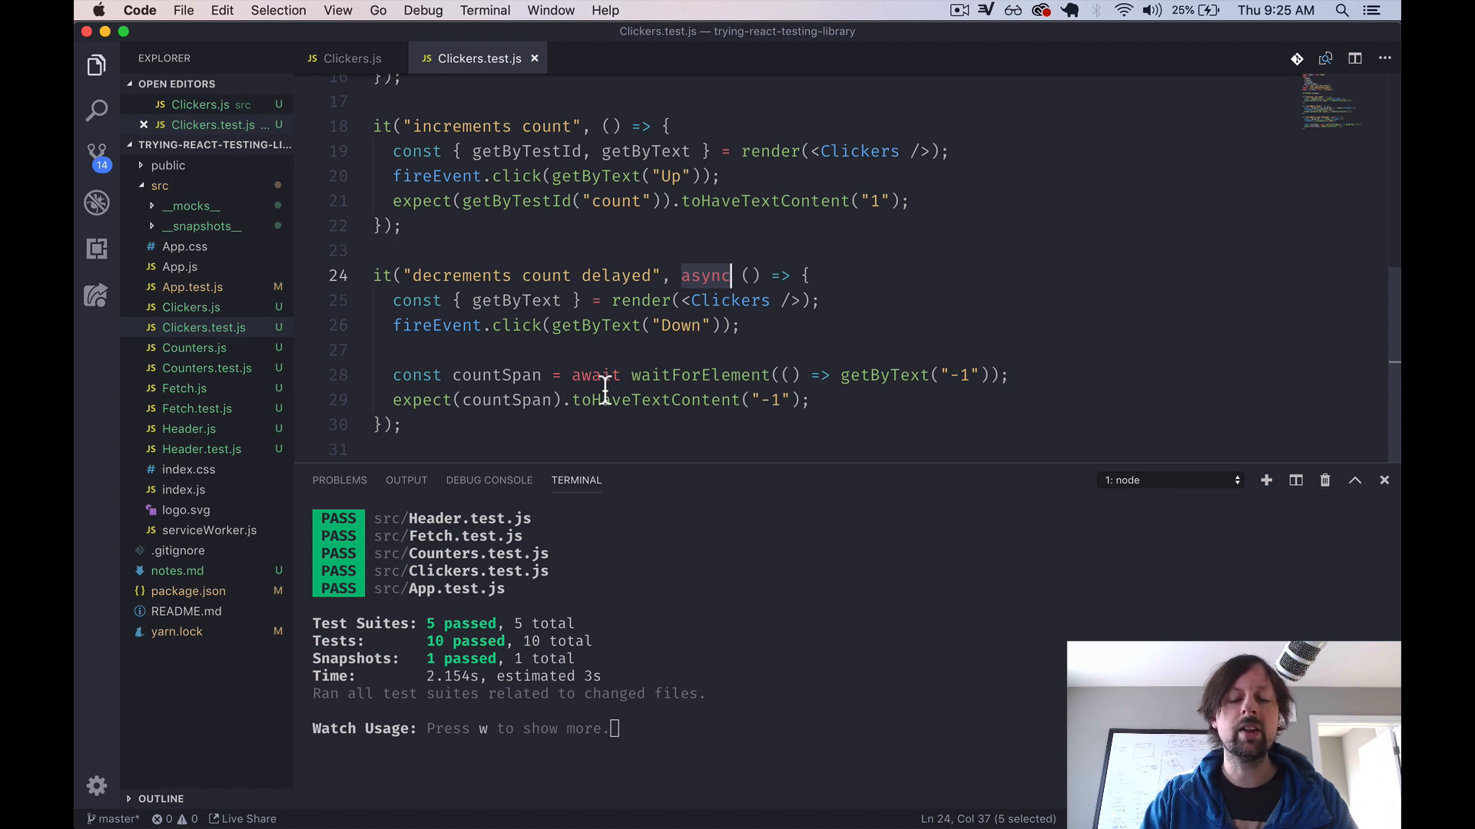
{"action": "double_click", "coordinate": [701, 375]}
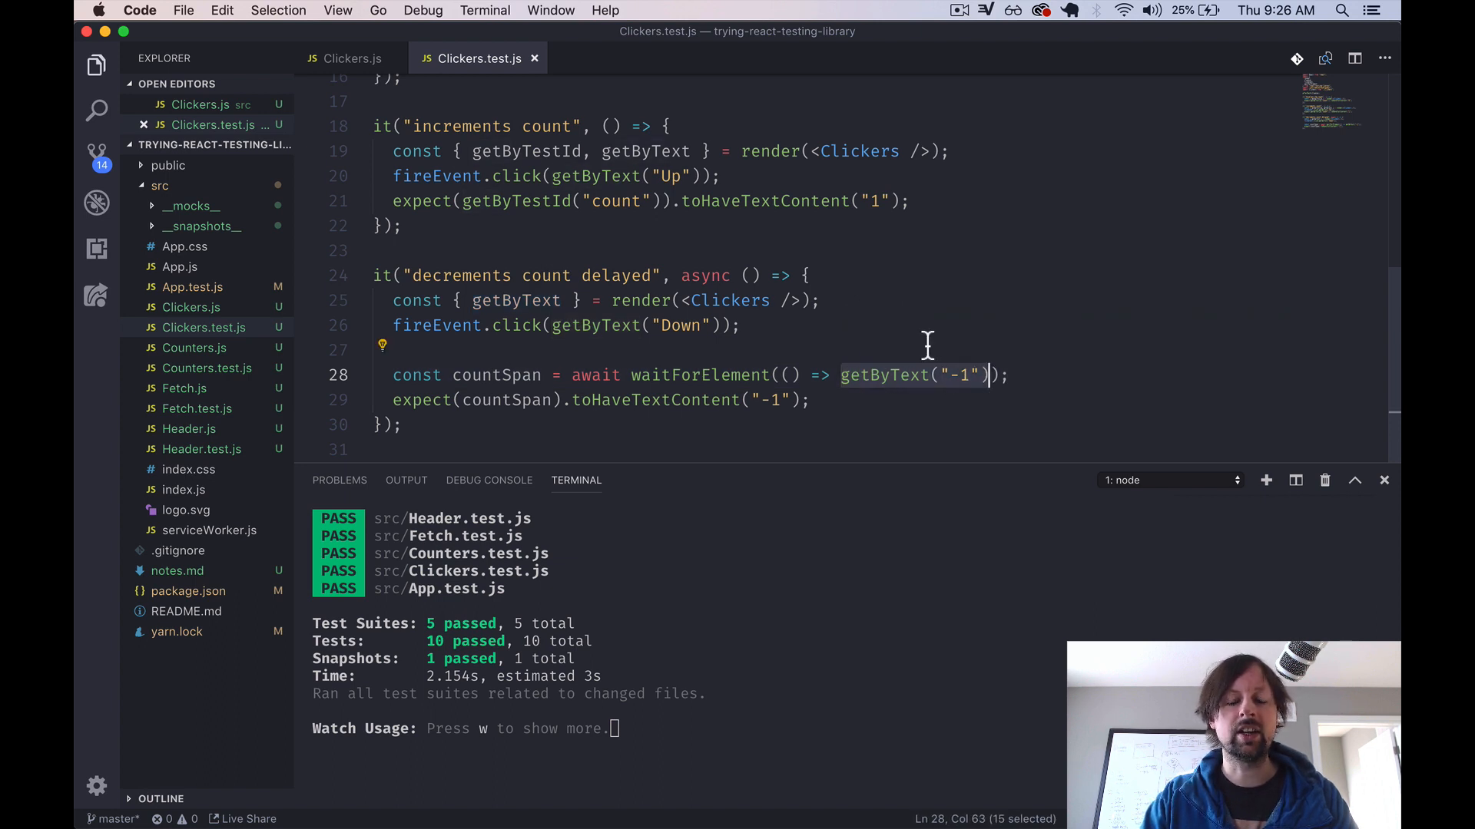
{"action": "mouse_move", "coordinate": [854, 324]}
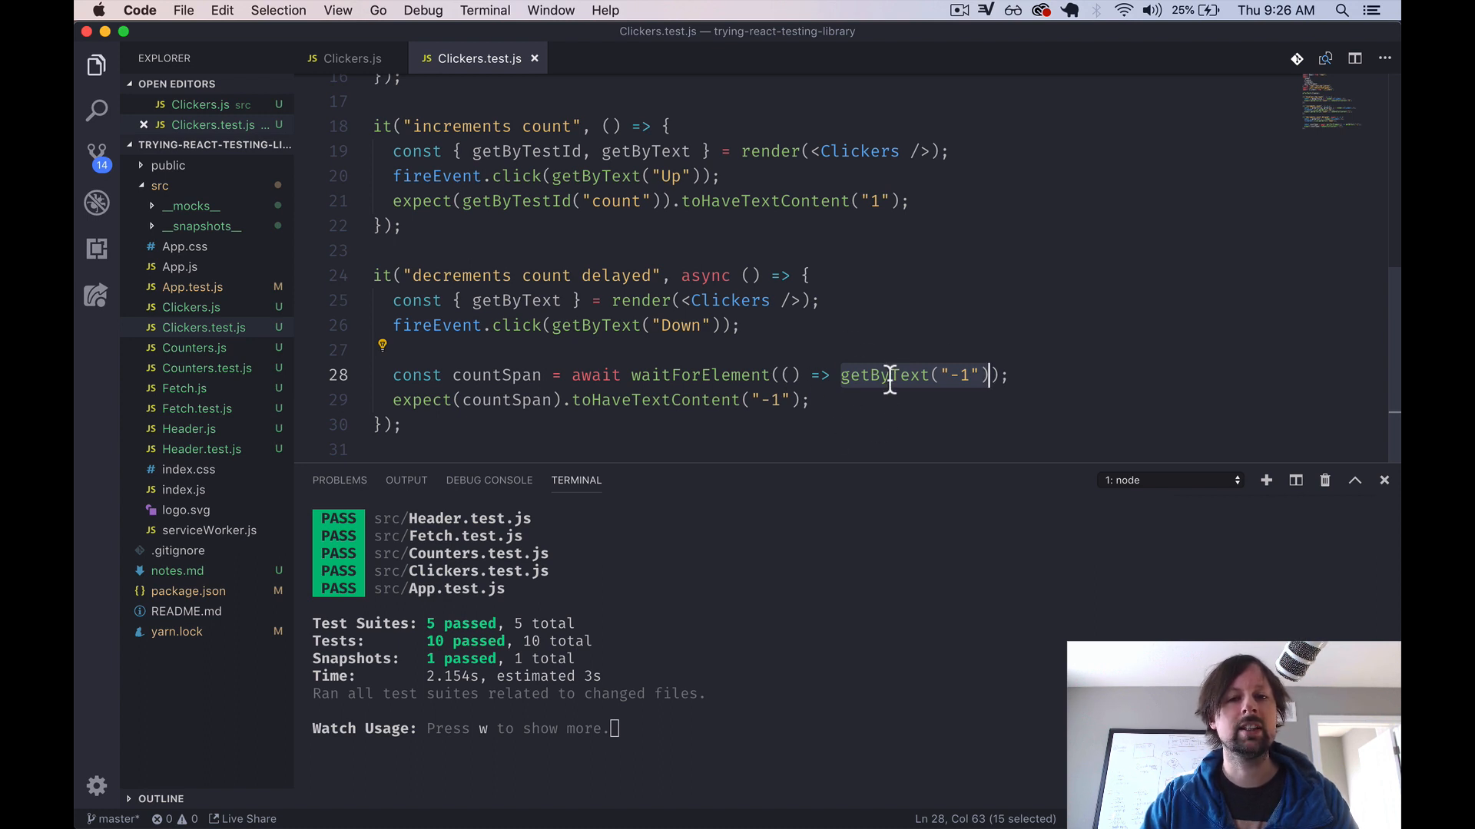
{"action": "left_click", "coordinate": [846, 375]}
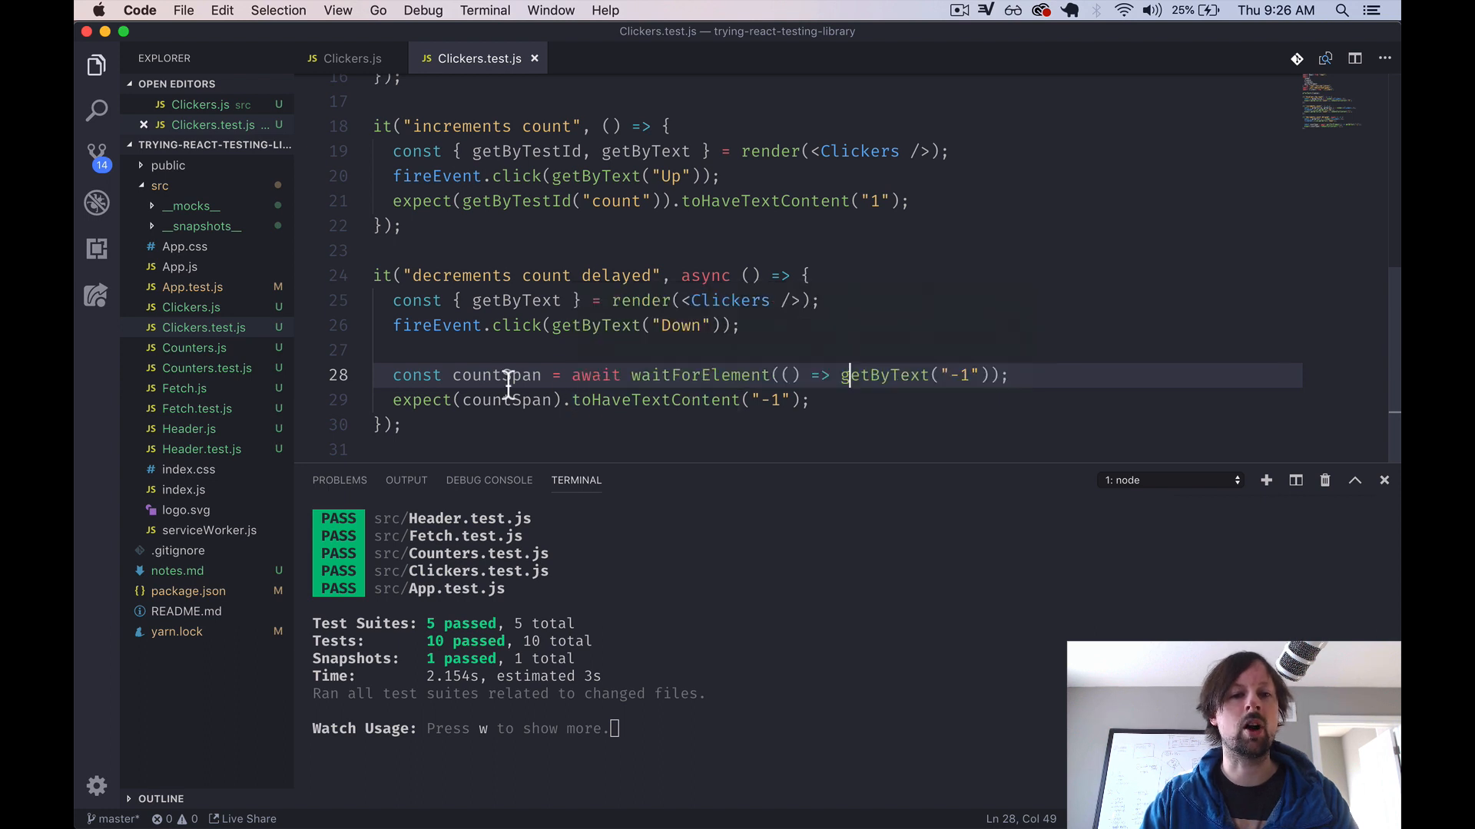
{"action": "double_click", "coordinate": [491, 375]}
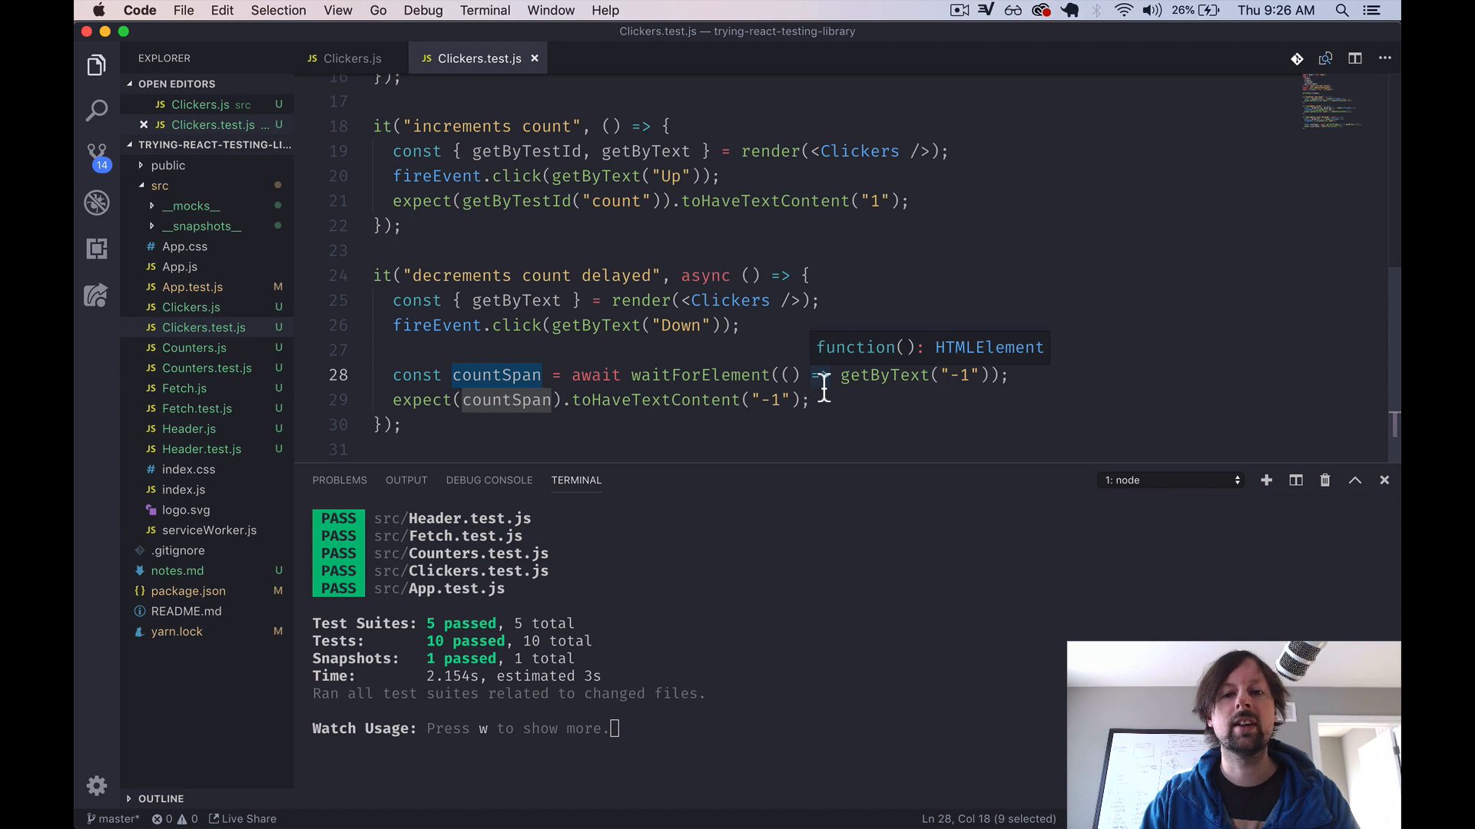
{"action": "mouse_move", "coordinate": [842, 398]}
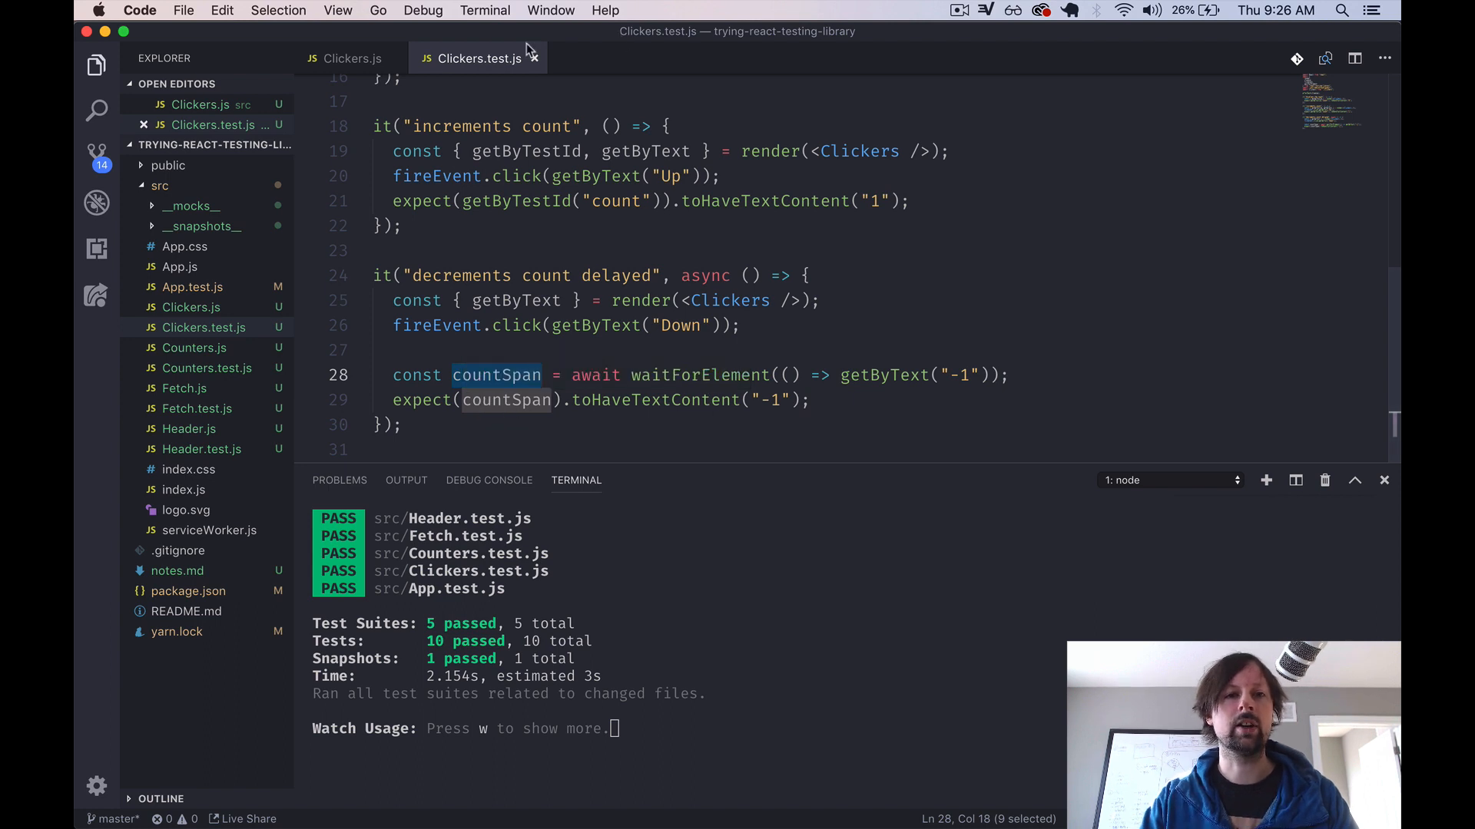
{"action": "left_click", "coordinate": [350, 59]}
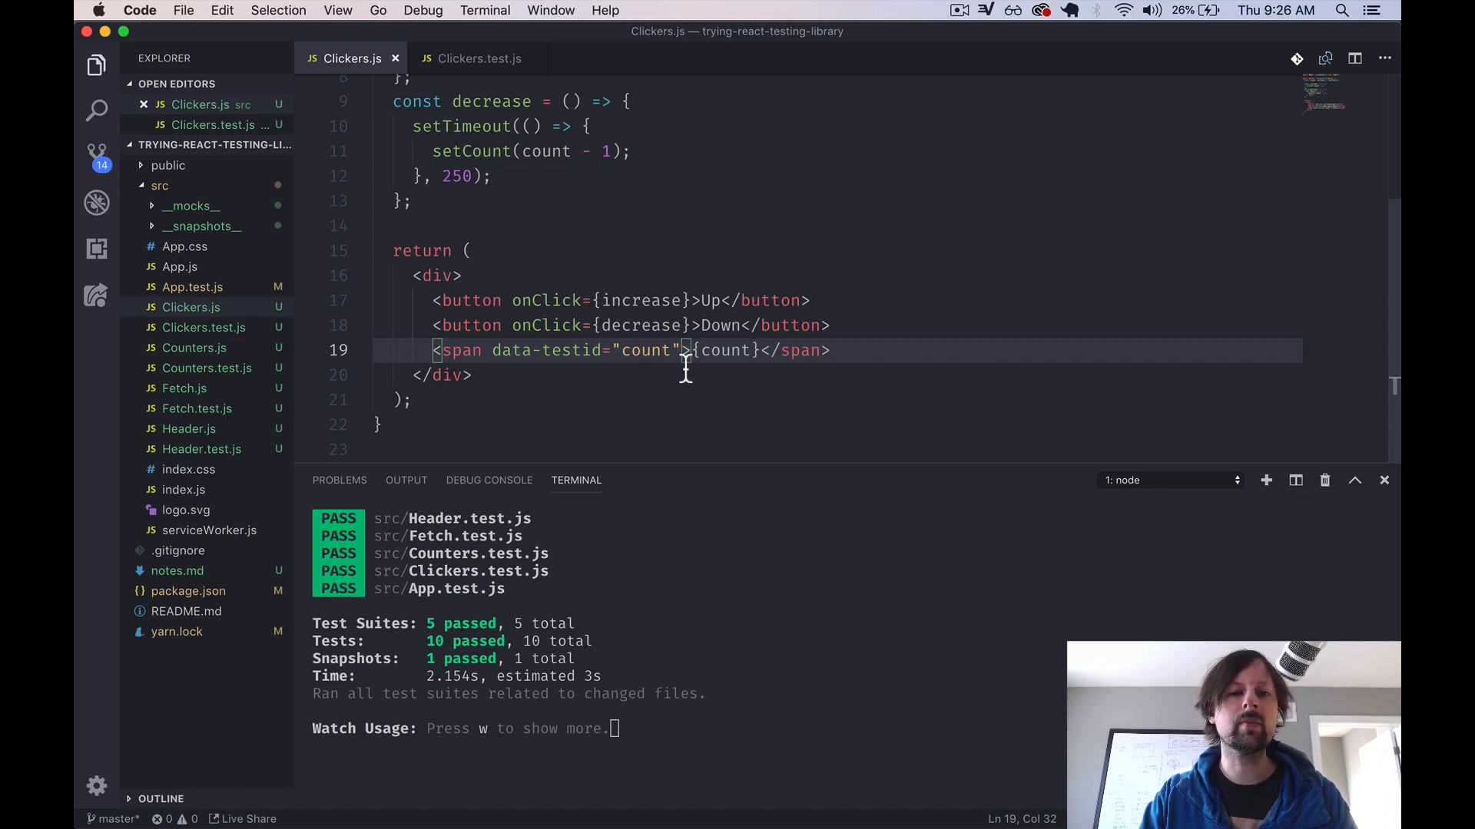
{"action": "mouse_move", "coordinate": [598, 416]}
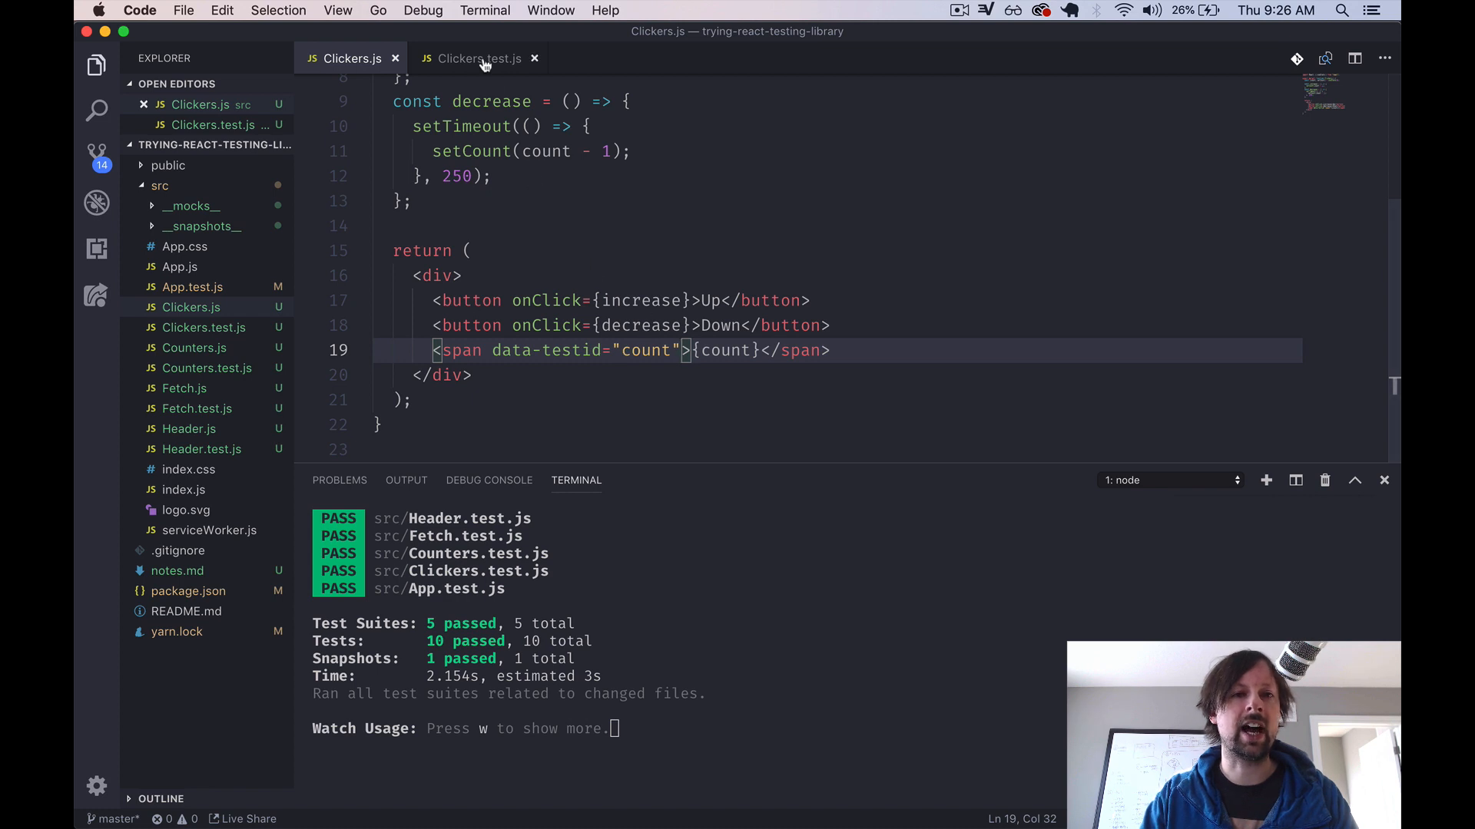
{"action": "left_click", "coordinate": [478, 58]}
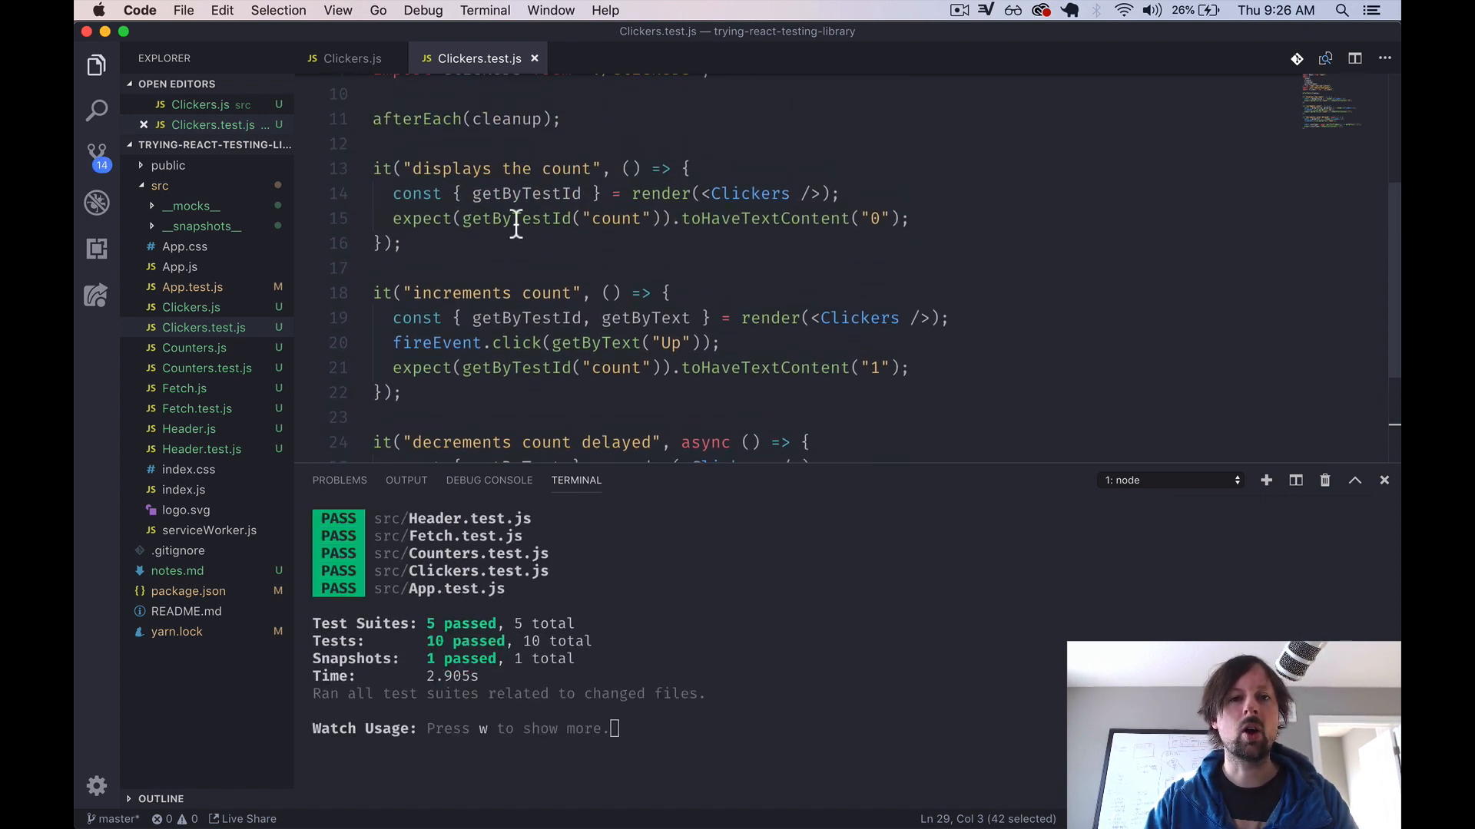
{"action": "mouse_move", "coordinate": [479, 169]}
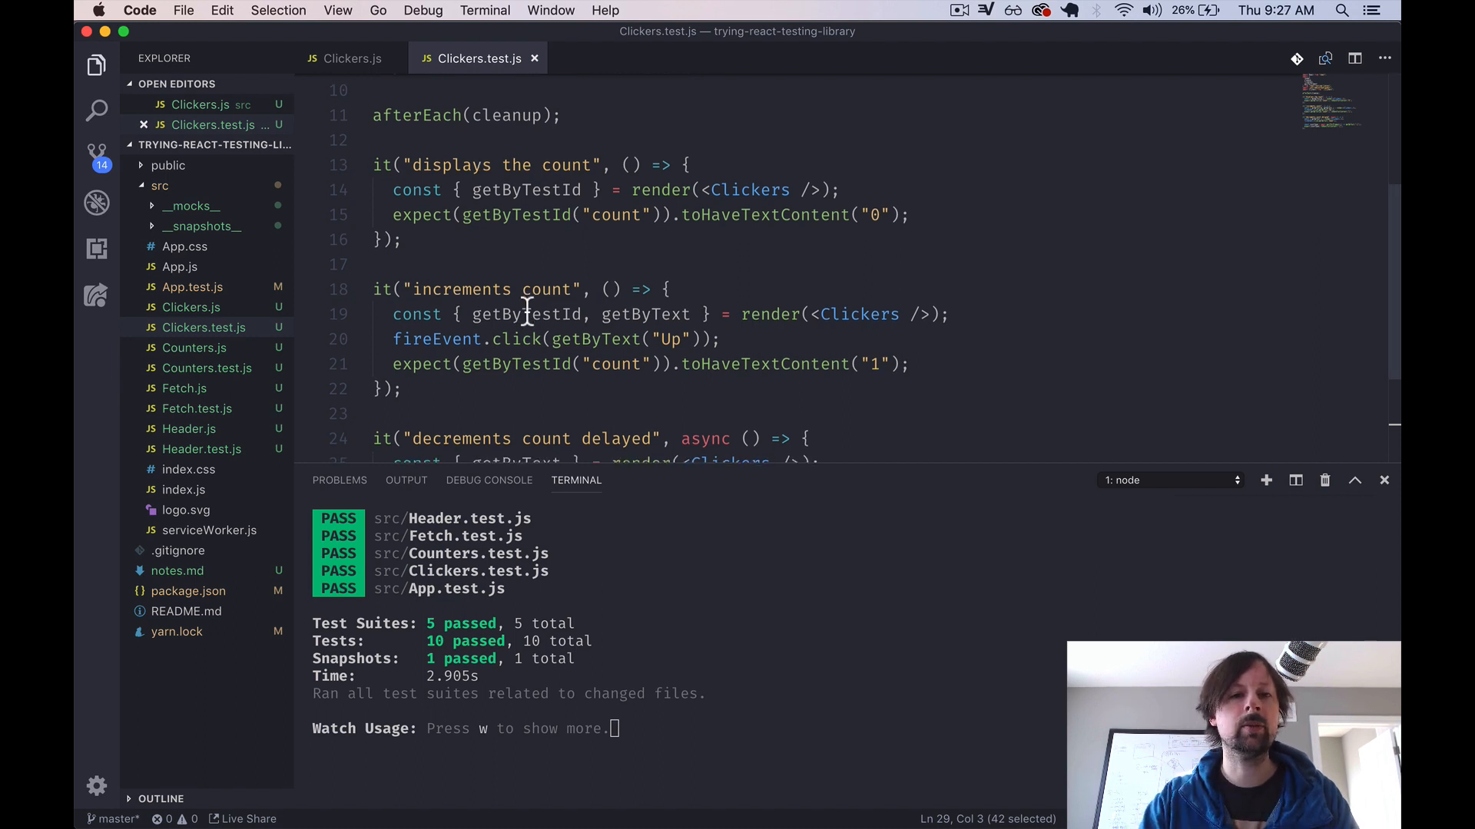
{"action": "scroll", "scroll_direction": "down", "scroll_amount": 3}
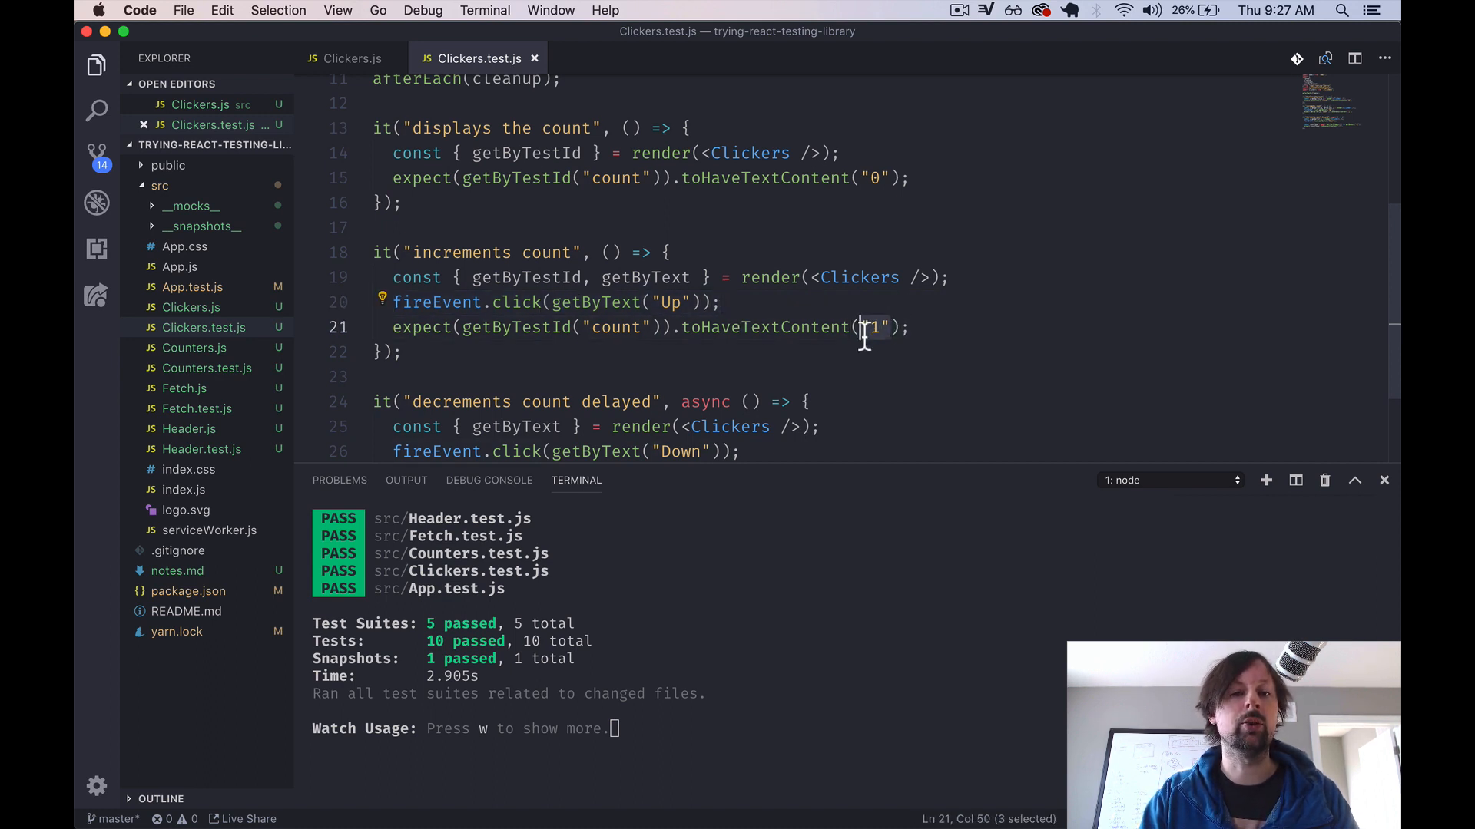
{"action": "scroll", "scroll_direction": "down", "scroll_amount": 3}
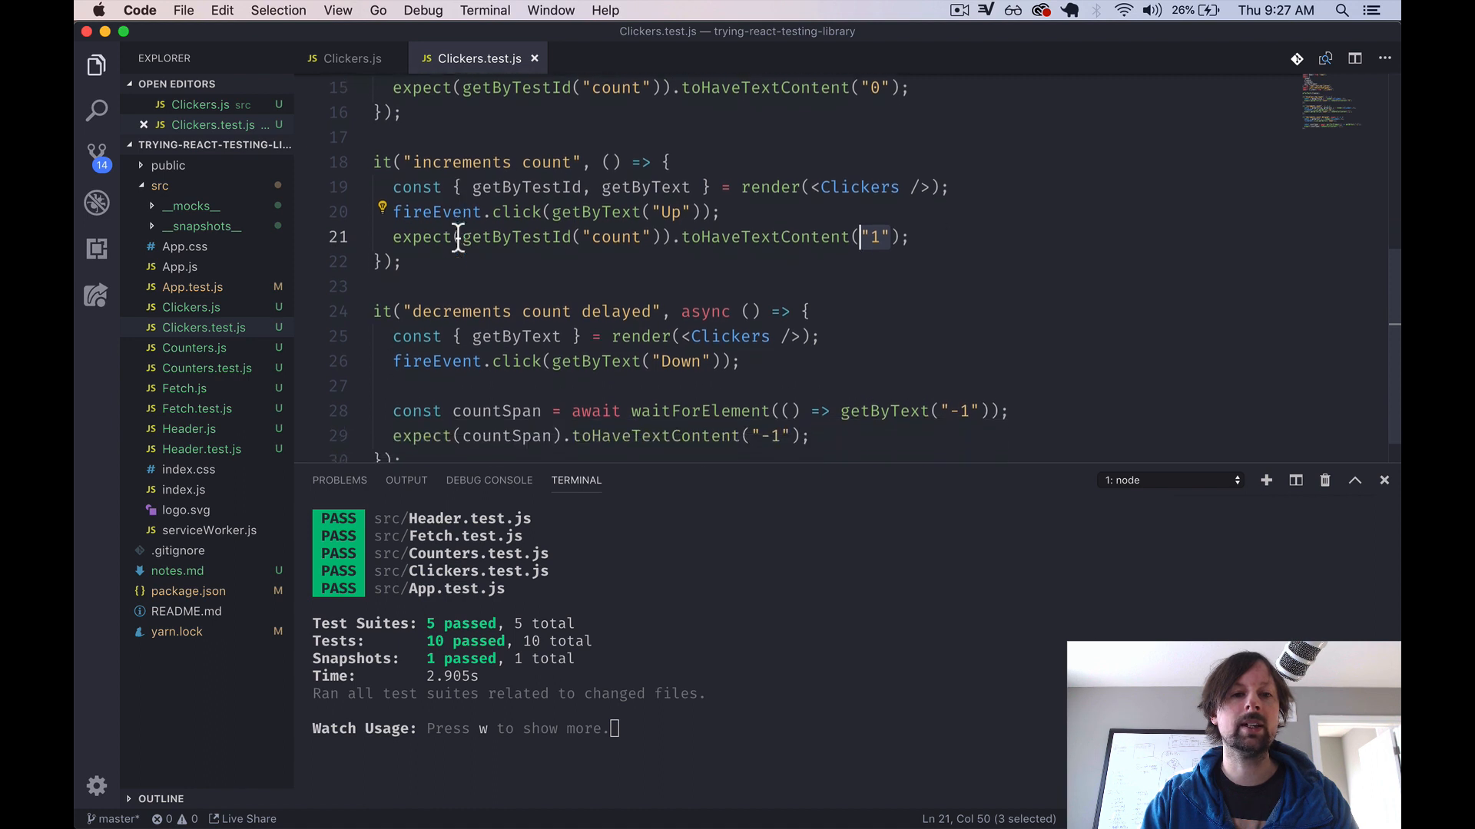
{"action": "scroll", "scroll_direction": "down", "scroll_amount": 3}
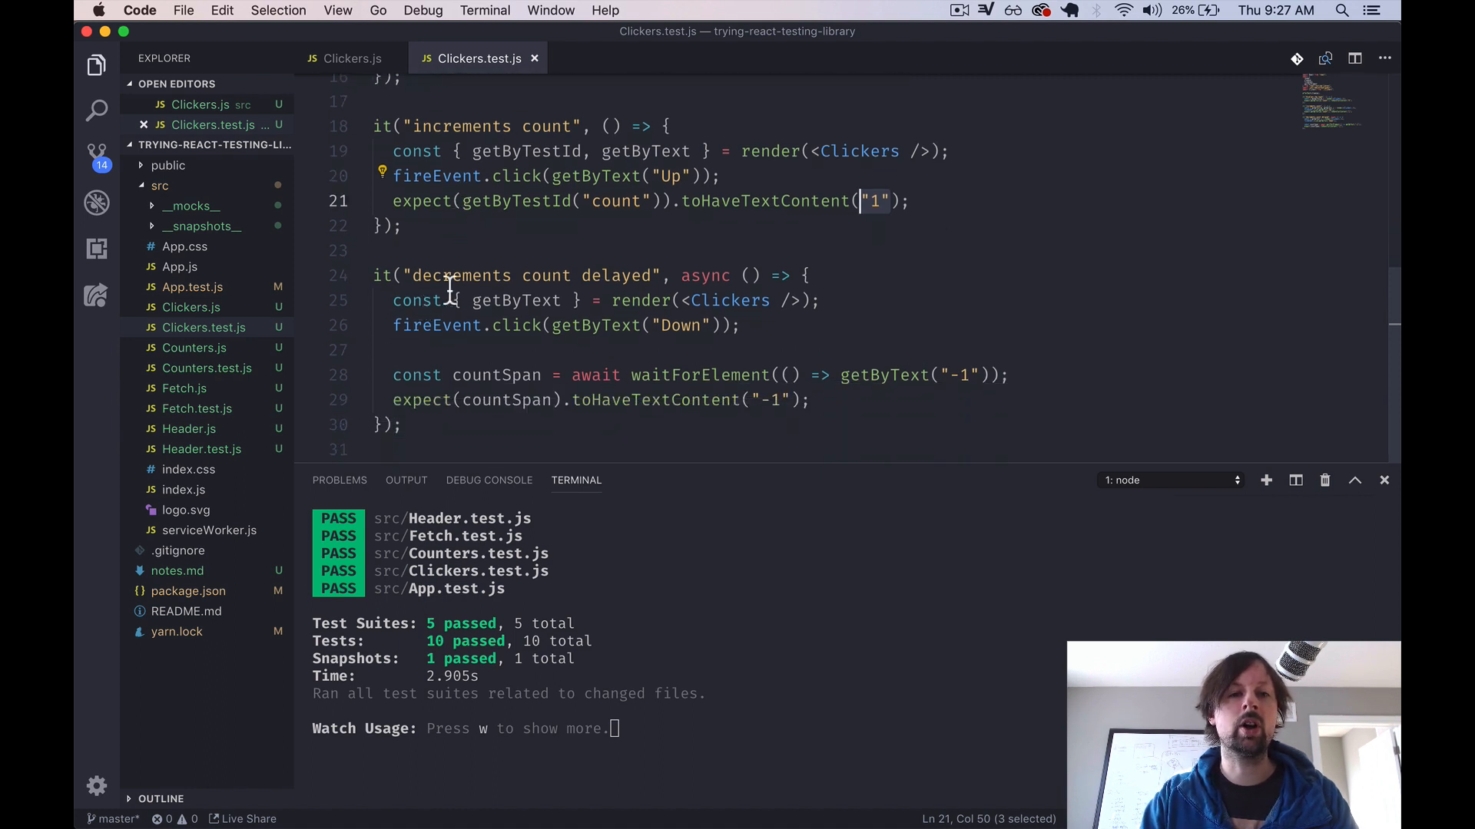
{"action": "left_click", "coordinate": [350, 58]}
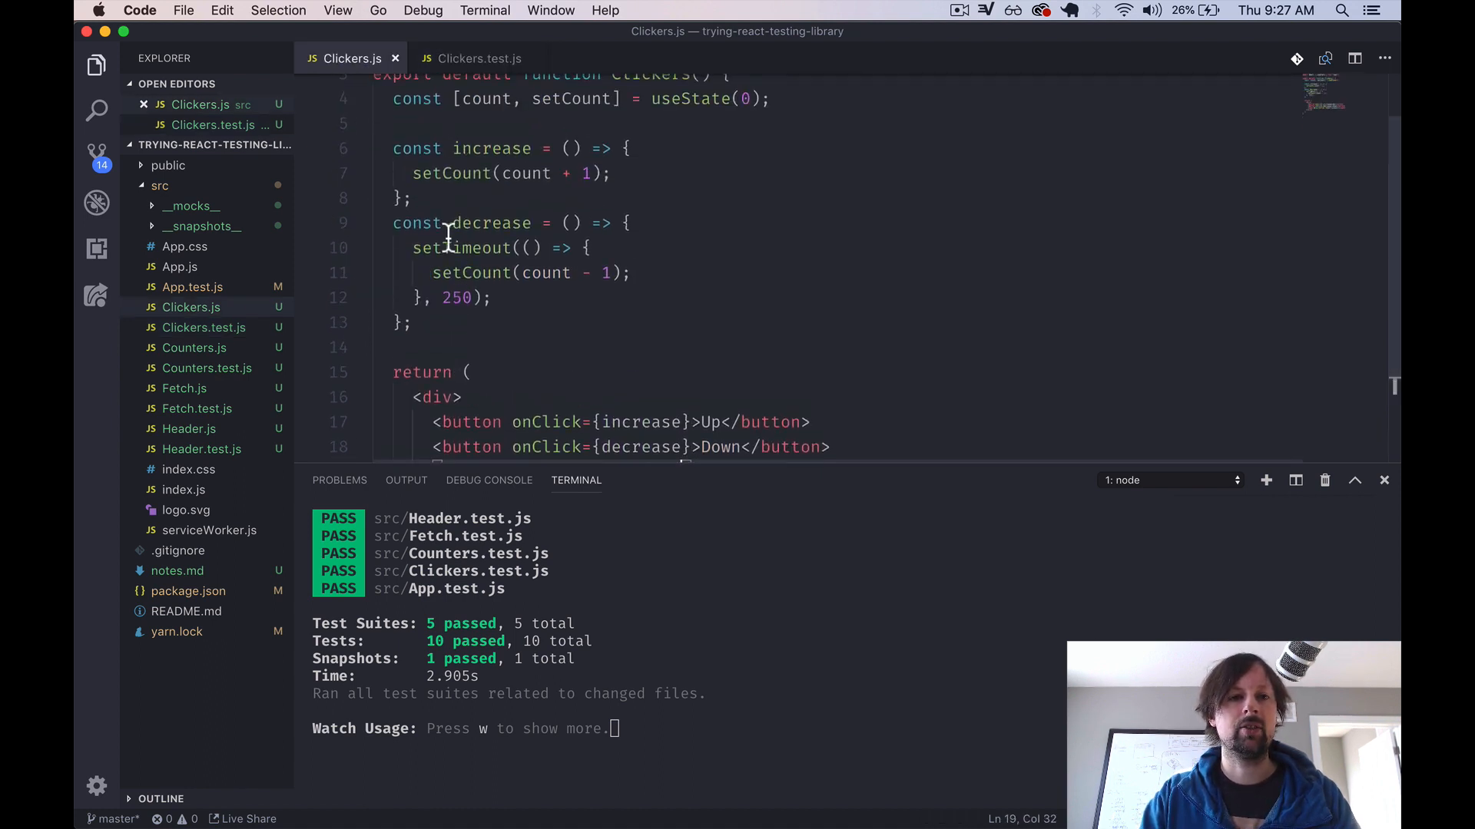
{"action": "left_click_drag", "start_coordinate": [412, 247], "coordinate": [496, 296]}
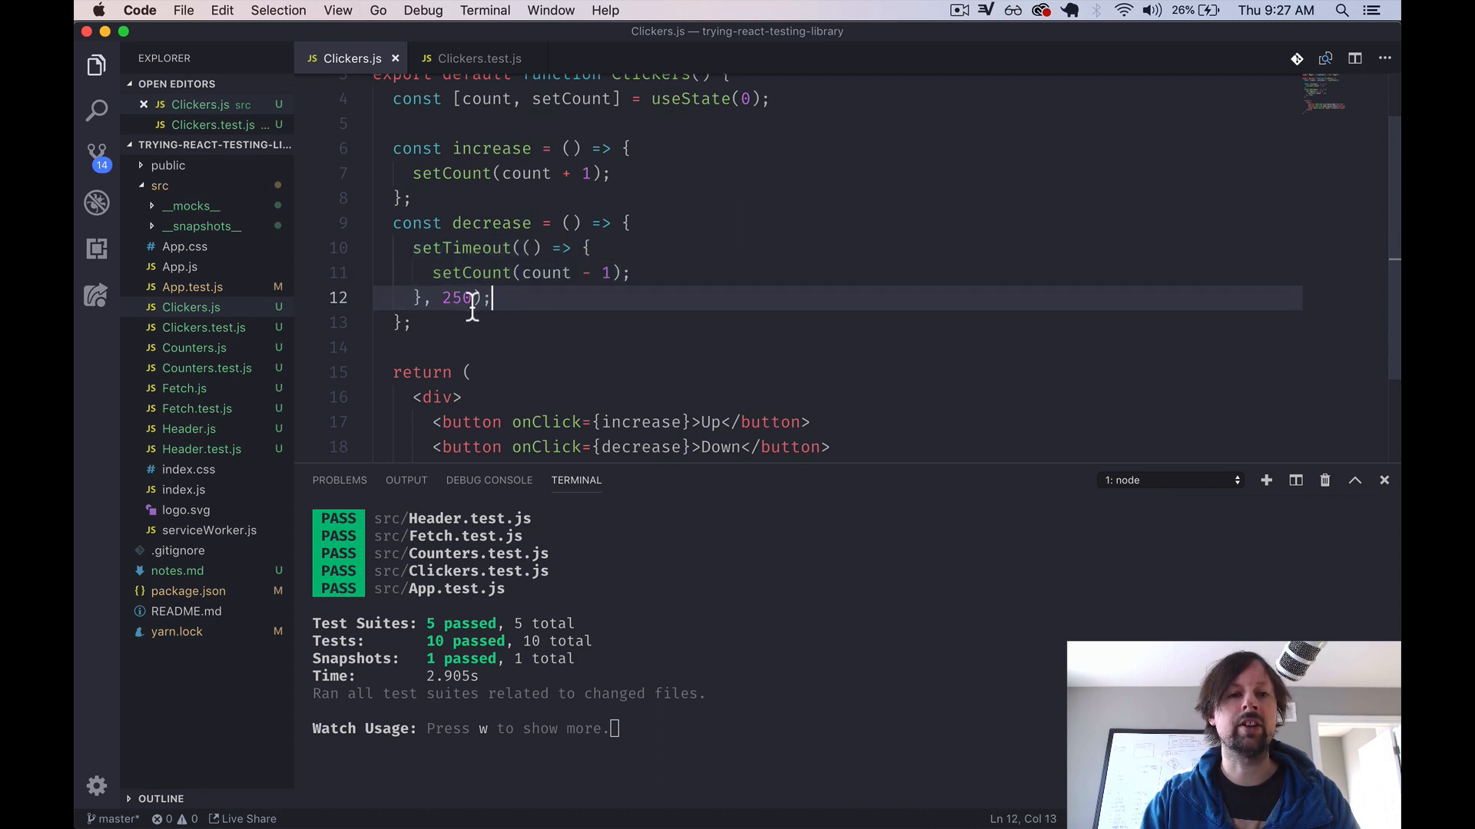
{"action": "left_click", "coordinate": [476, 59]}
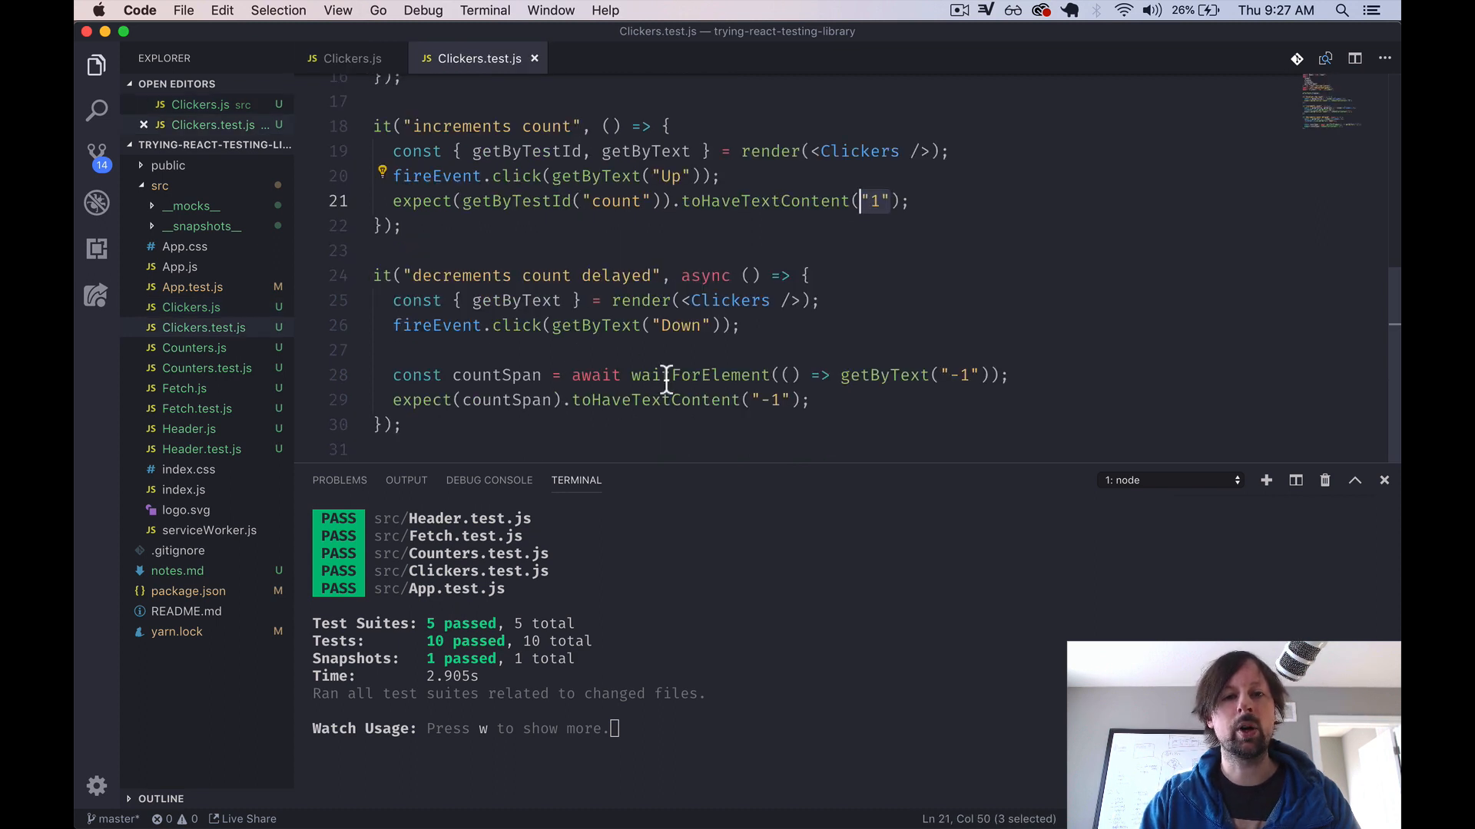
{"action": "mouse_move", "coordinate": [965, 378]}
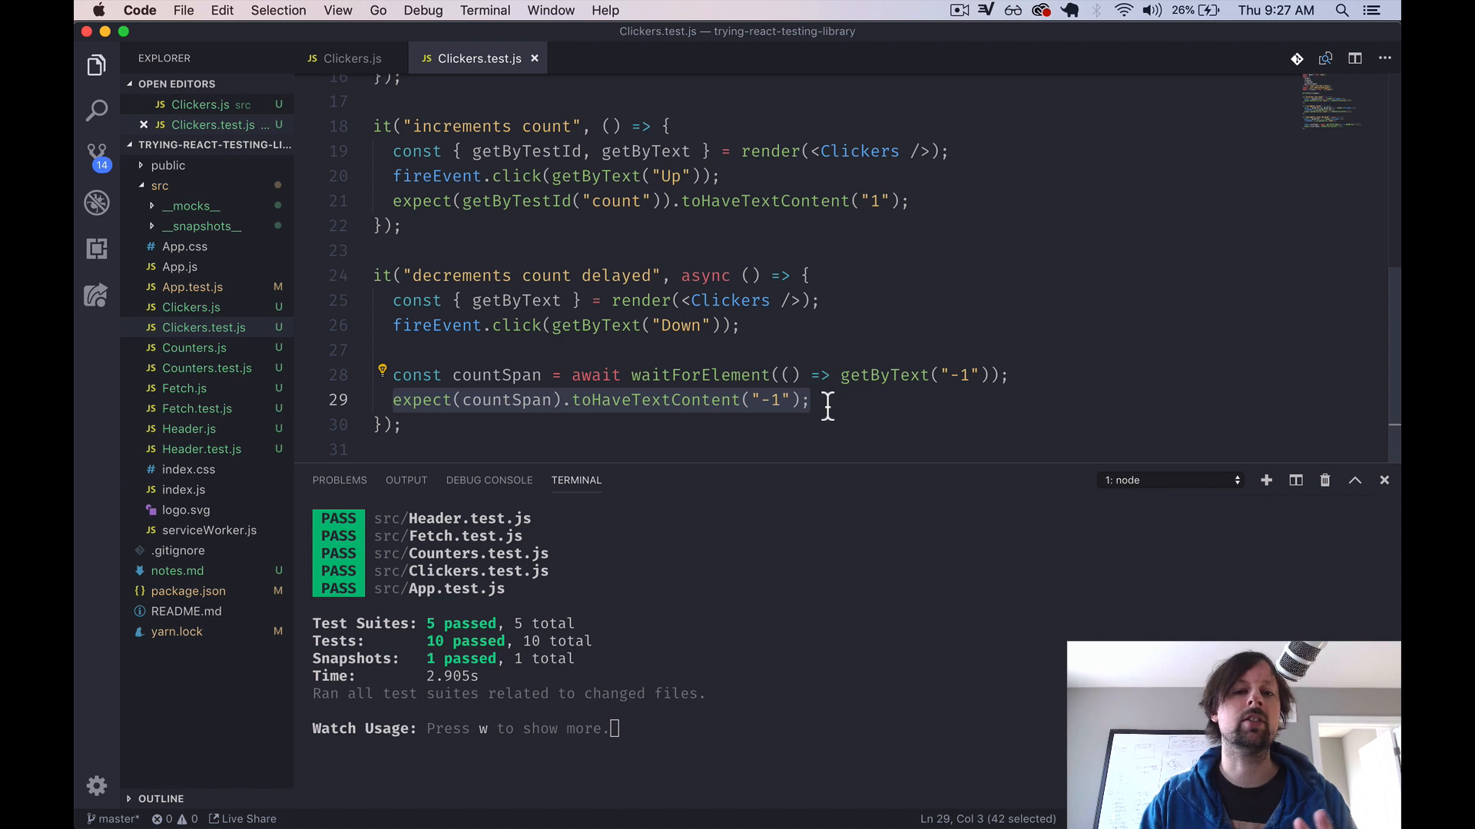
{"action": "left_click", "coordinate": [811, 399]}
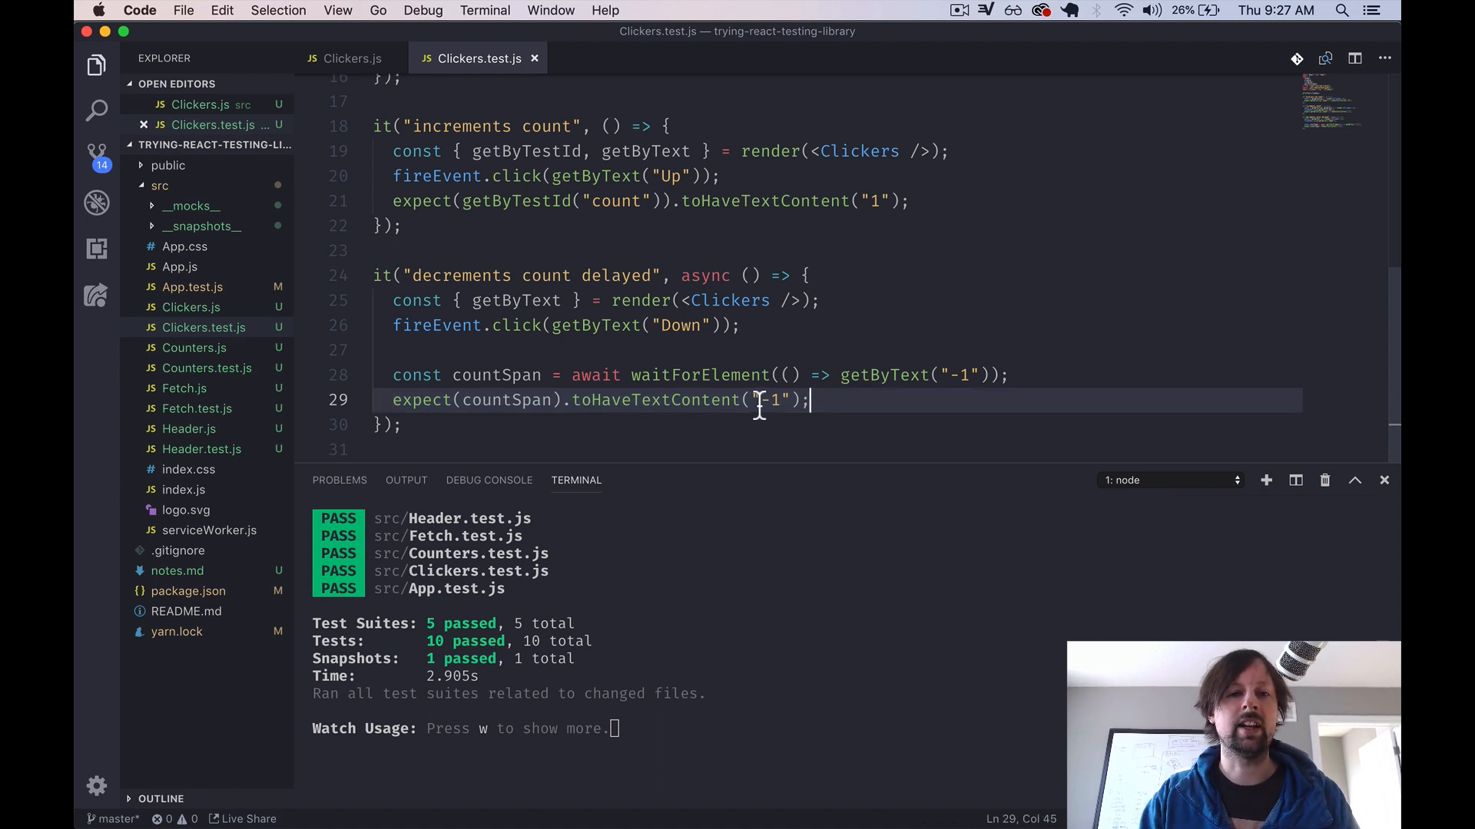
{"action": "mouse_move", "coordinate": [599, 411]}
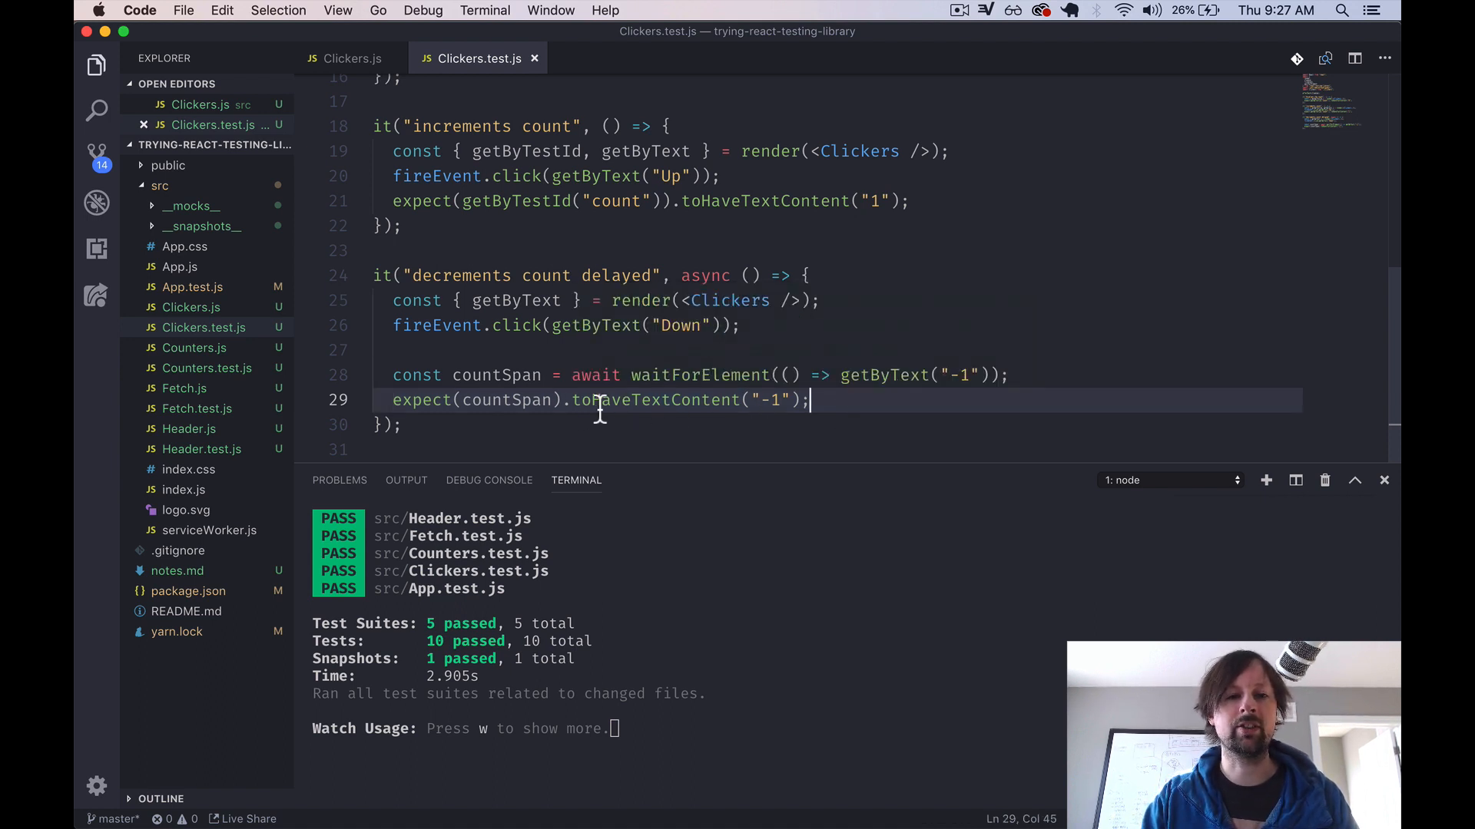
{"action": "mouse_move", "coordinate": [497, 375]}
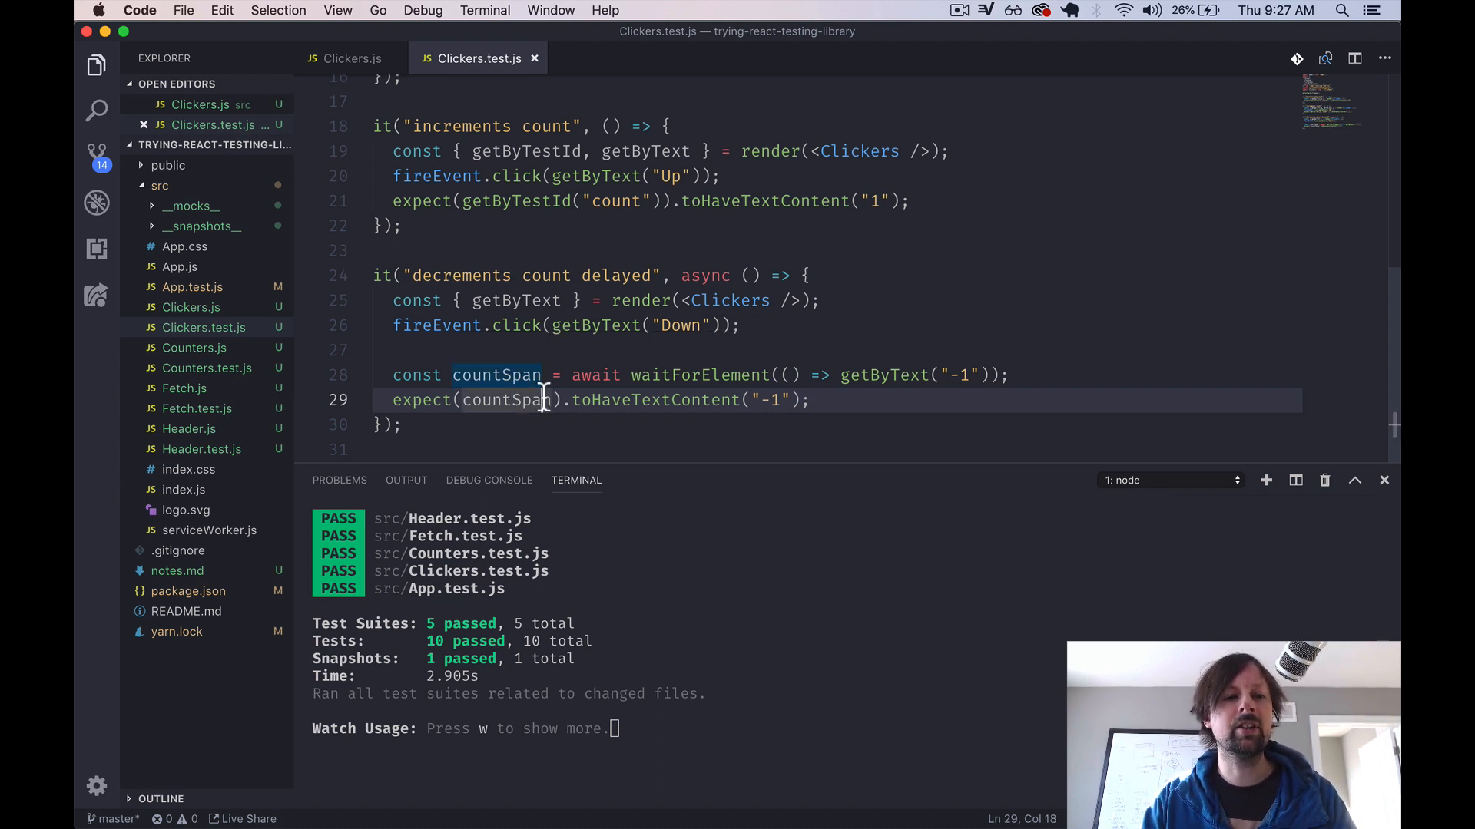
{"action": "mouse_move", "coordinate": [201, 389]}
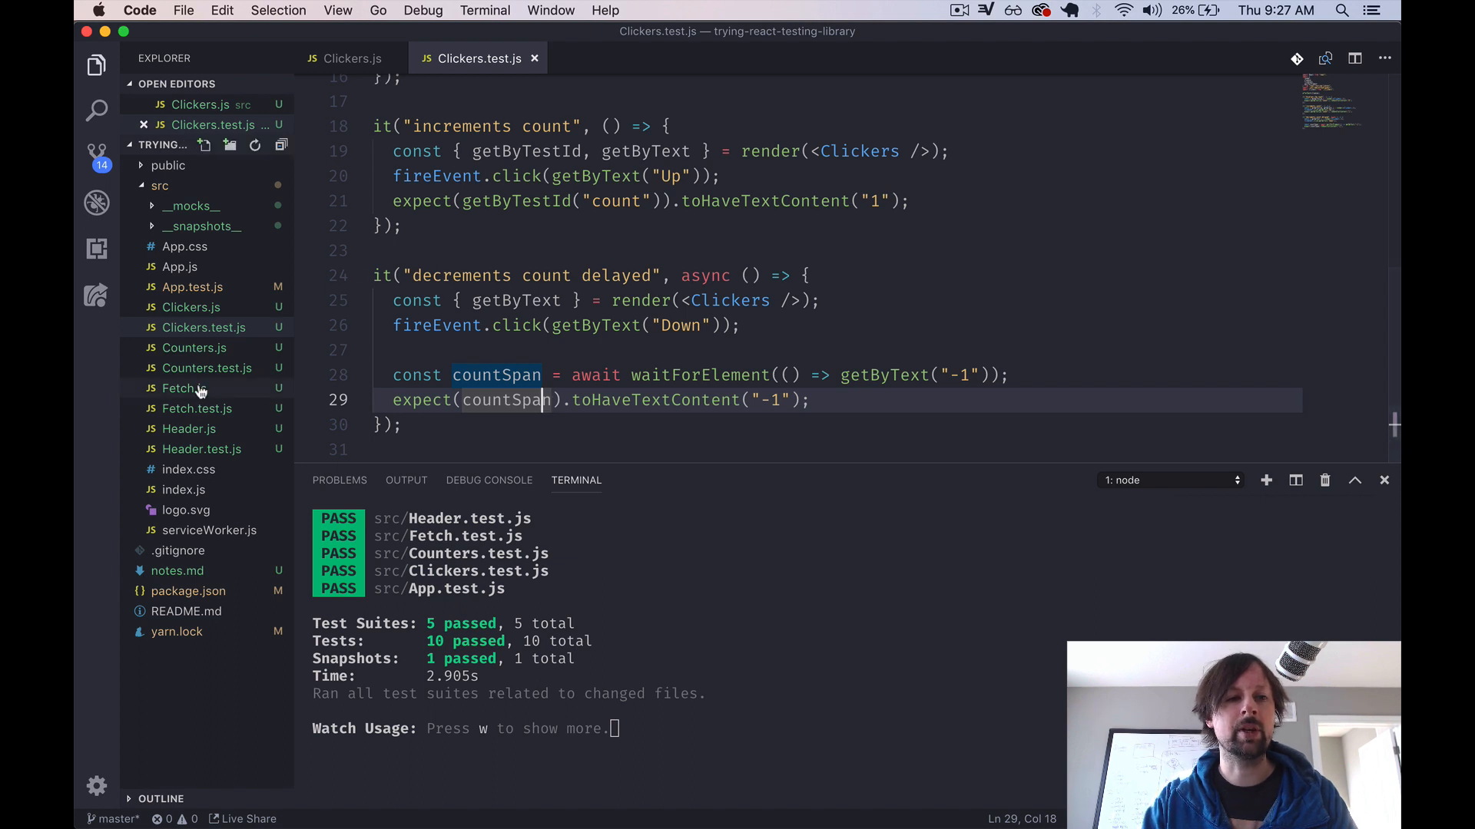
{"action": "mouse_move", "coordinate": [566, 325]}
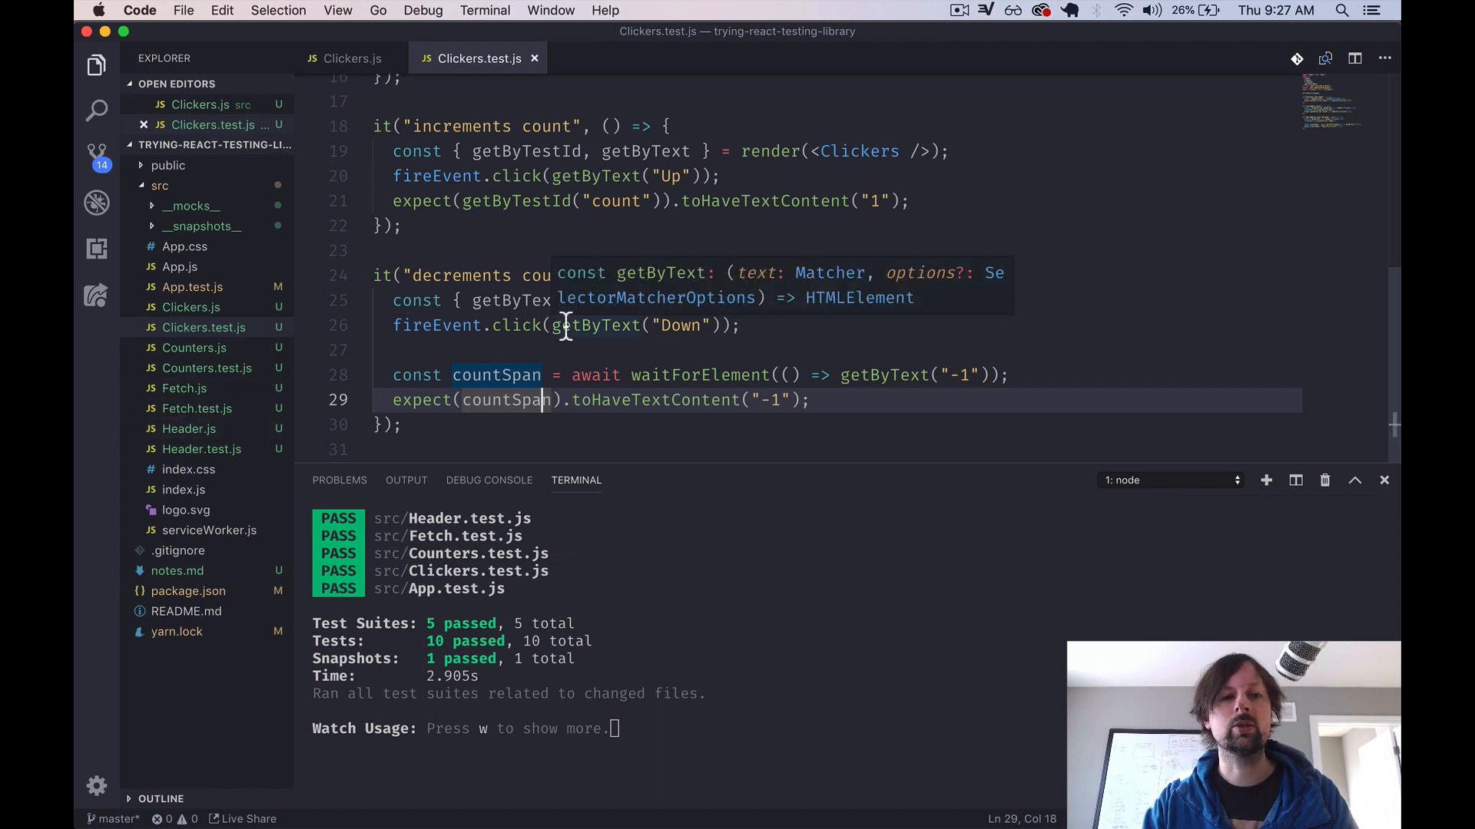